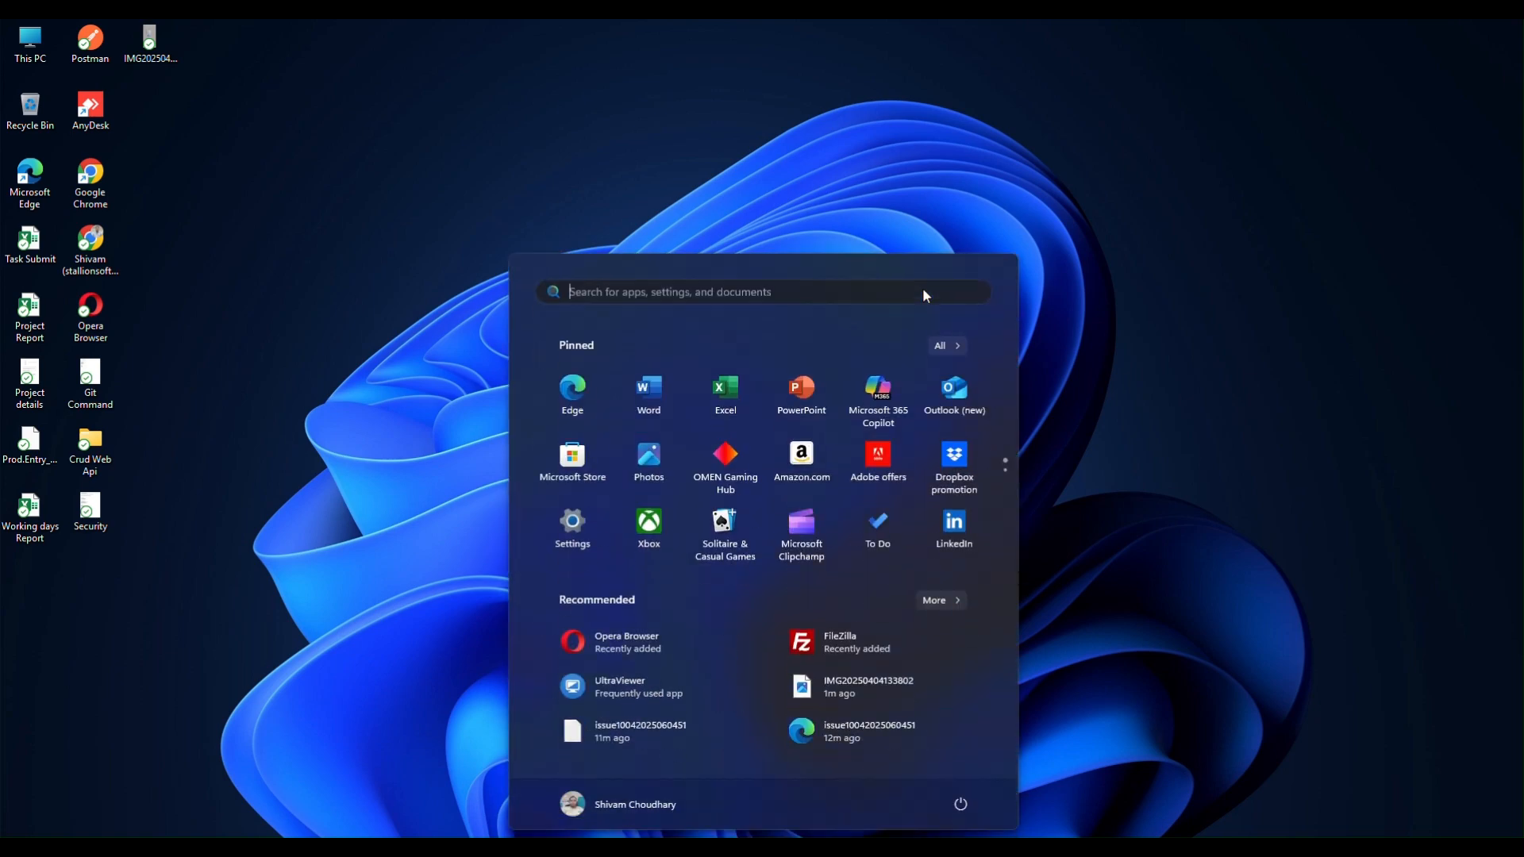
# - Launch Visual Studio and open the Crud Operation Web Api solution from recent items
pyautogui.write('vi')
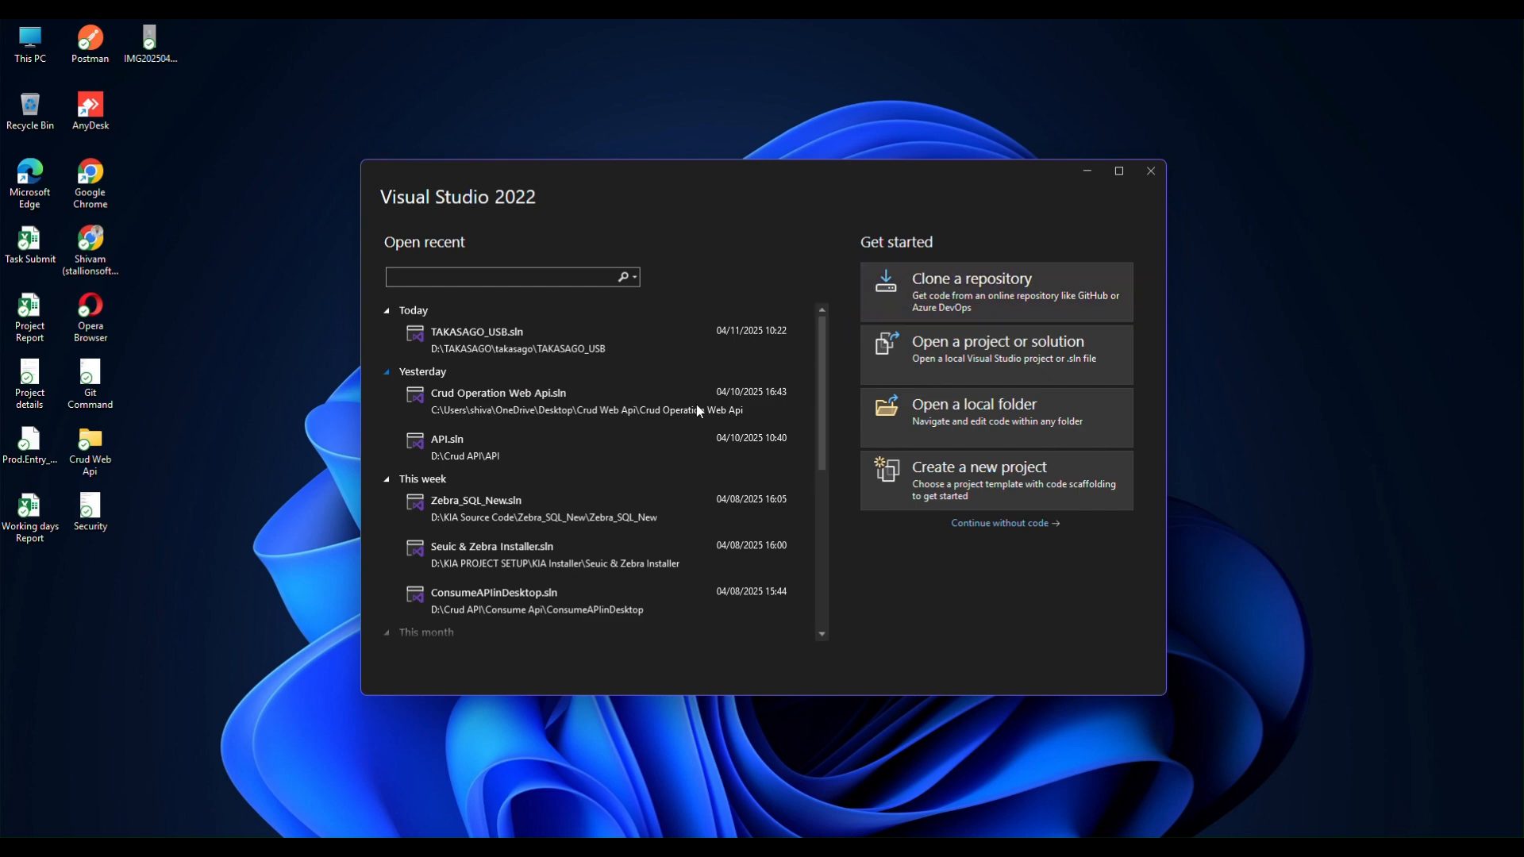
pyautogui.click(1151, 172)
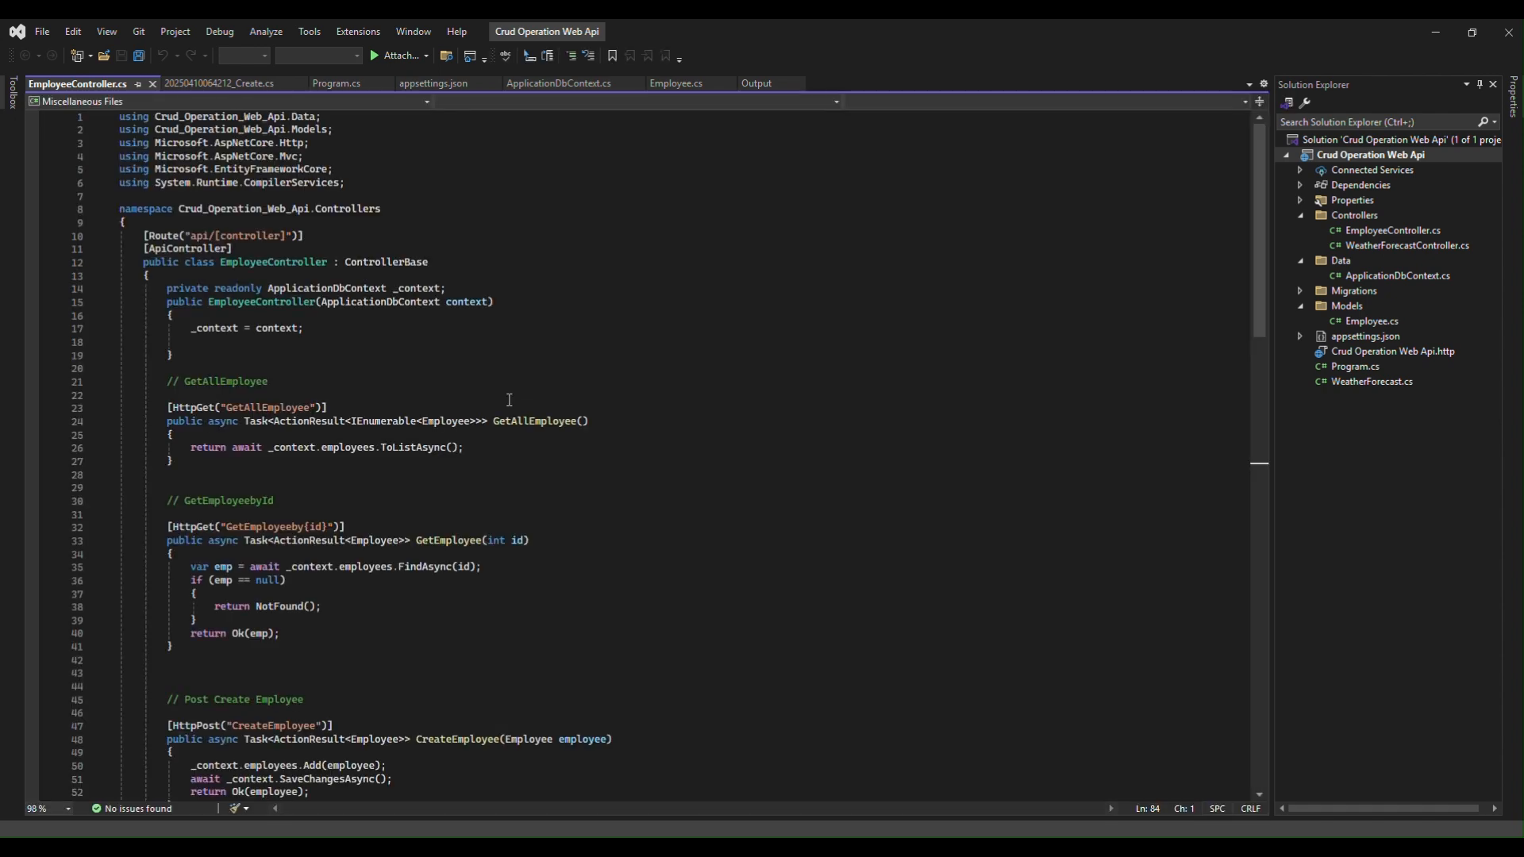
# - Launch SSMS and connect to the local SQLEXPRESS server
pyautogui.press('Super')
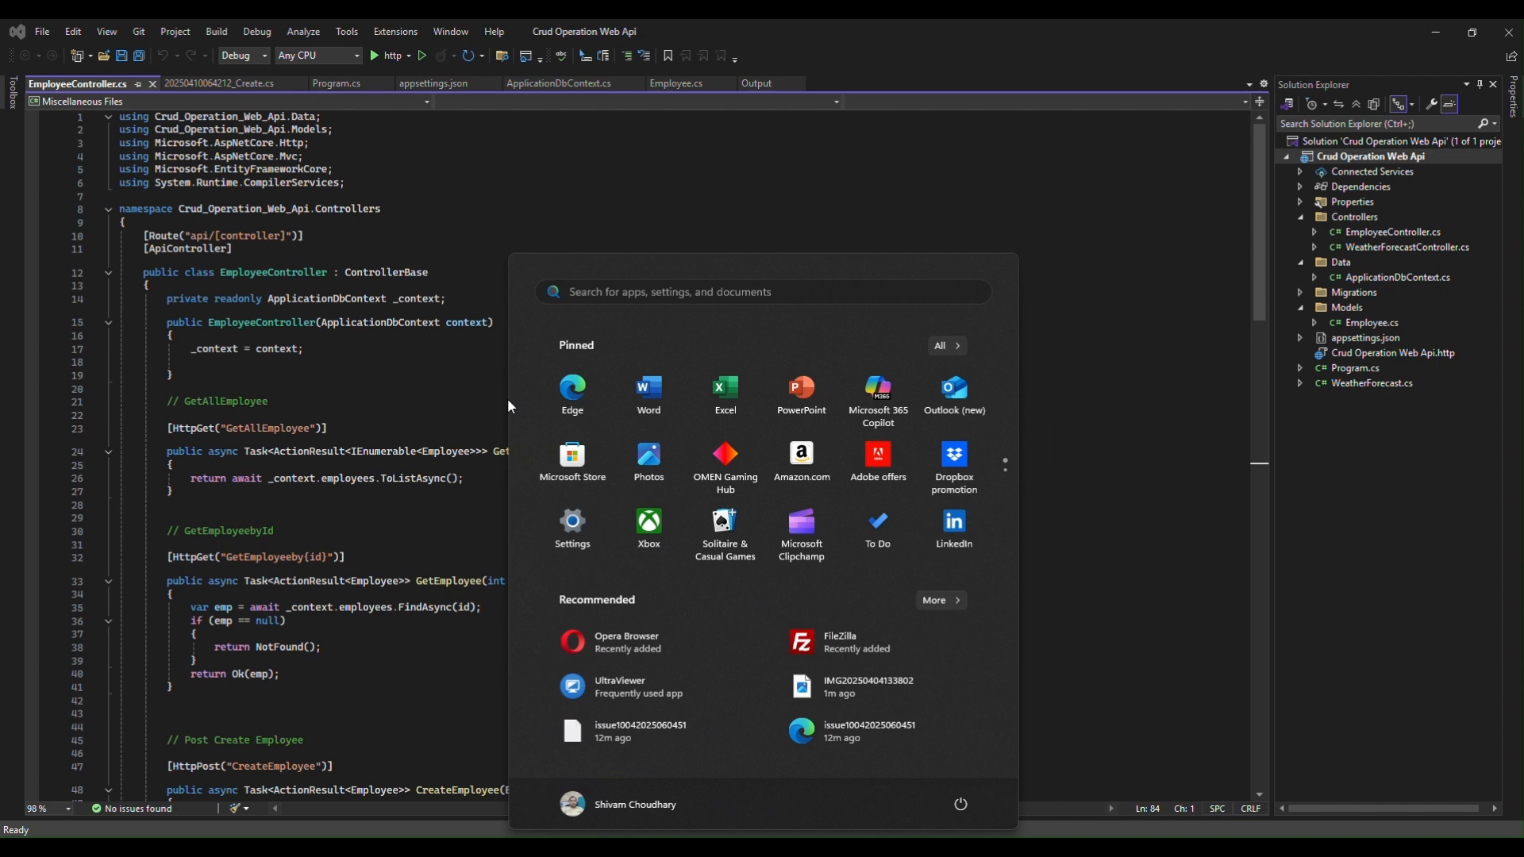
pyautogui.write('ssms')
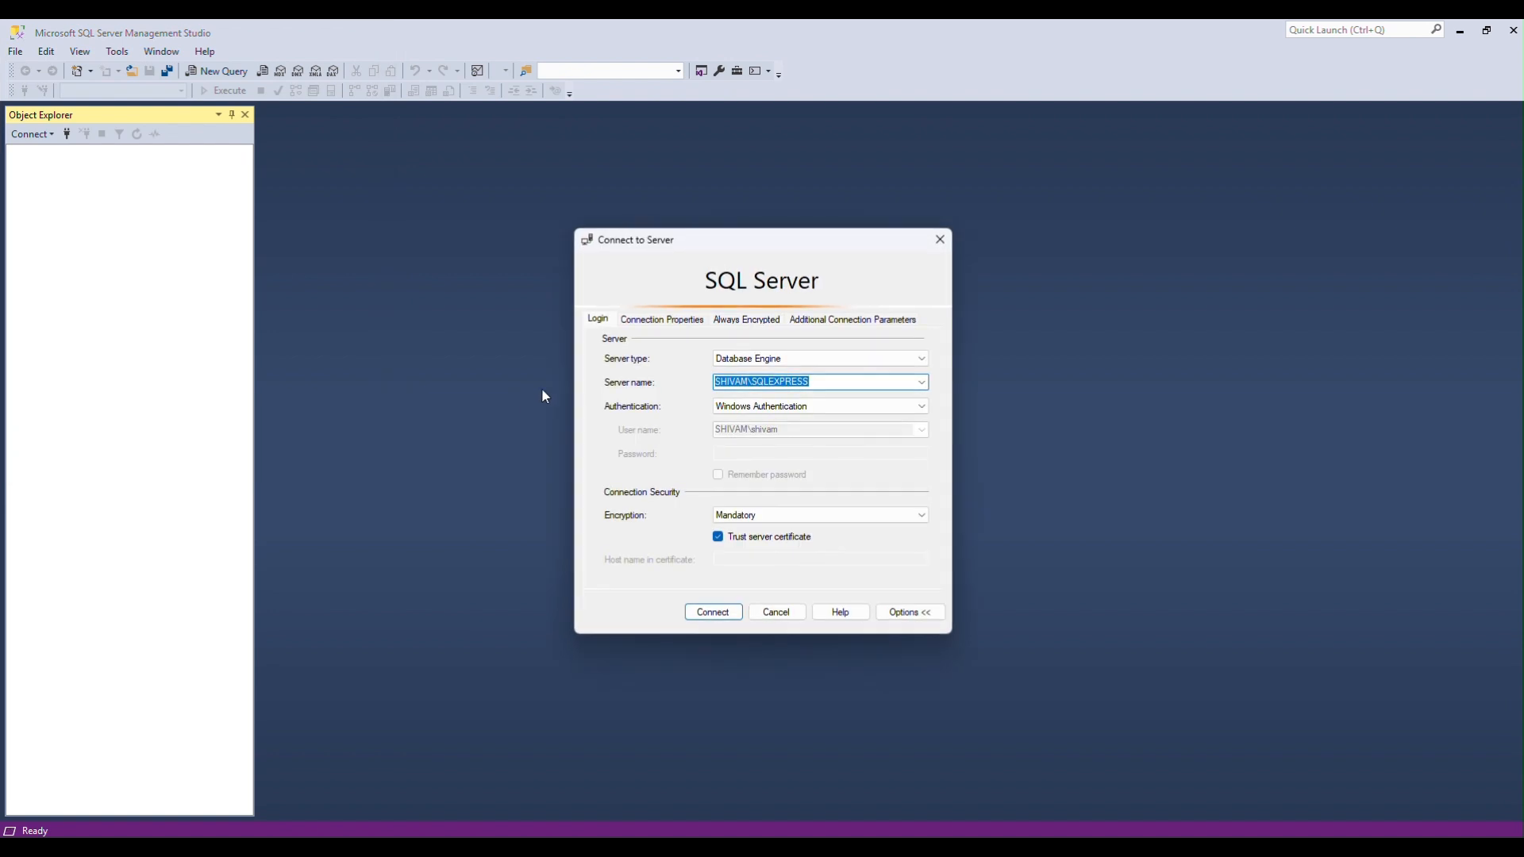
pyautogui.click(713, 611)
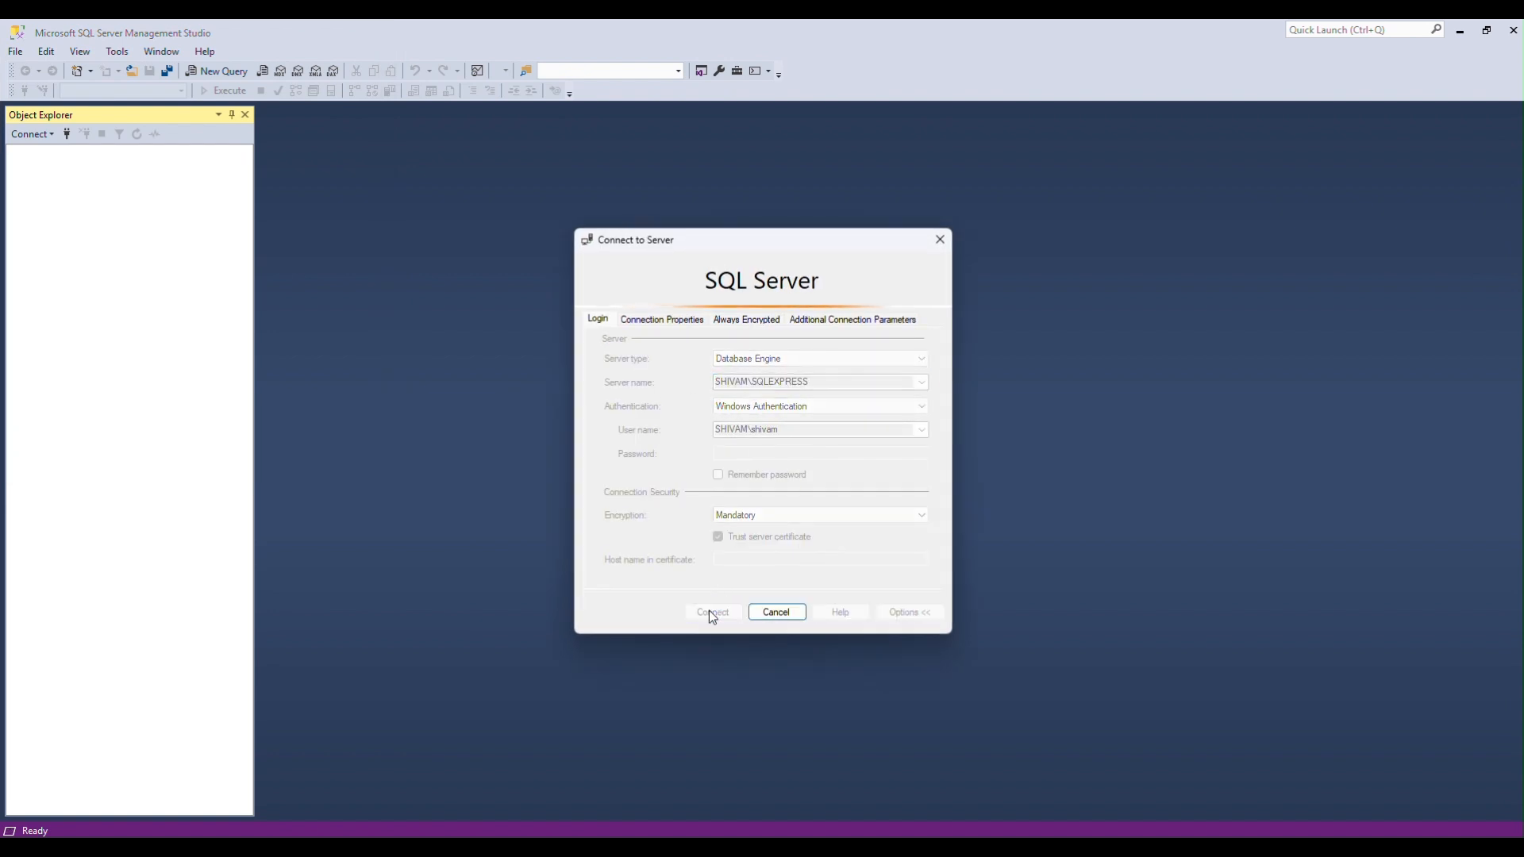
pyautogui.click(711, 613)
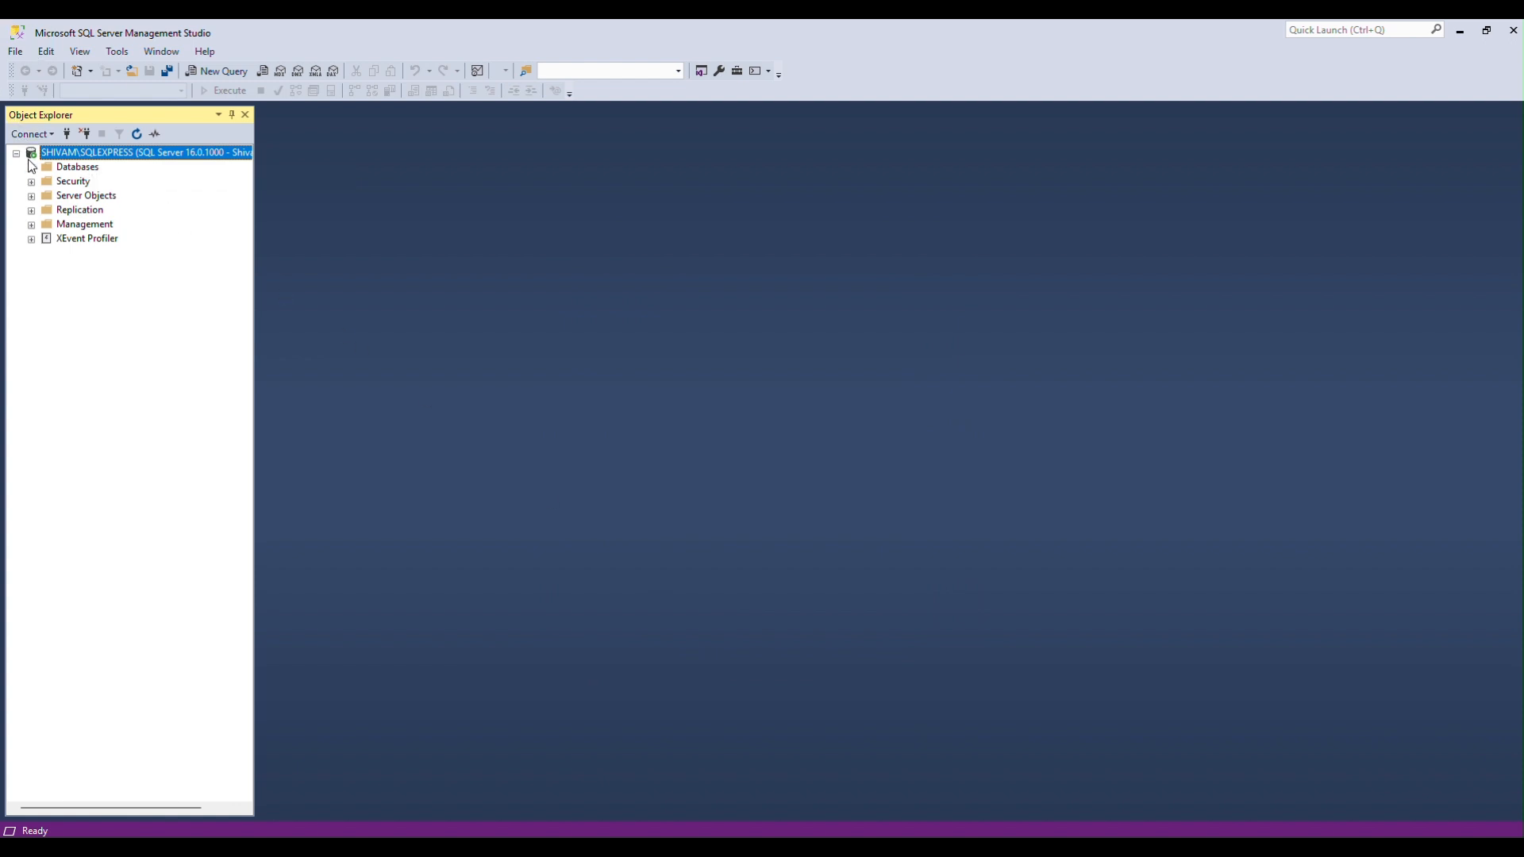
# - Expand Empdb's tables and run Select Top 1000 Rows on dbo.employees
pyautogui.click(31, 167)
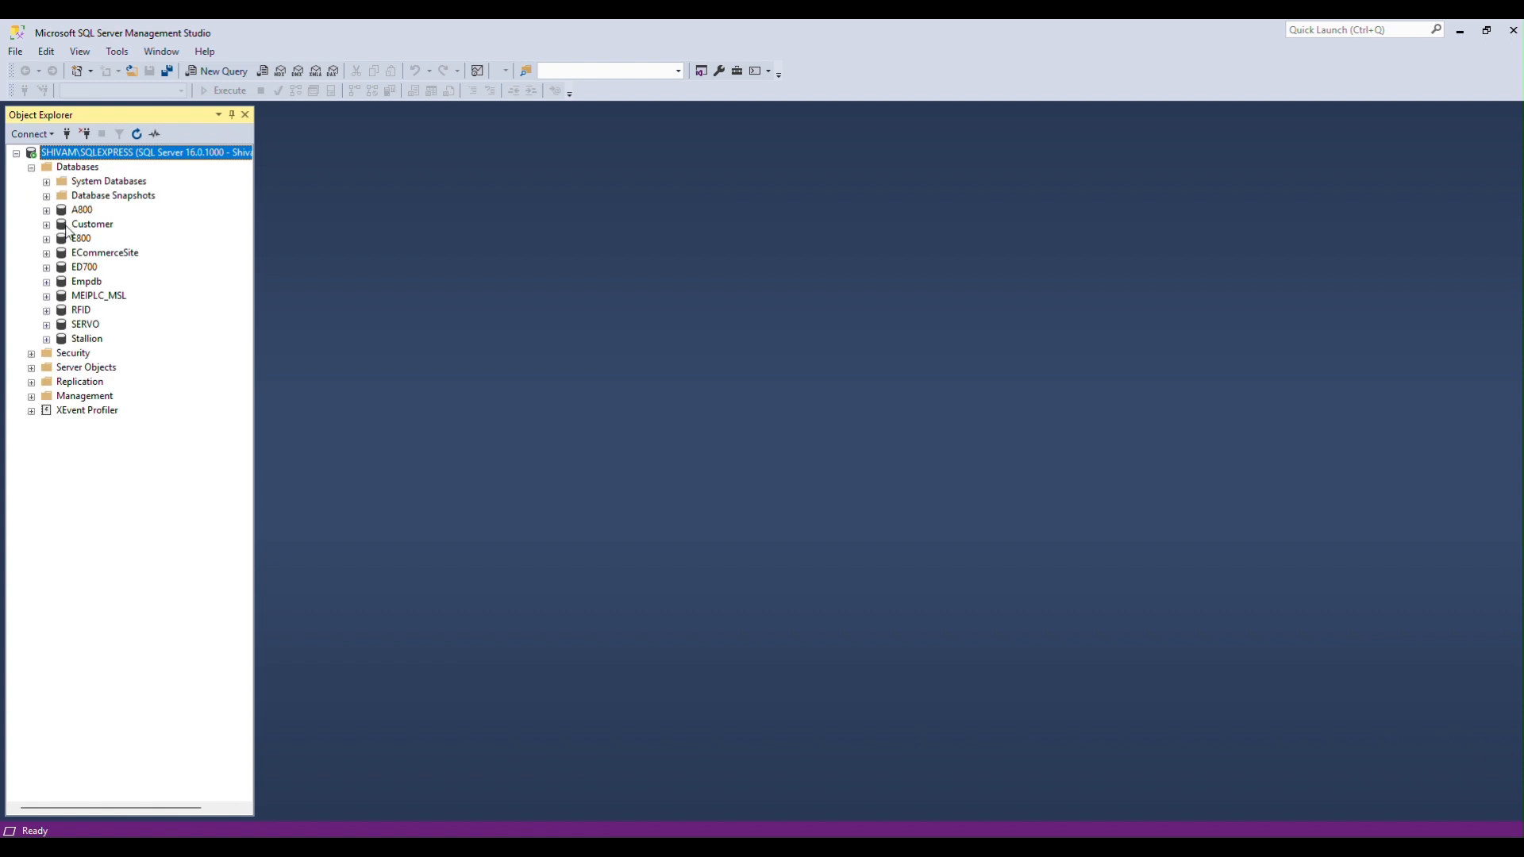
pyautogui.moveTo(50, 288)
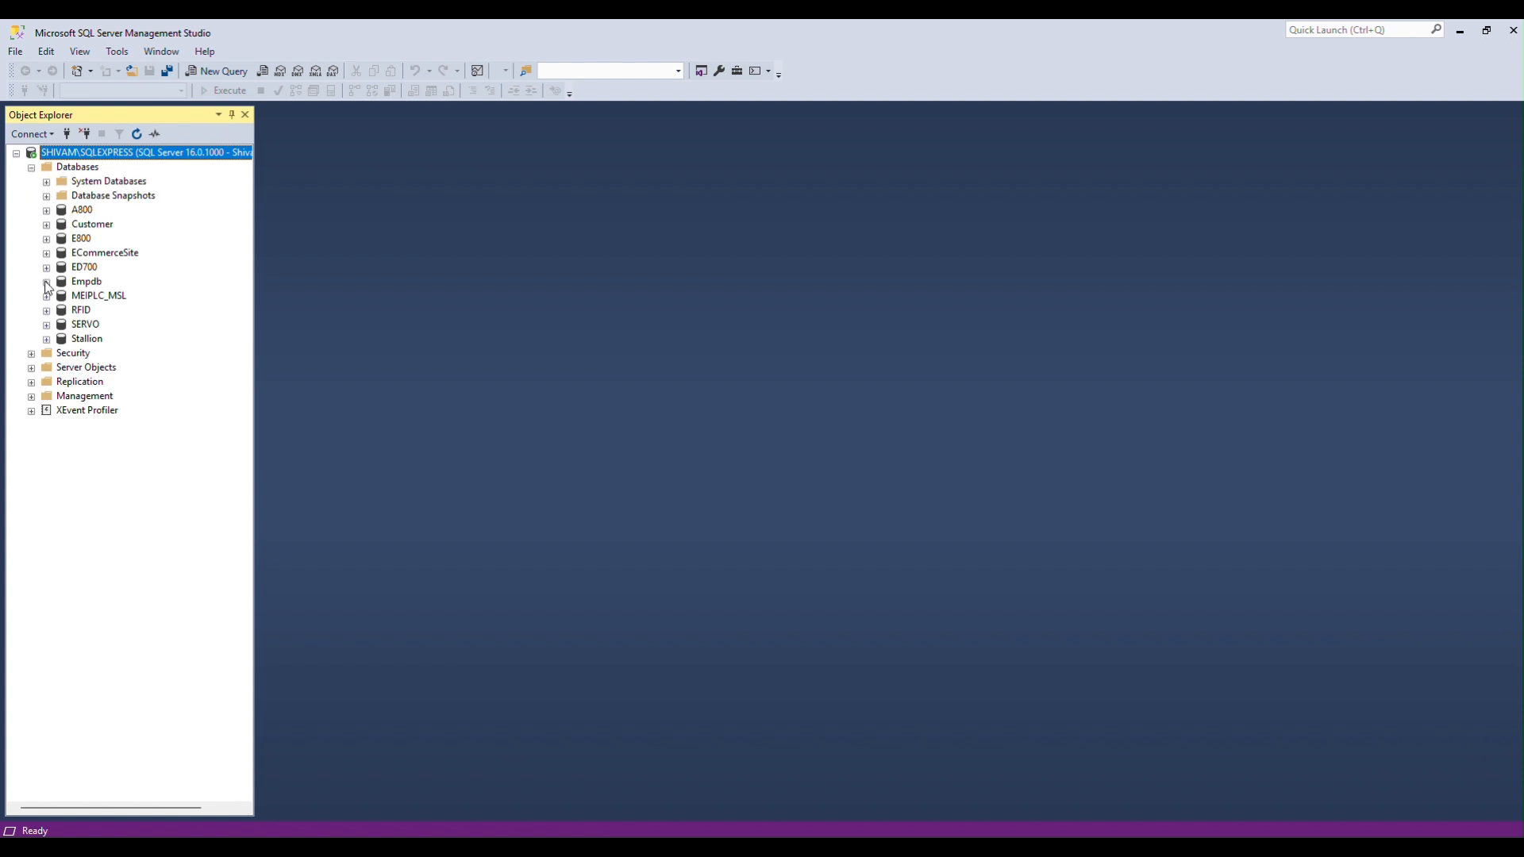
pyautogui.click(46, 281)
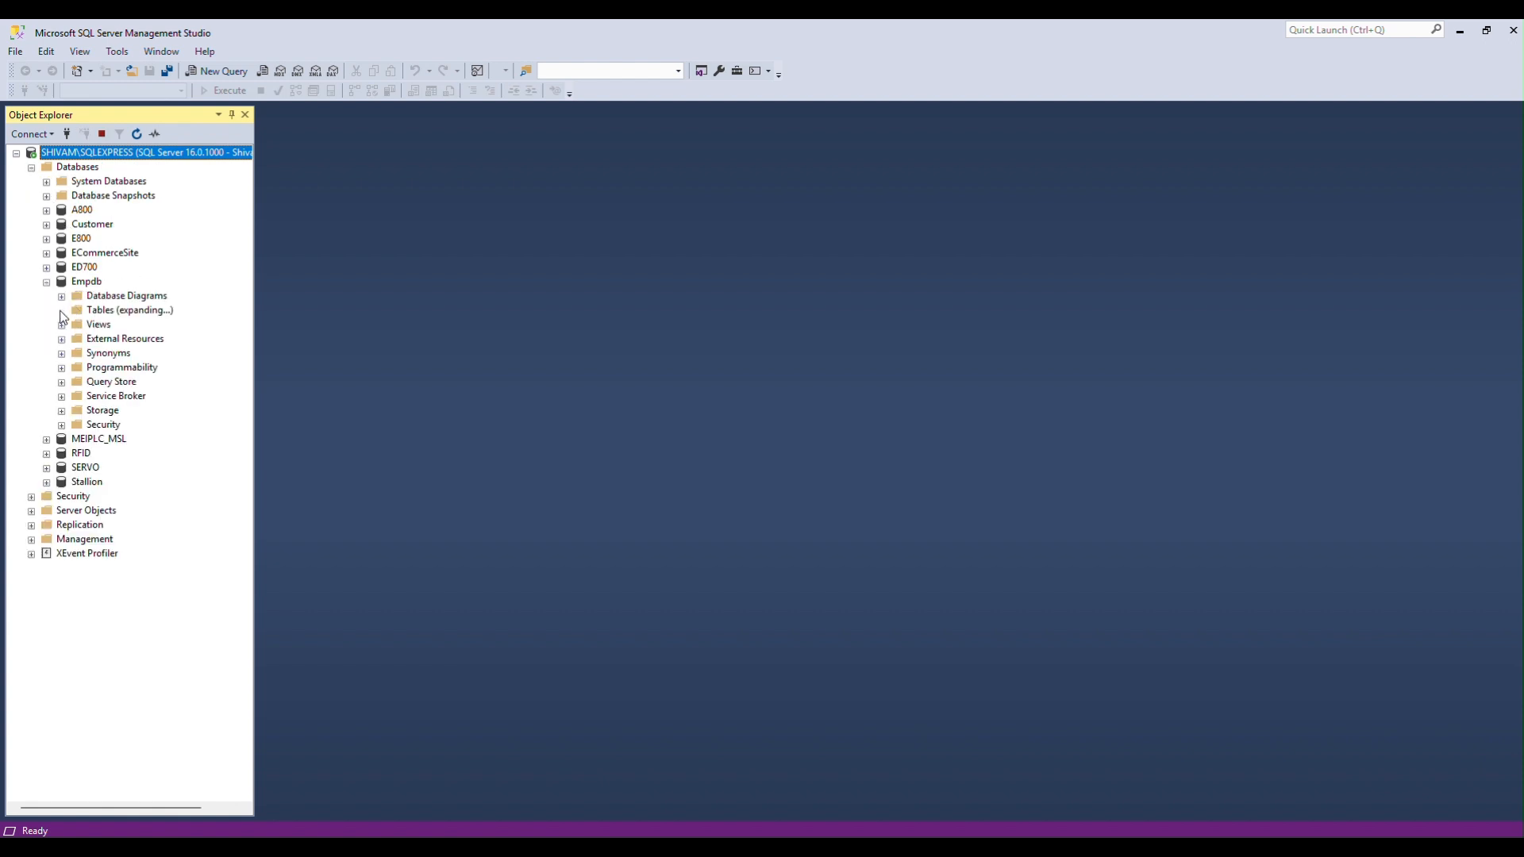
pyautogui.click(62, 310)
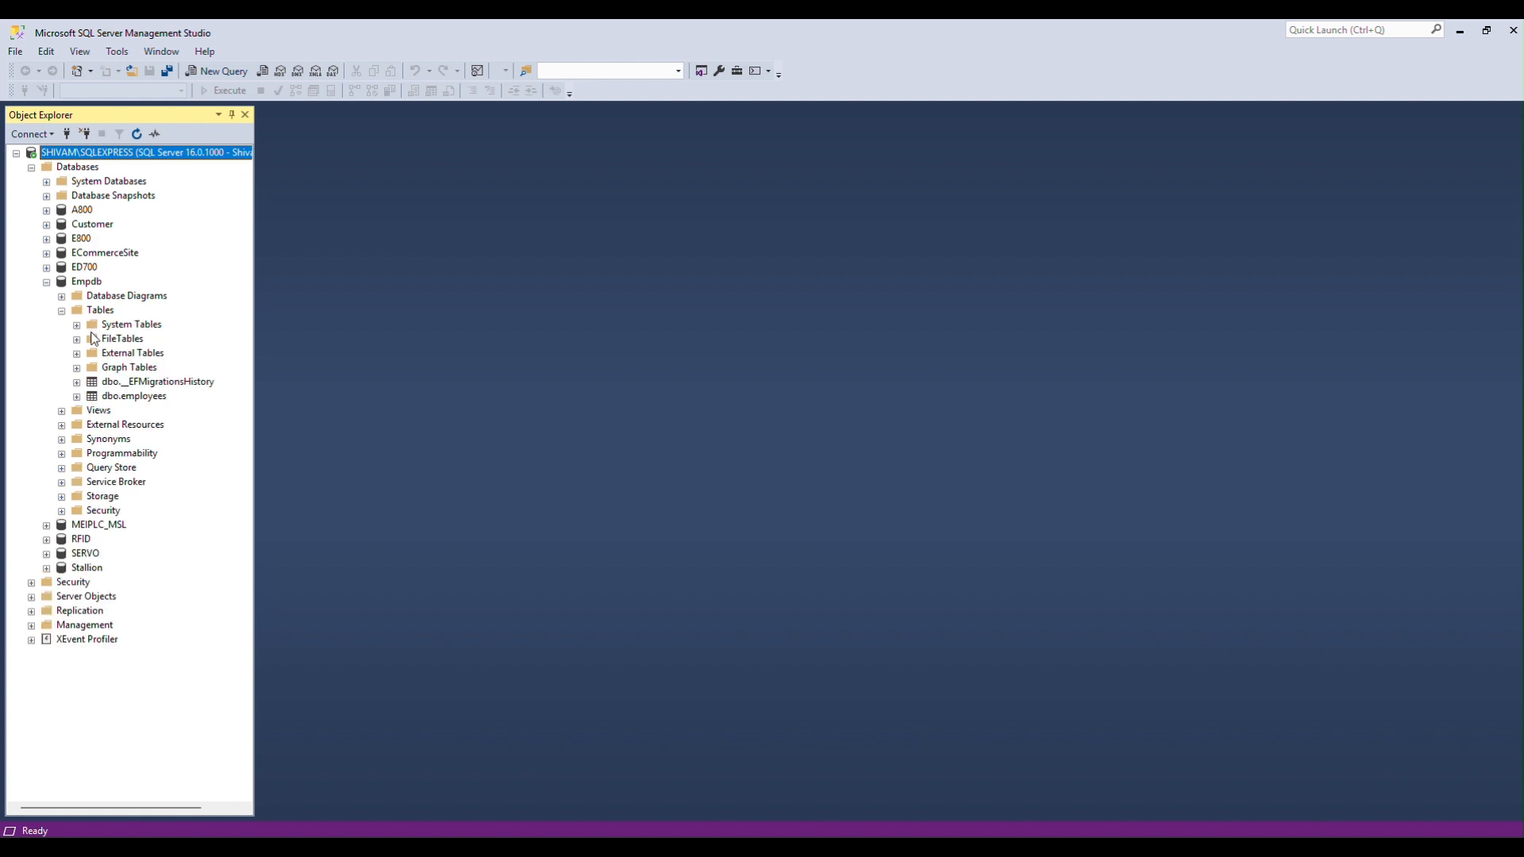
pyautogui.rightClick(133, 395)
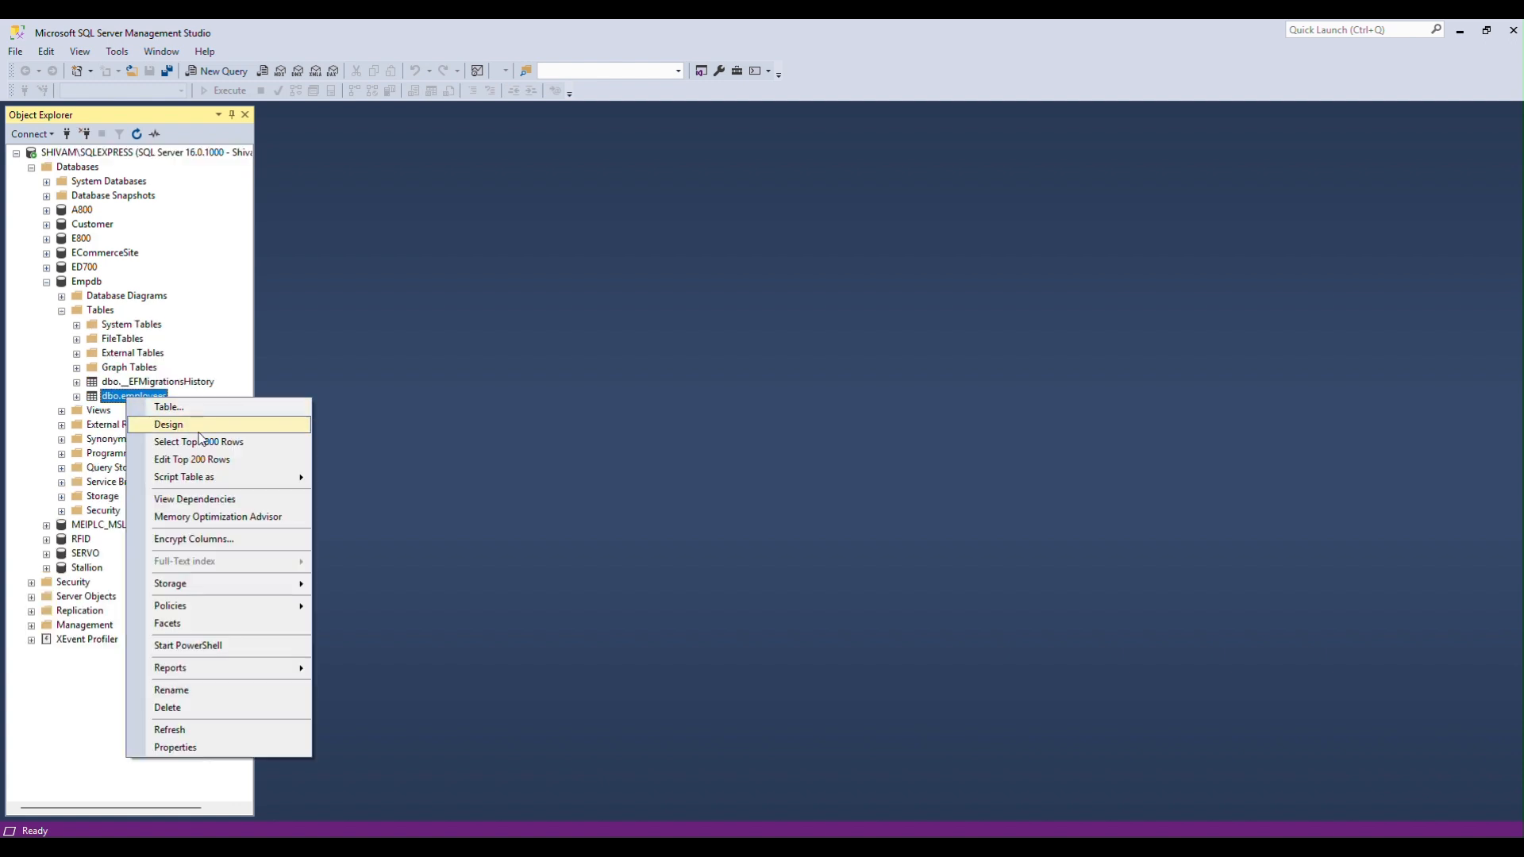
pyautogui.click(168, 424)
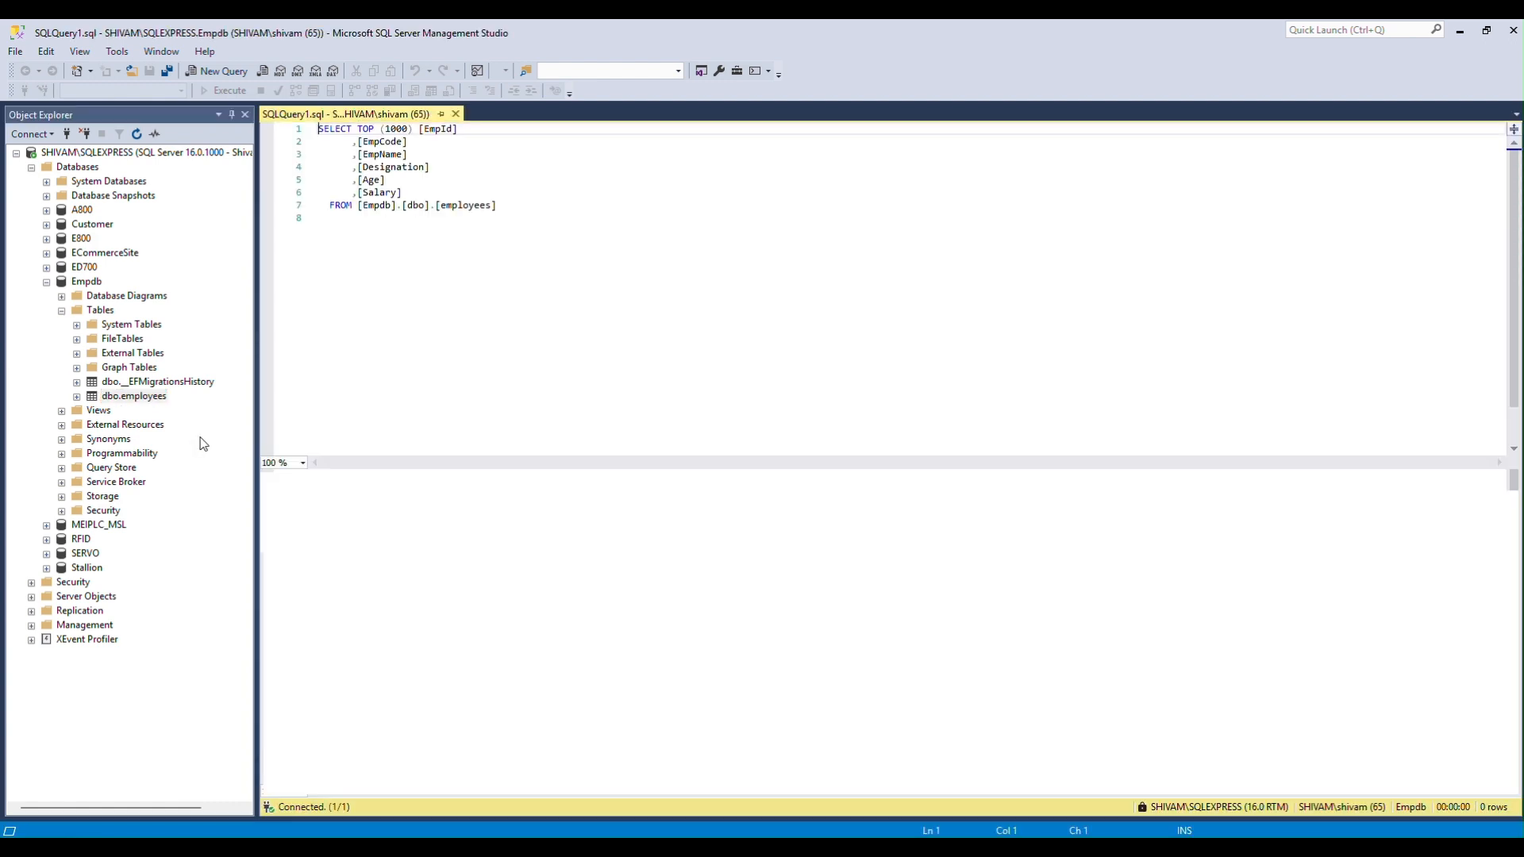
pyautogui.click(226, 88)
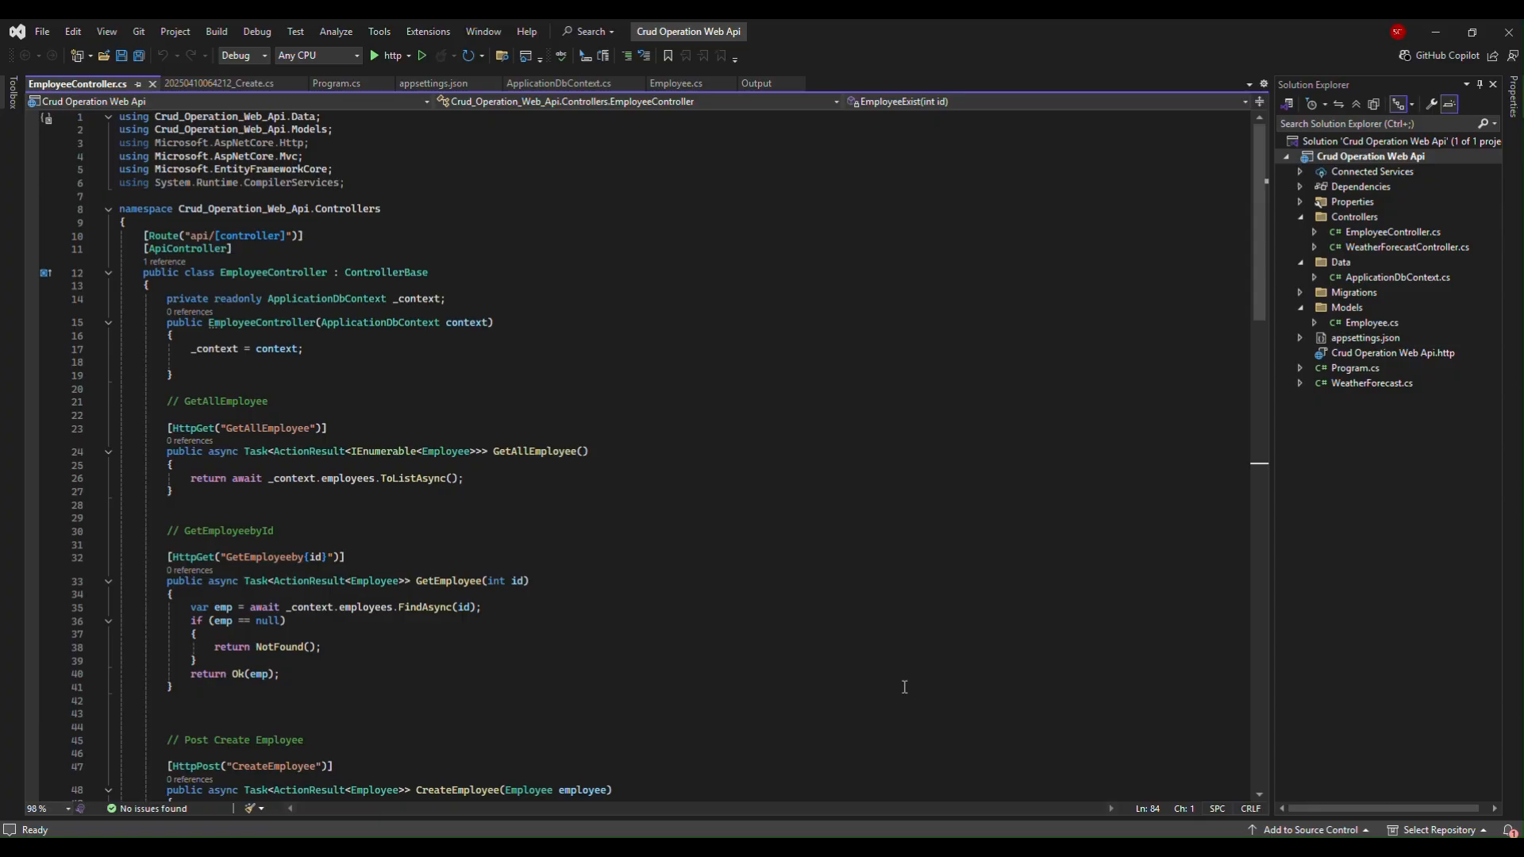
pyautogui.moveTo(664, 365)
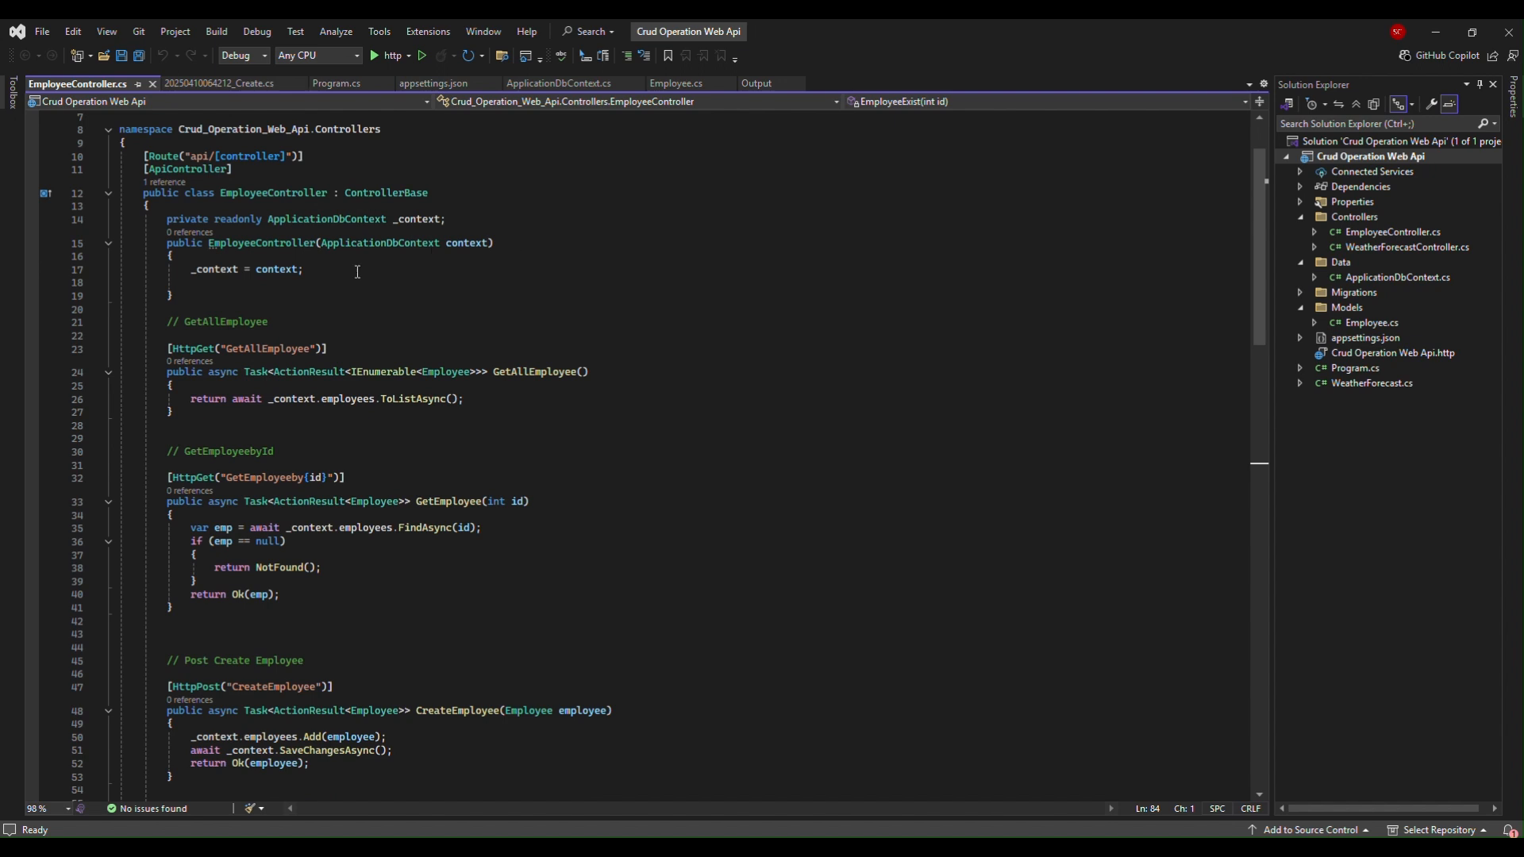
pyautogui.moveTo(32, 392)
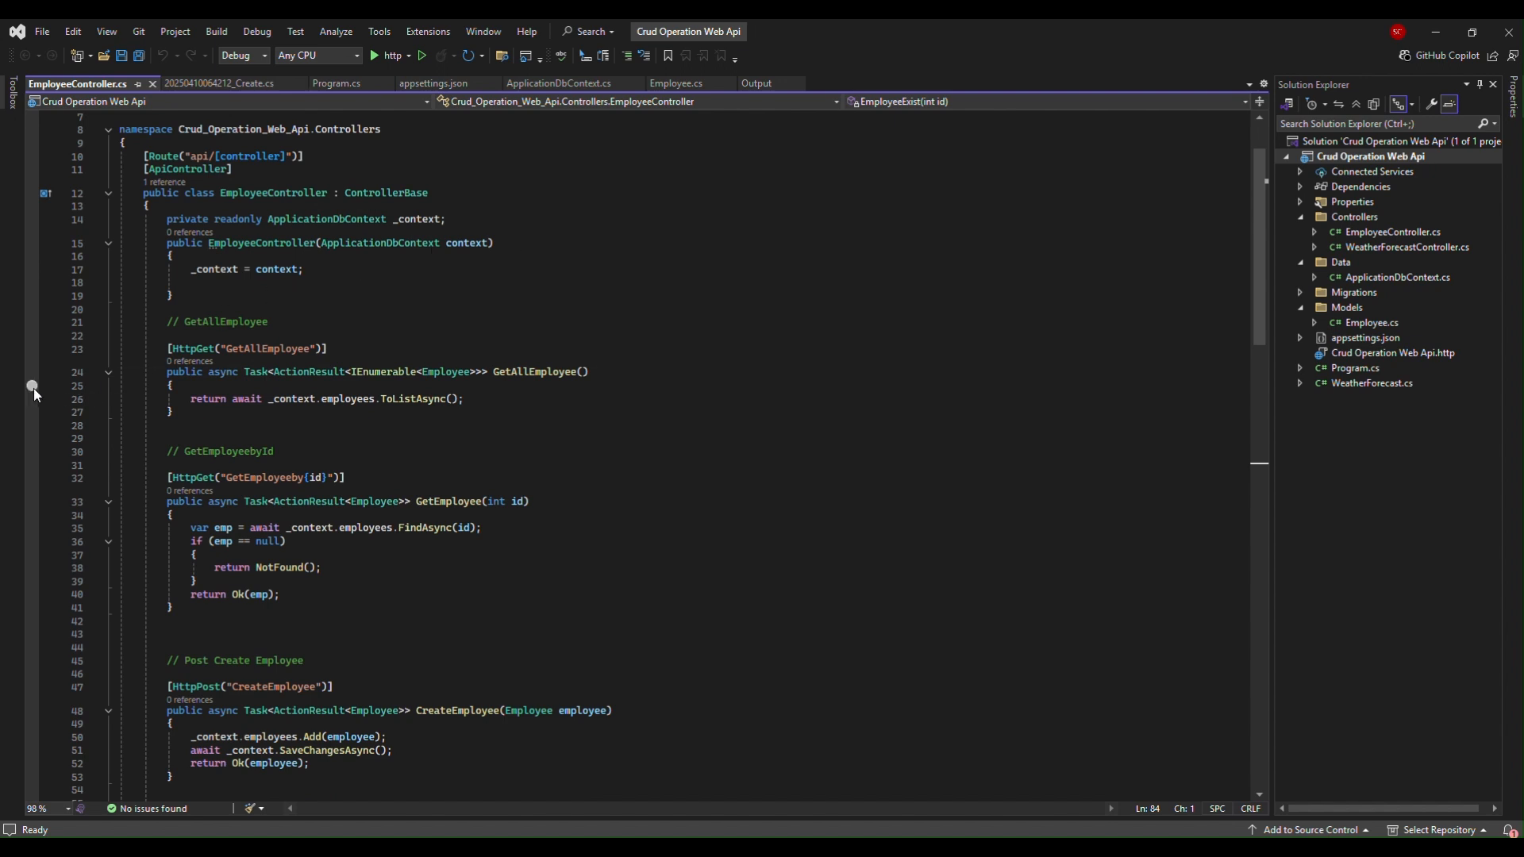
# - Set a breakpoint in GetAllEmployee and start debugging the Web API on port 5084
pyautogui.click(32, 386)
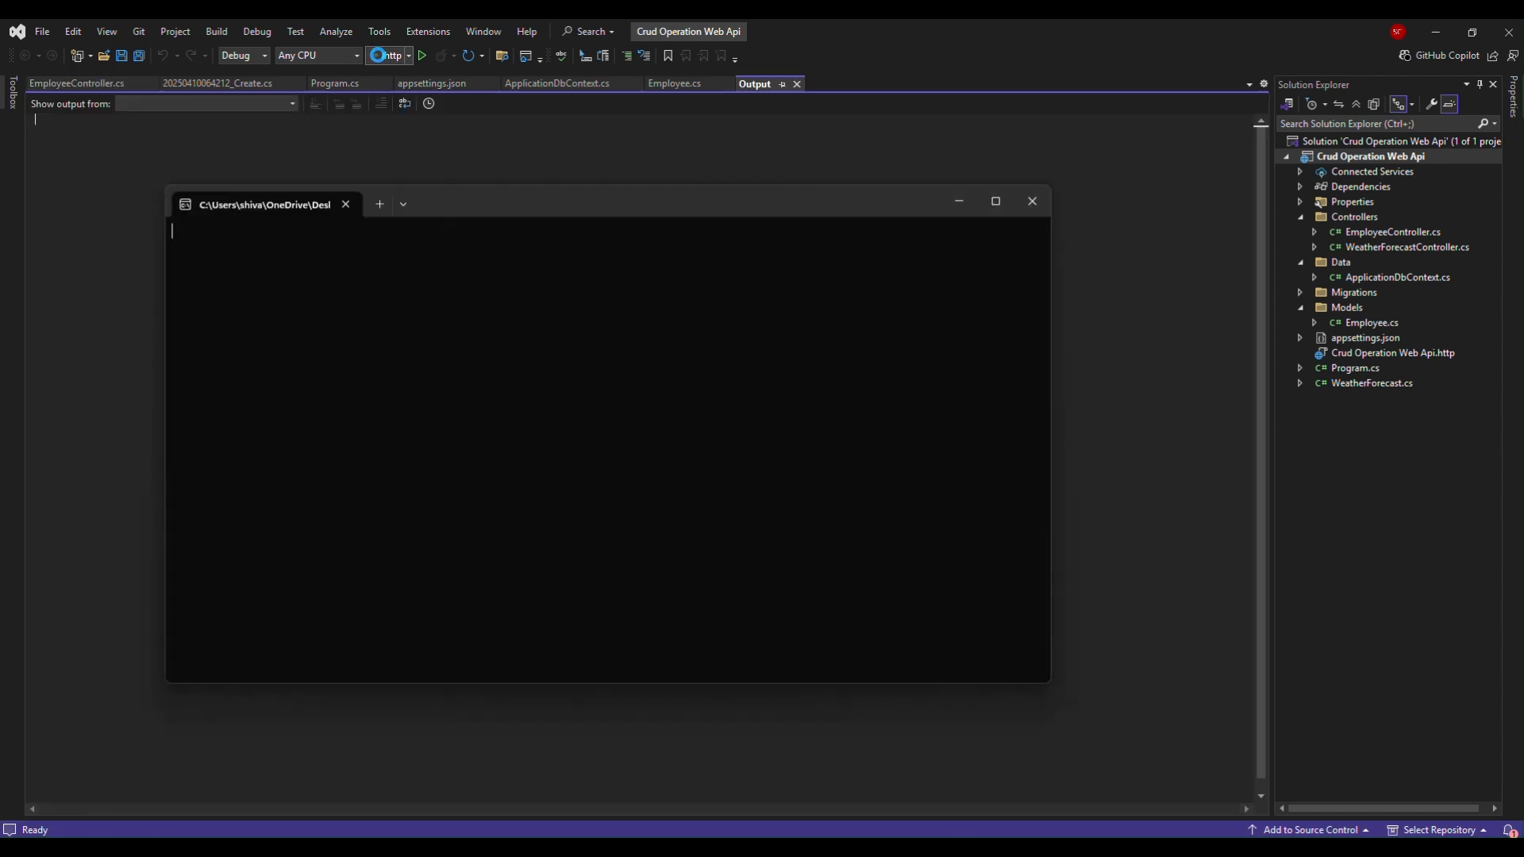
pyautogui.click(1030, 202)
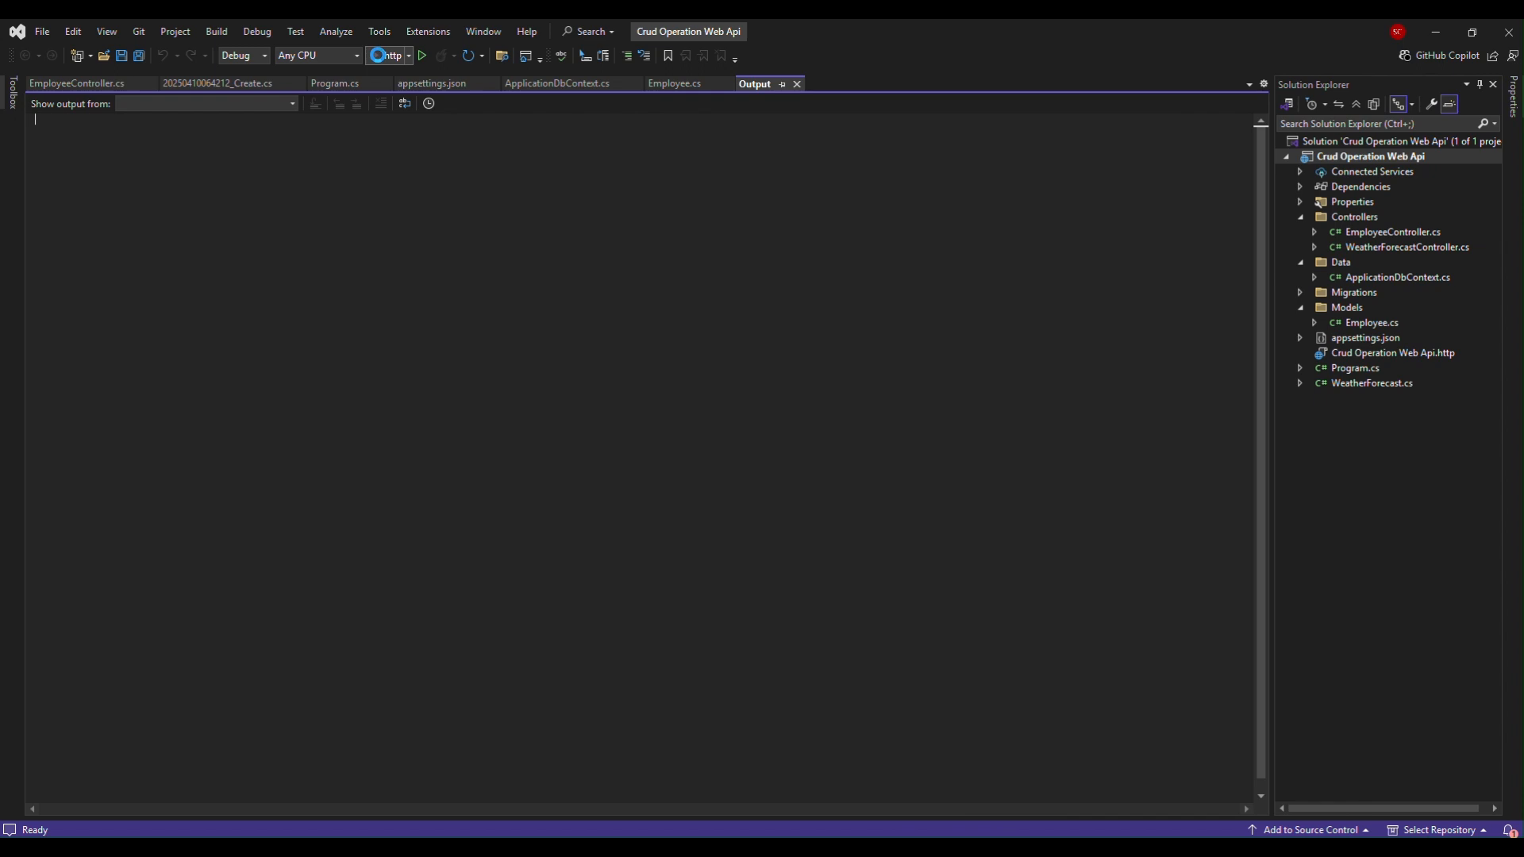
pyautogui.click(423, 56)
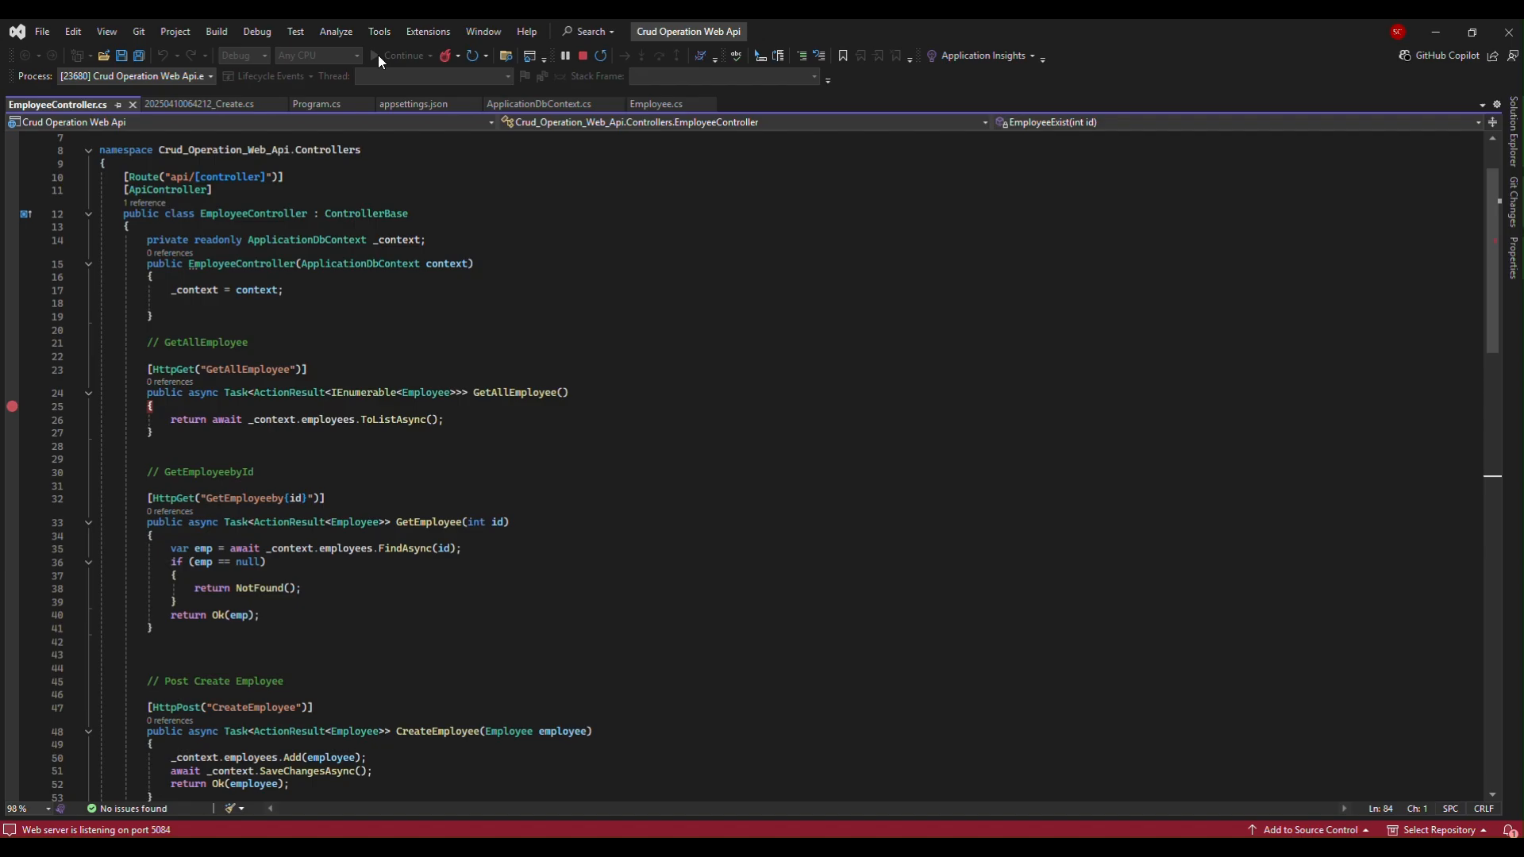
# - Send a GET /api/Employee/GetAllEmployee request from Swagger so the breakpoint is hit
pyautogui.click(402, 55)
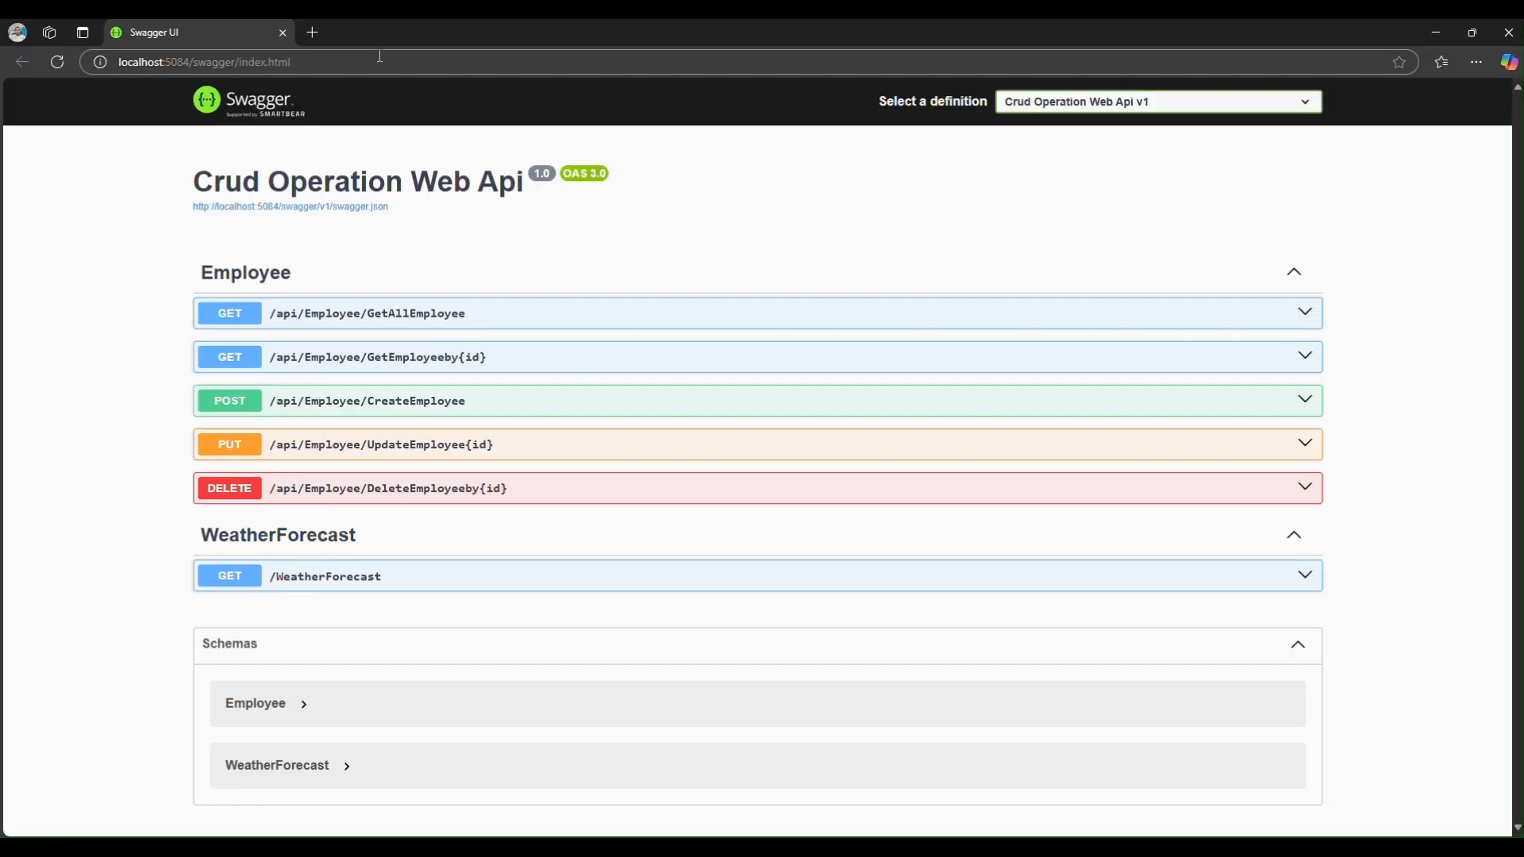
pyautogui.moveTo(1302, 313)
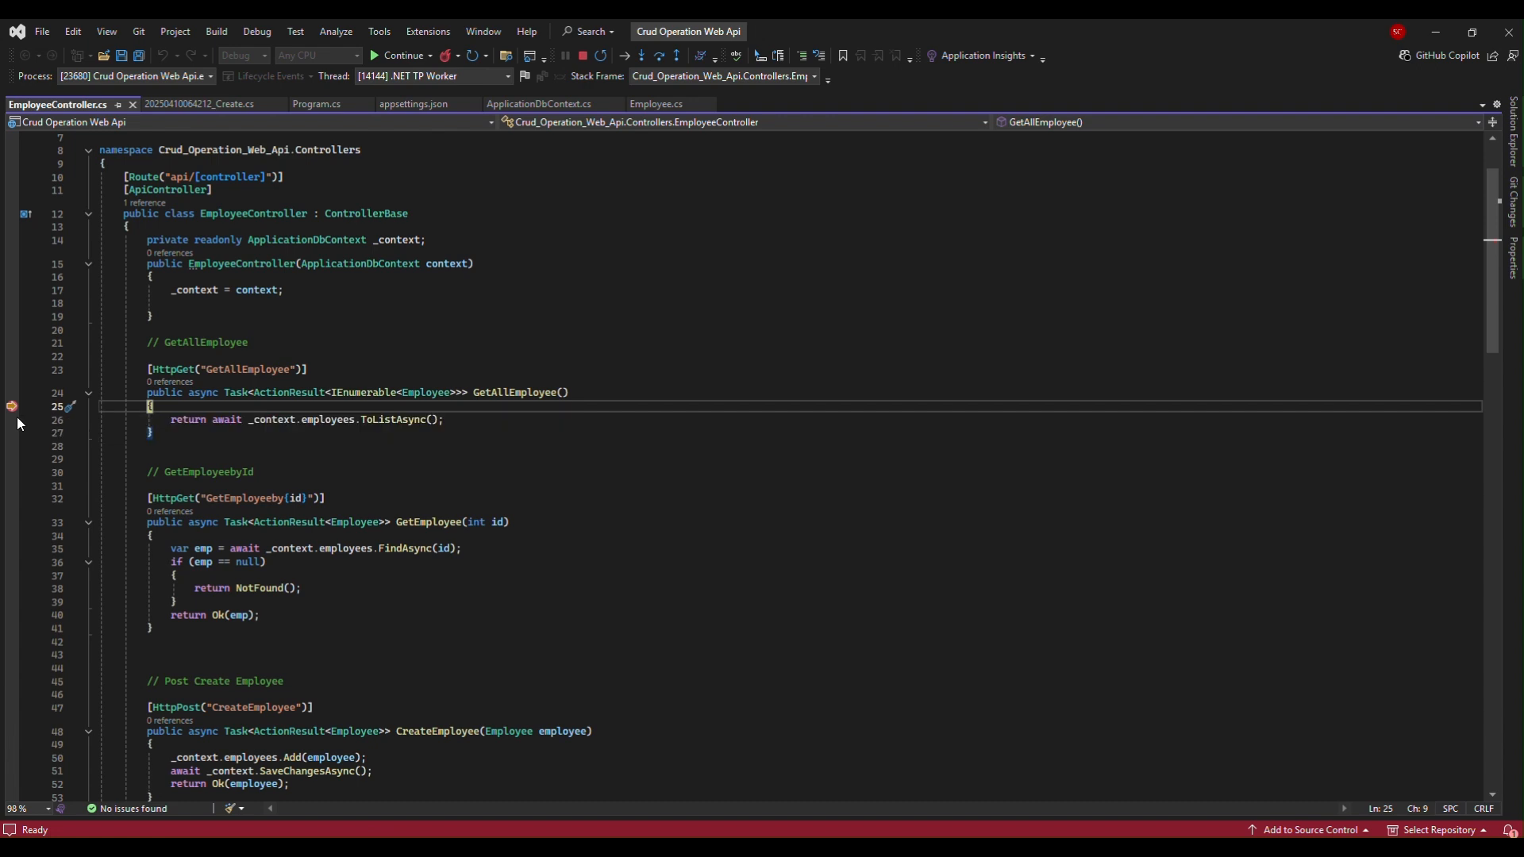
pyautogui.moveTo(443, 454)
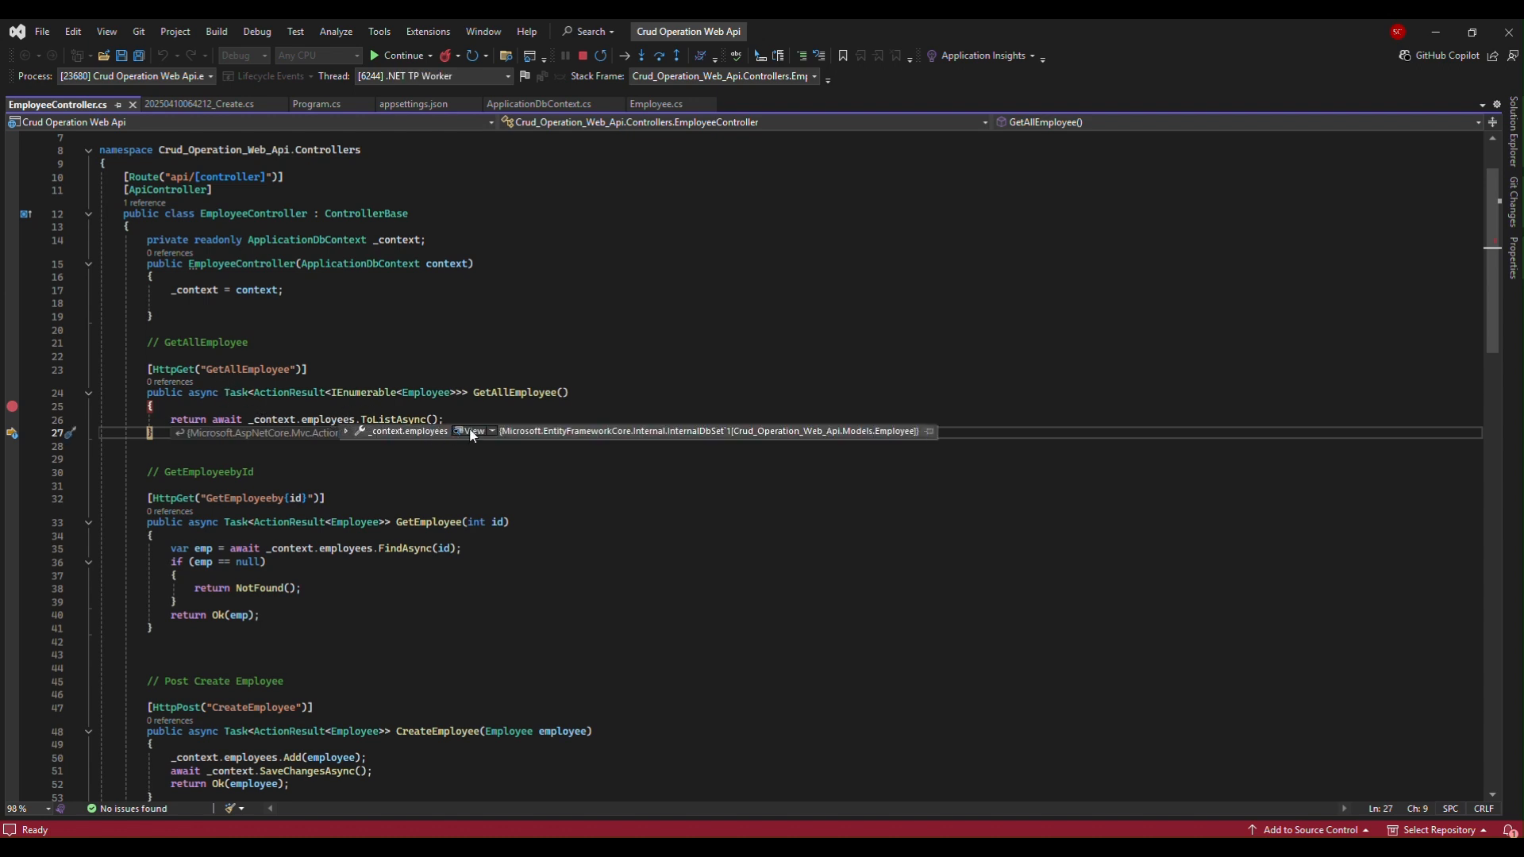
# - Inspect _context.employees showing one record, step into the getters, then continue execution
pyautogui.click(470, 432)
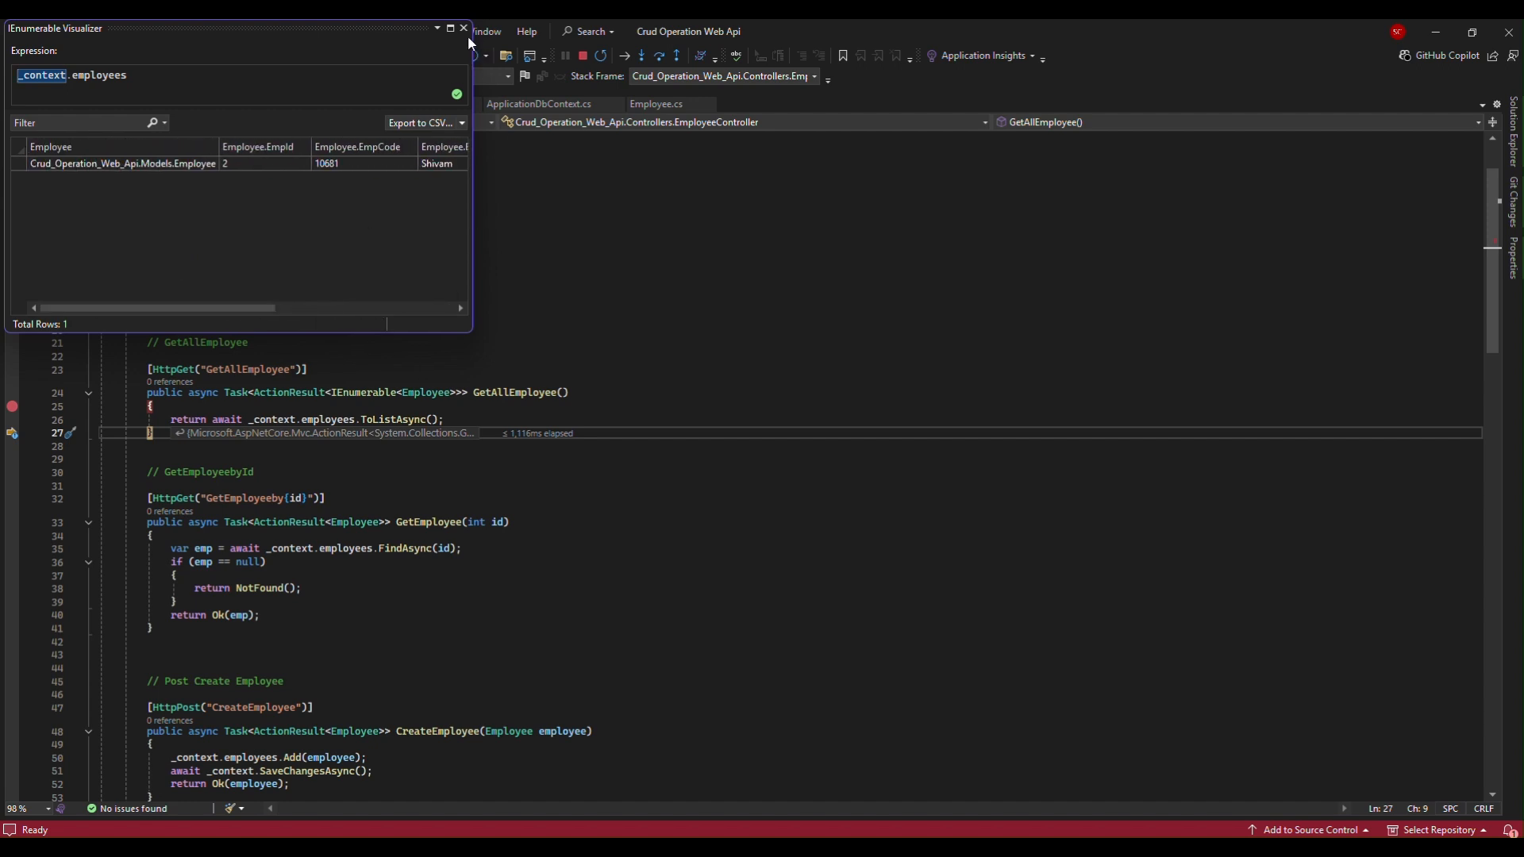
pyautogui.click(464, 27)
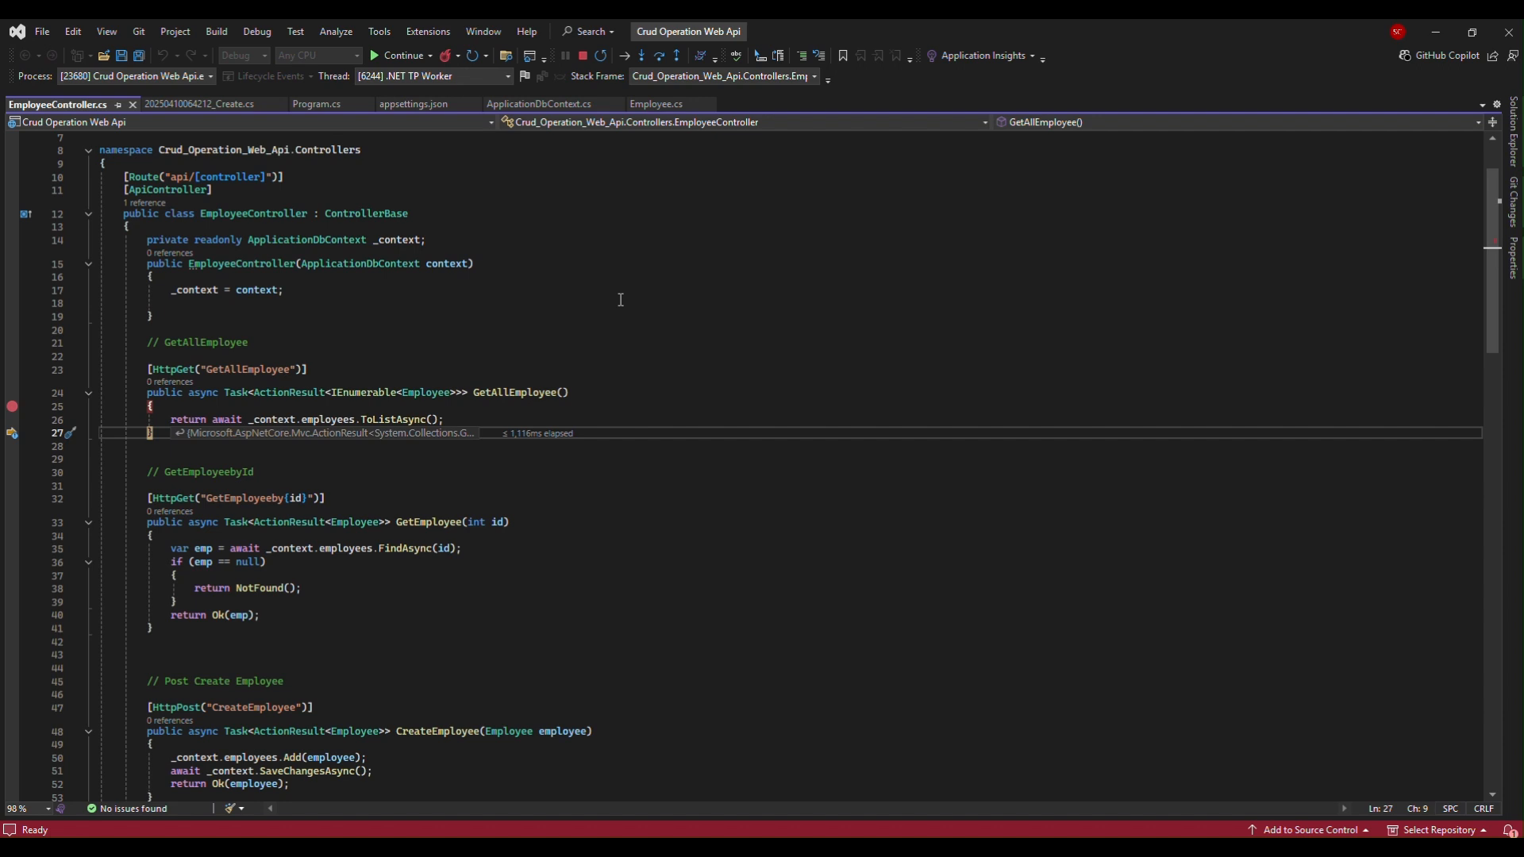
pyautogui.click(656, 105)
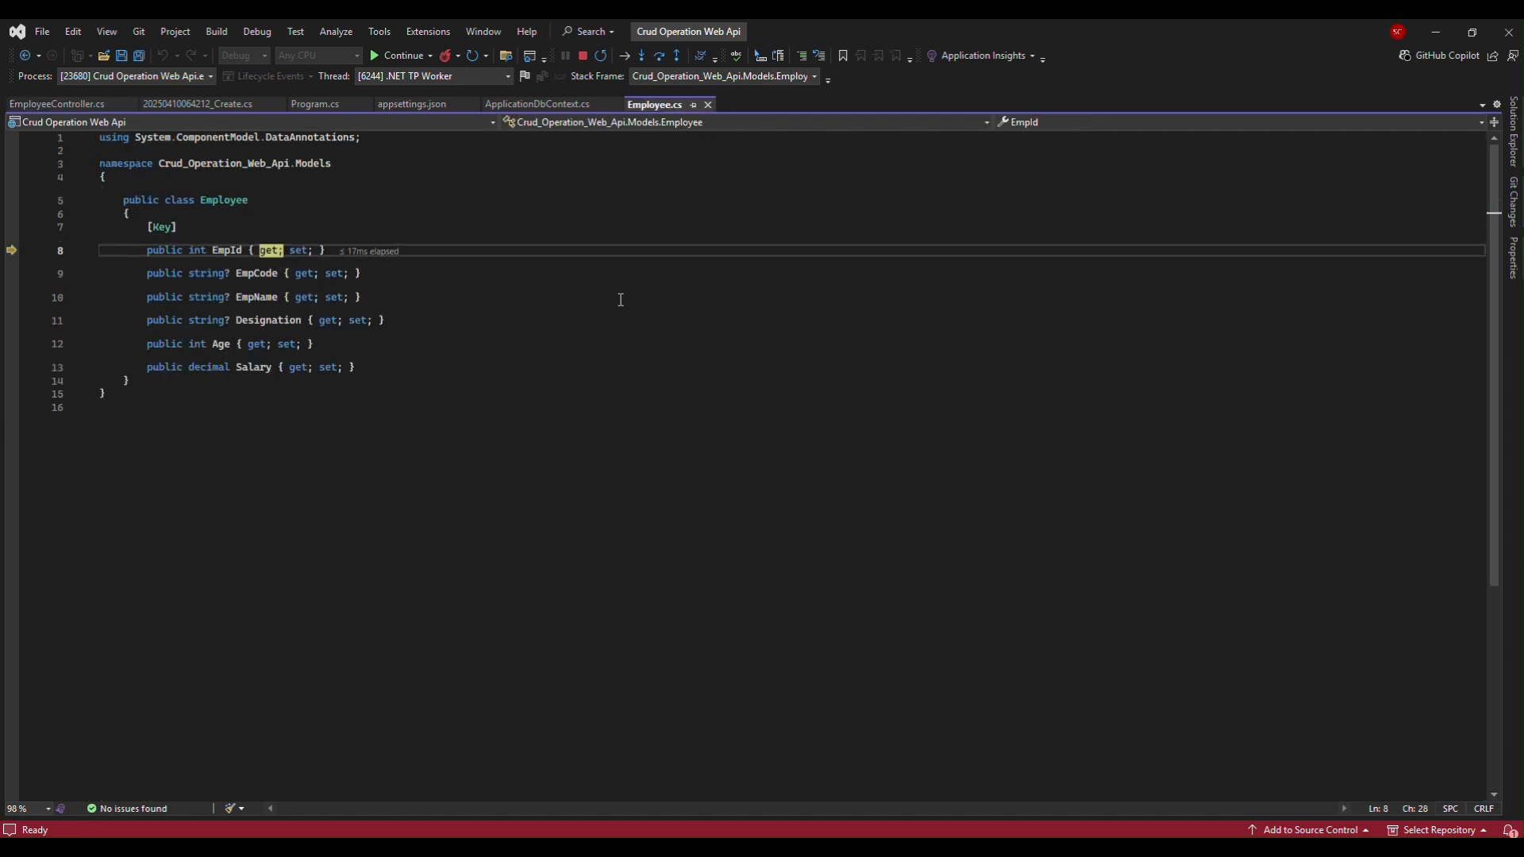
pyautogui.click(292, 367)
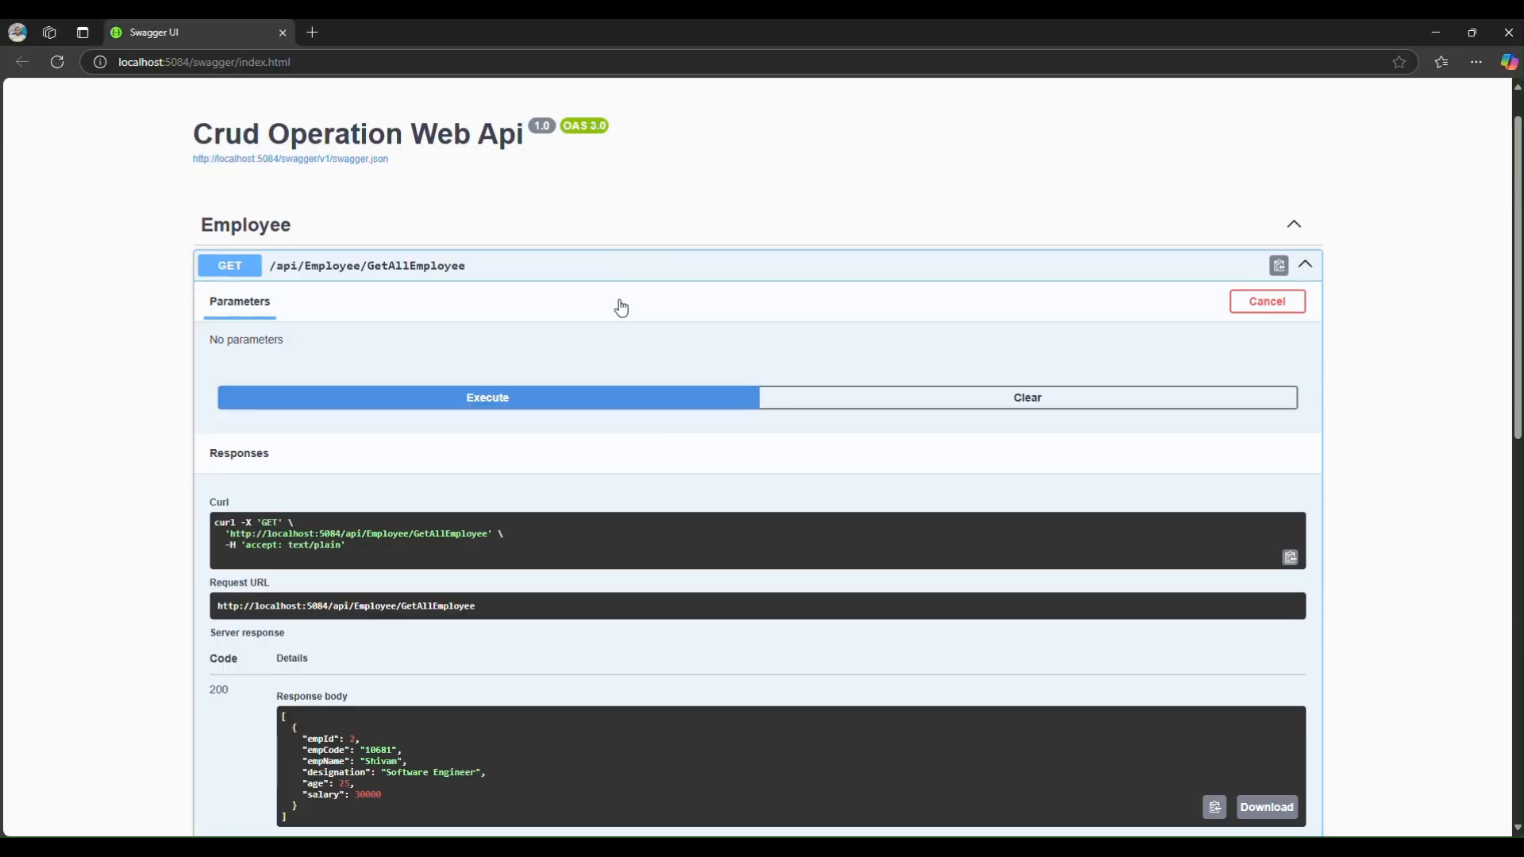
# - Review the 200 response body, then return to the EmployeeController code and endpoint list
pyautogui.scroll(-3)
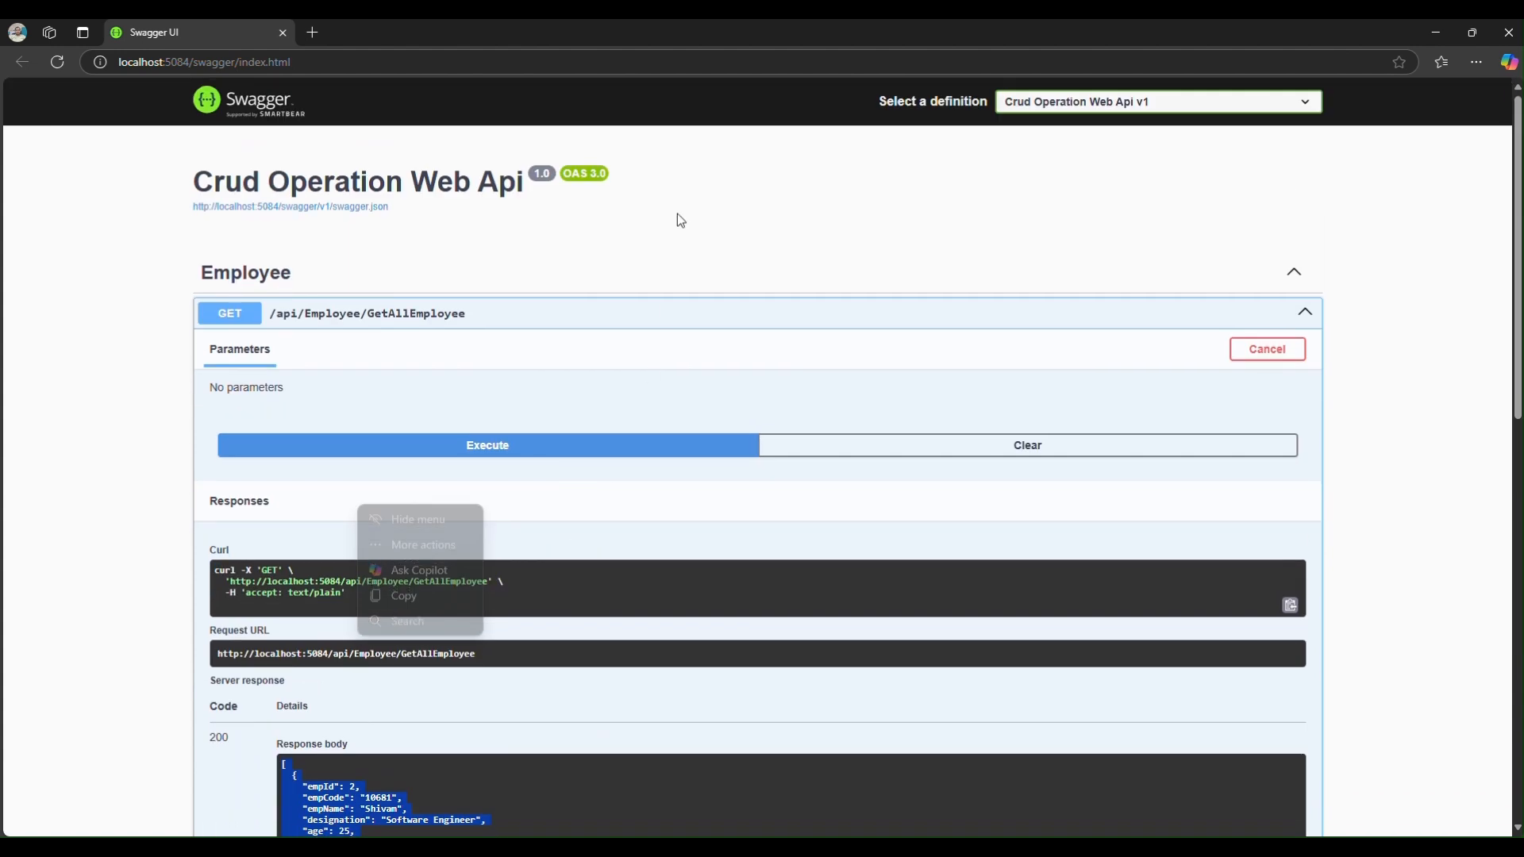
pyautogui.click(205, 62)
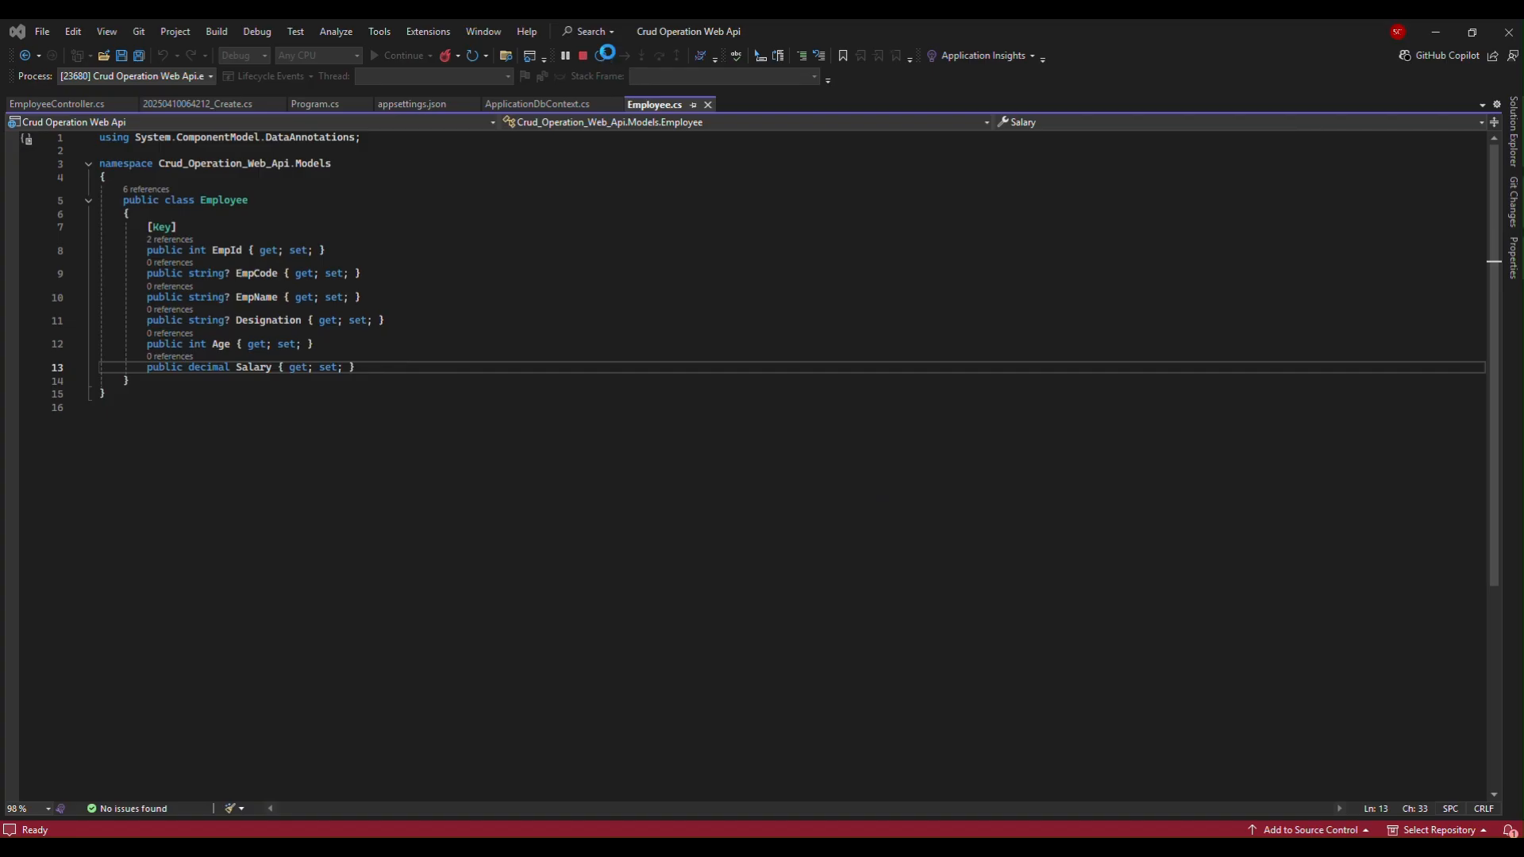
pyautogui.moveTo(57, 105)
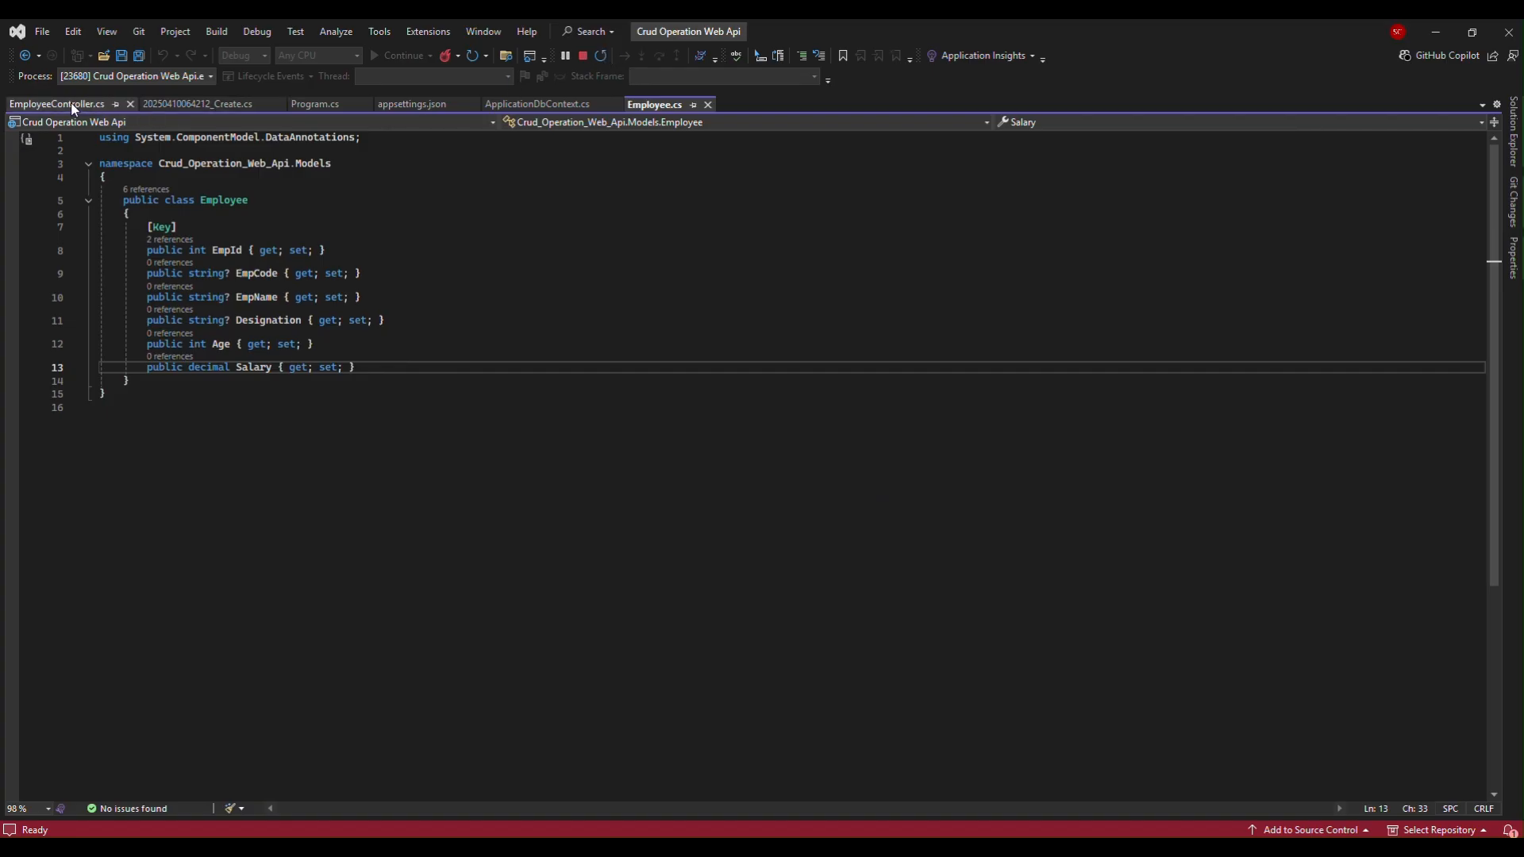
pyautogui.click(57, 105)
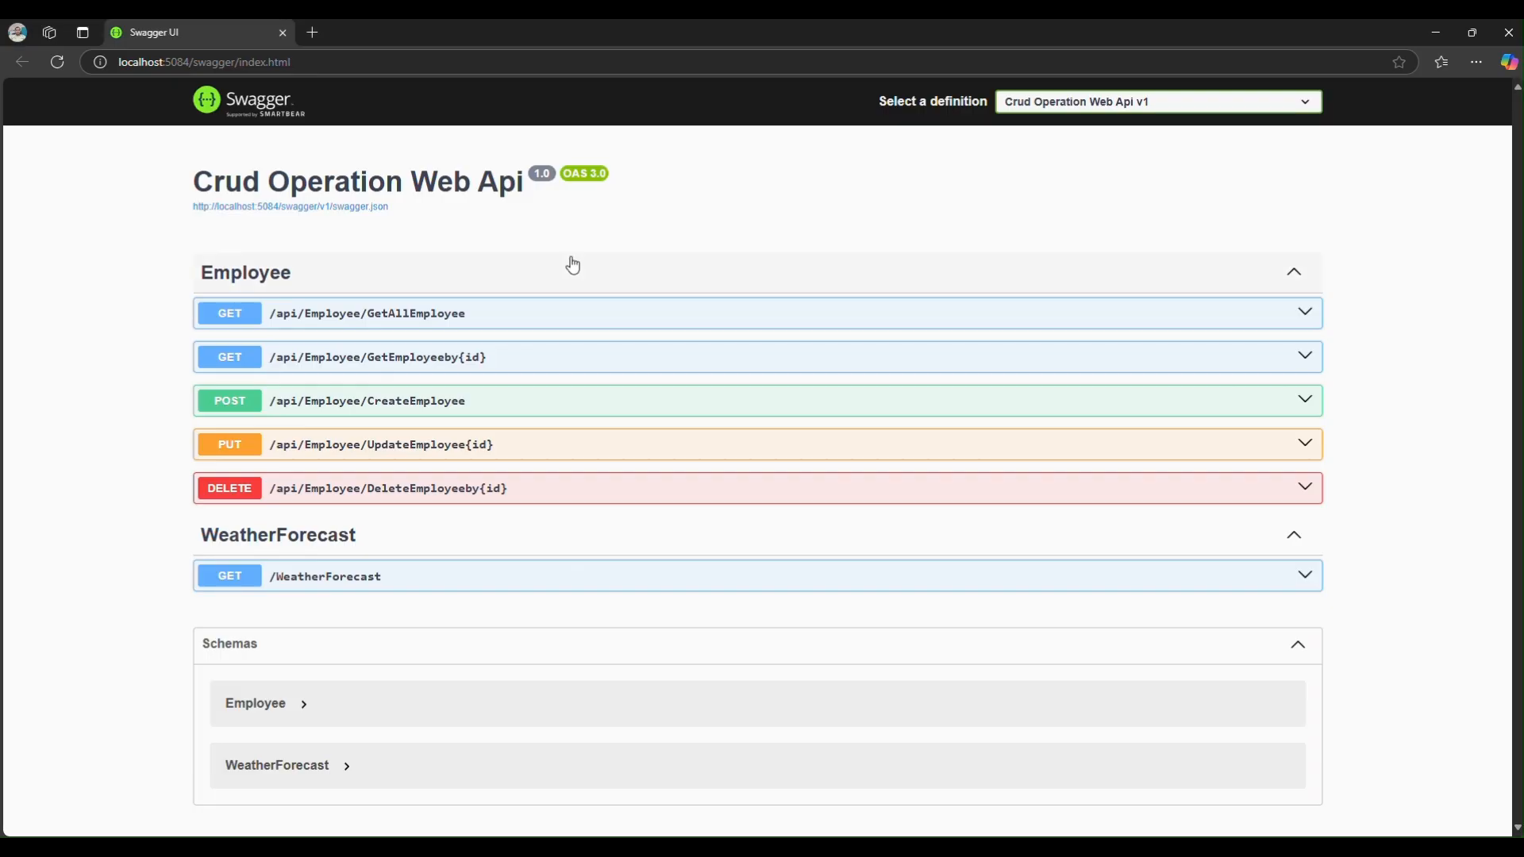
pyautogui.moveTo(463, 358)
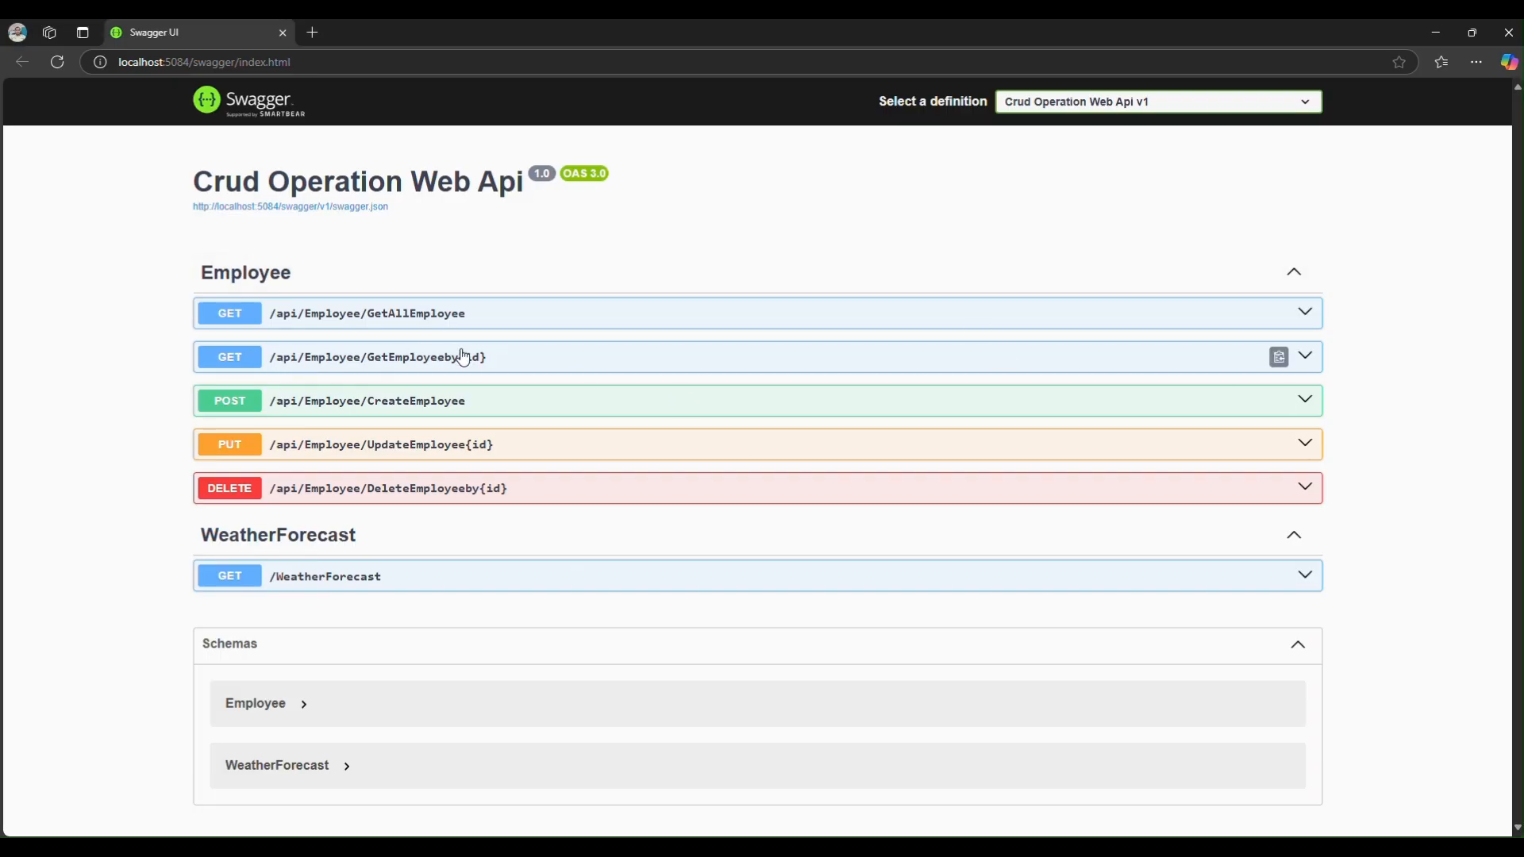
pyautogui.moveTo(1279, 357)
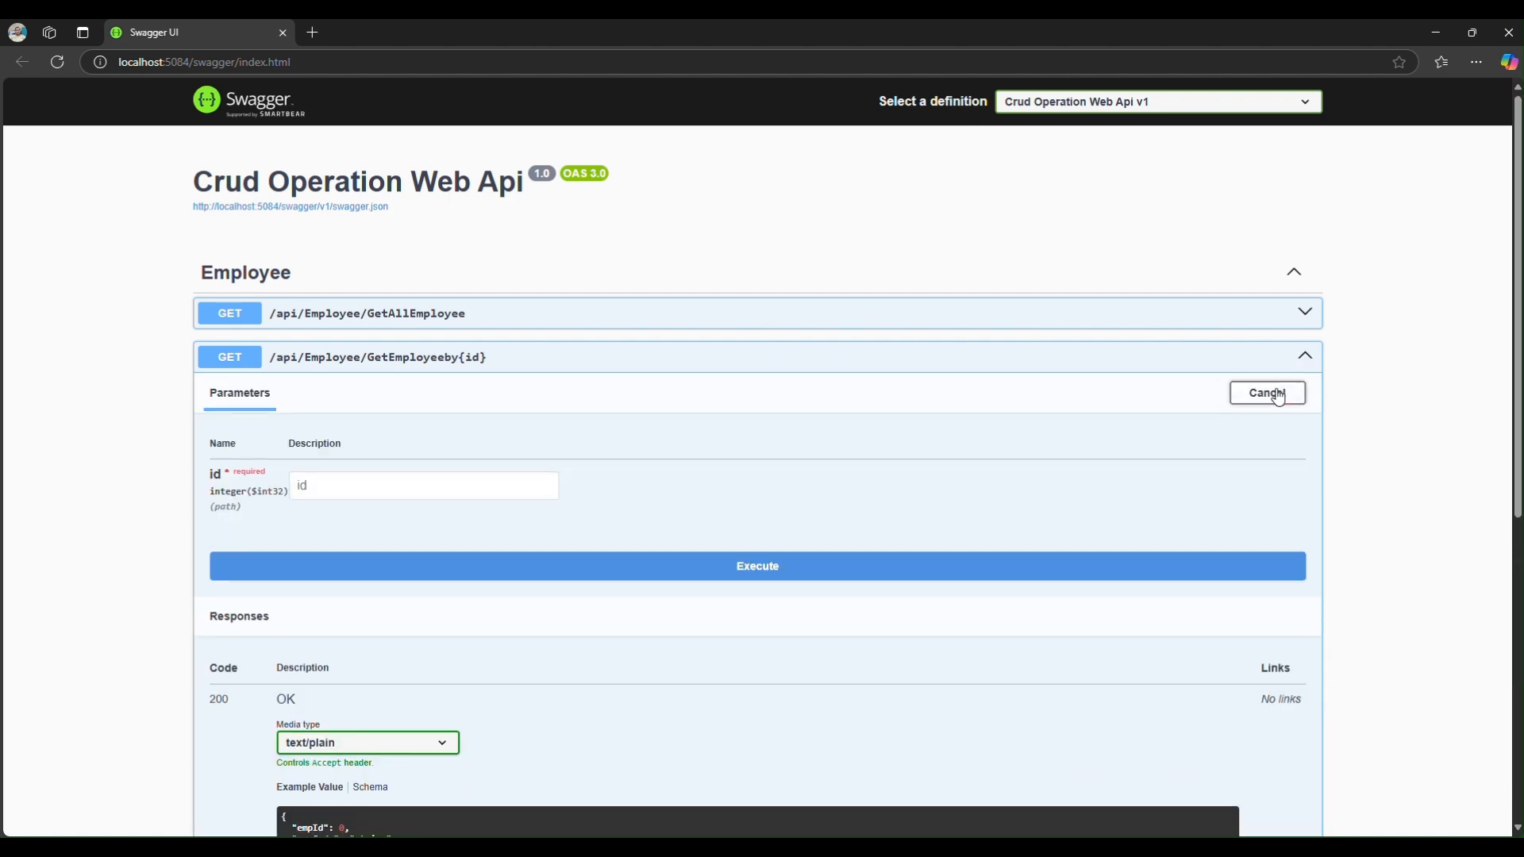
# - Send a GetEmployeeby{id} request with id 1 so GetEmployee pauses at its breakpoint
pyautogui.click(423, 486)
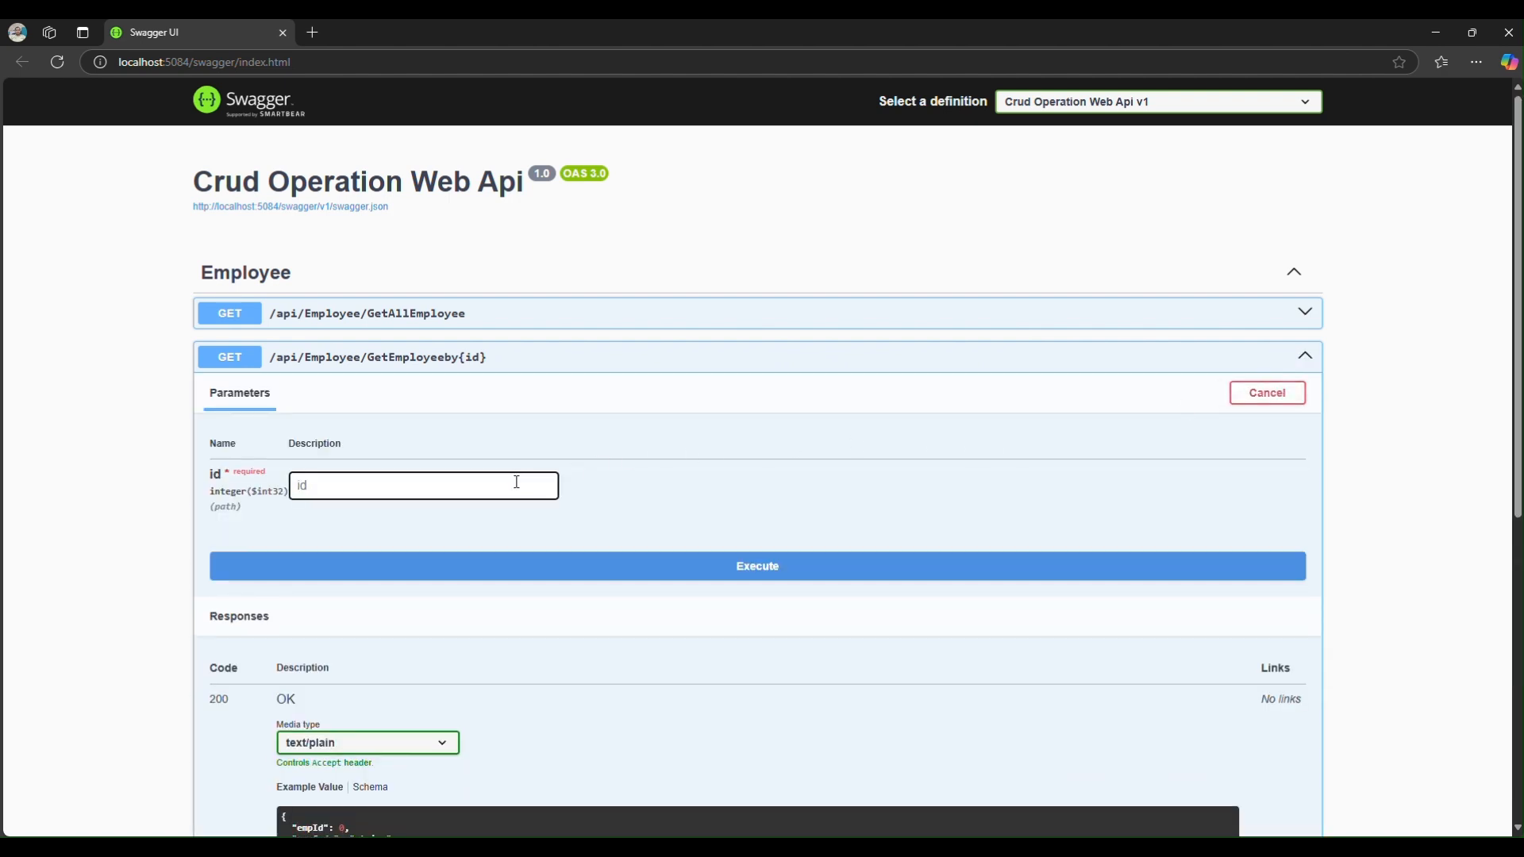
pyautogui.write('1')
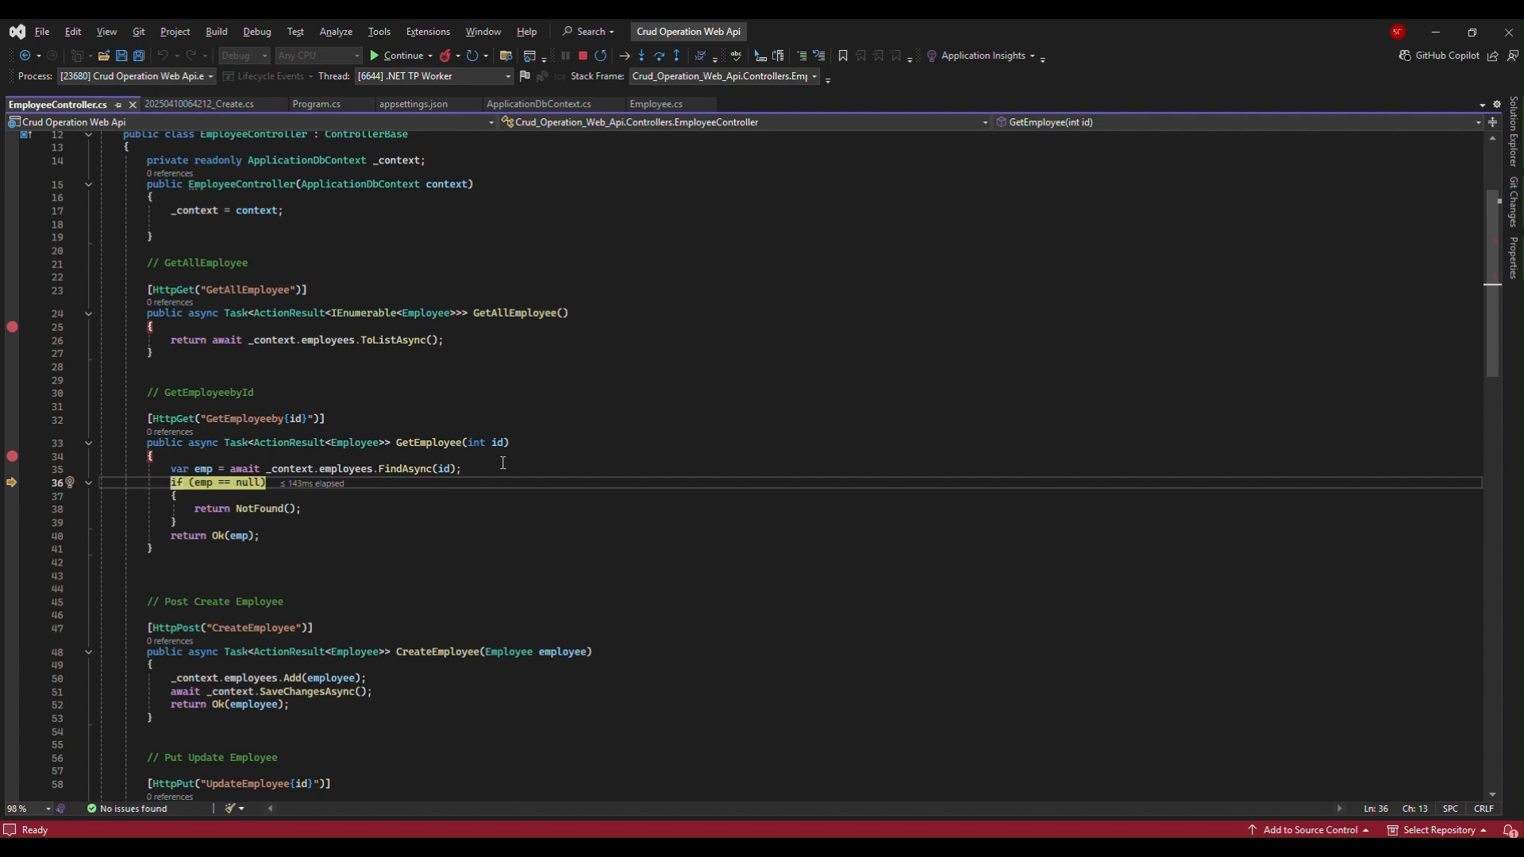
pyautogui.moveTo(445, 469)
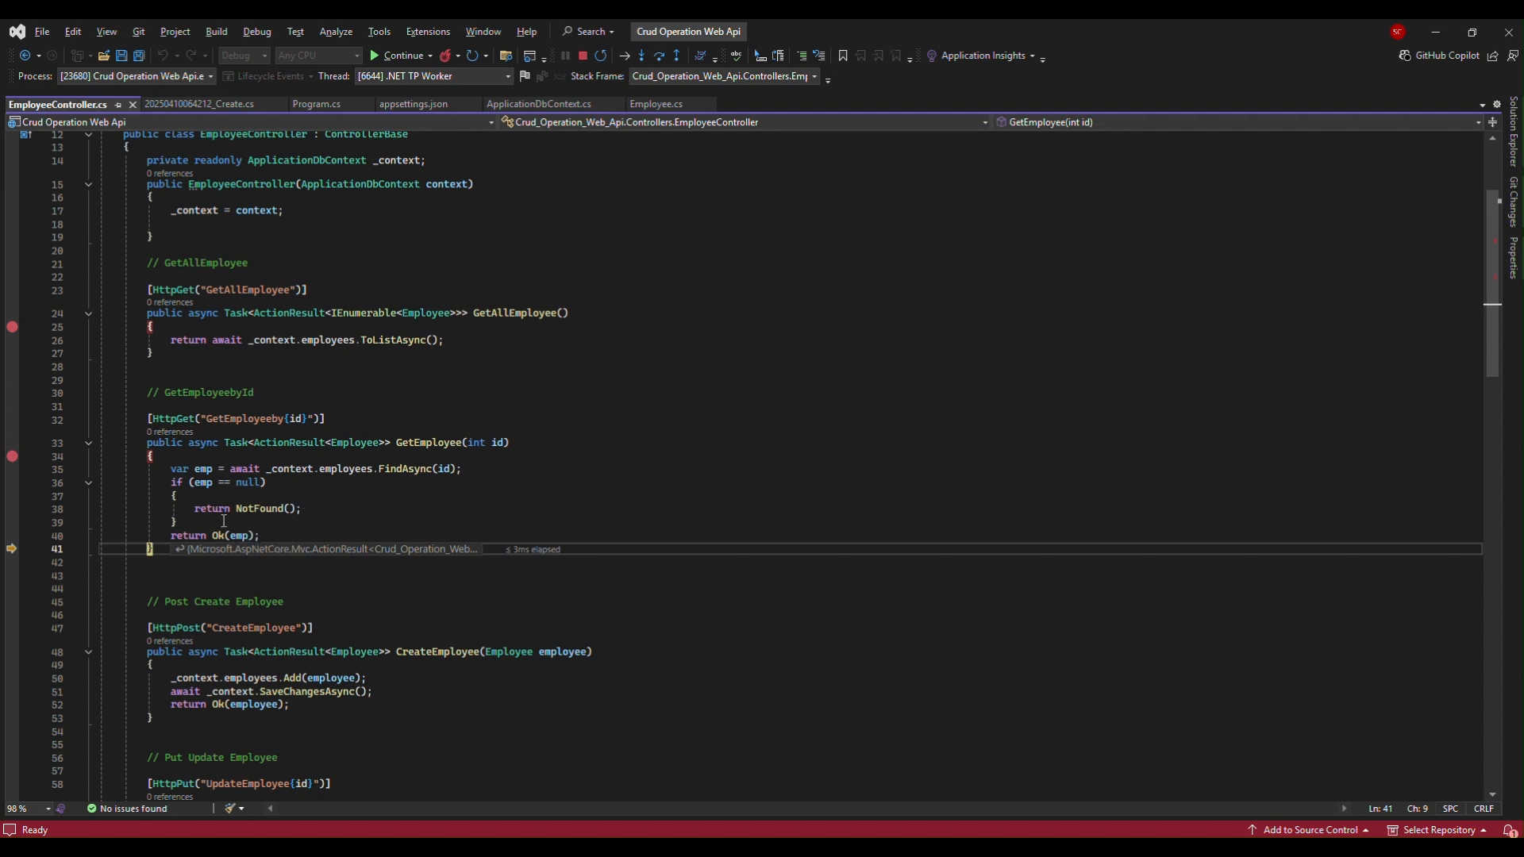
pyautogui.moveTo(200, 483)
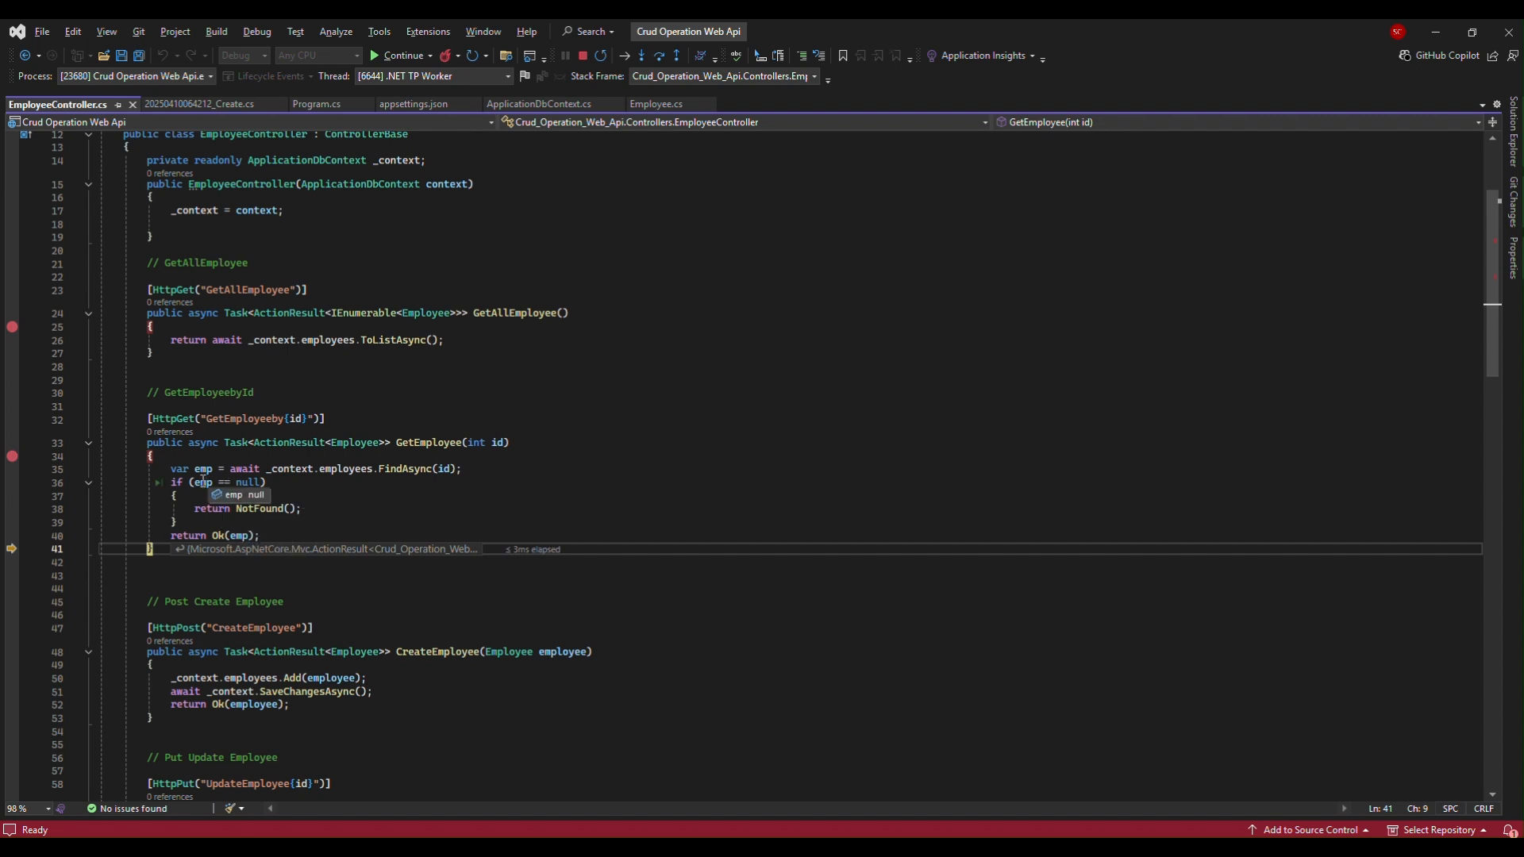
pyautogui.moveTo(495, 443)
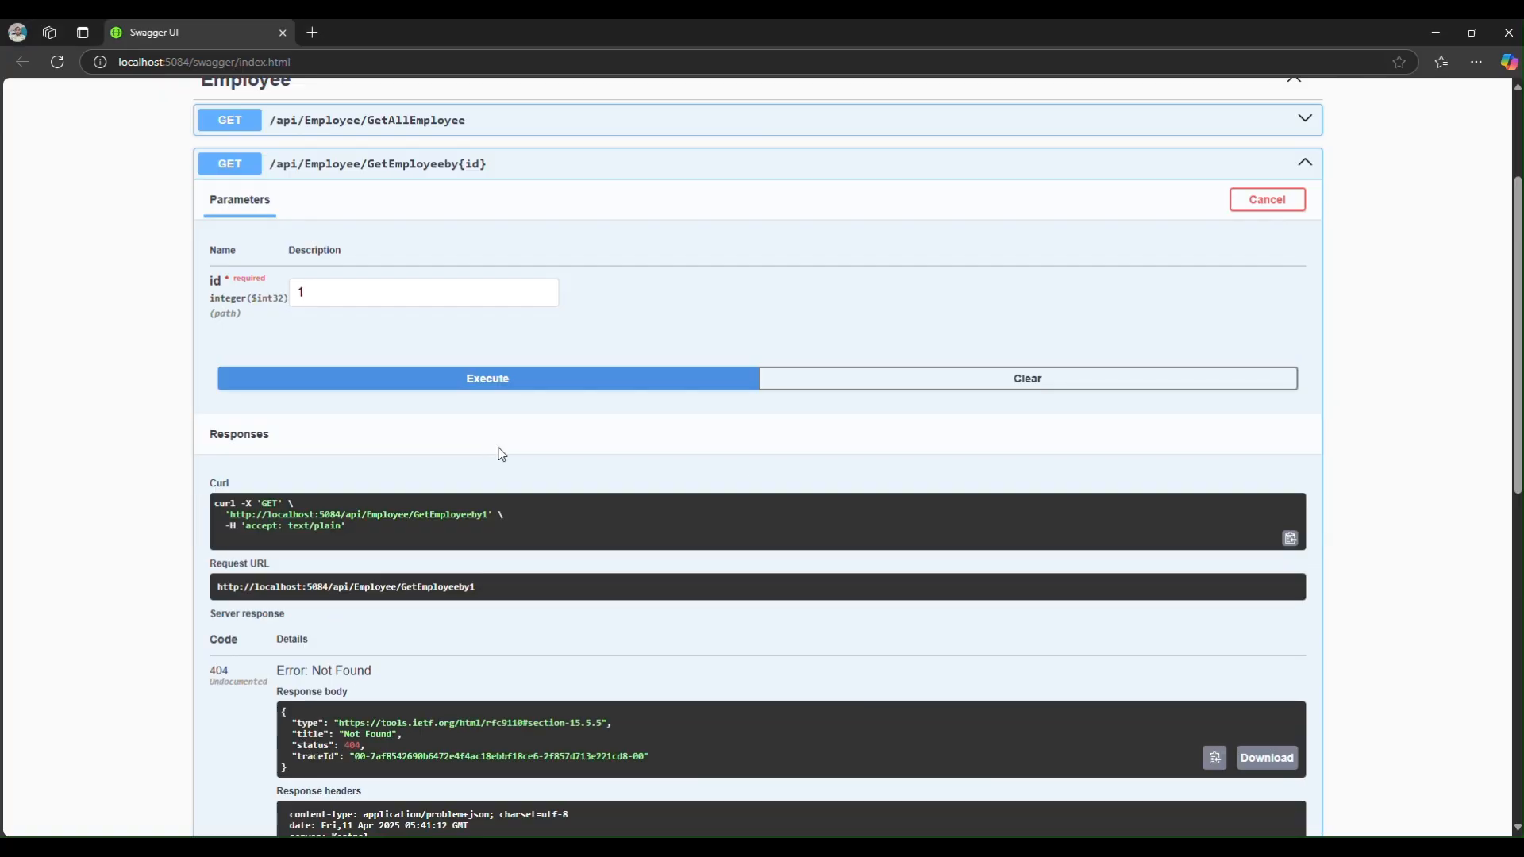
# - After the 404 for id 1, send a new GetEmployeeby{id} request with id 2
pyautogui.scroll(3)
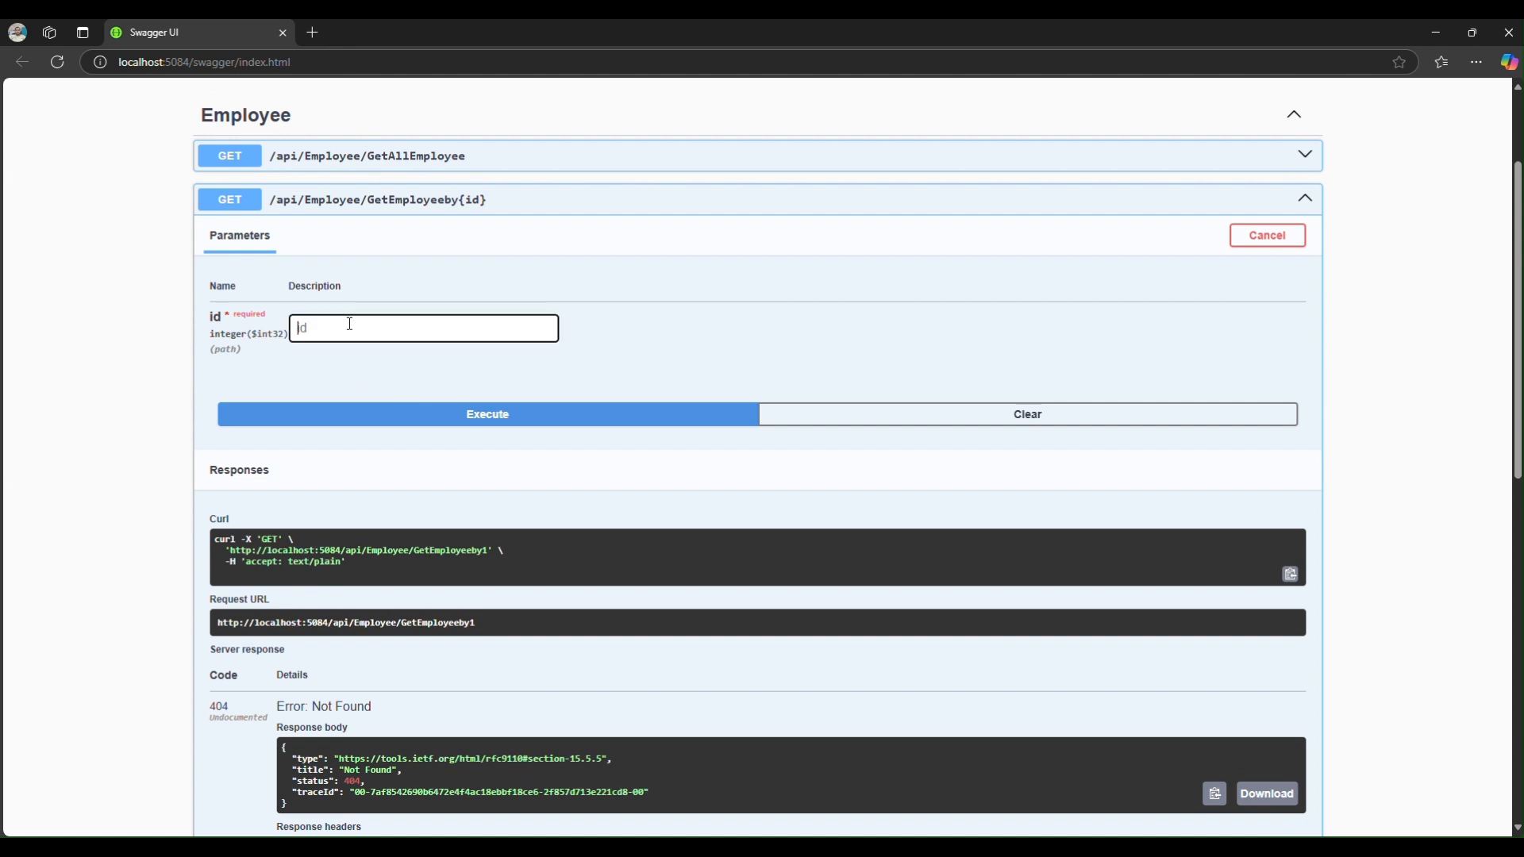
pyautogui.write('2')
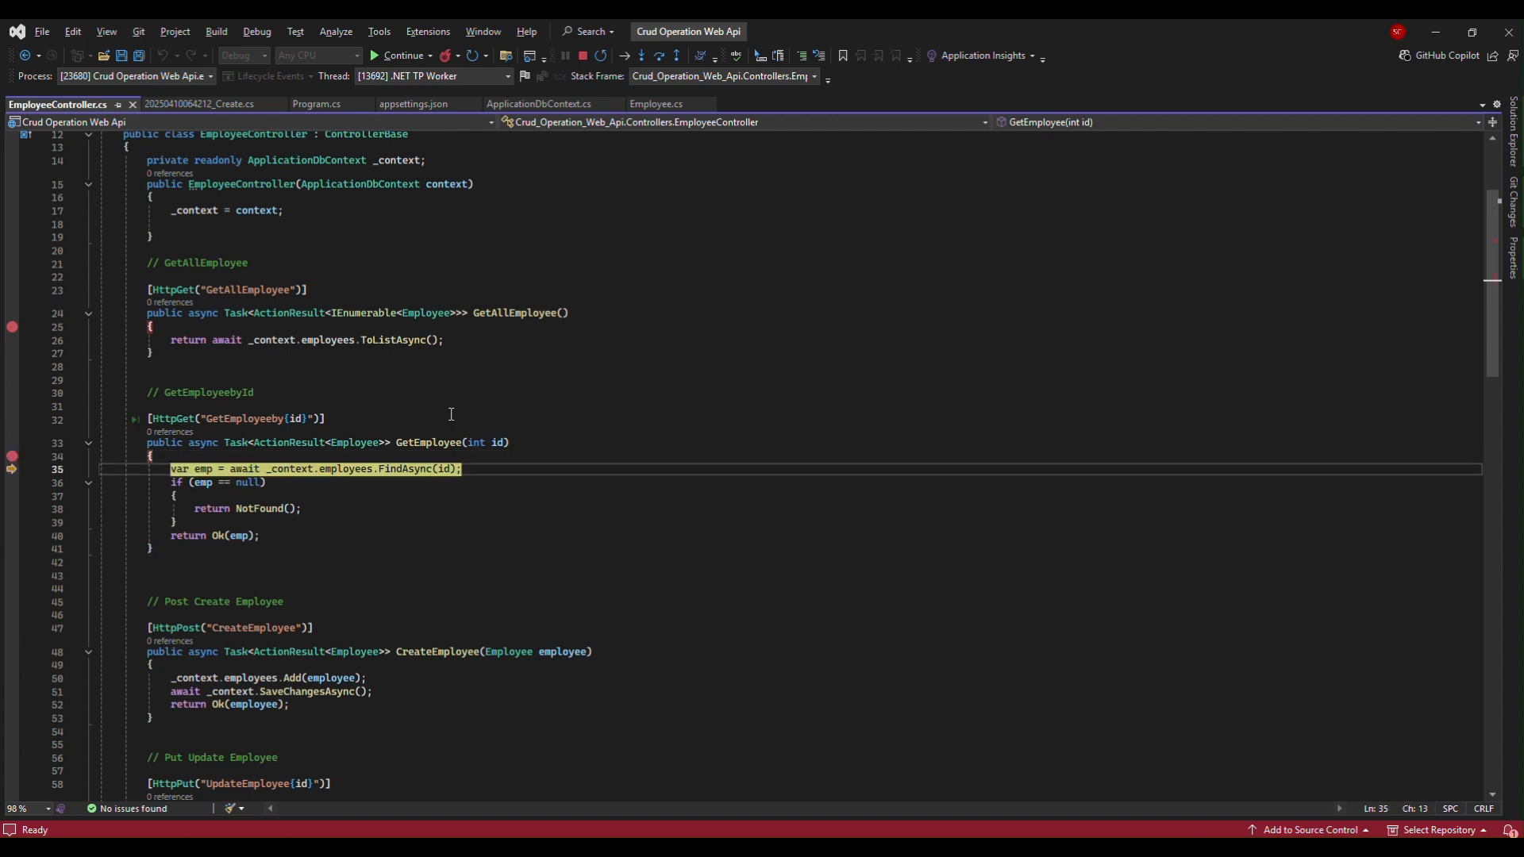
# - Step over the lookup, expand emp's field values, step into the getters and continue
pyautogui.press('F10')
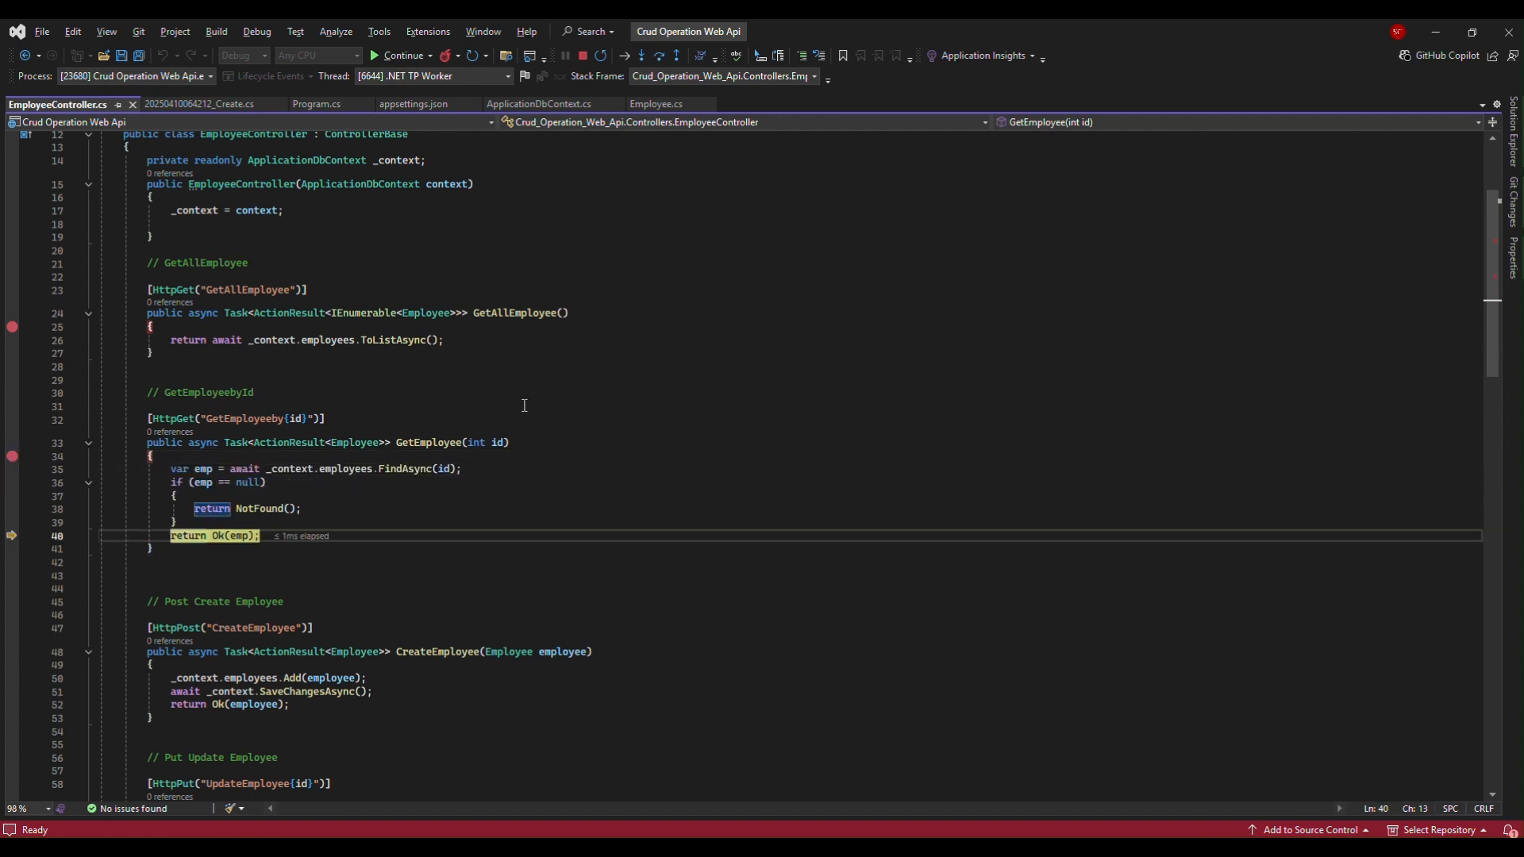
pyautogui.moveTo(435, 472)
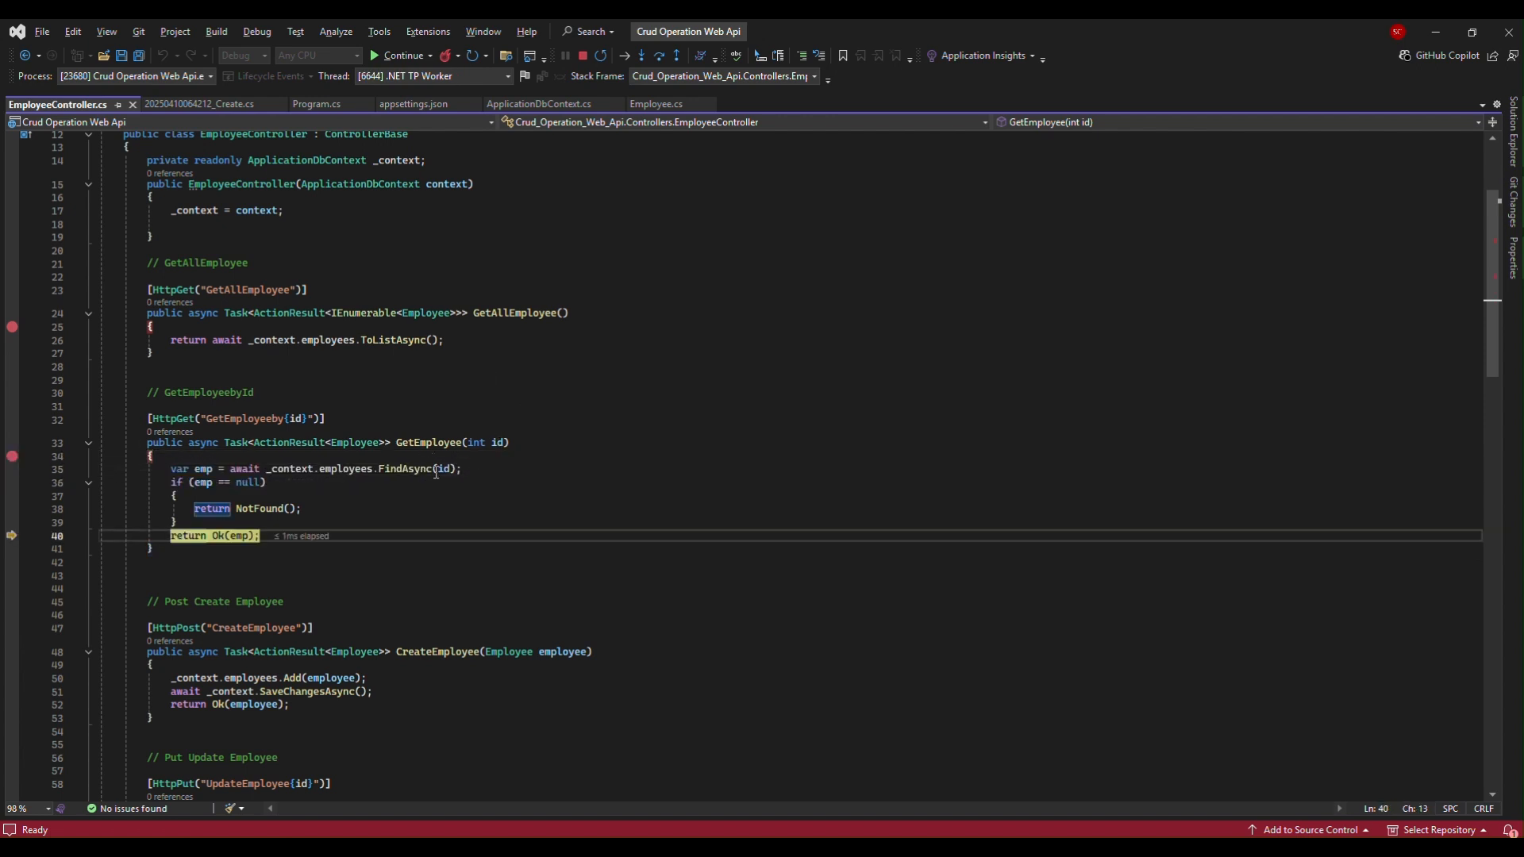
pyautogui.moveTo(200, 483)
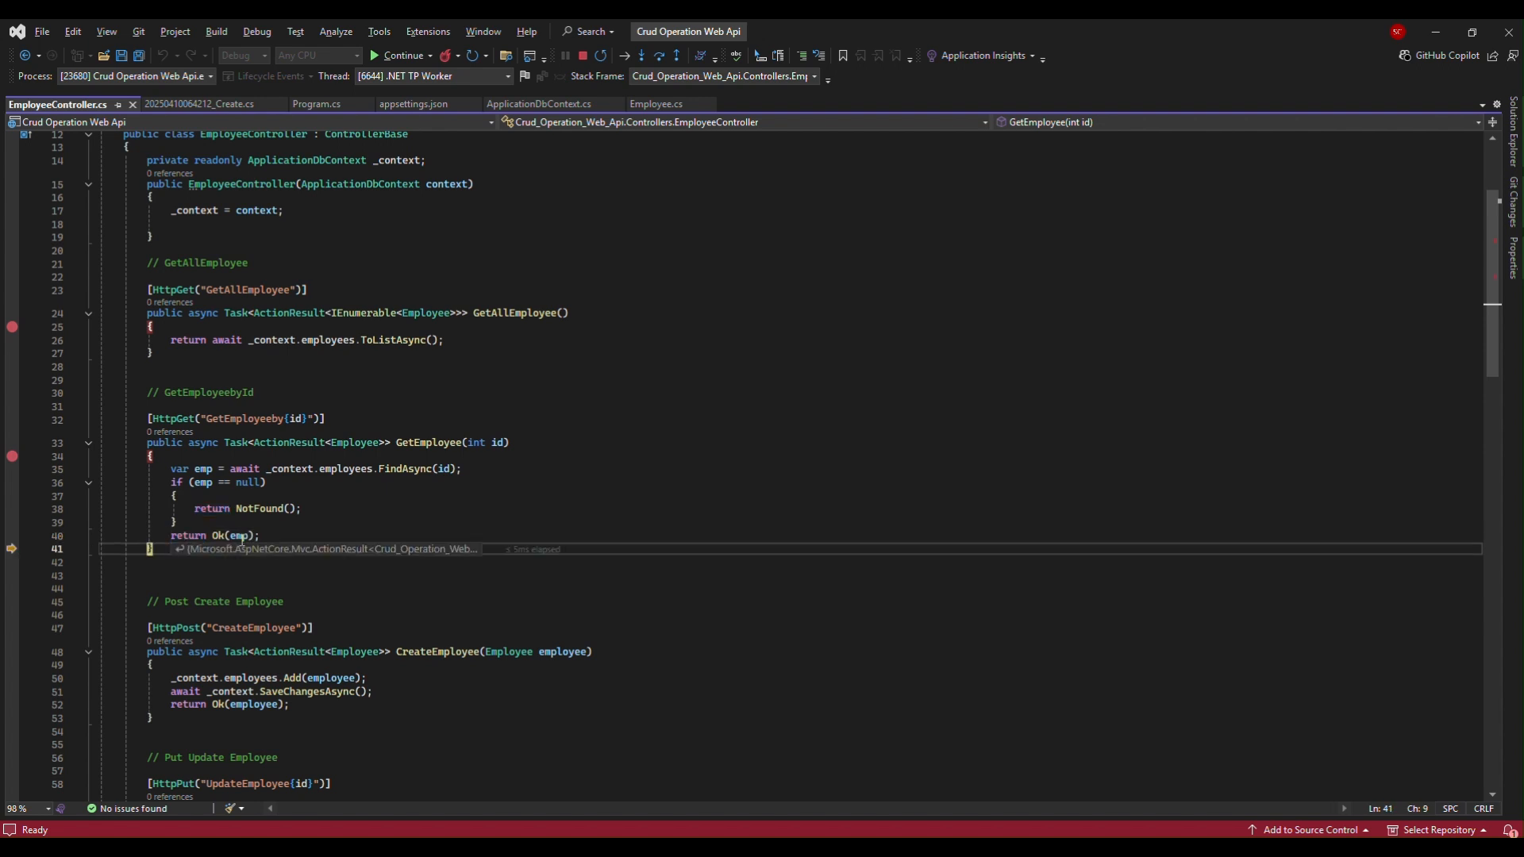
pyautogui.moveTo(240, 535)
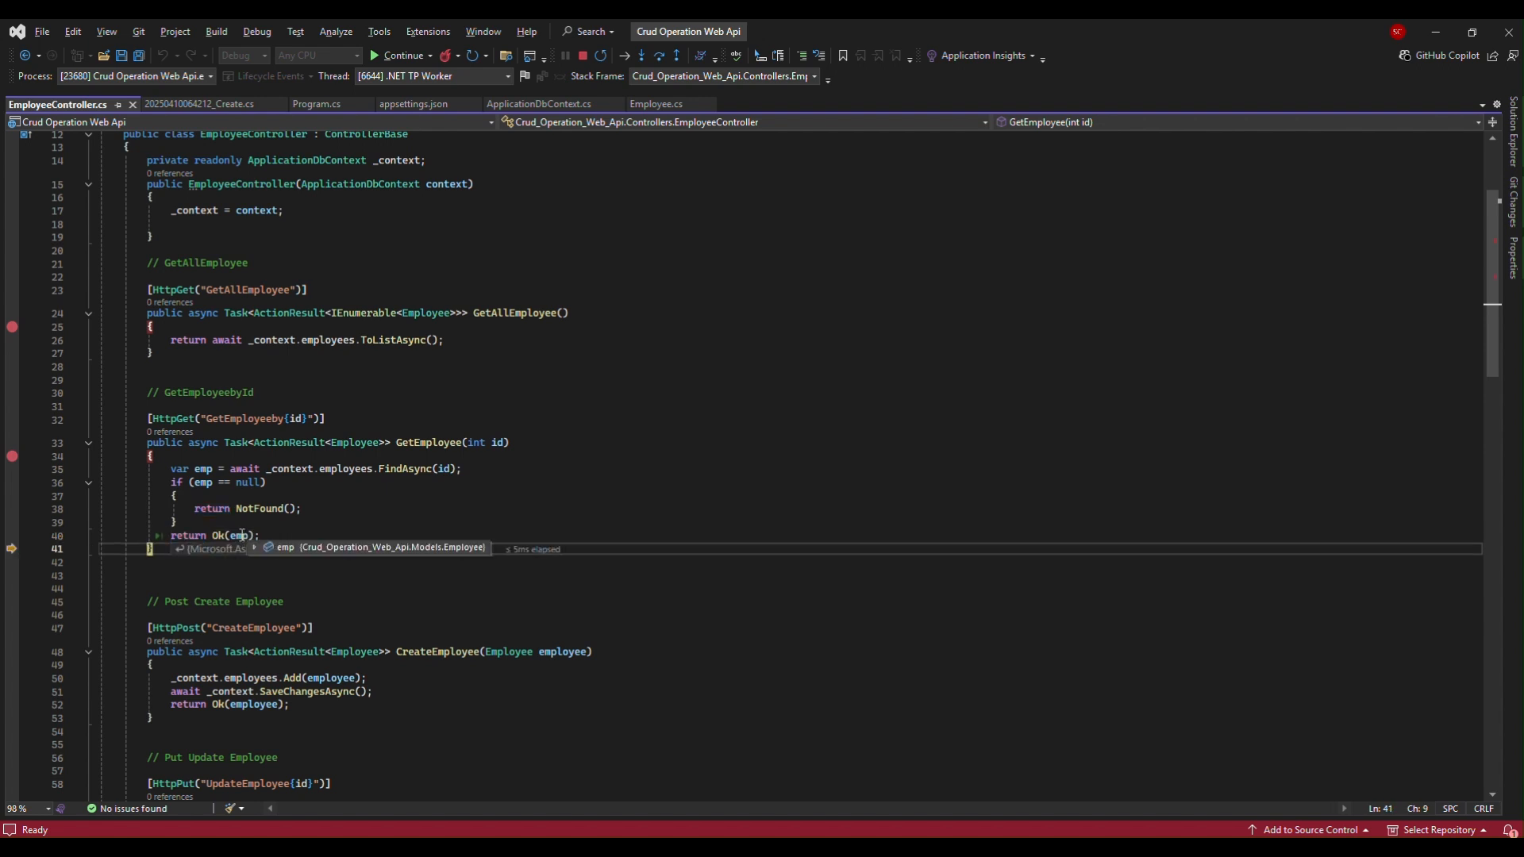
pyautogui.click(254, 551)
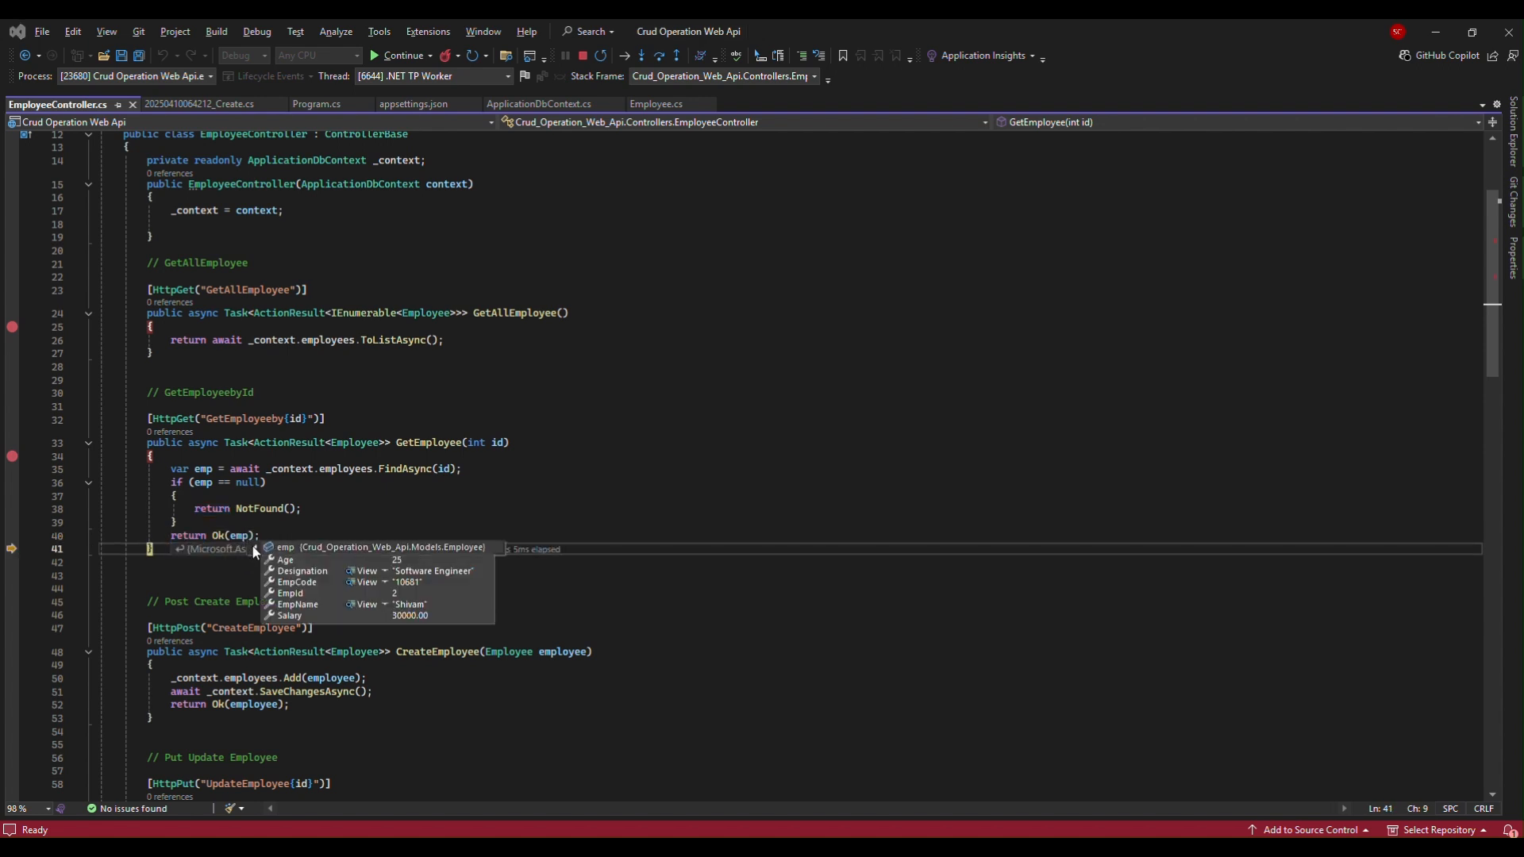
pyautogui.moveTo(346, 588)
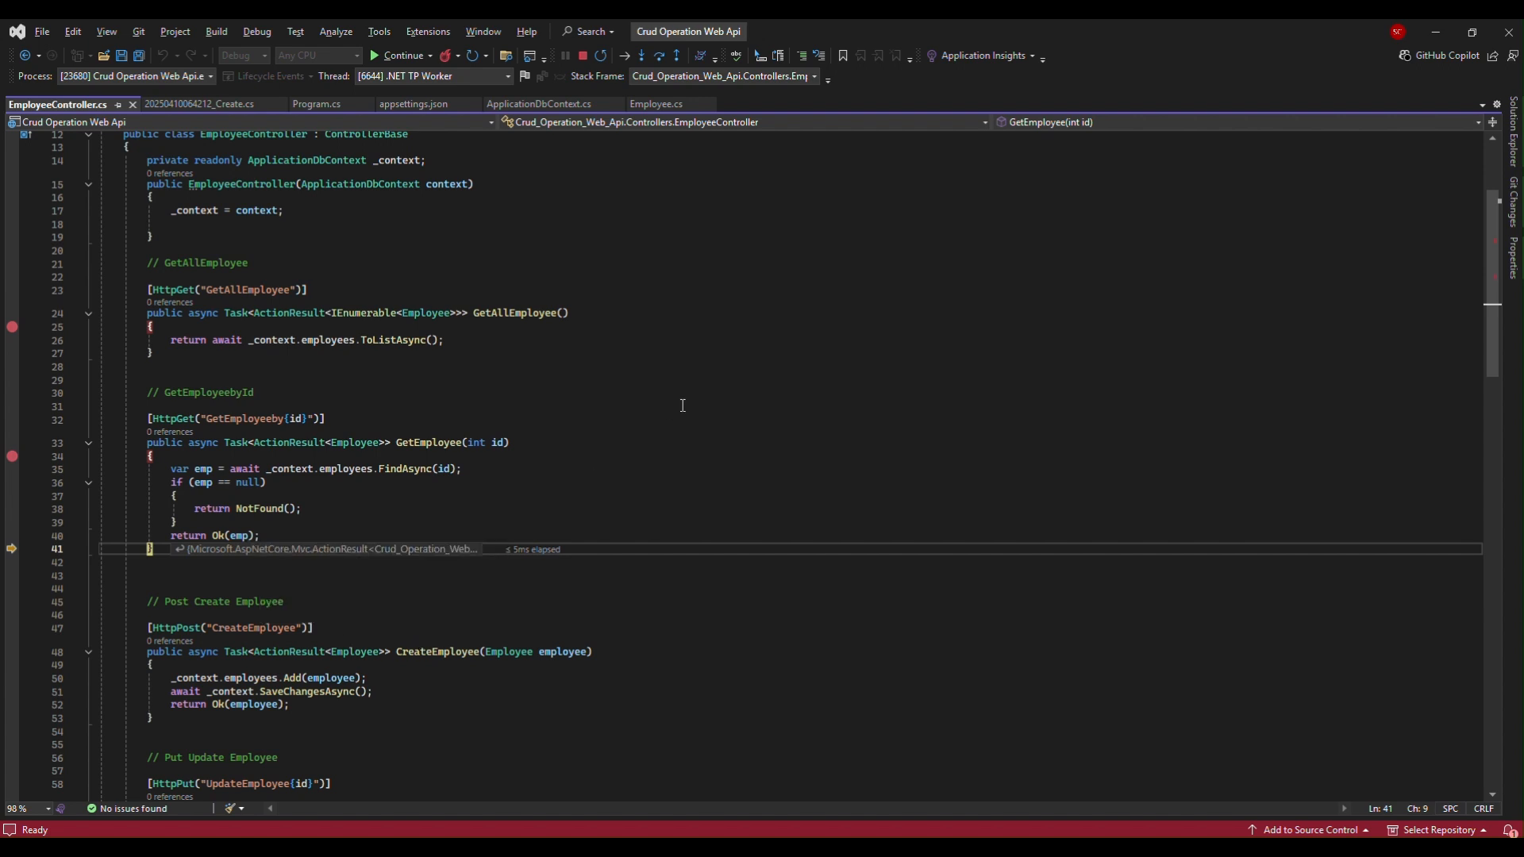
pyautogui.click(656, 105)
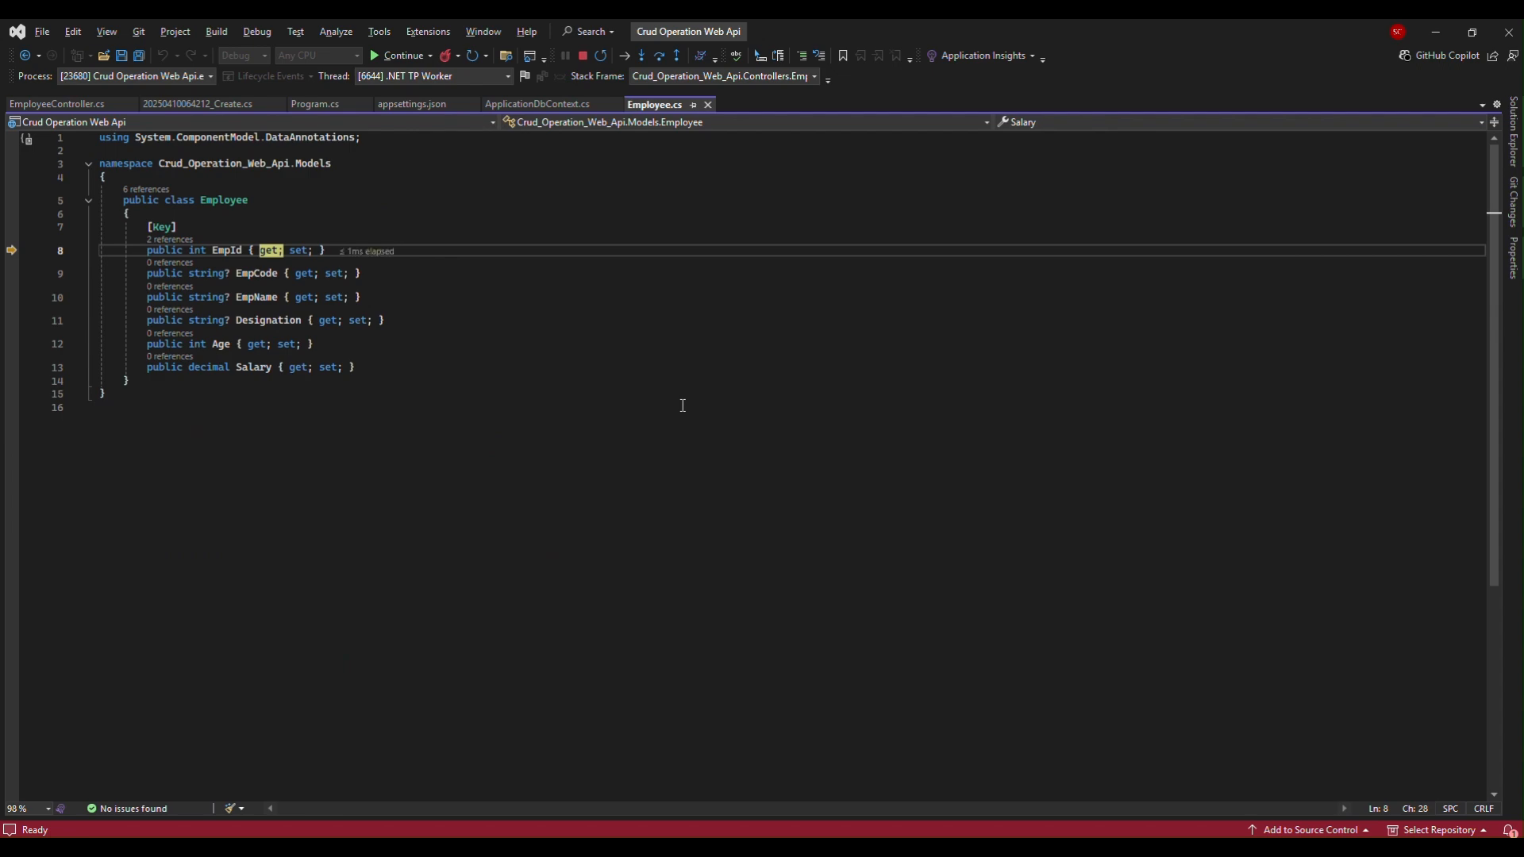
pyautogui.click(292, 367)
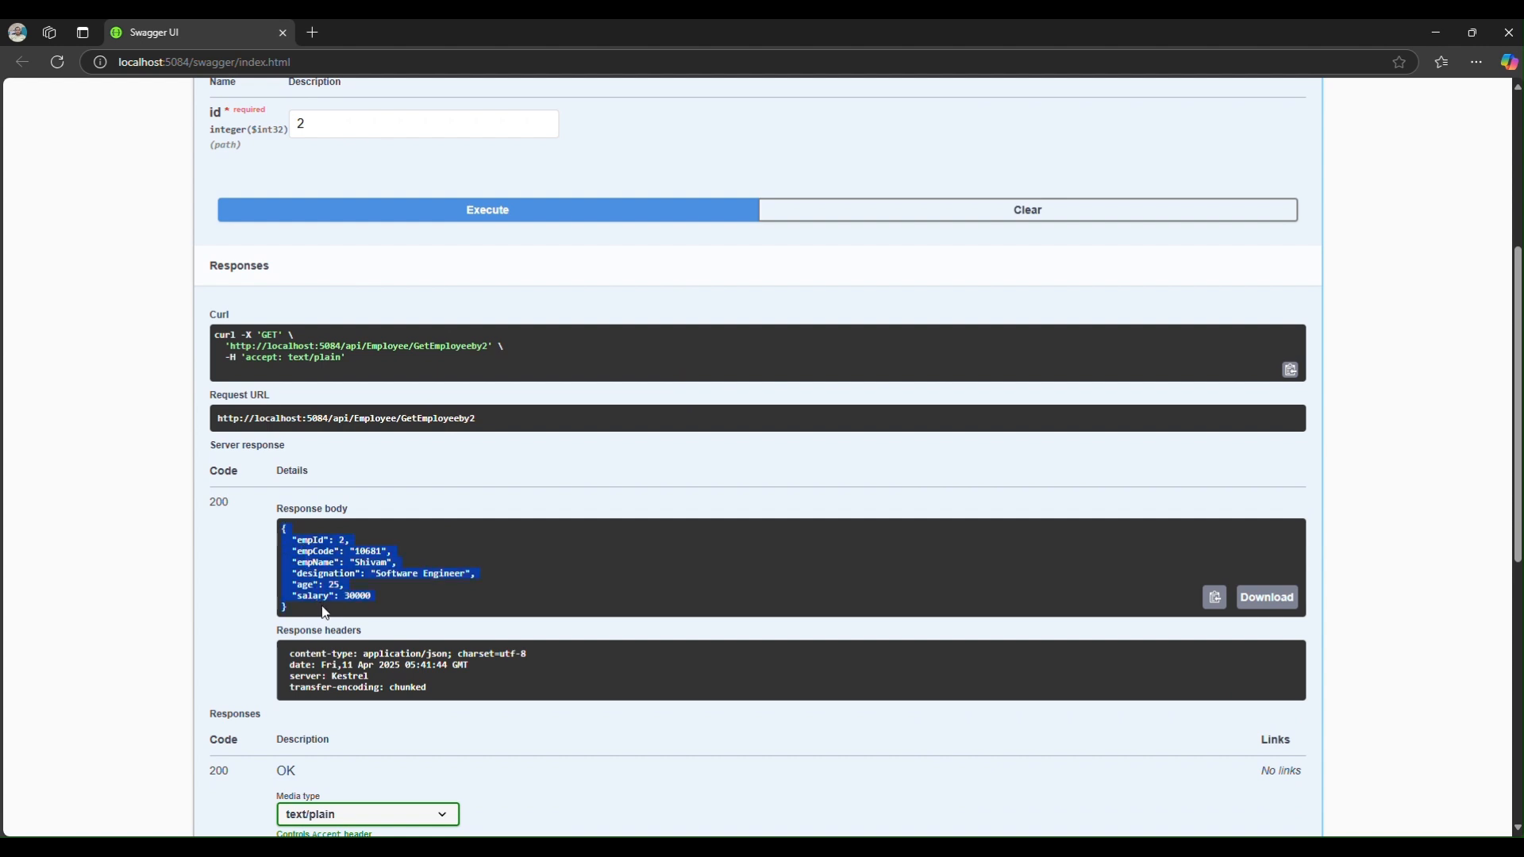
# - Review the 200 response showing code 10681, Software Engineer, age 25, salary 30000
pyautogui.scroll(3)
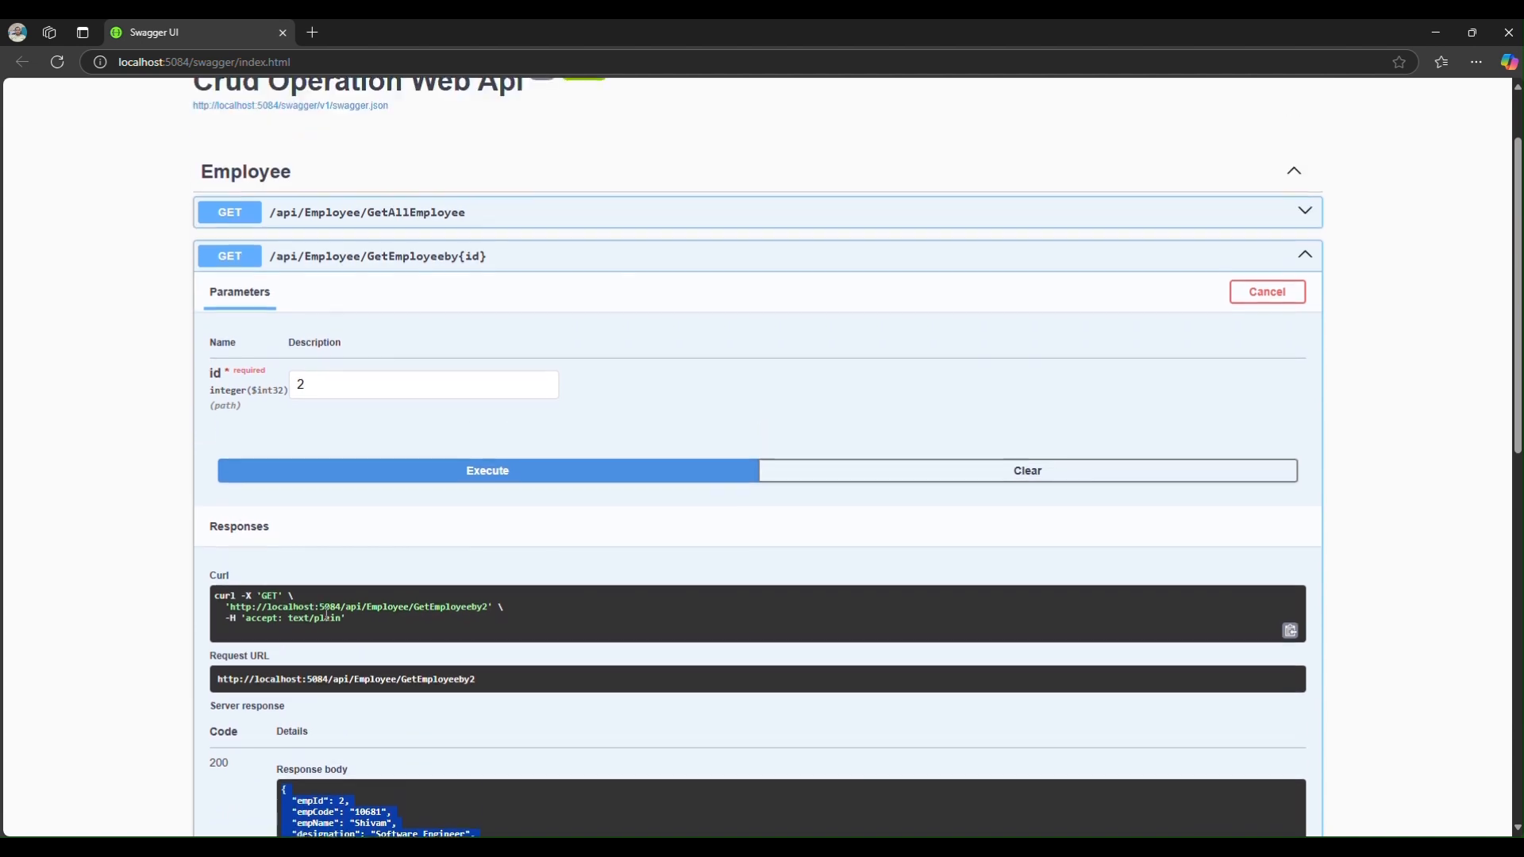
pyautogui.moveTo(510, 184)
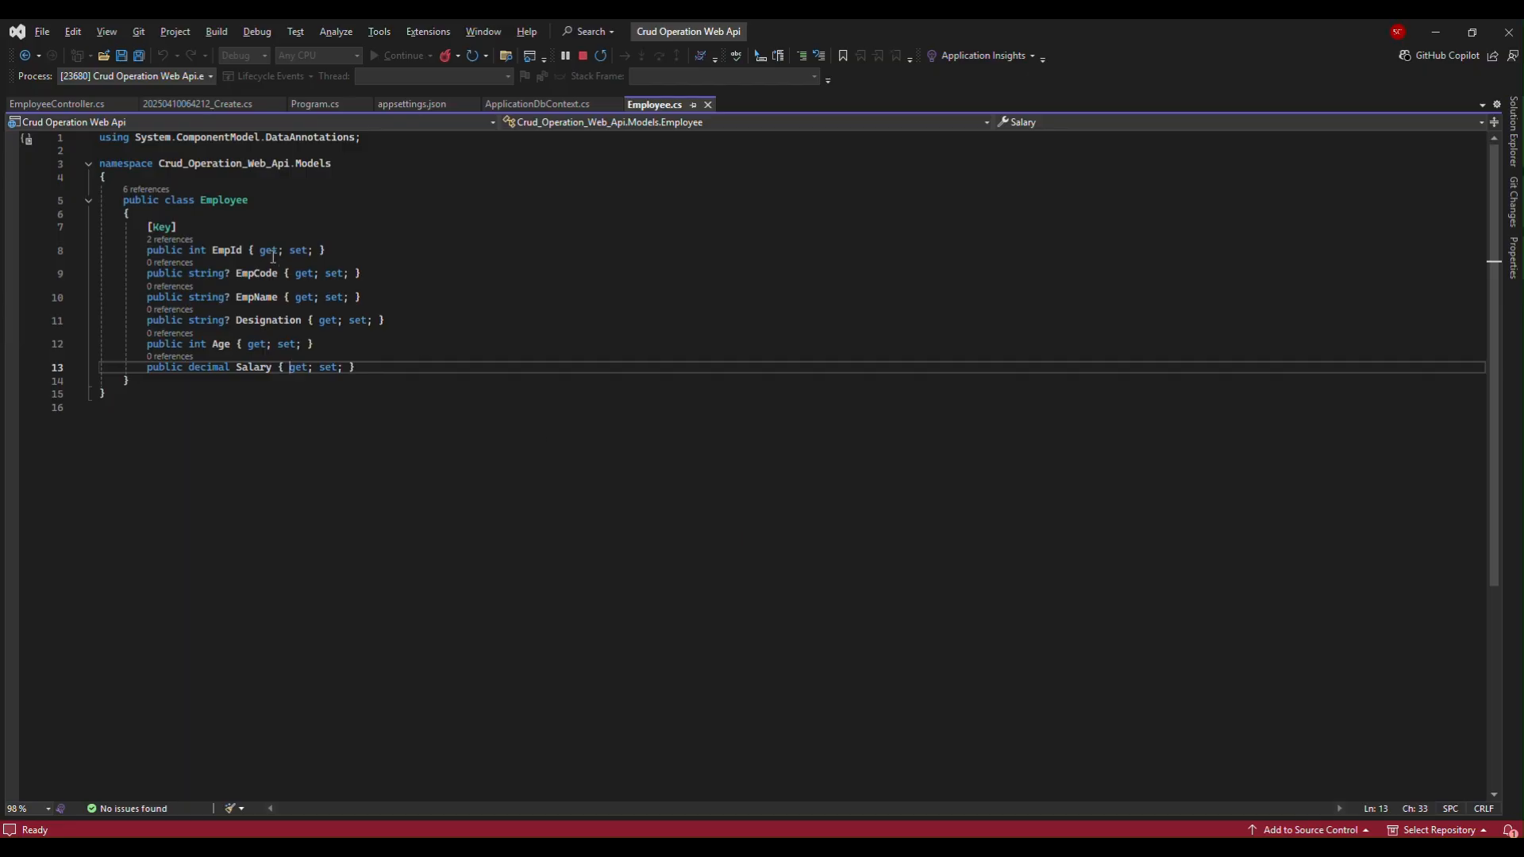
# - Set a breakpoint inside the CreateEmployee POST method in EmployeeController.cs
pyautogui.click(57, 105)
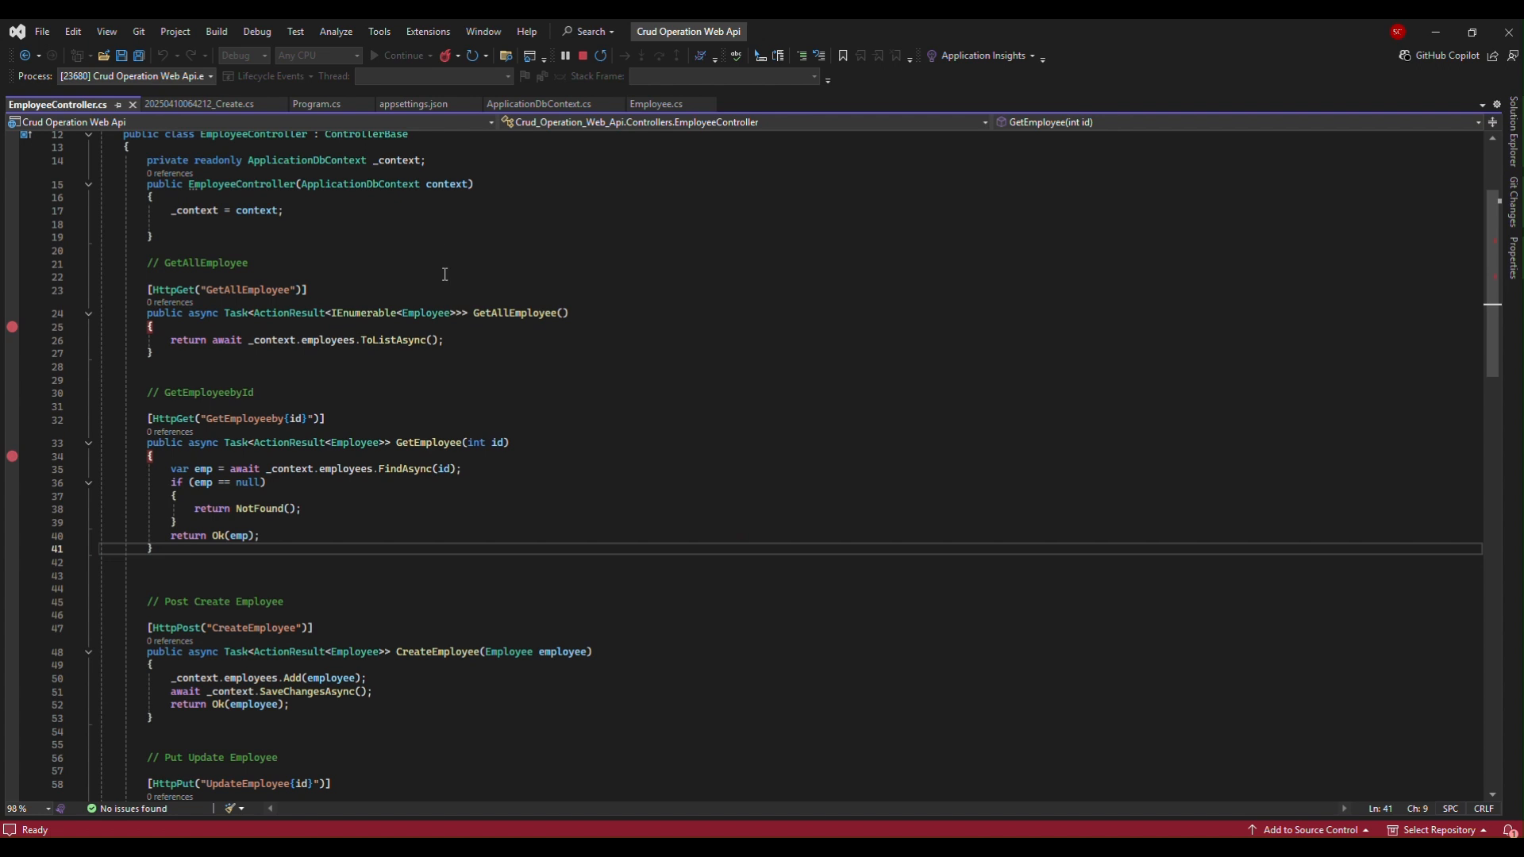
pyautogui.scroll(-3)
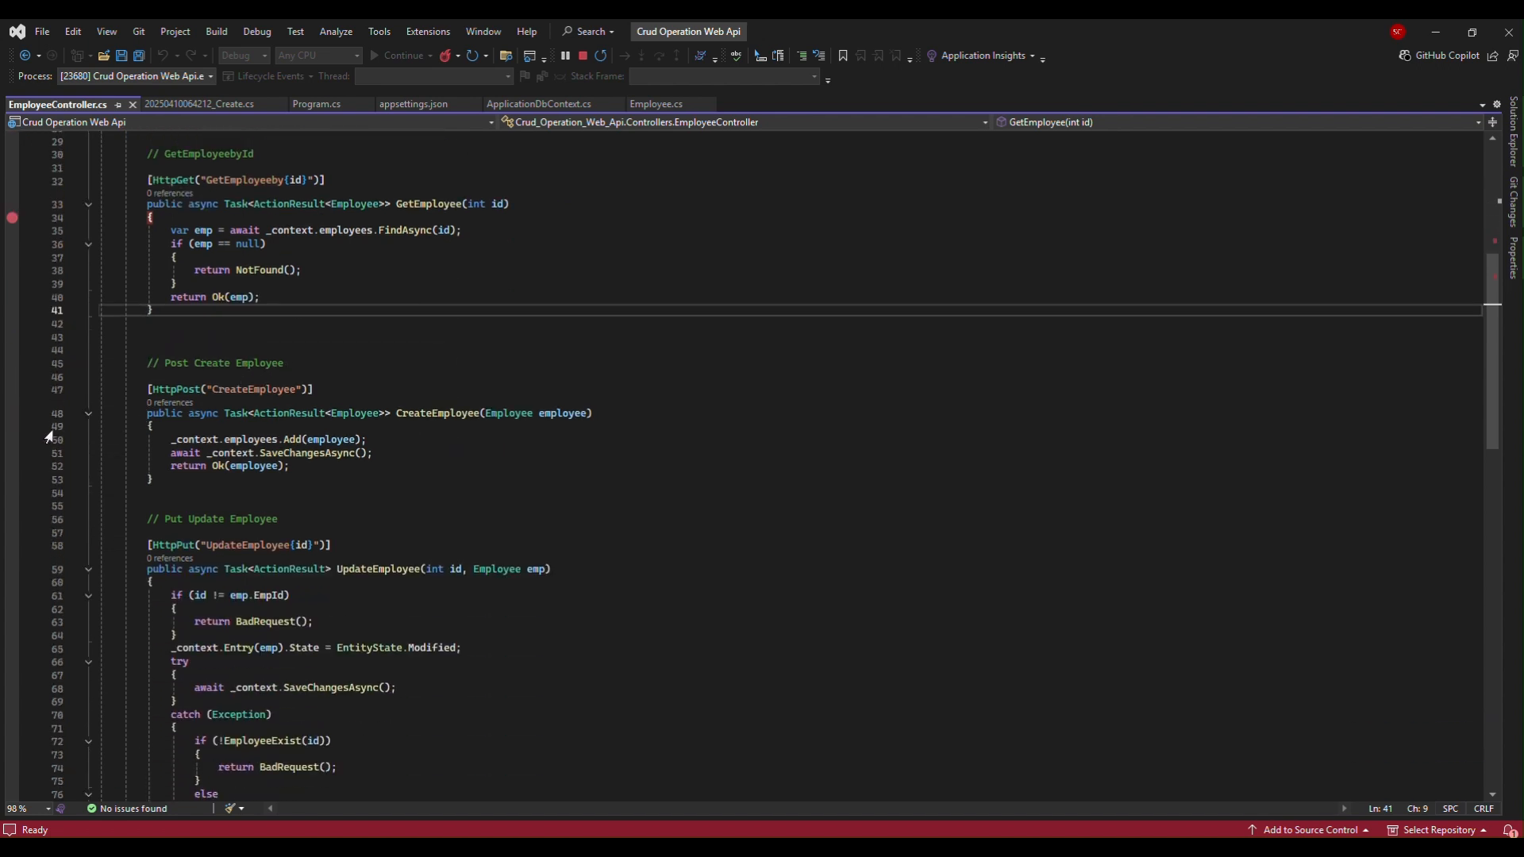
pyautogui.click(15, 425)
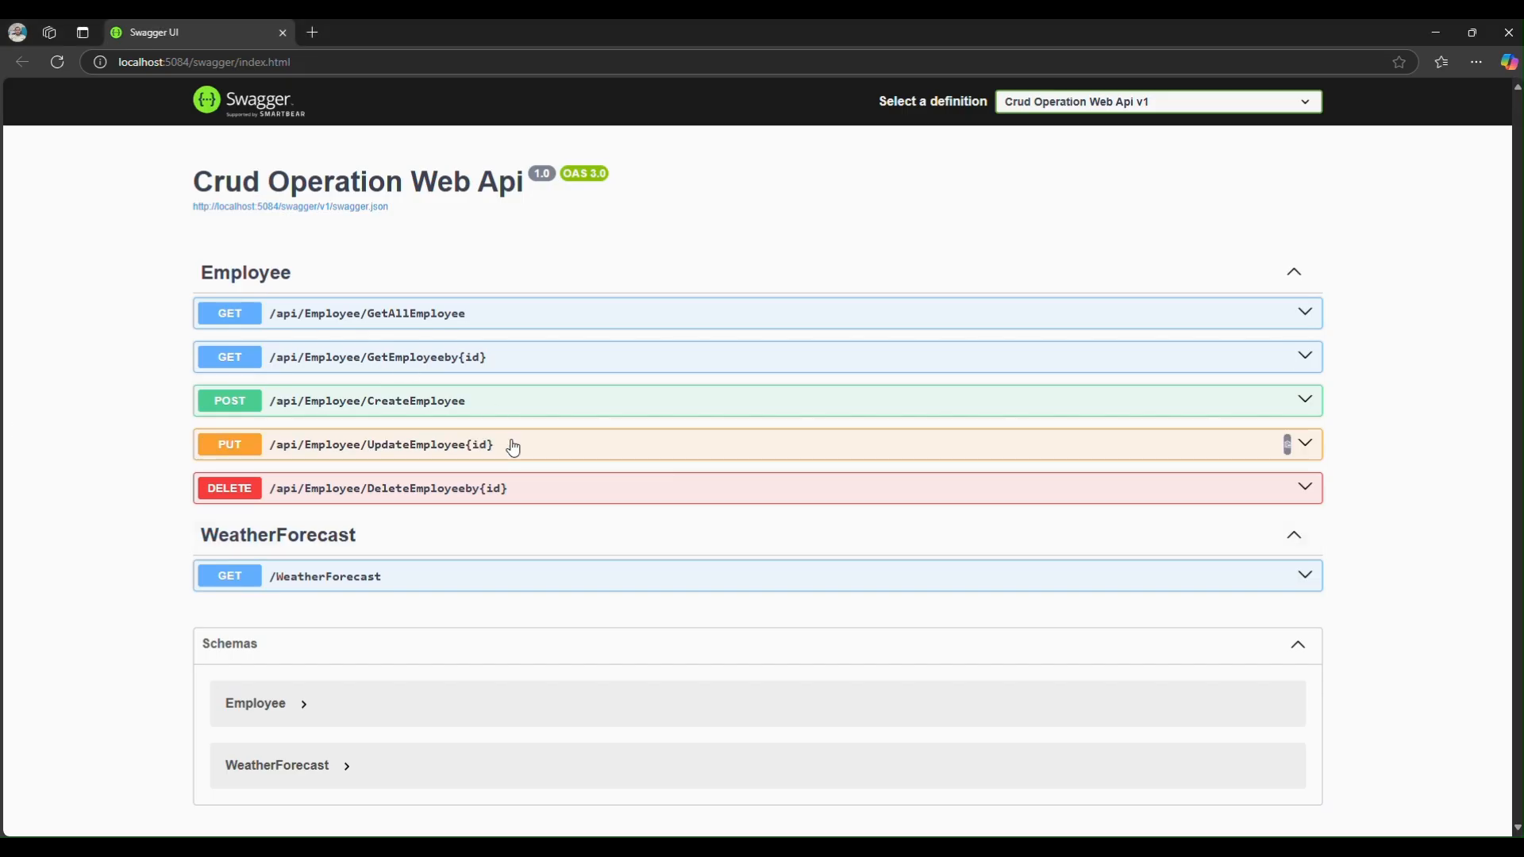
pyautogui.moveTo(658, 410)
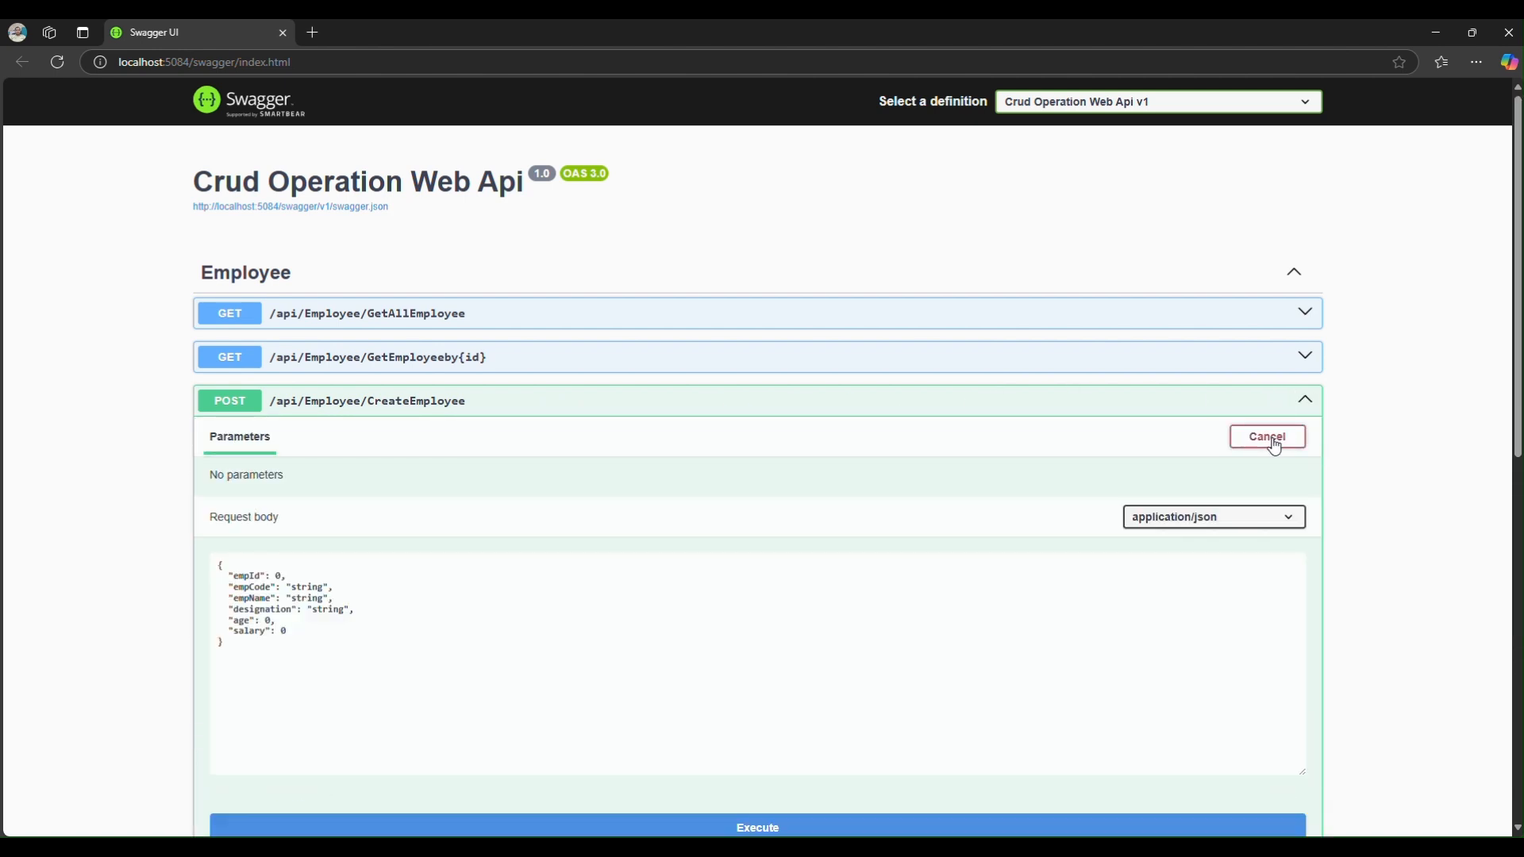
pyautogui.scroll(-3)
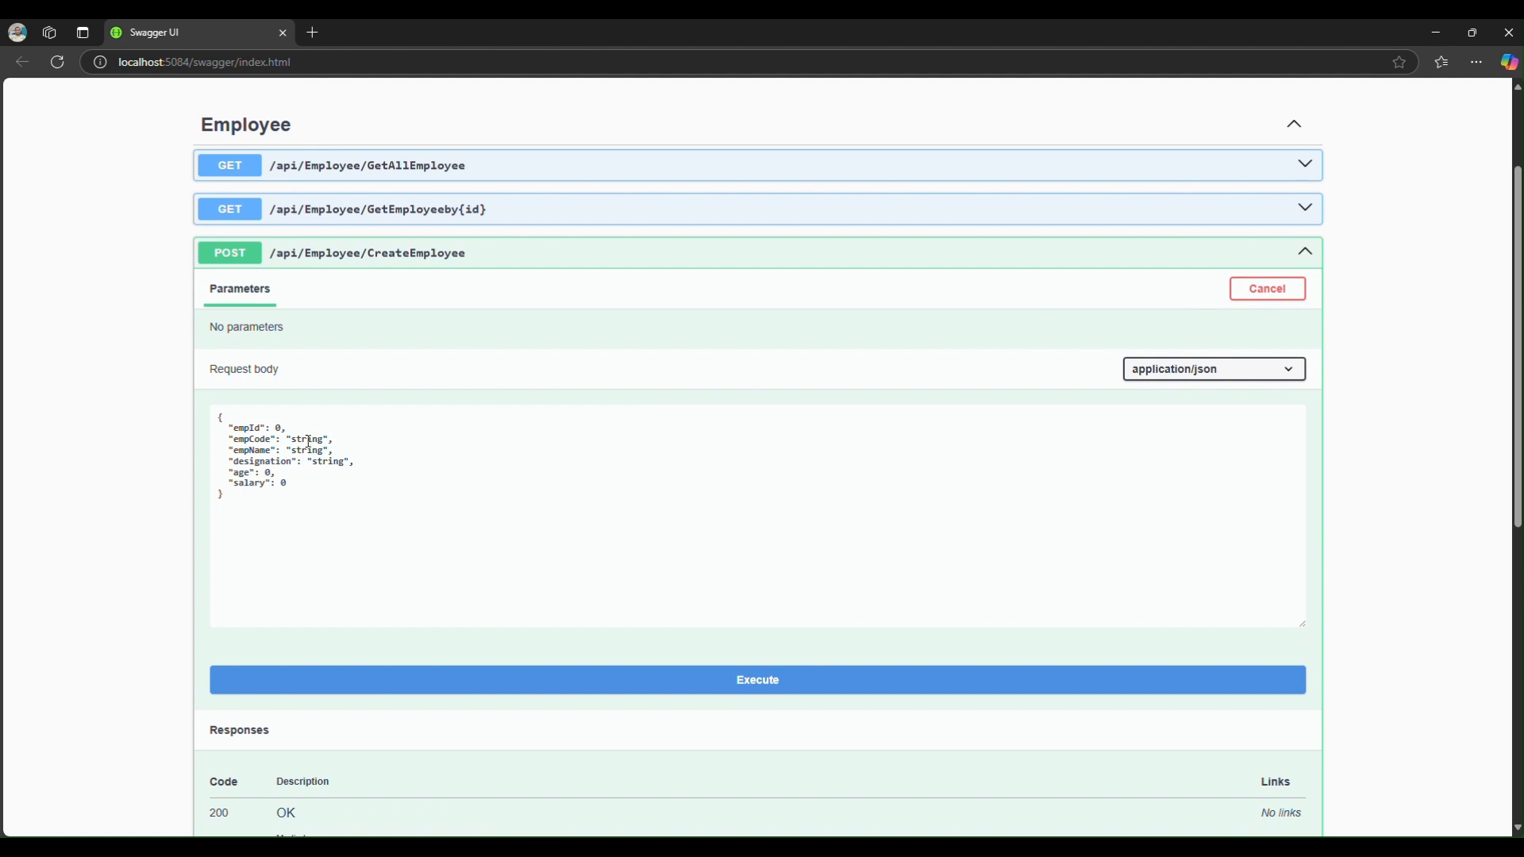
pyautogui.doubleClick(308, 439)
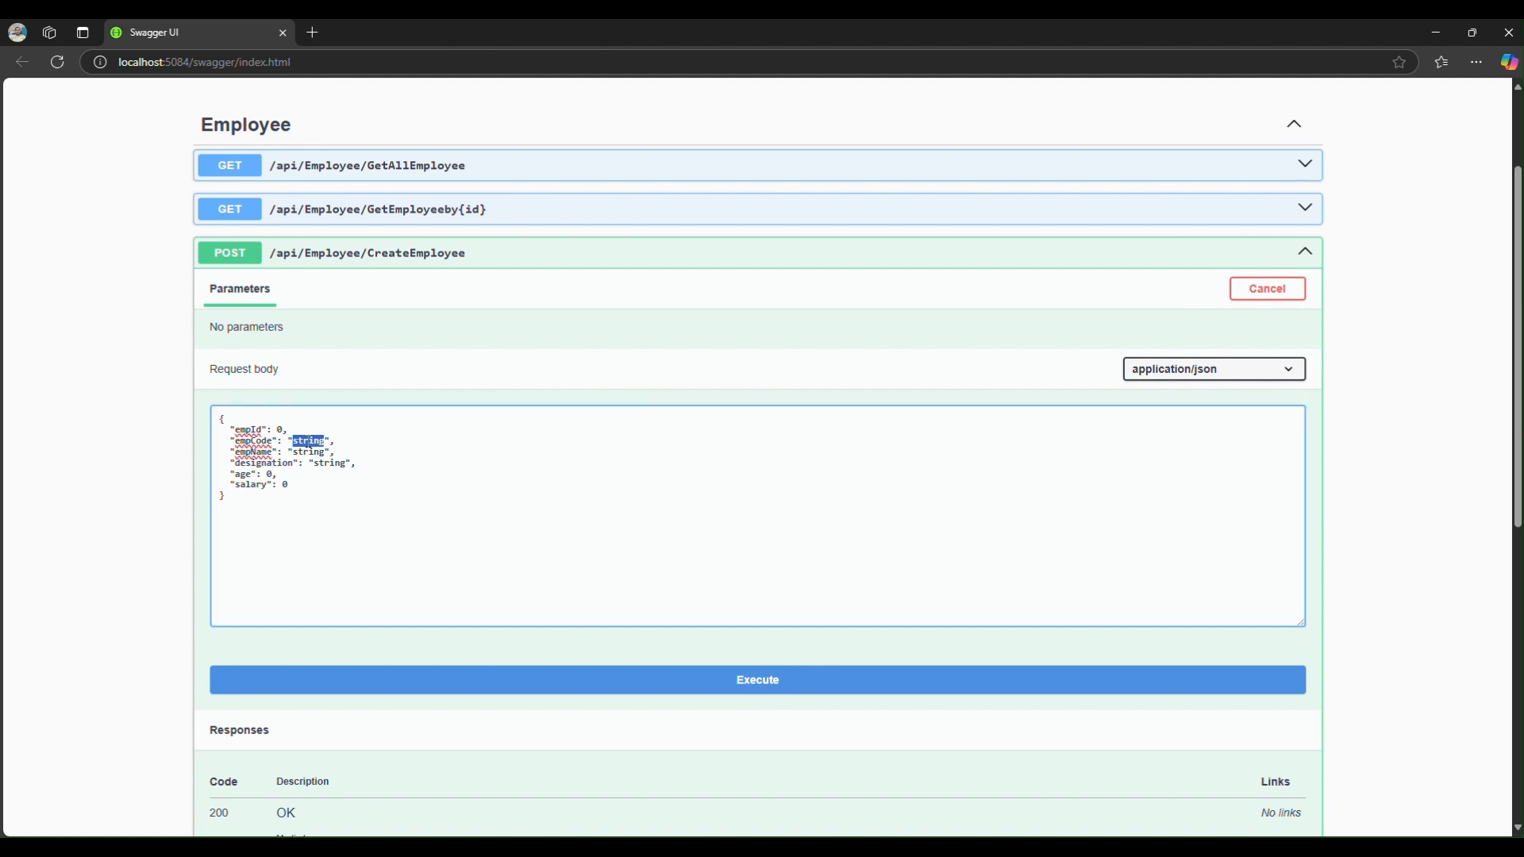
pyautogui.write('S2152')
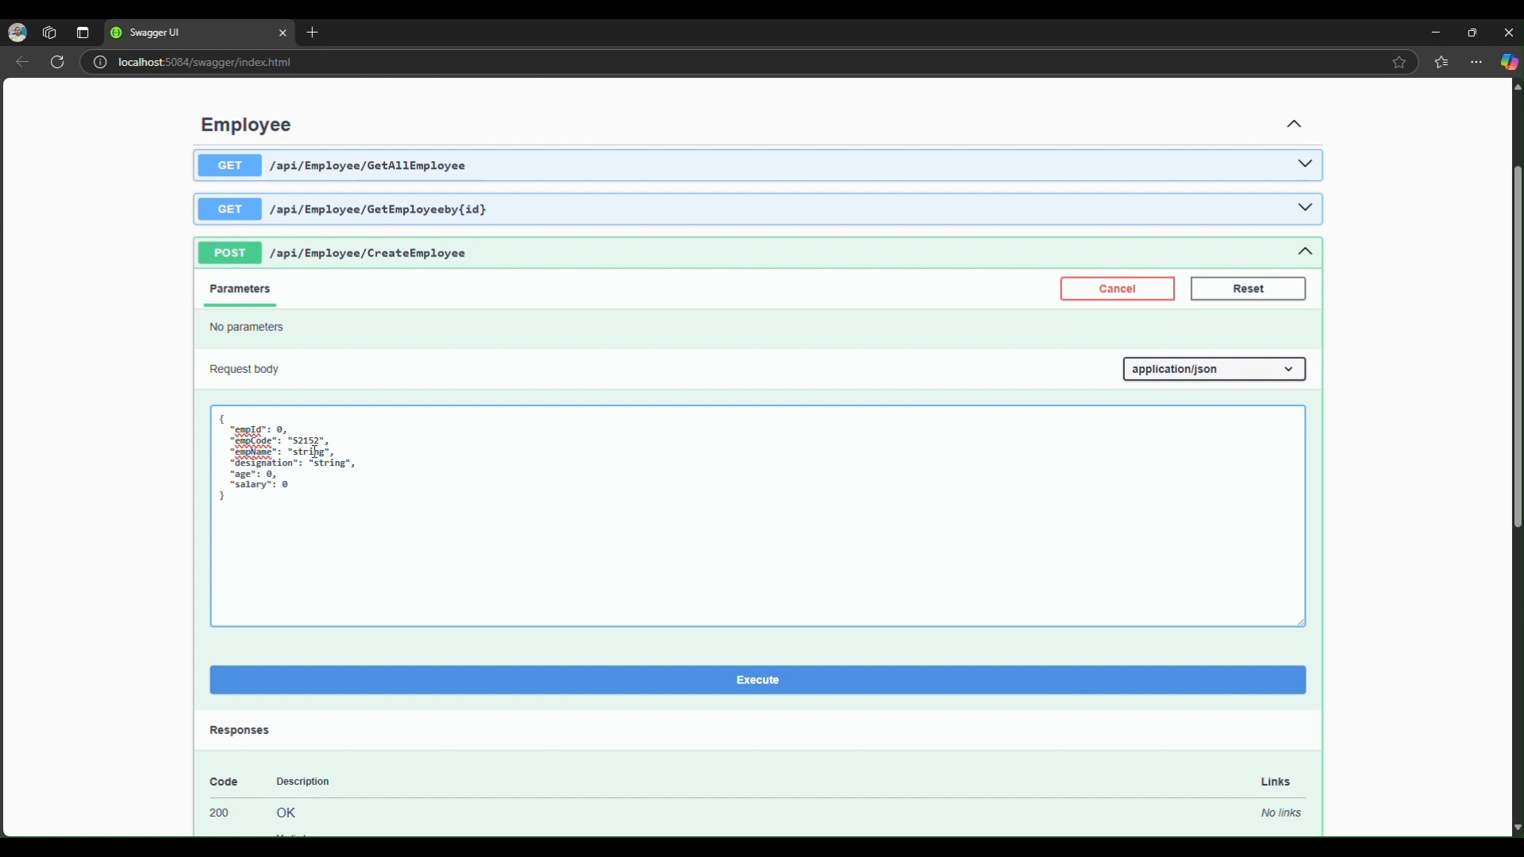
pyautogui.doubleClick(308, 453)
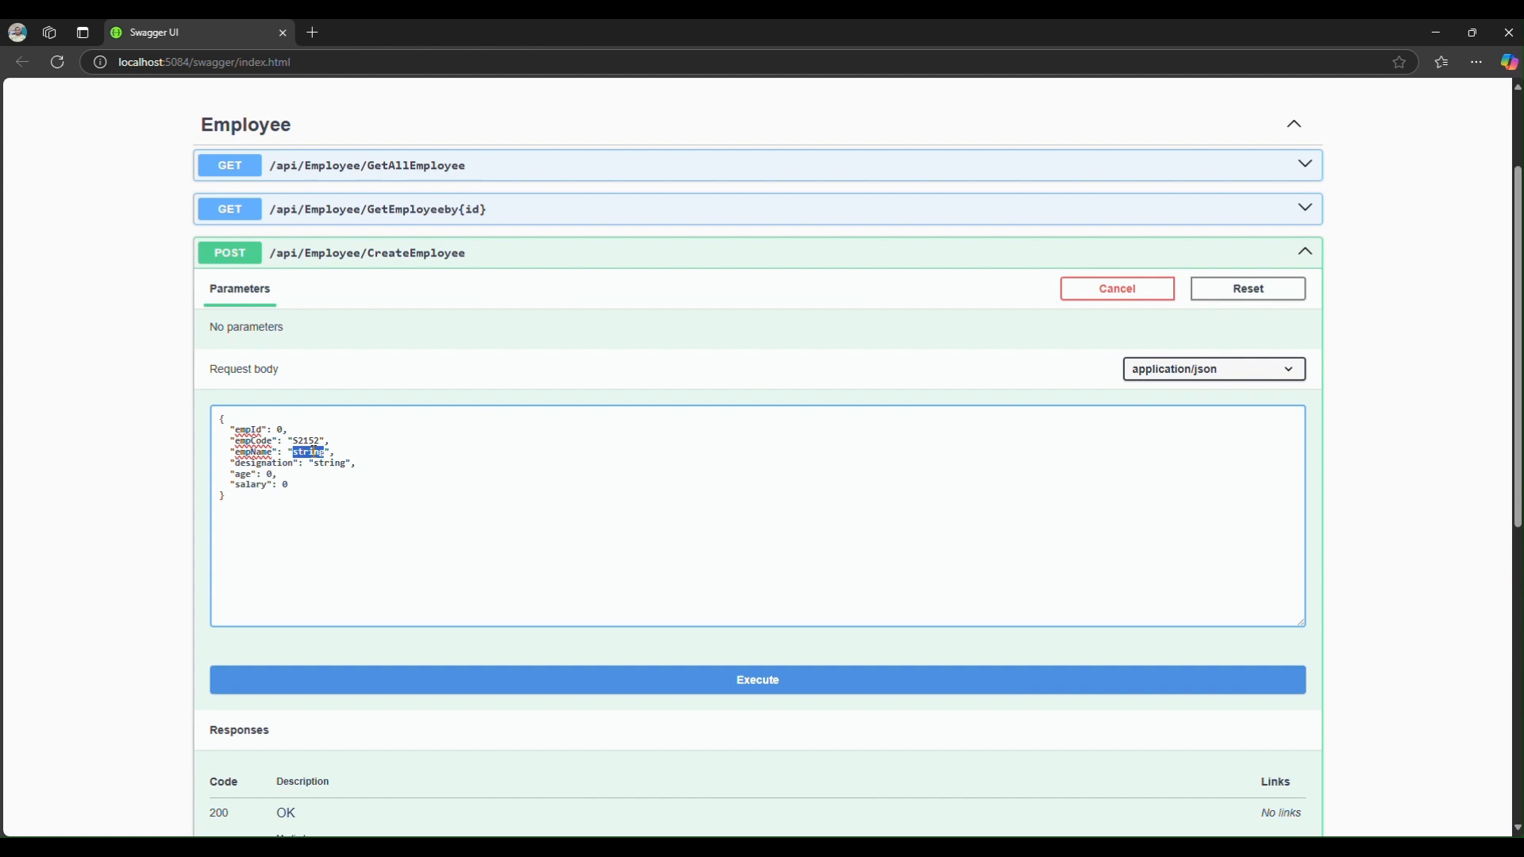
pyautogui.write('Kris')
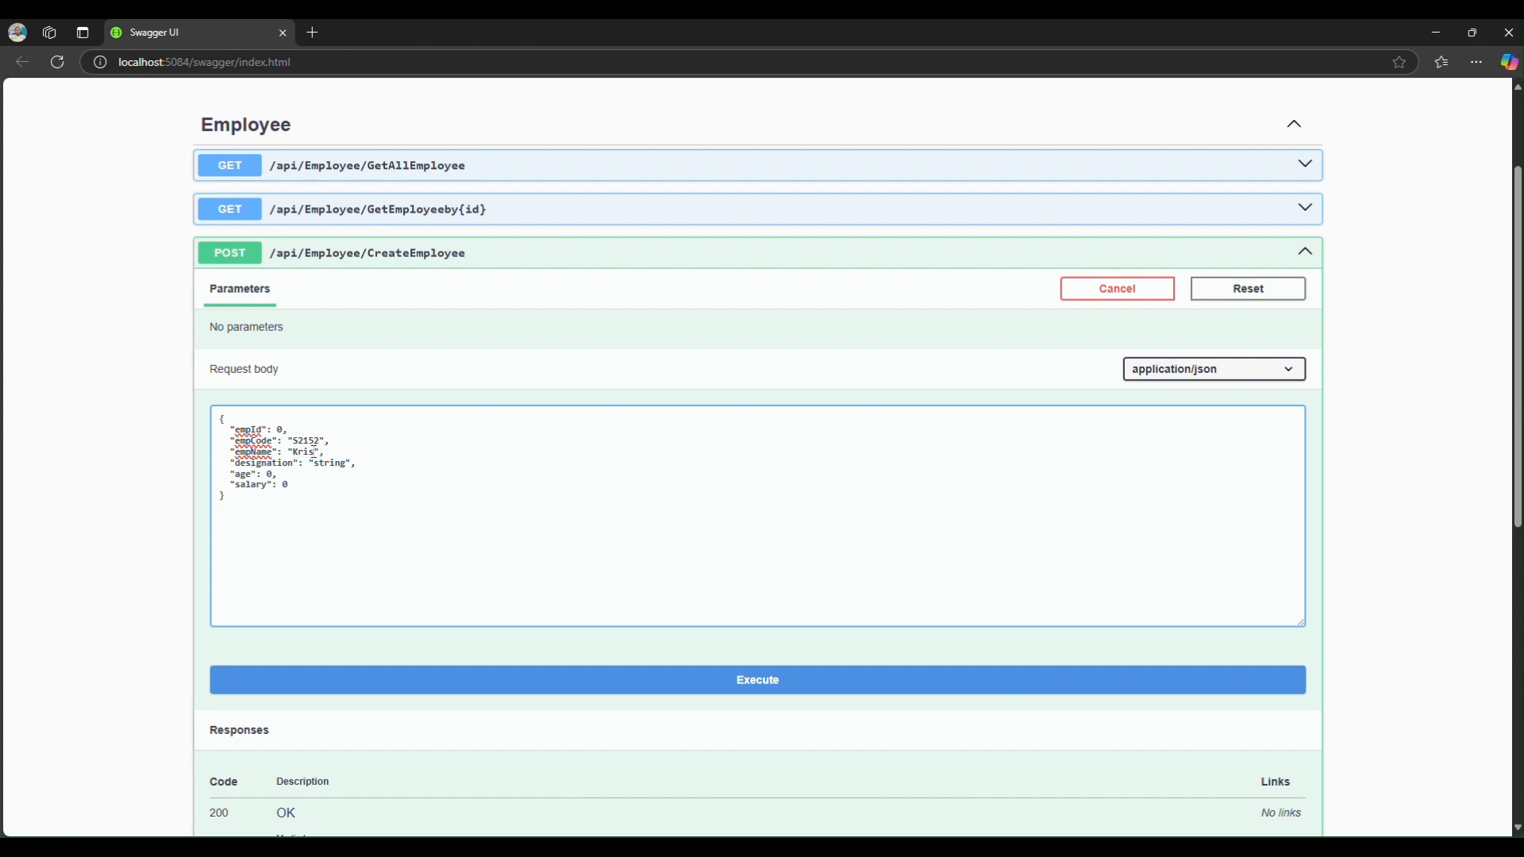
pyautogui.write('hna')
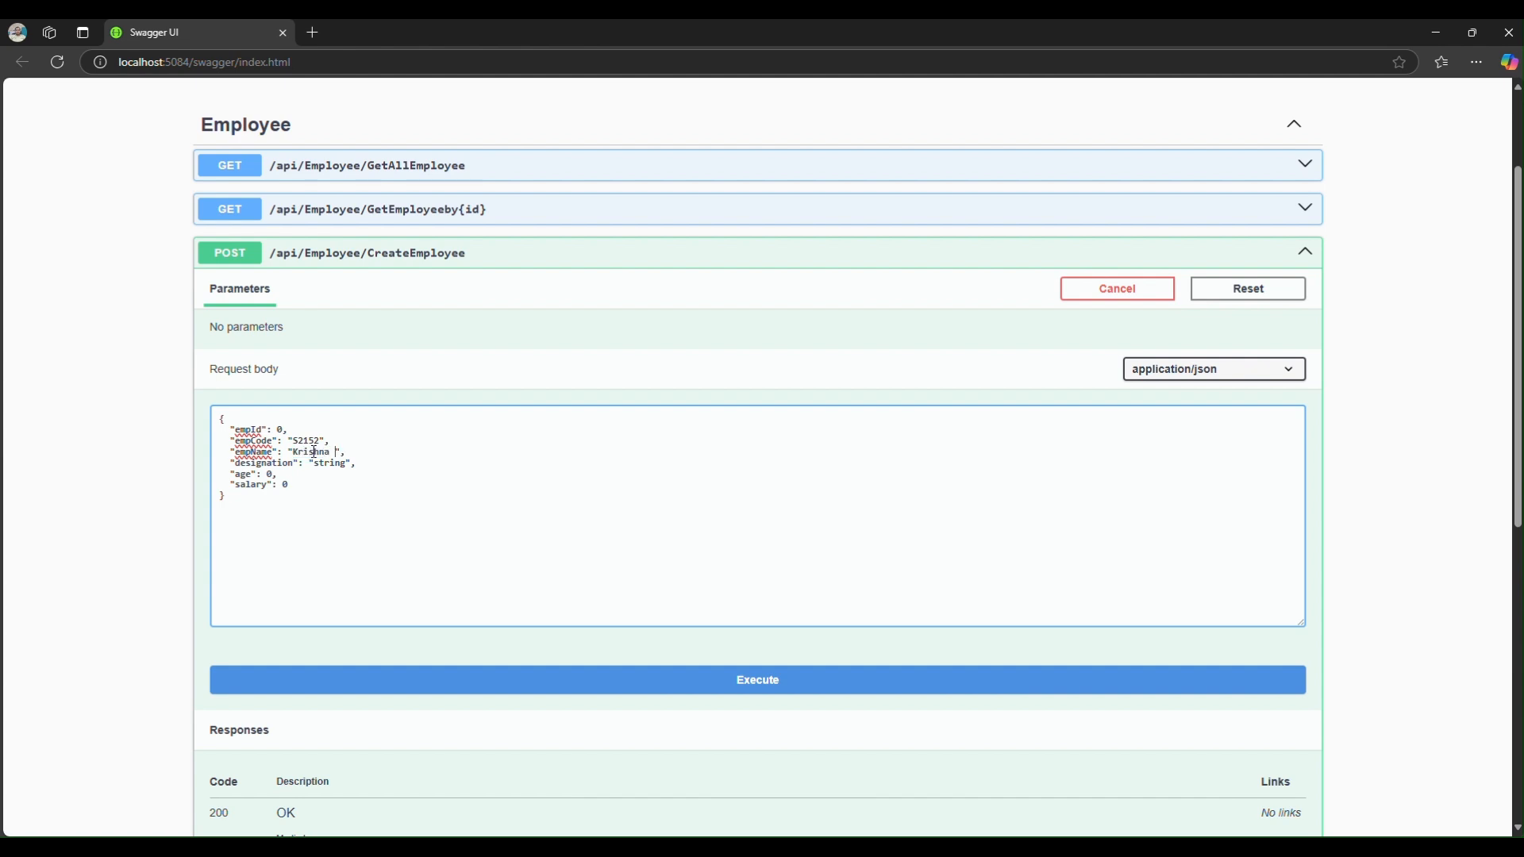
pyautogui.write('Sharma')
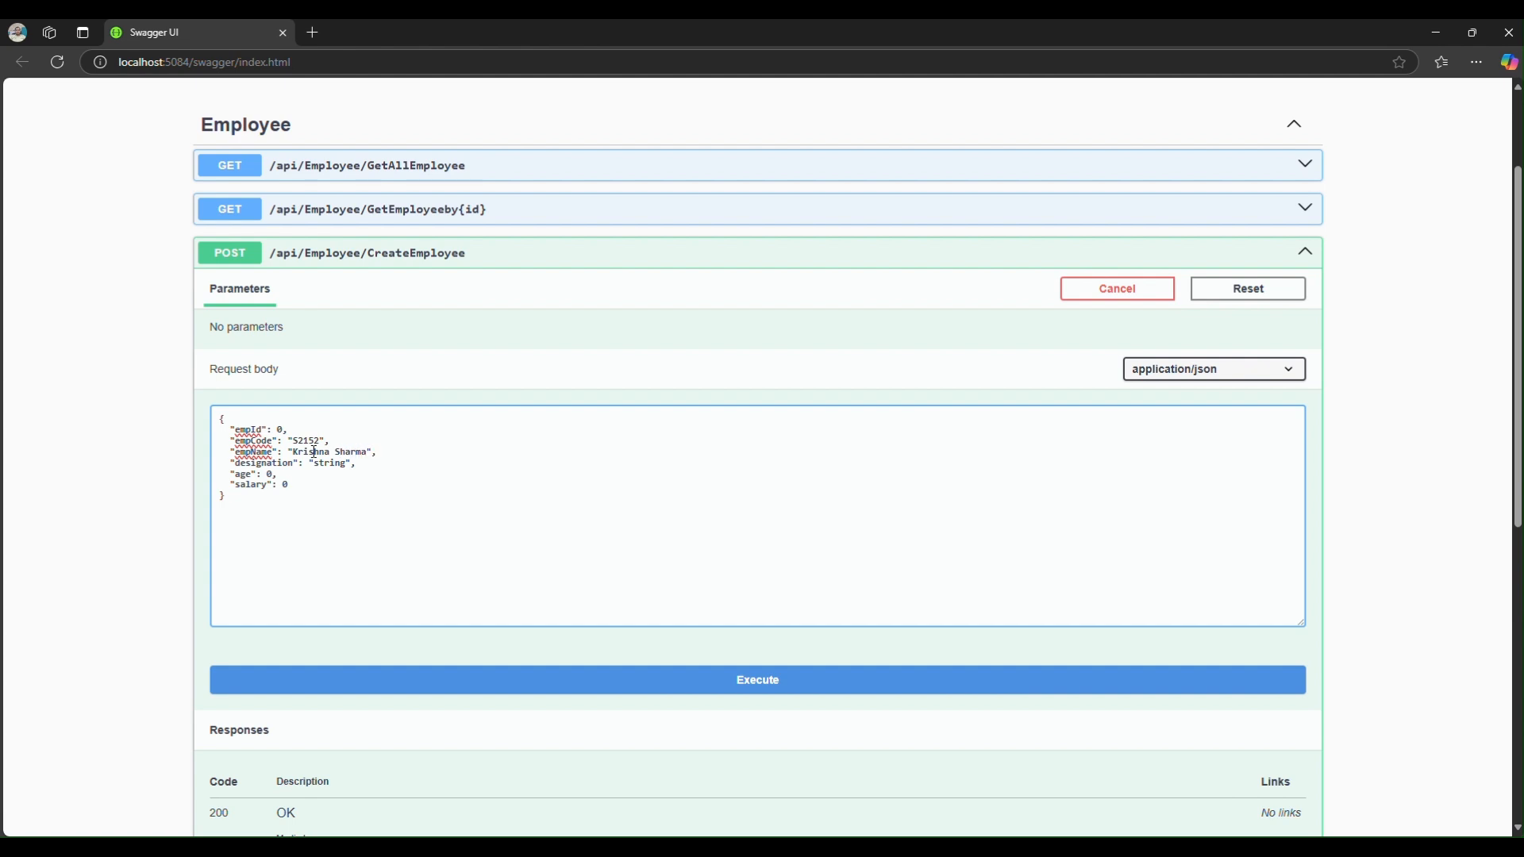
# - Complete the body with designation Python Developer, age 32 and the salary value
pyautogui.doubleClick(330, 462)
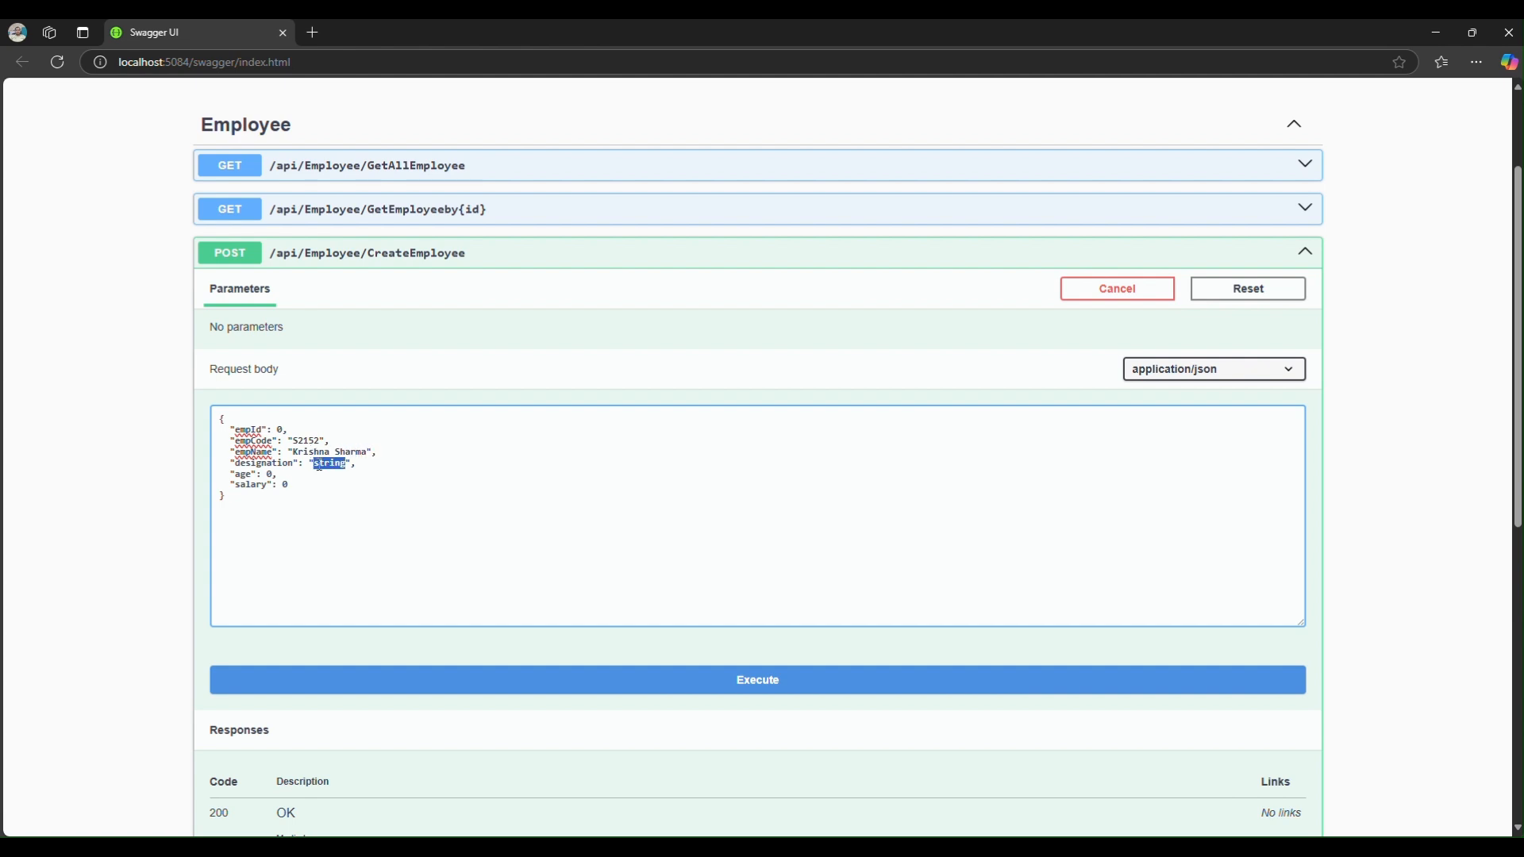
pyautogui.write('Python Develo')
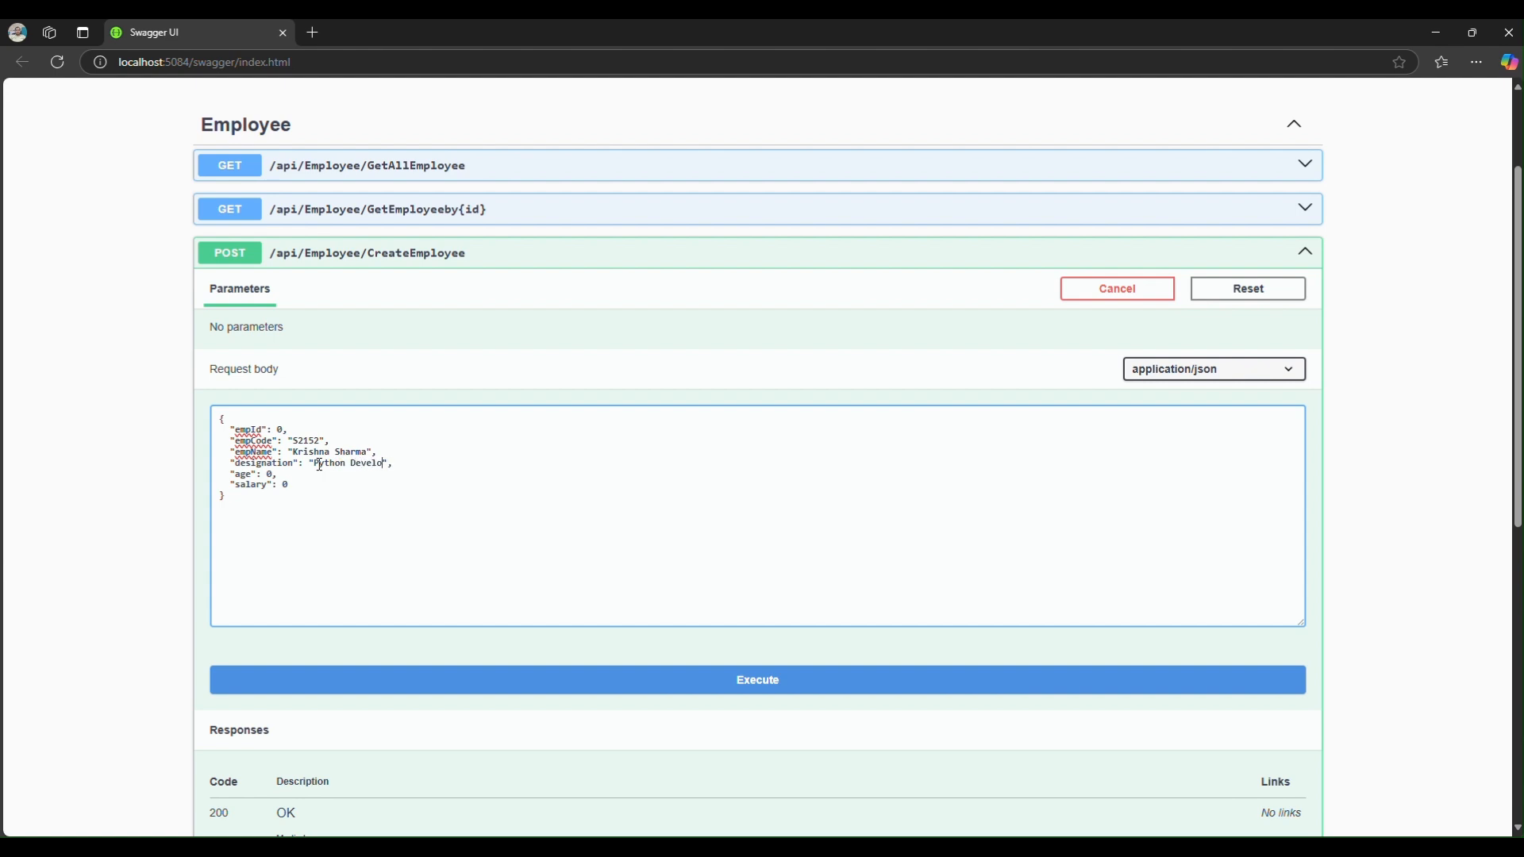
pyautogui.write('per')
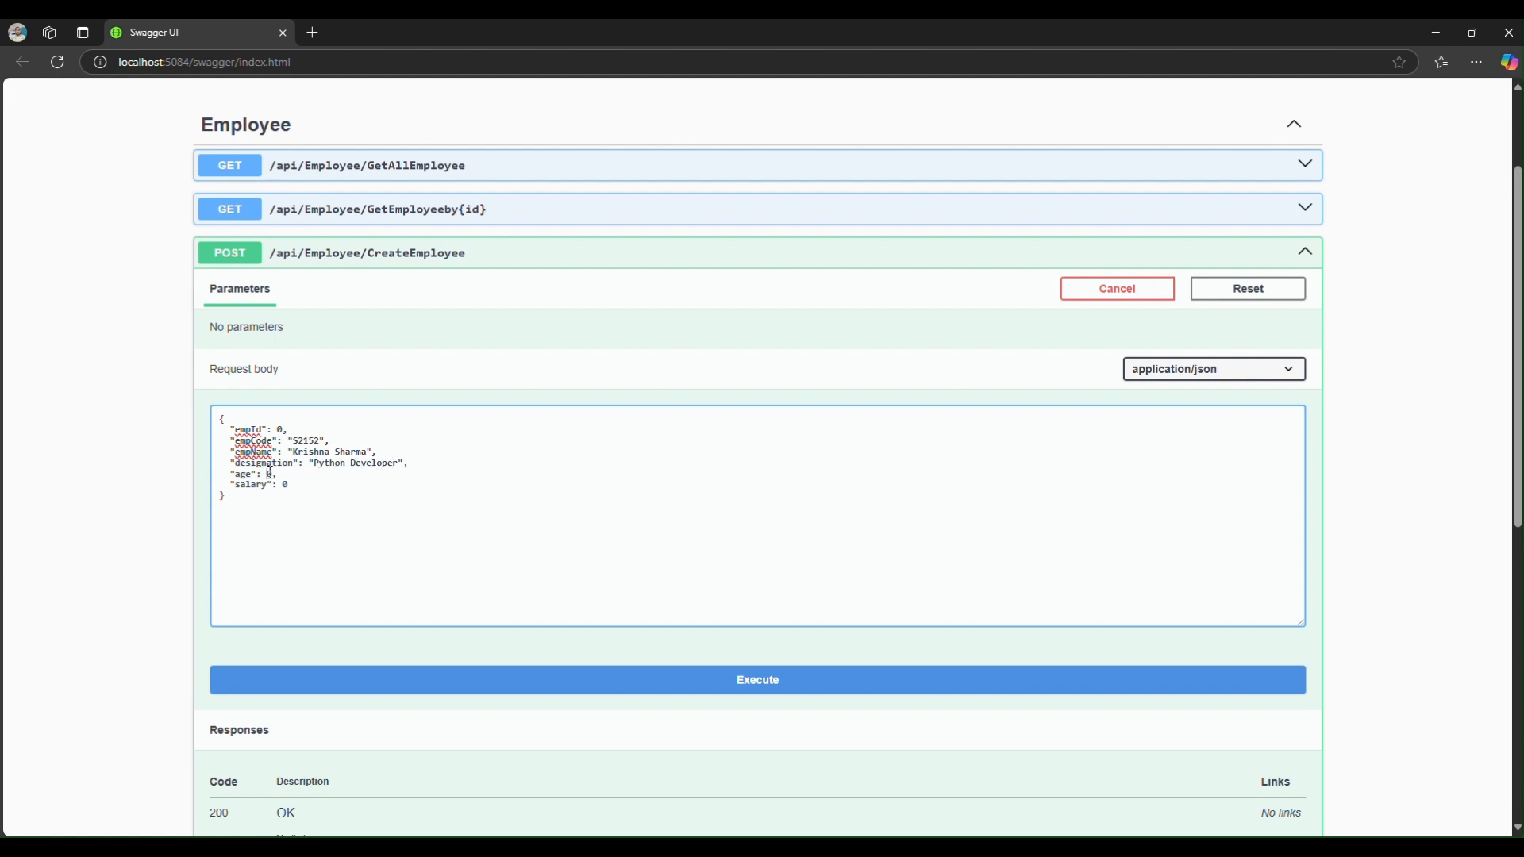
pyautogui.write('32')
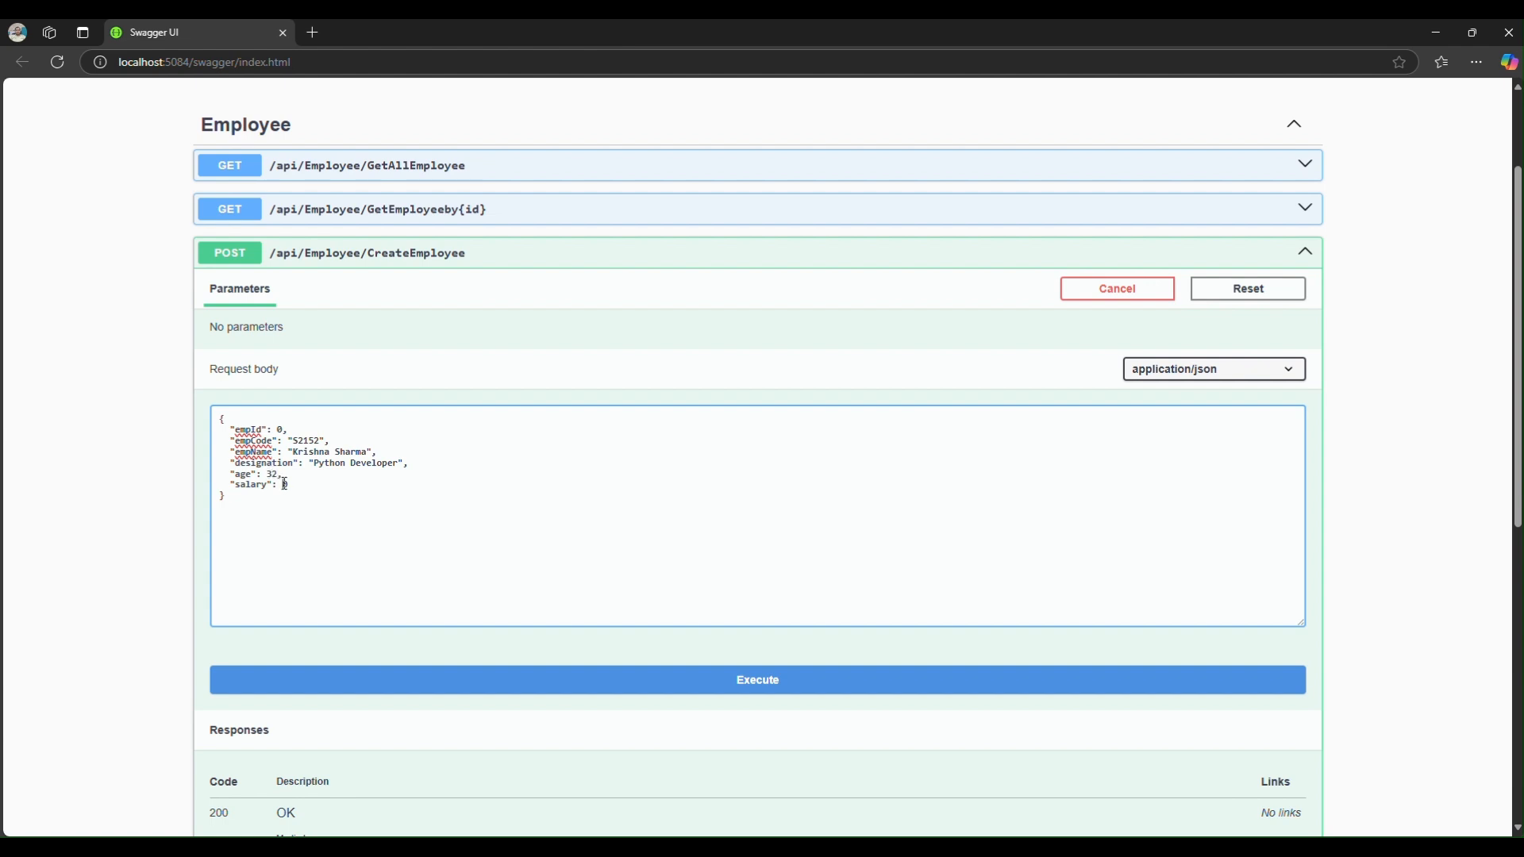
pyautogui.write('150')
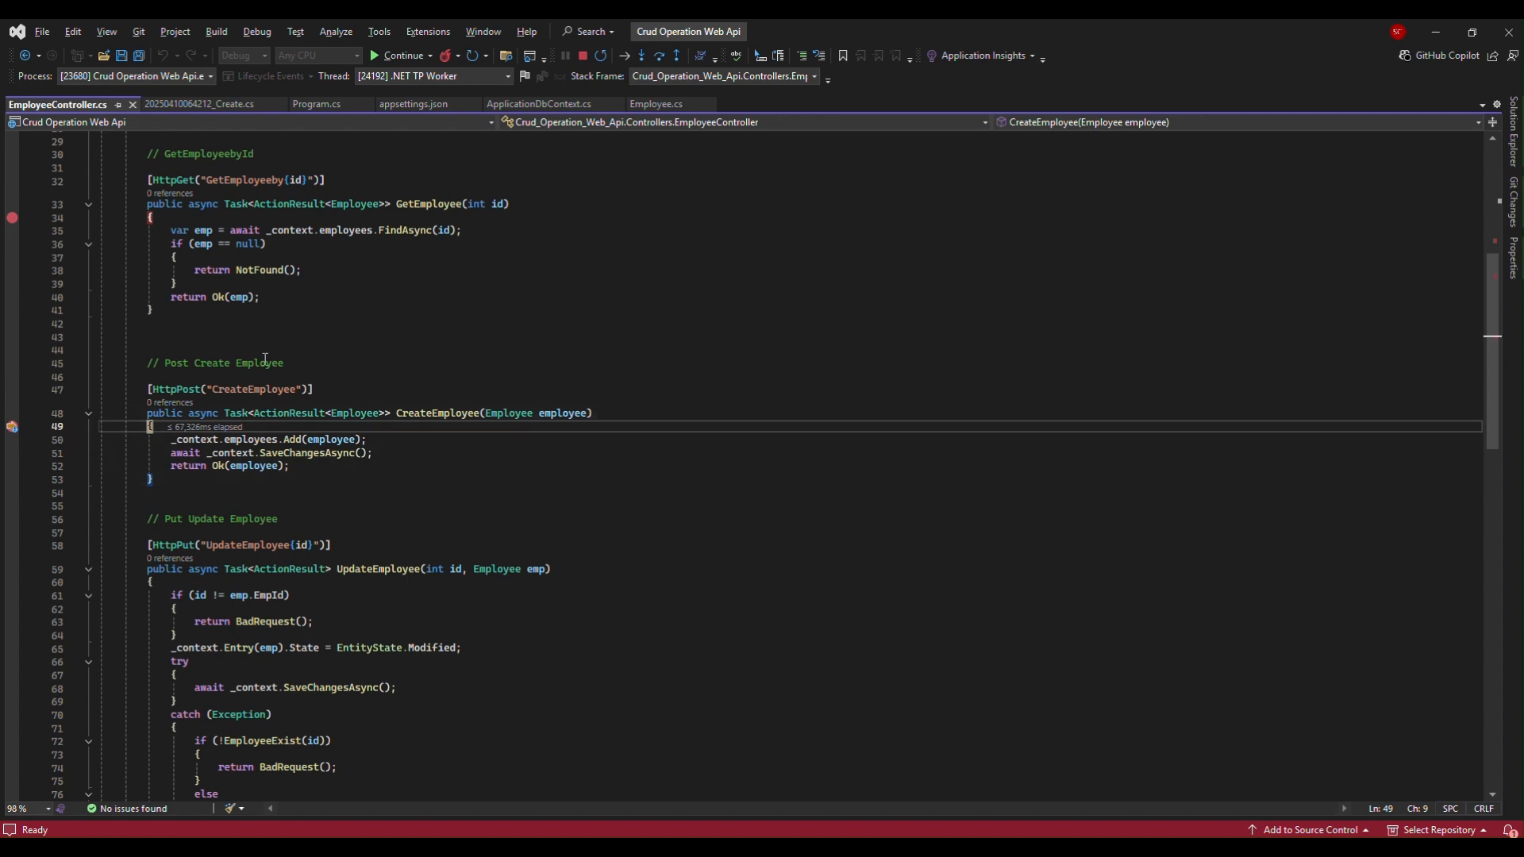
pyautogui.moveTo(526, 419)
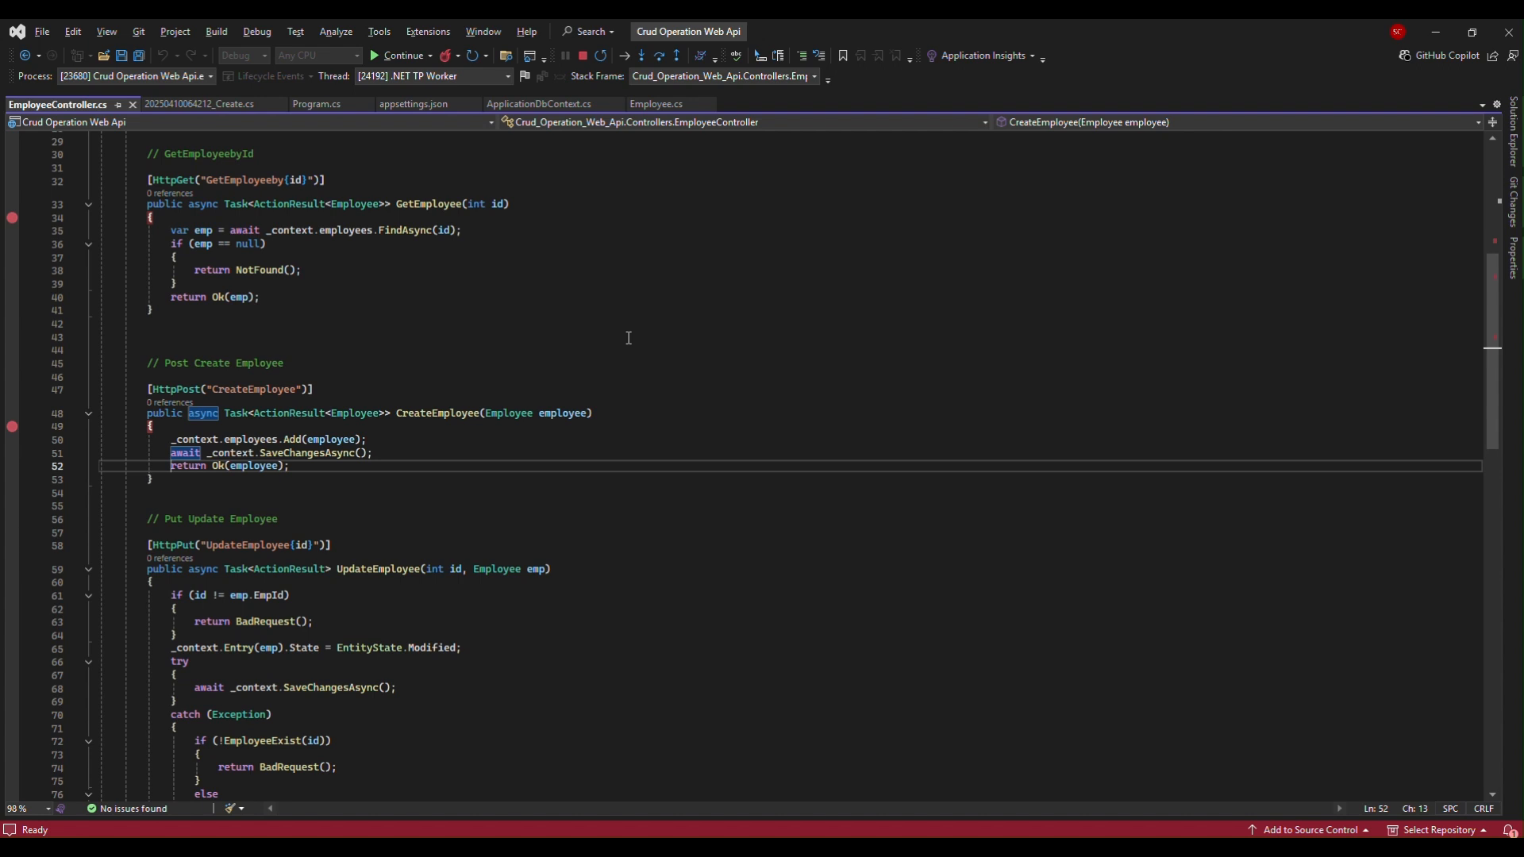
# - Step CreateEmployee to its end with F10, then continue so the request completes
pyautogui.press('F10')
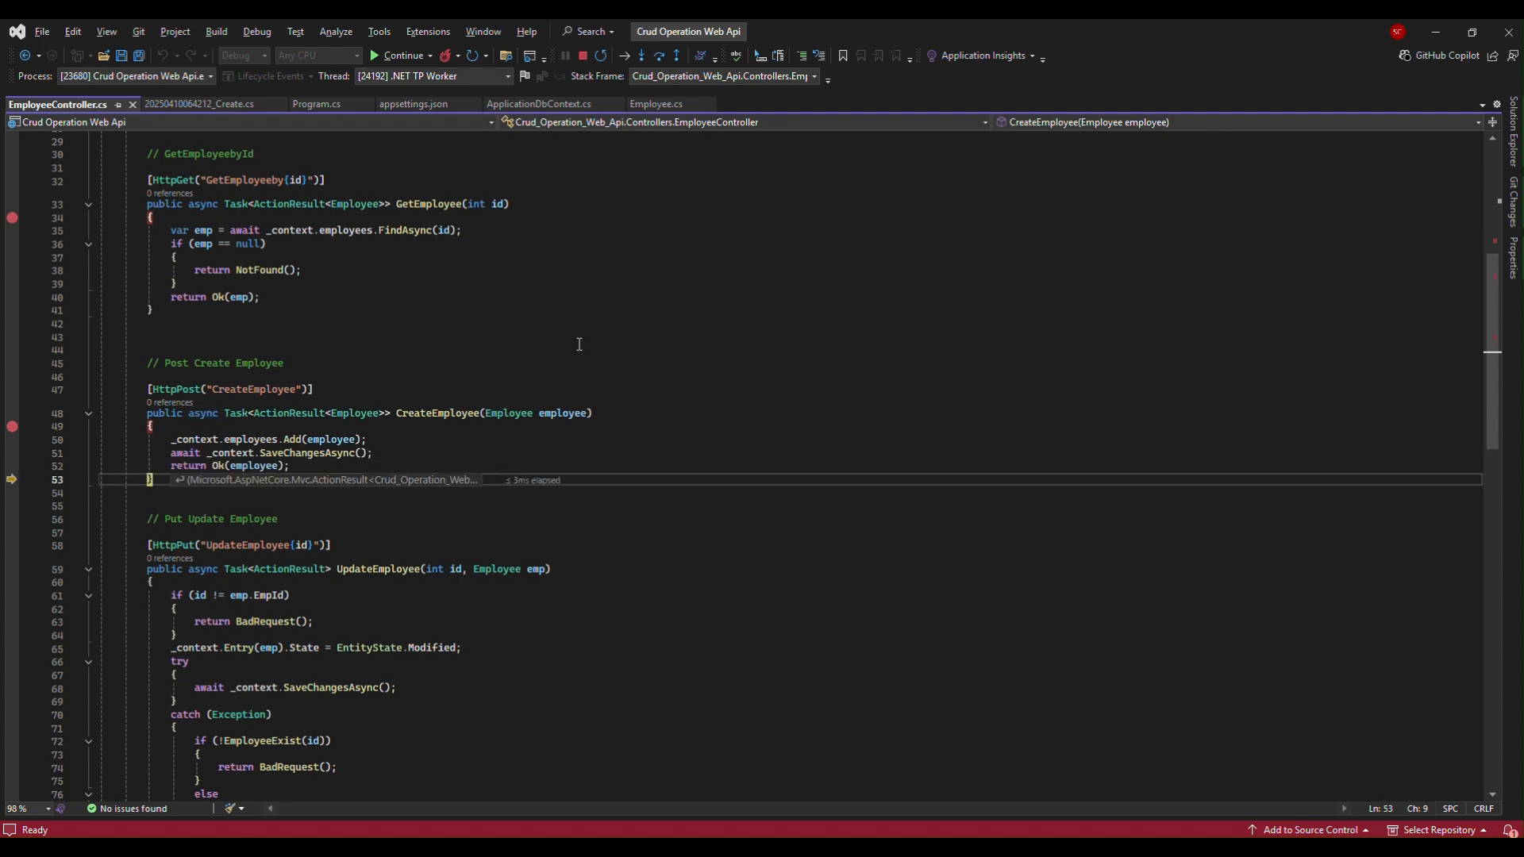
pyautogui.moveTo(280, 480)
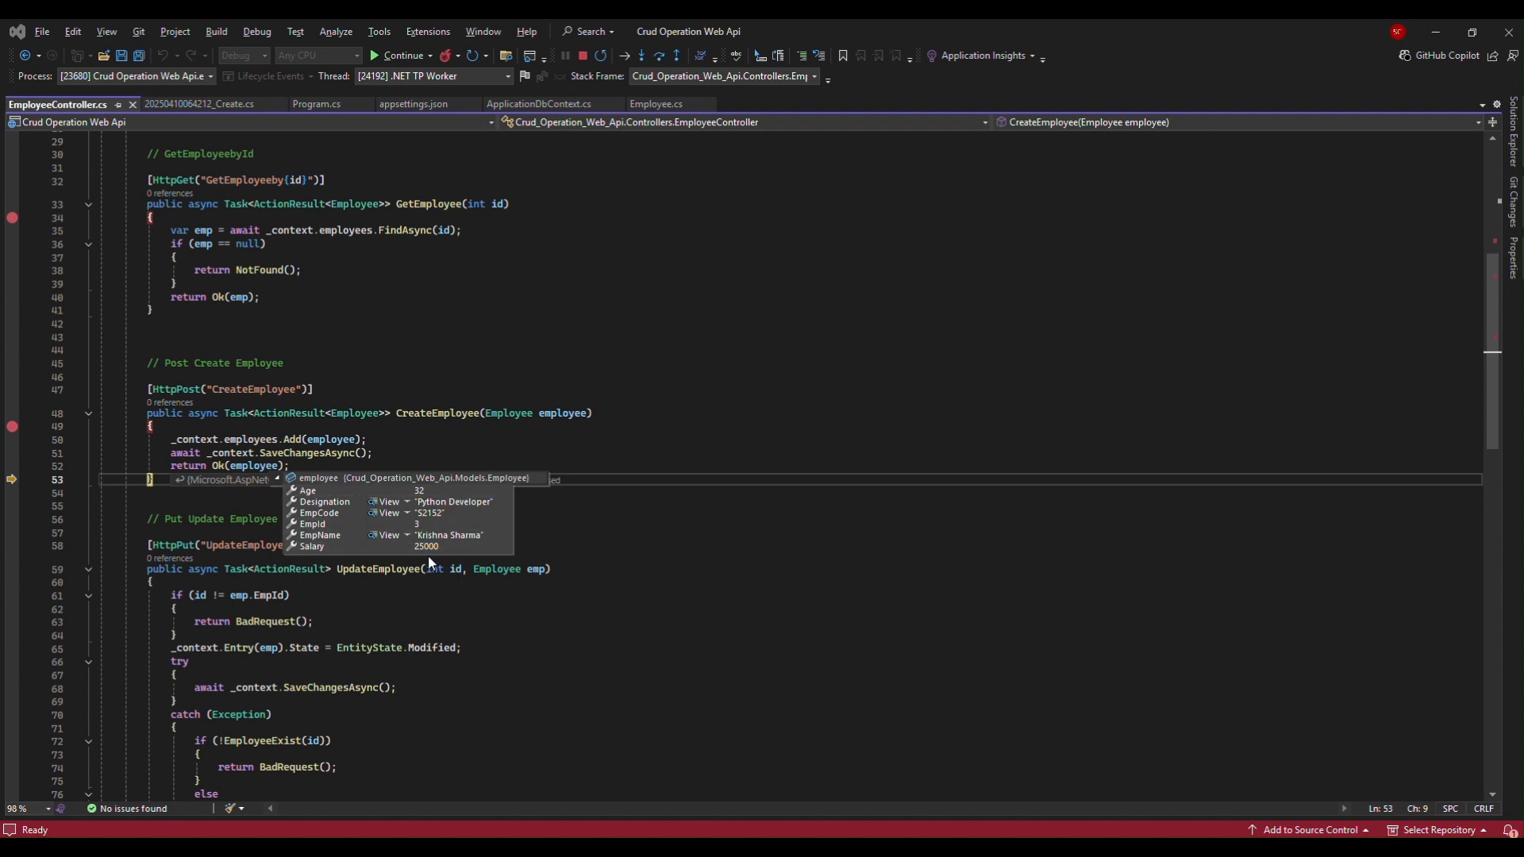
pyautogui.click(655, 105)
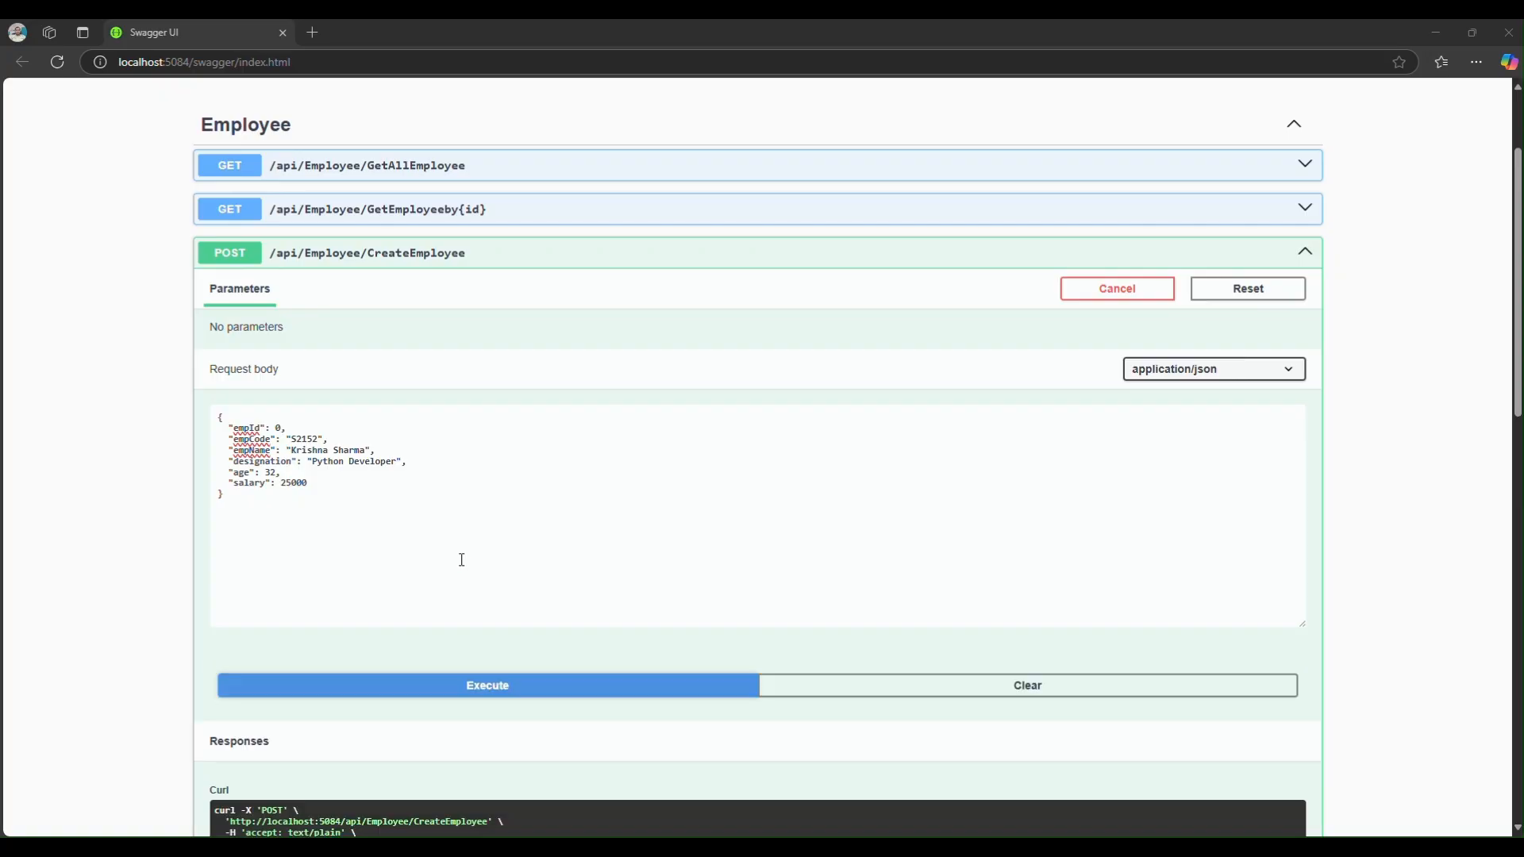
# - Review the 200 response body with empId 3, then return to Visual Studio
pyautogui.click(485, 686)
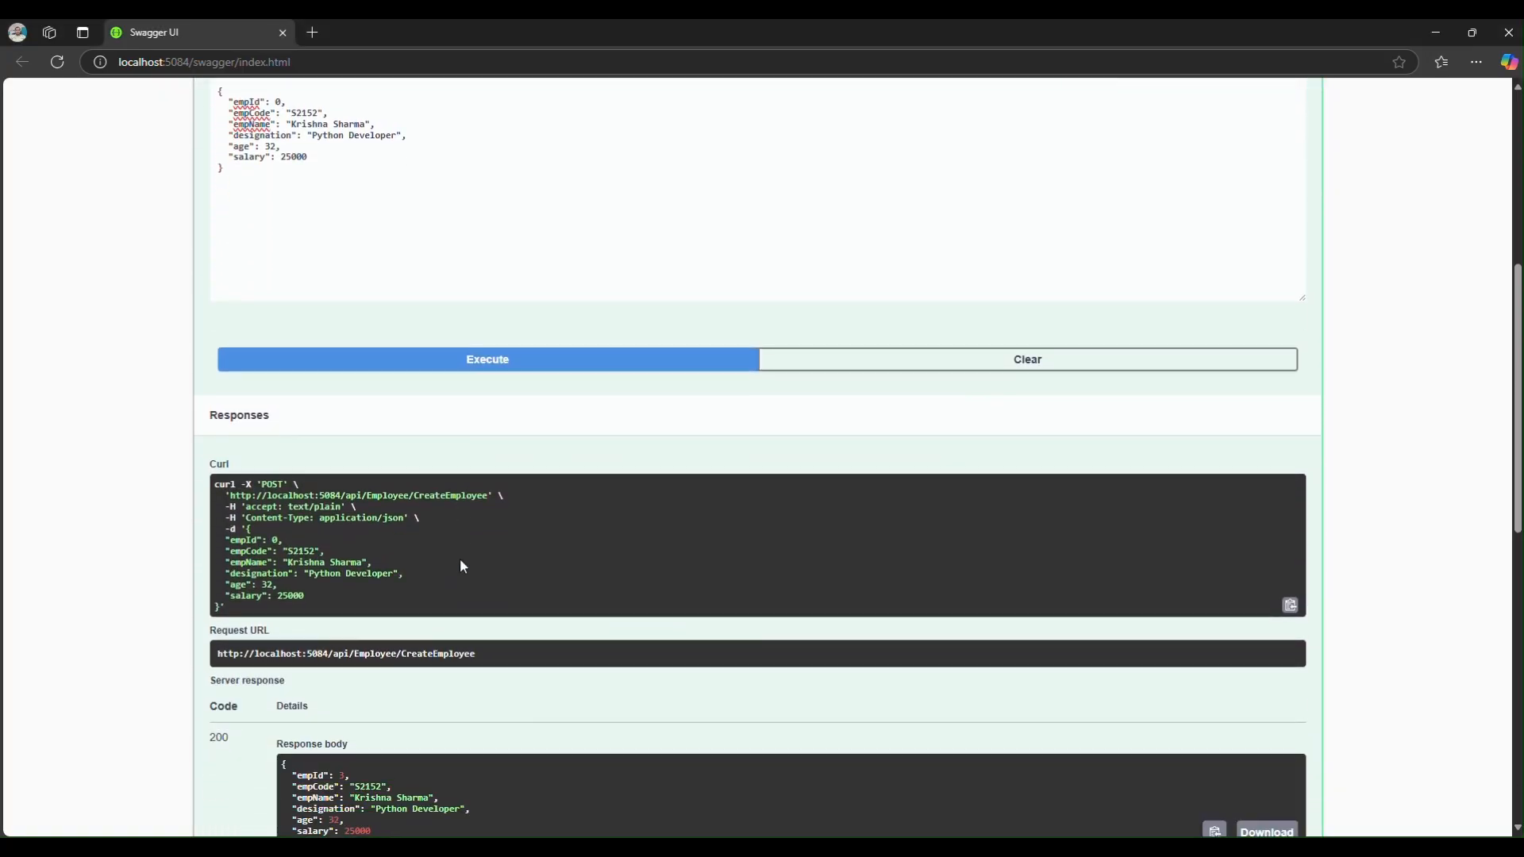
pyautogui.scroll(-3)
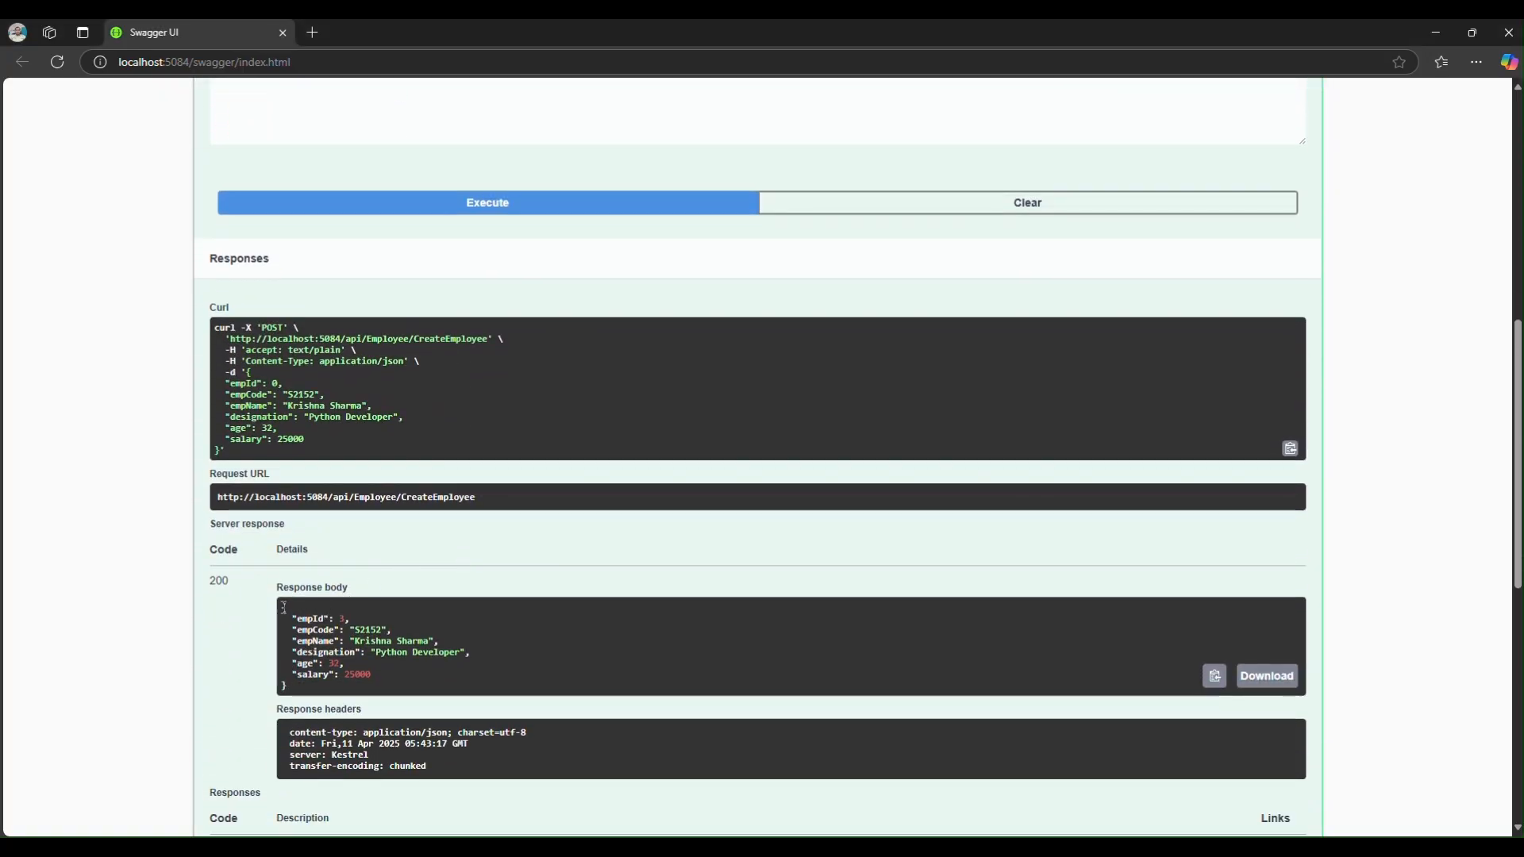
pyautogui.rightClick(389, 651)
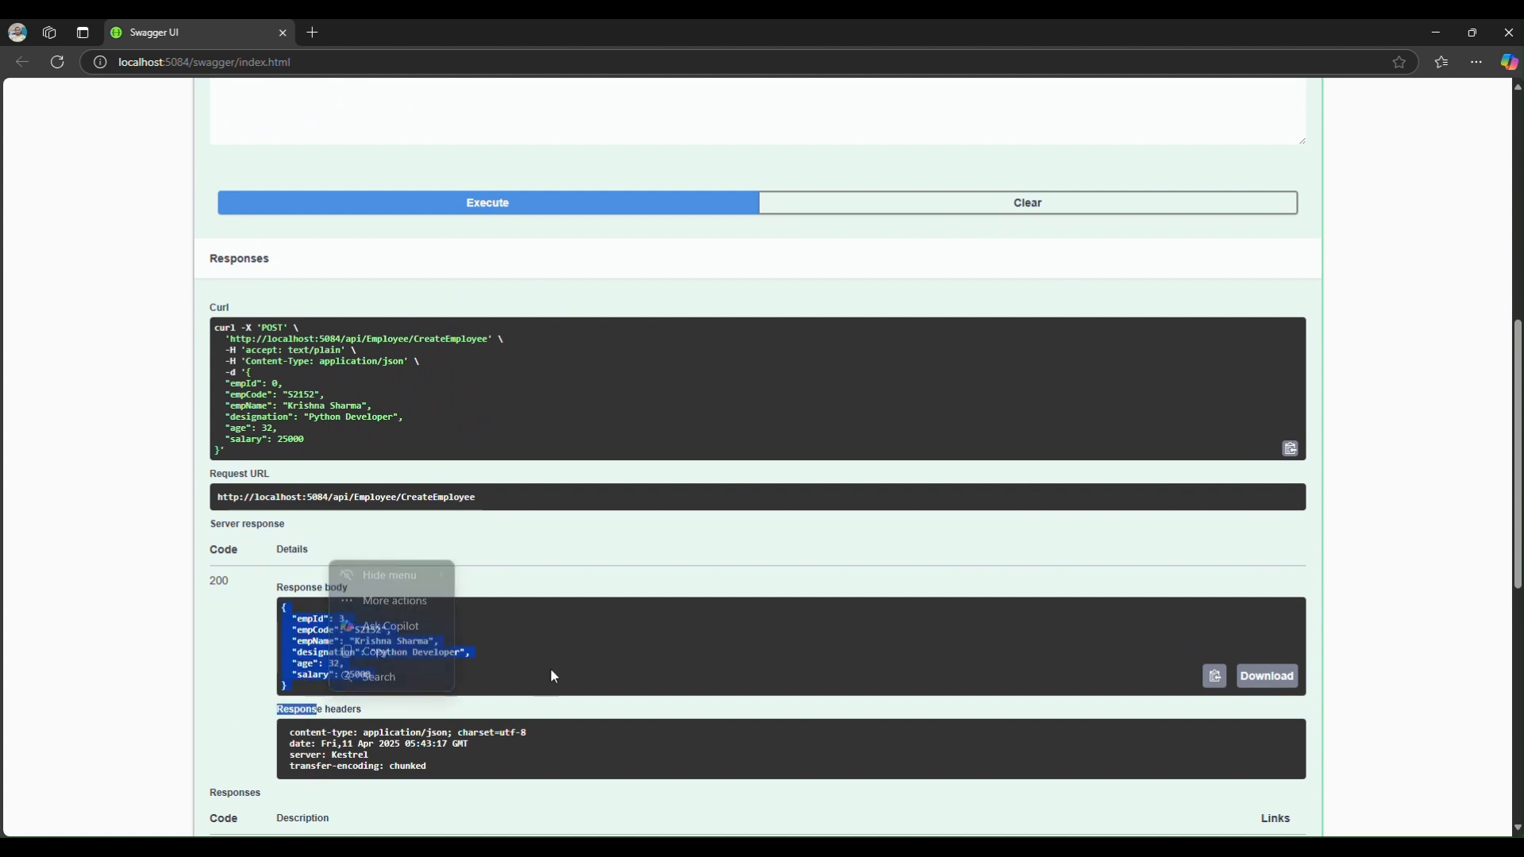
pyautogui.scroll(3)
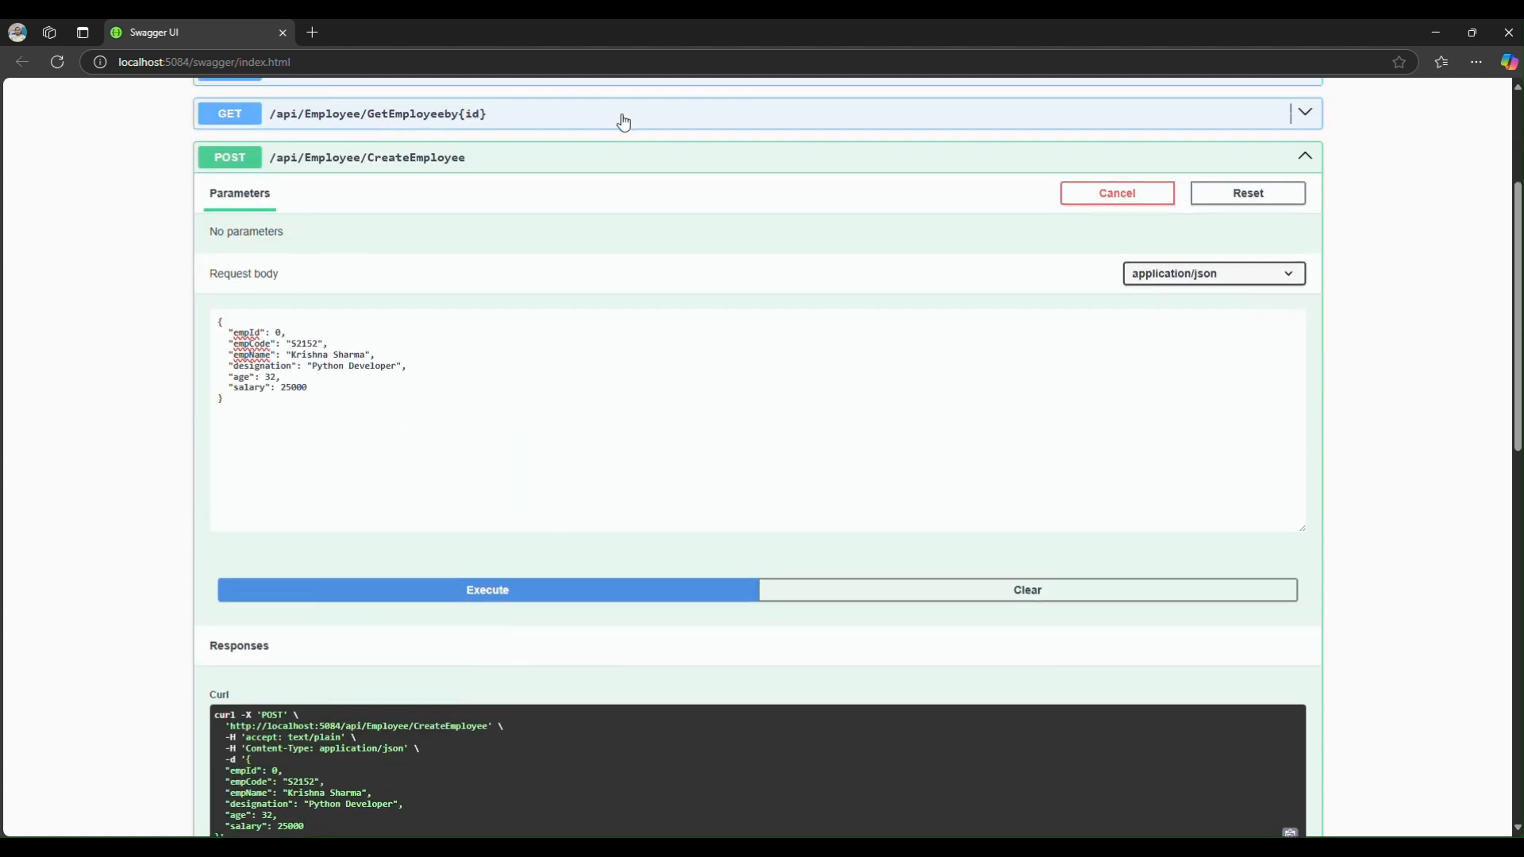
pyautogui.click(646, 62)
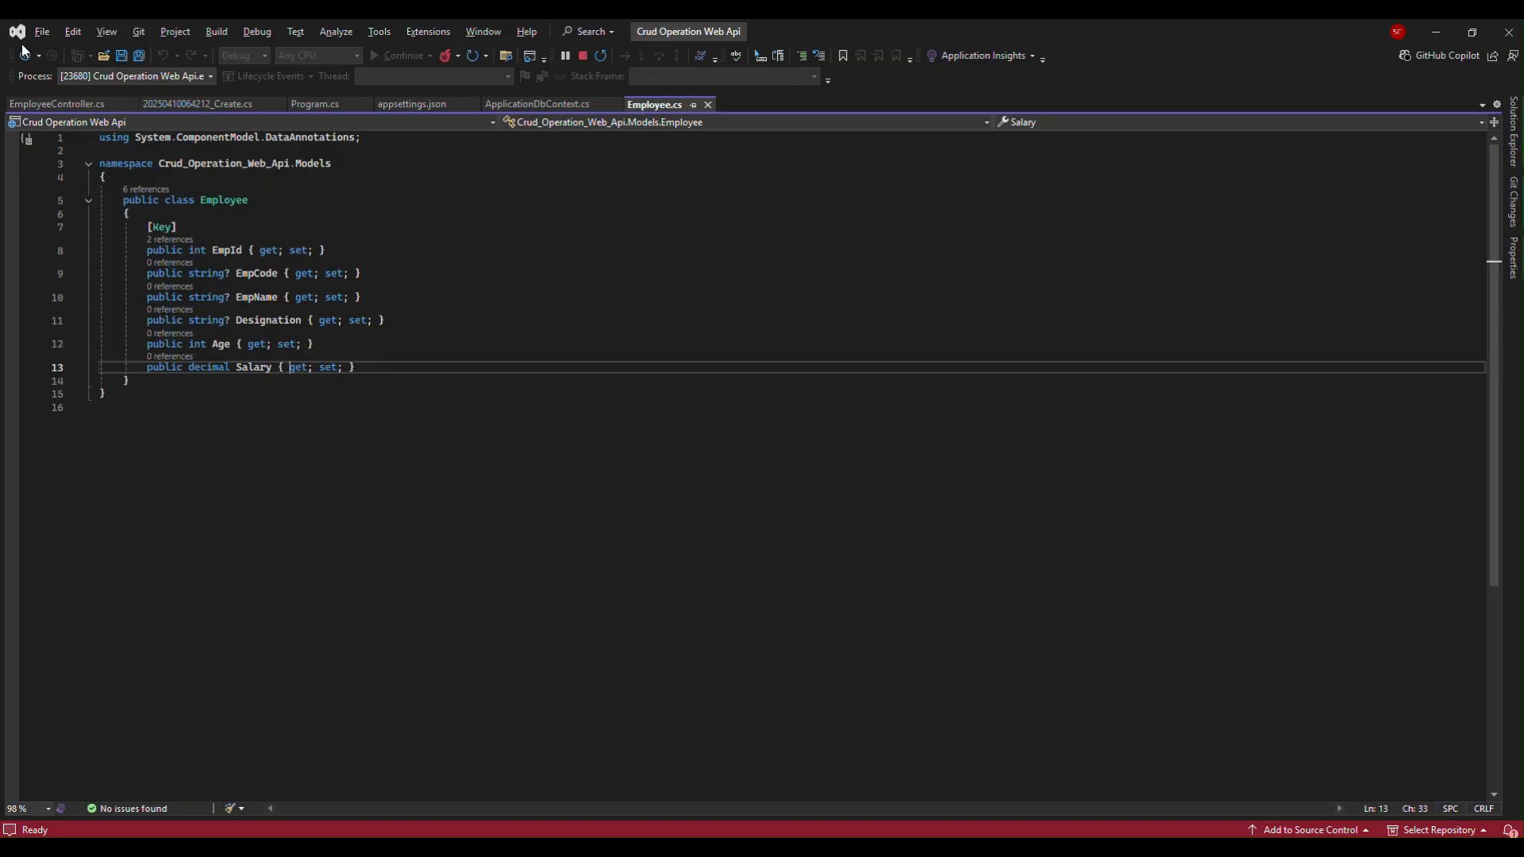
# - Bring EmployeeController.cs back and scroll to the UpdateEmployee PUT method
pyautogui.click(57, 104)
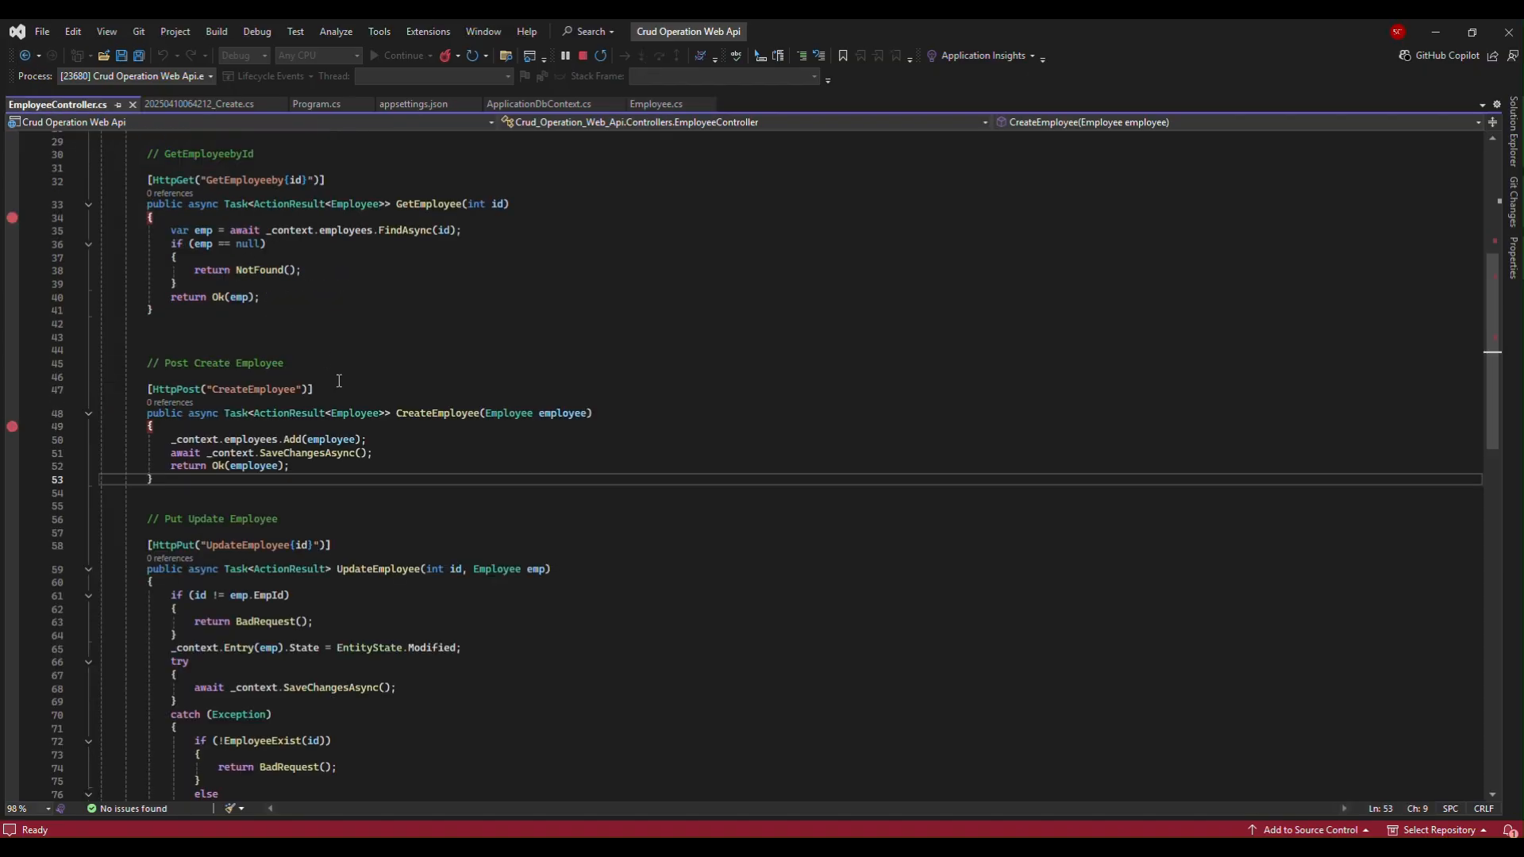
pyautogui.scroll(-3)
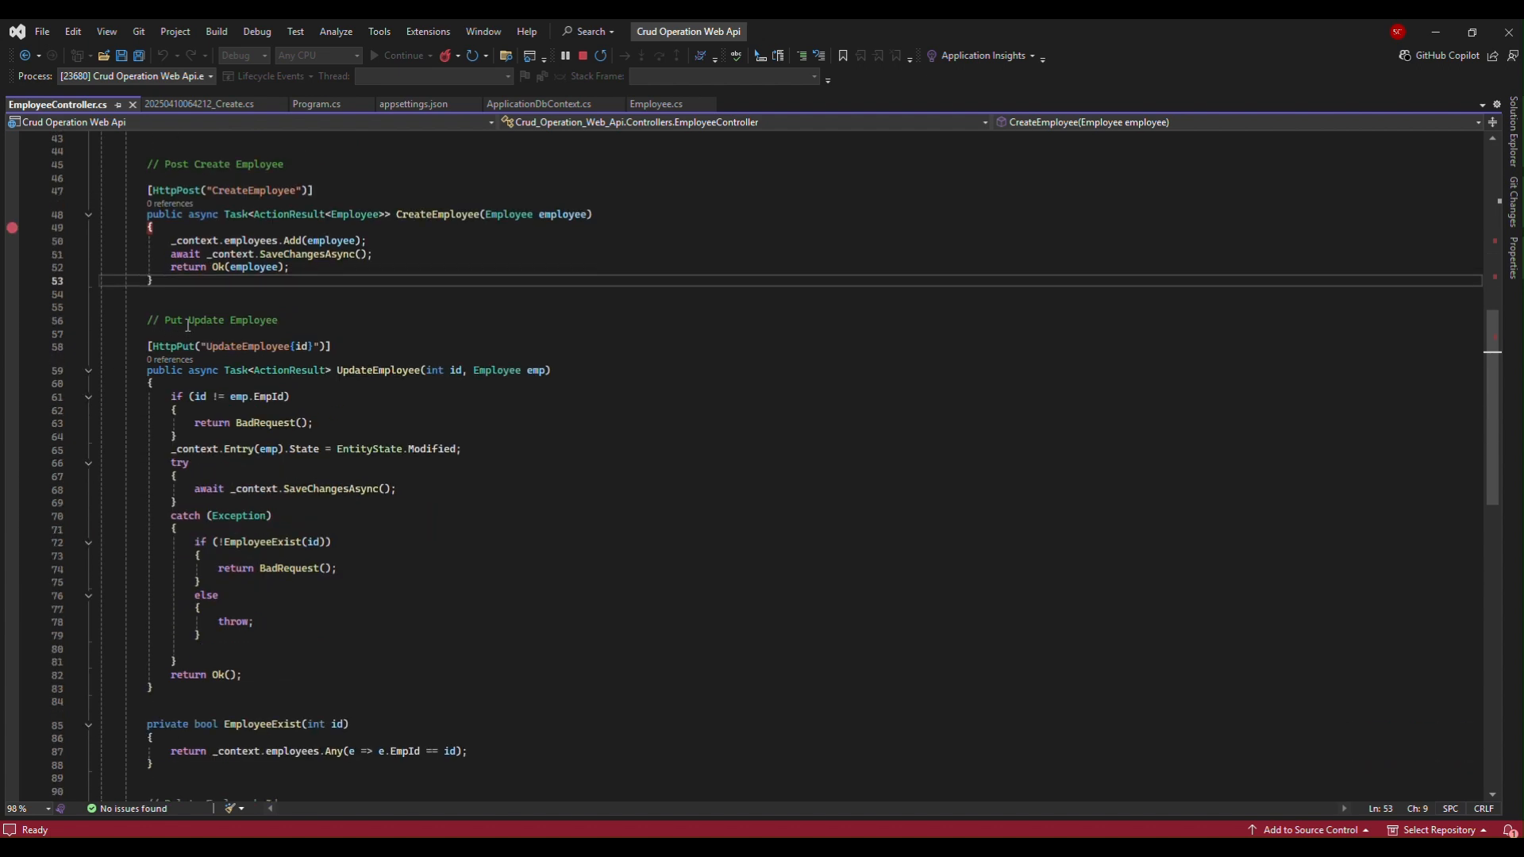
pyautogui.moveTo(16, 391)
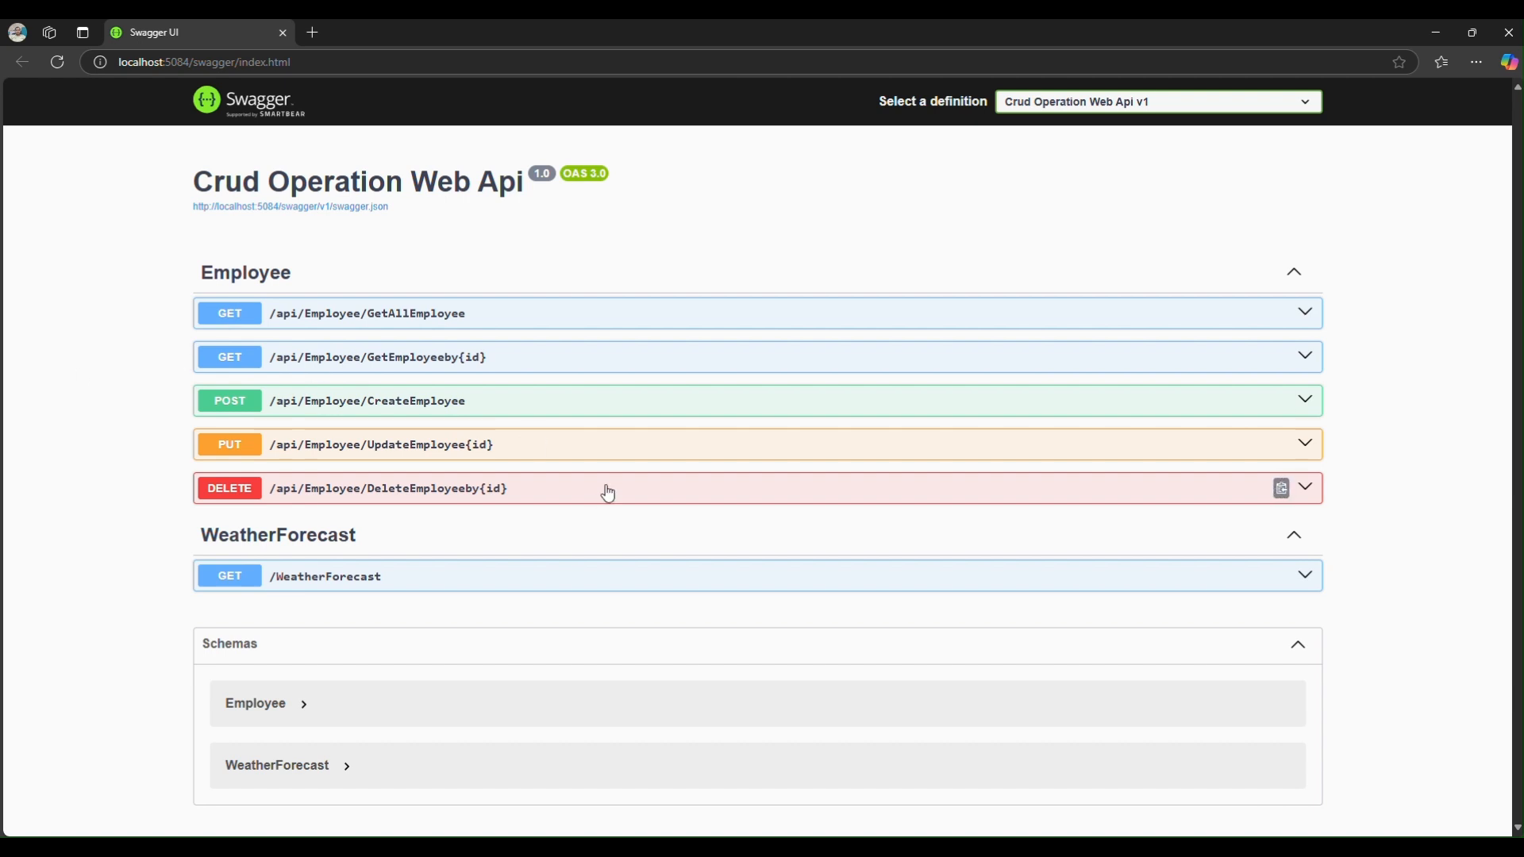
pyautogui.moveTo(512, 430)
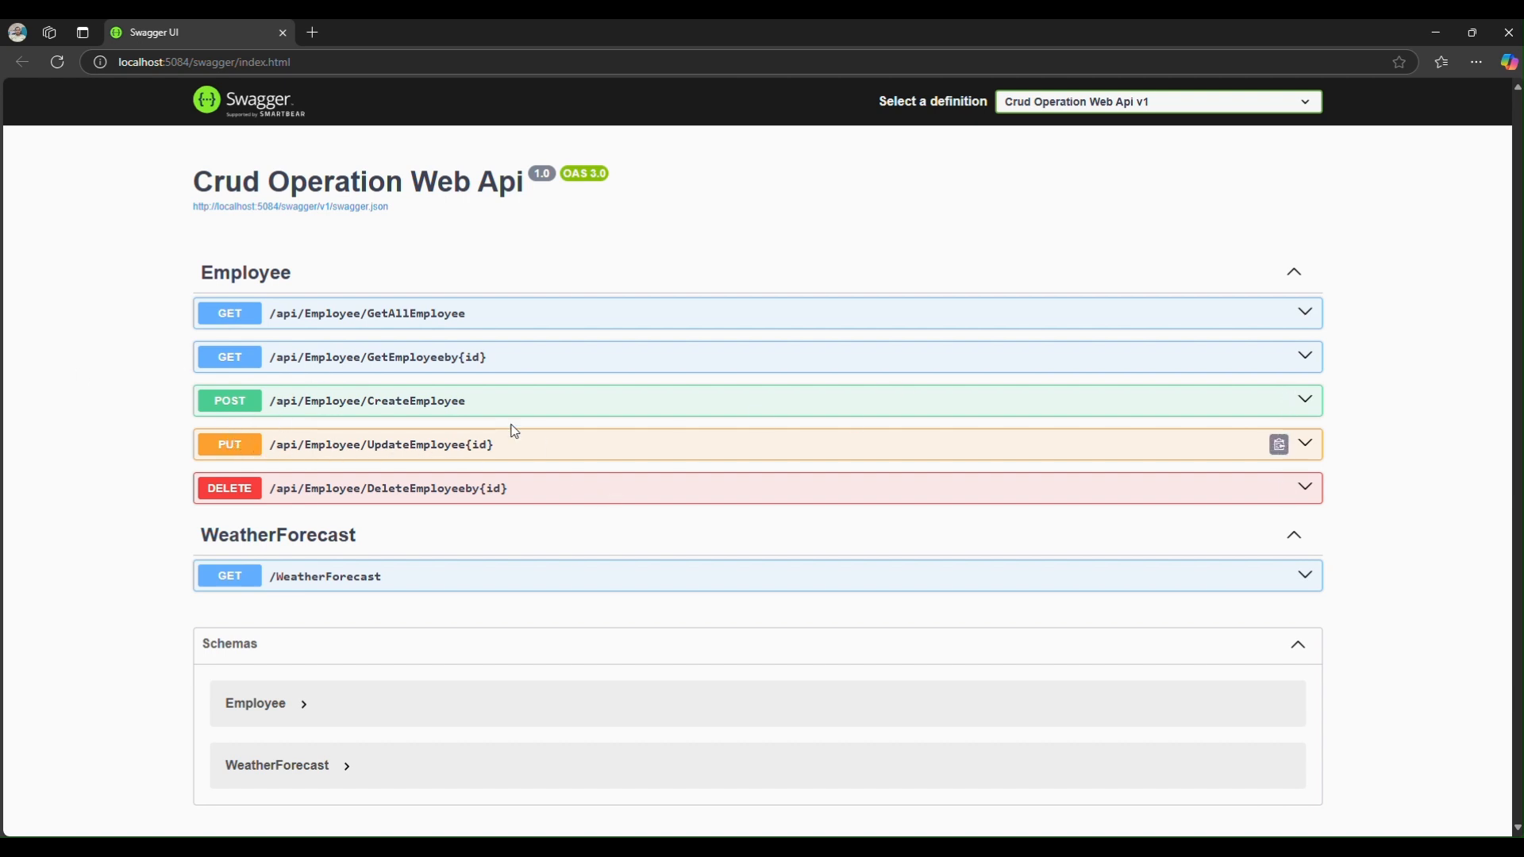
pyautogui.moveTo(1187, 440)
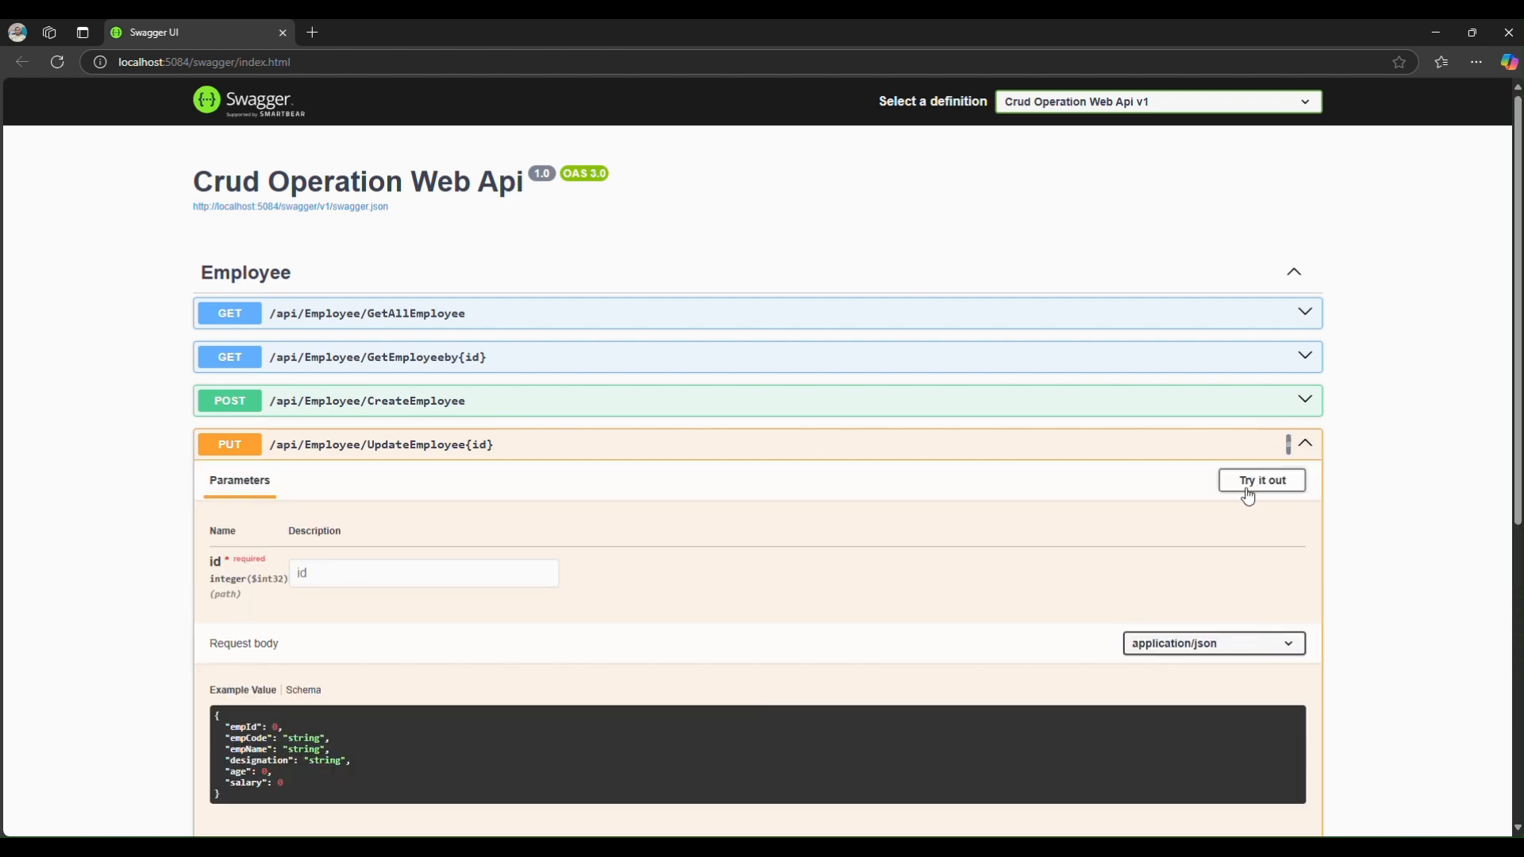
# - Try out UpdateEmployee for id 3 and correct empCode to 2548 after mistyping the name there
pyautogui.click(1259, 480)
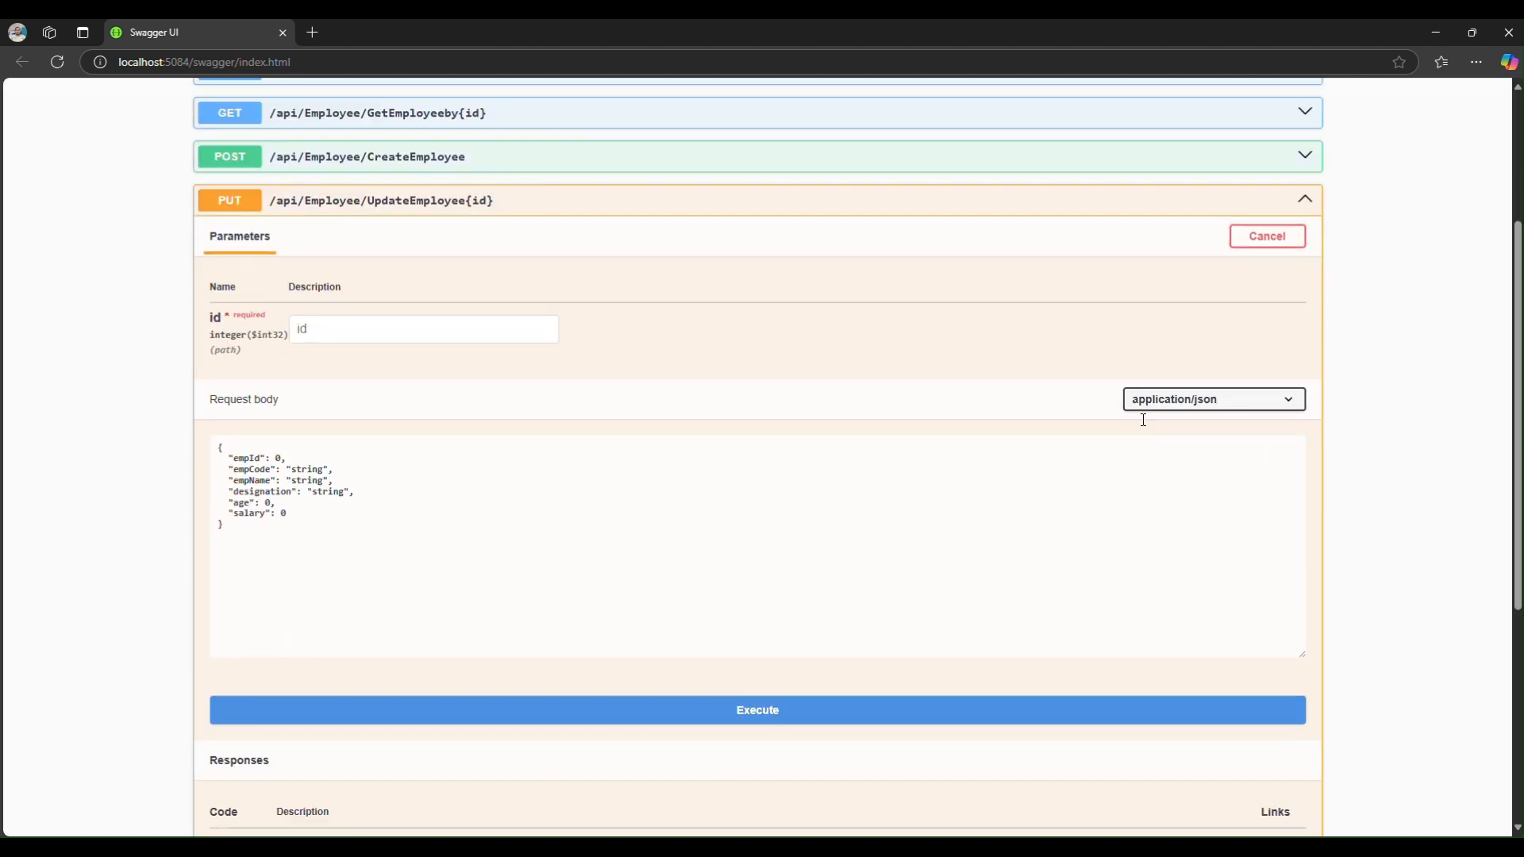
pyautogui.write('3')
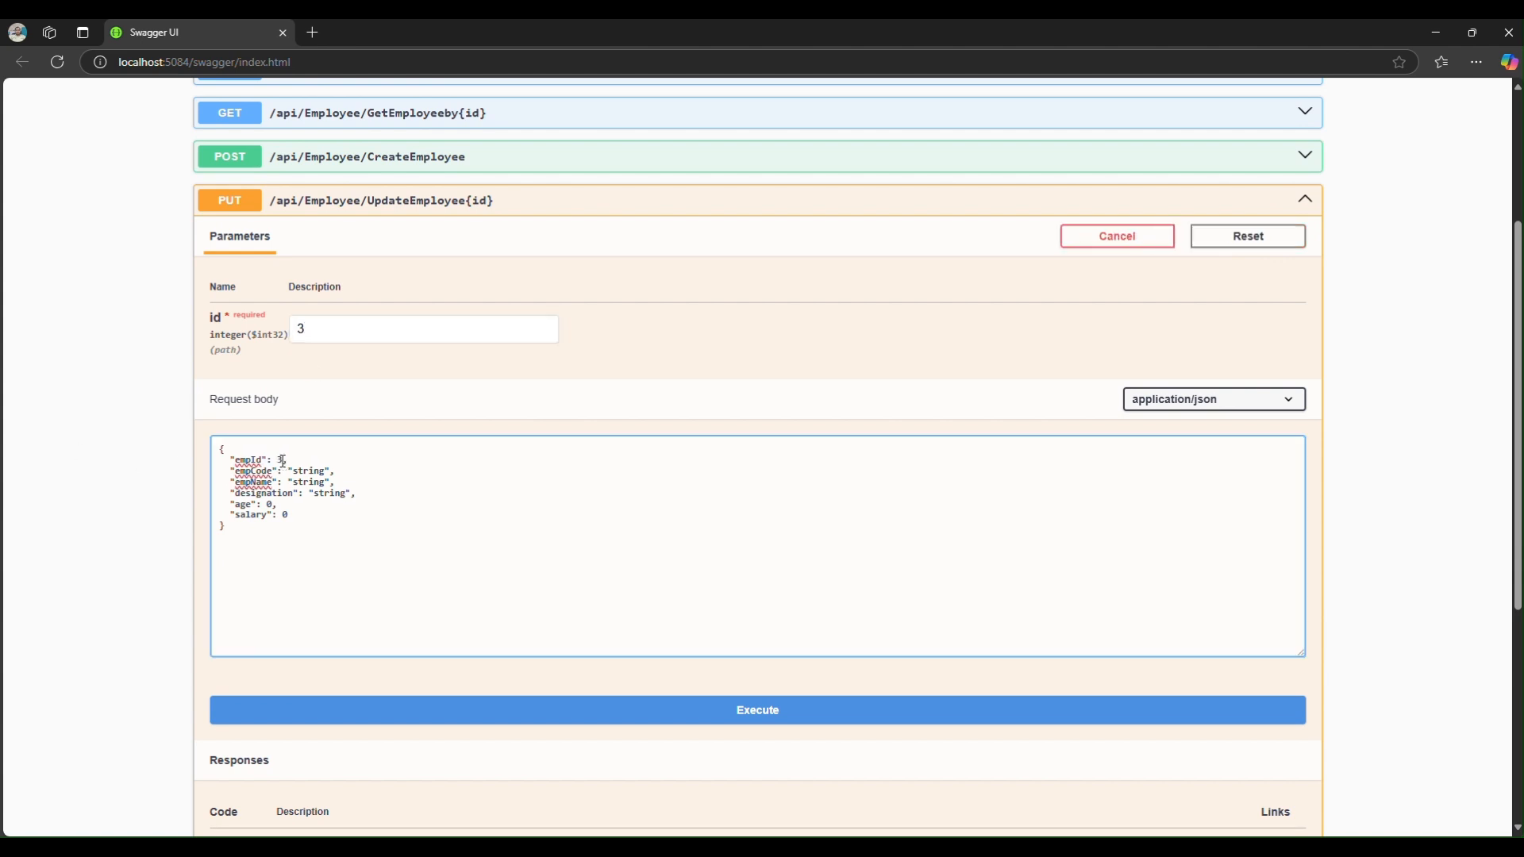
pyautogui.doubleClick(308, 472)
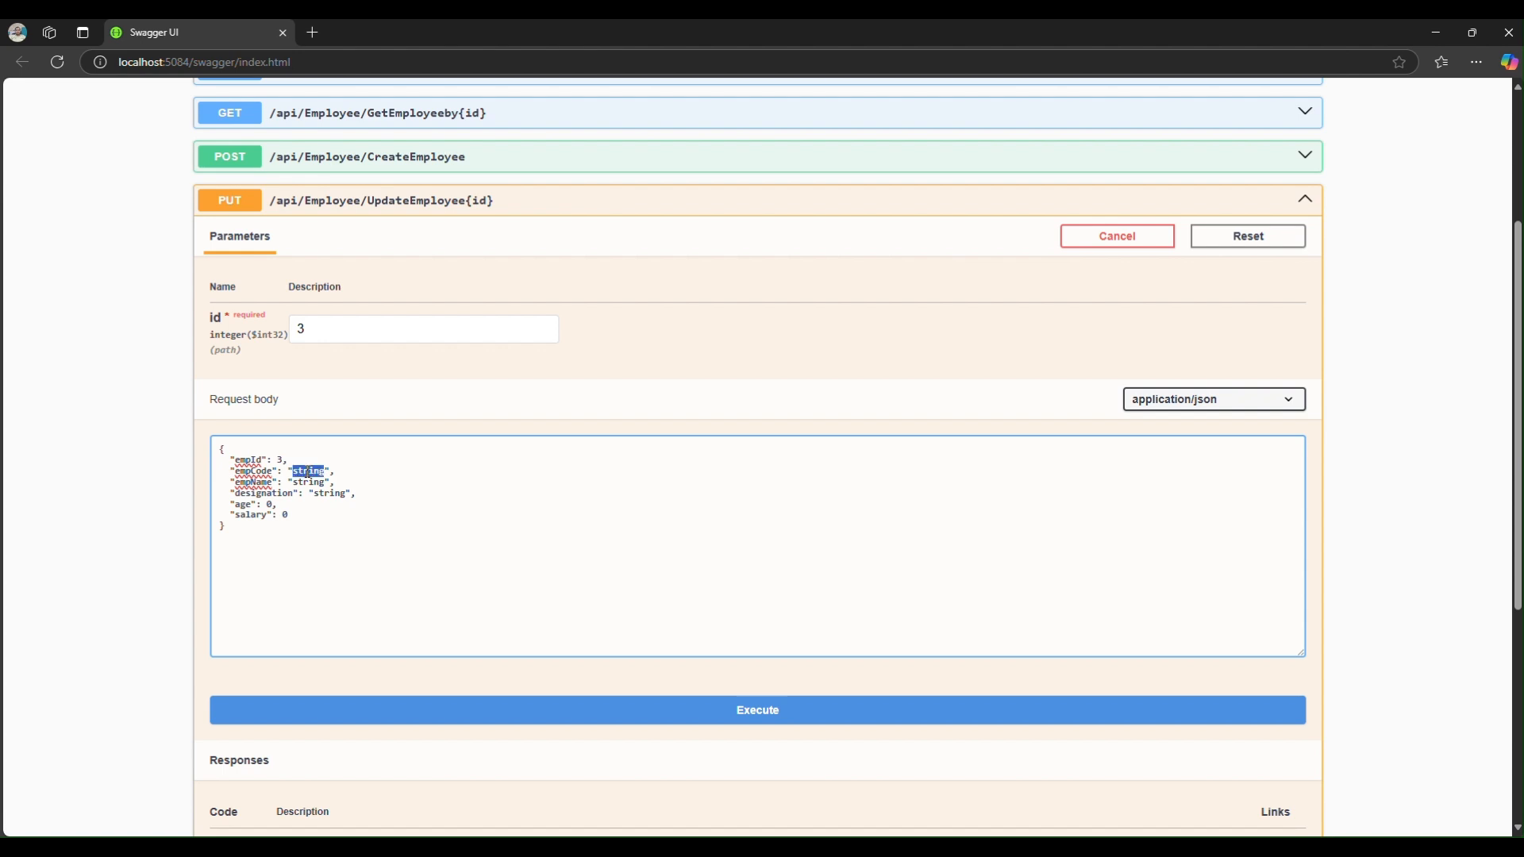
pyautogui.write('N')
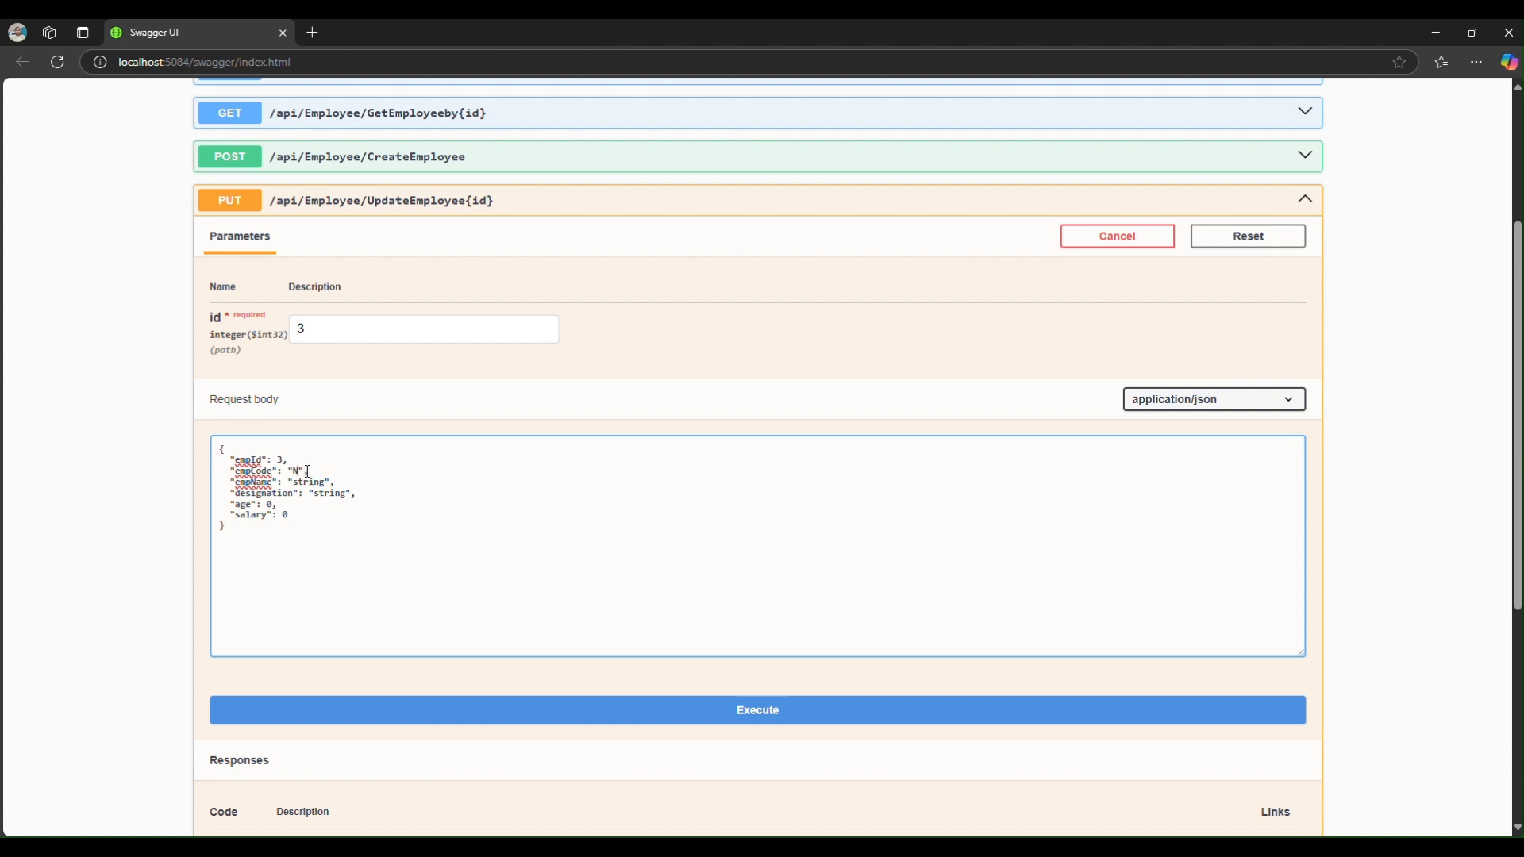
pyautogui.write('Narende')
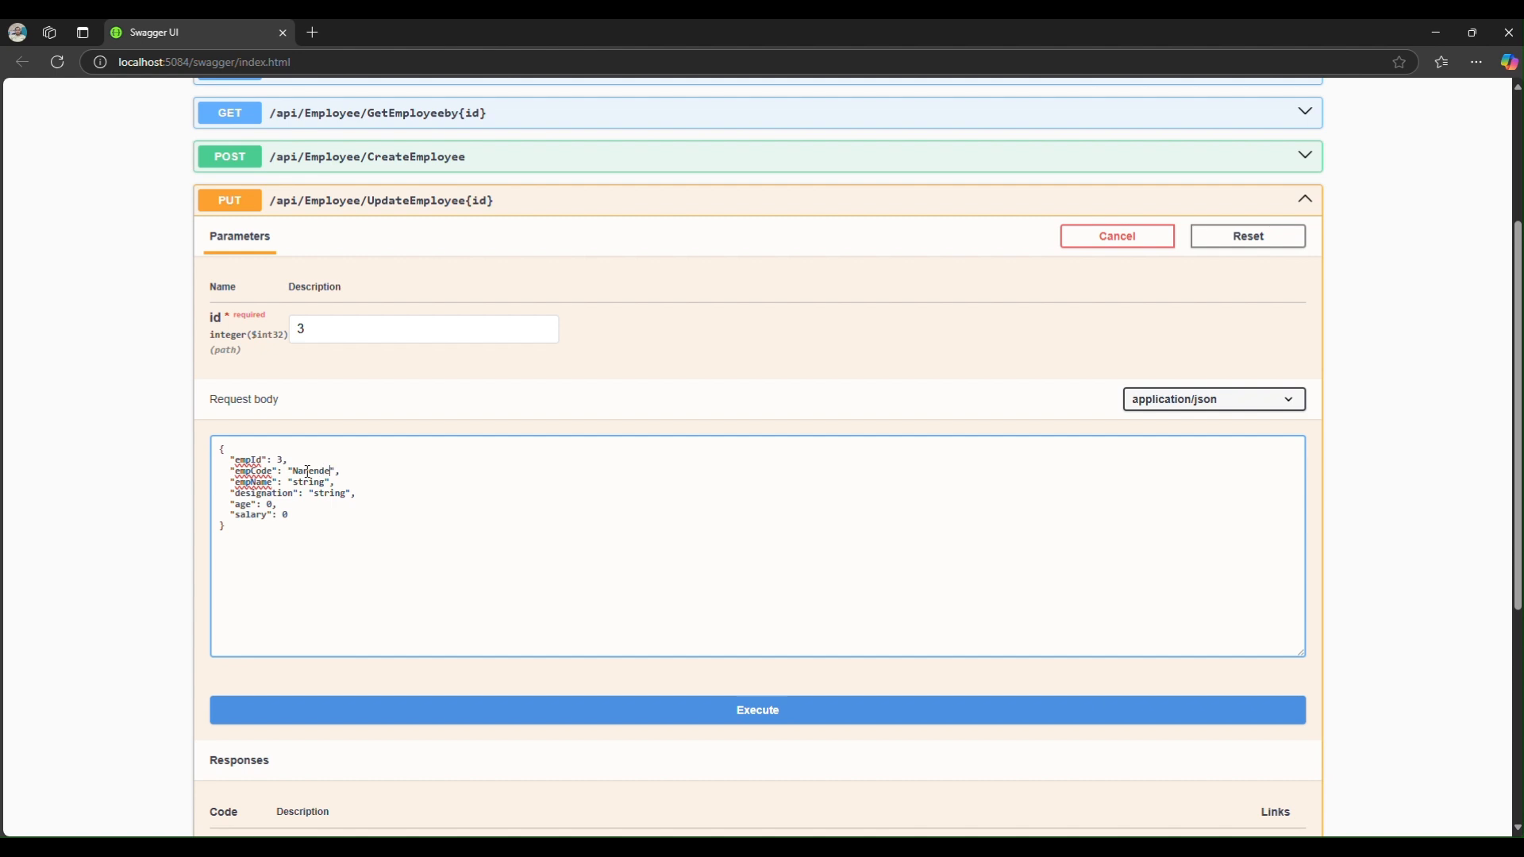
pyautogui.write('k')
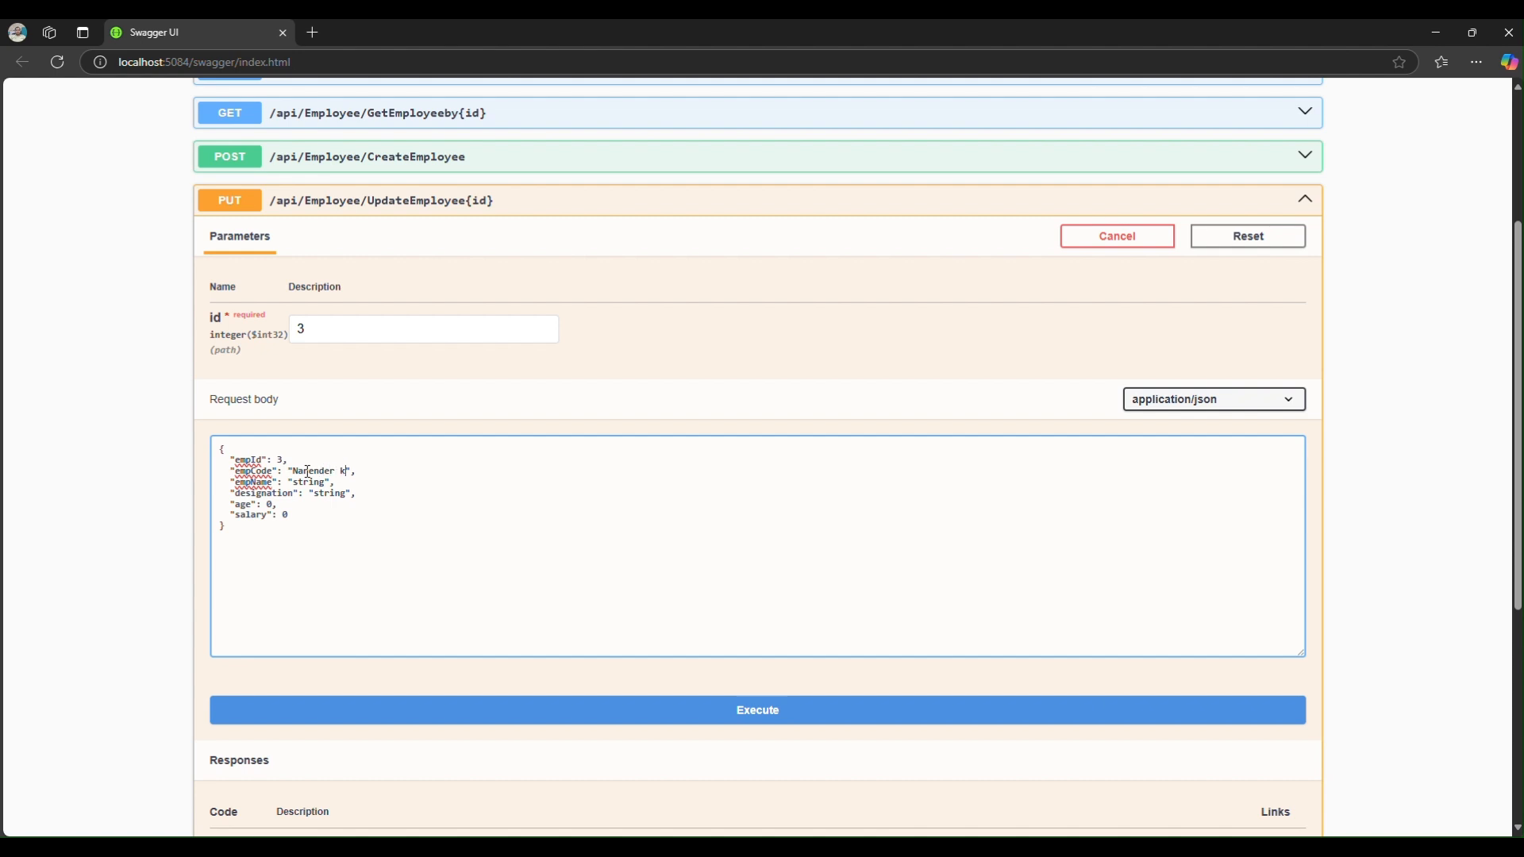
pyautogui.write('umar')
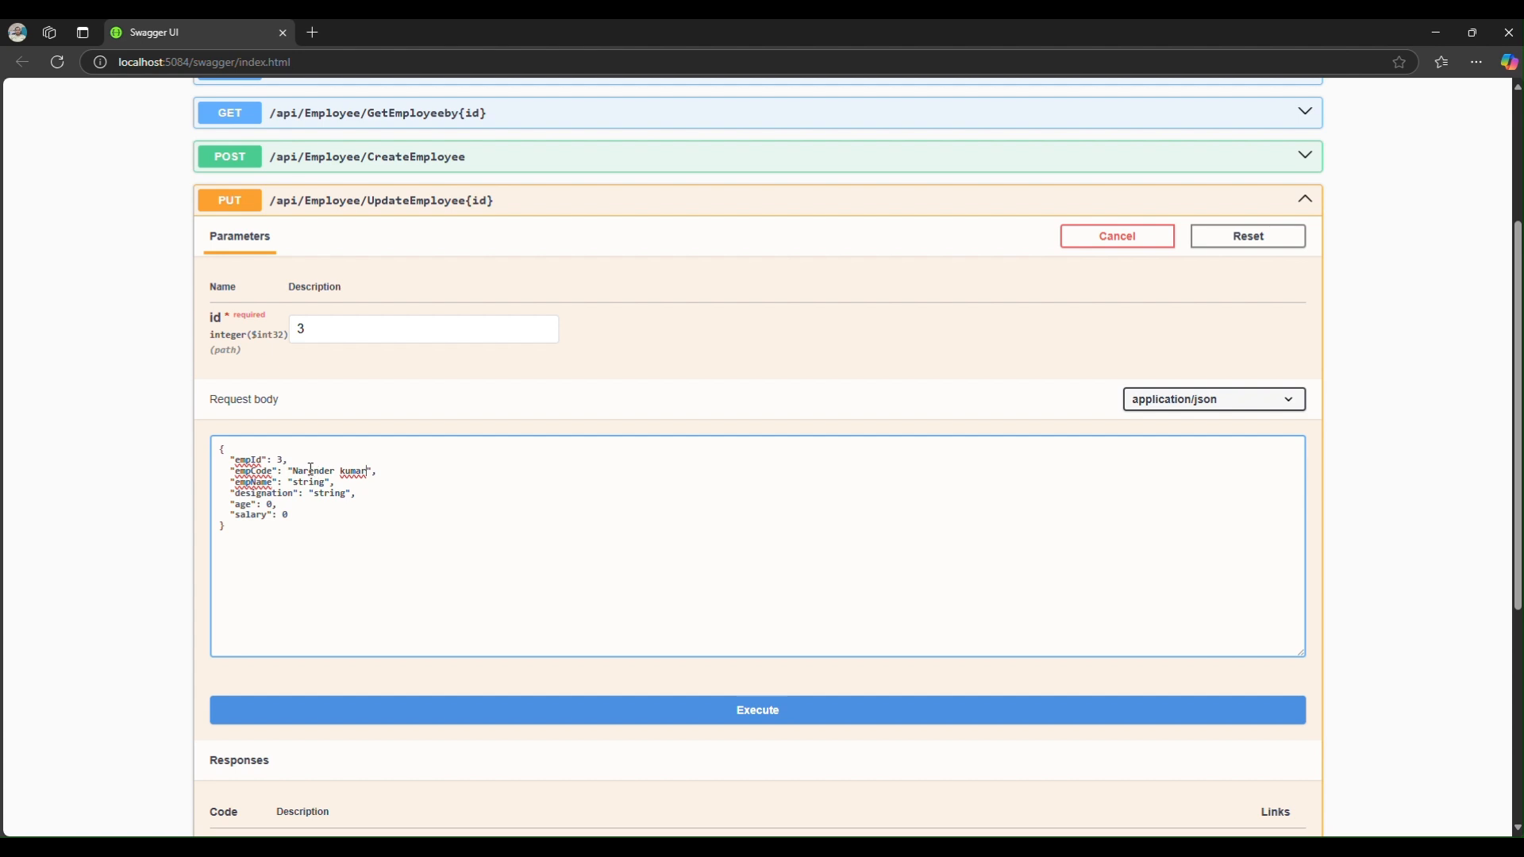
pyautogui.press('Backspace')
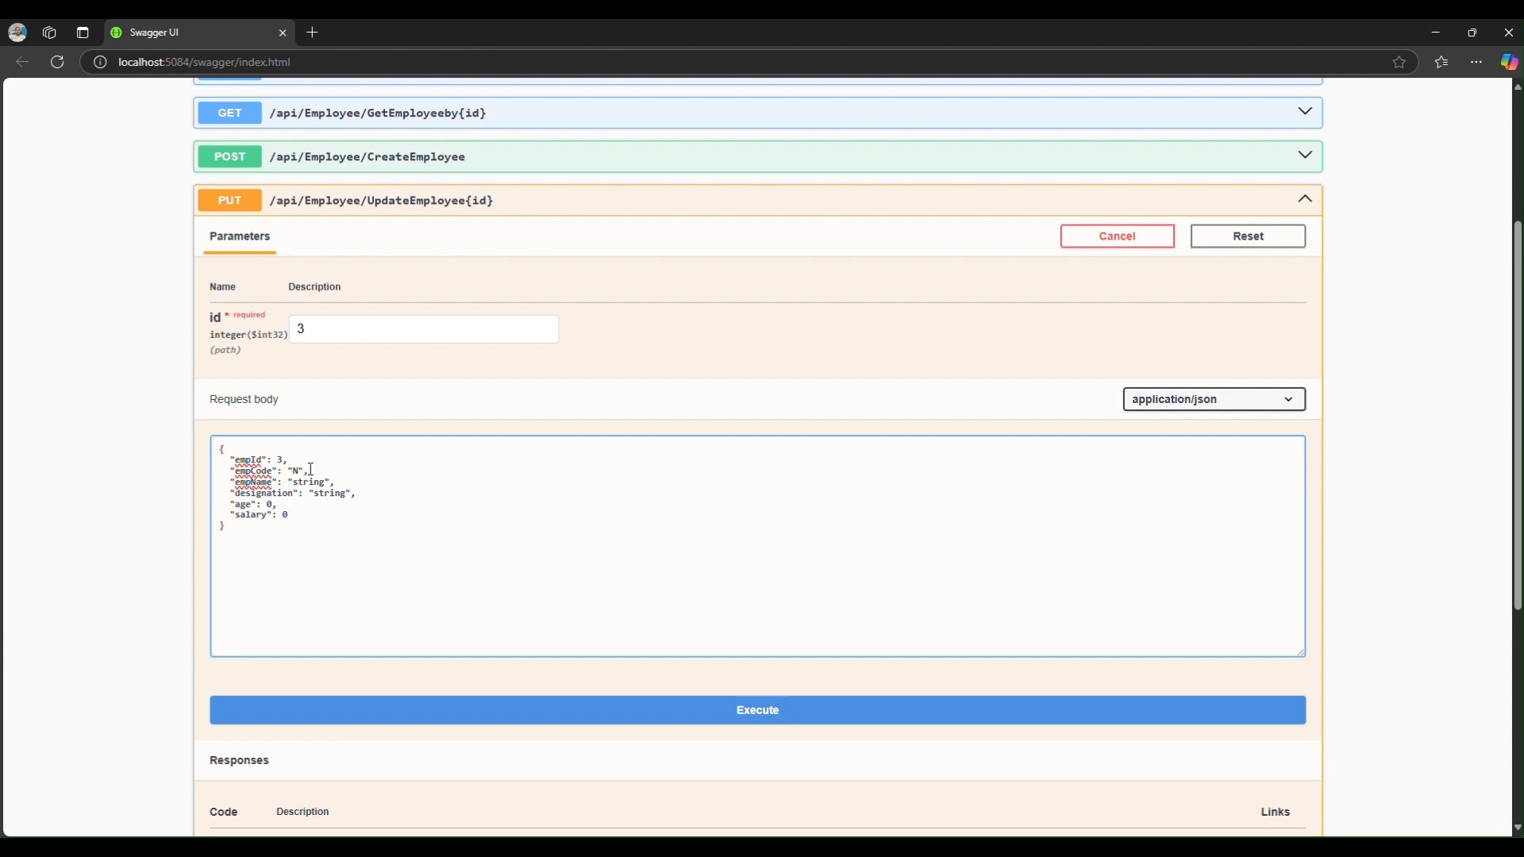
pyautogui.write('2548')
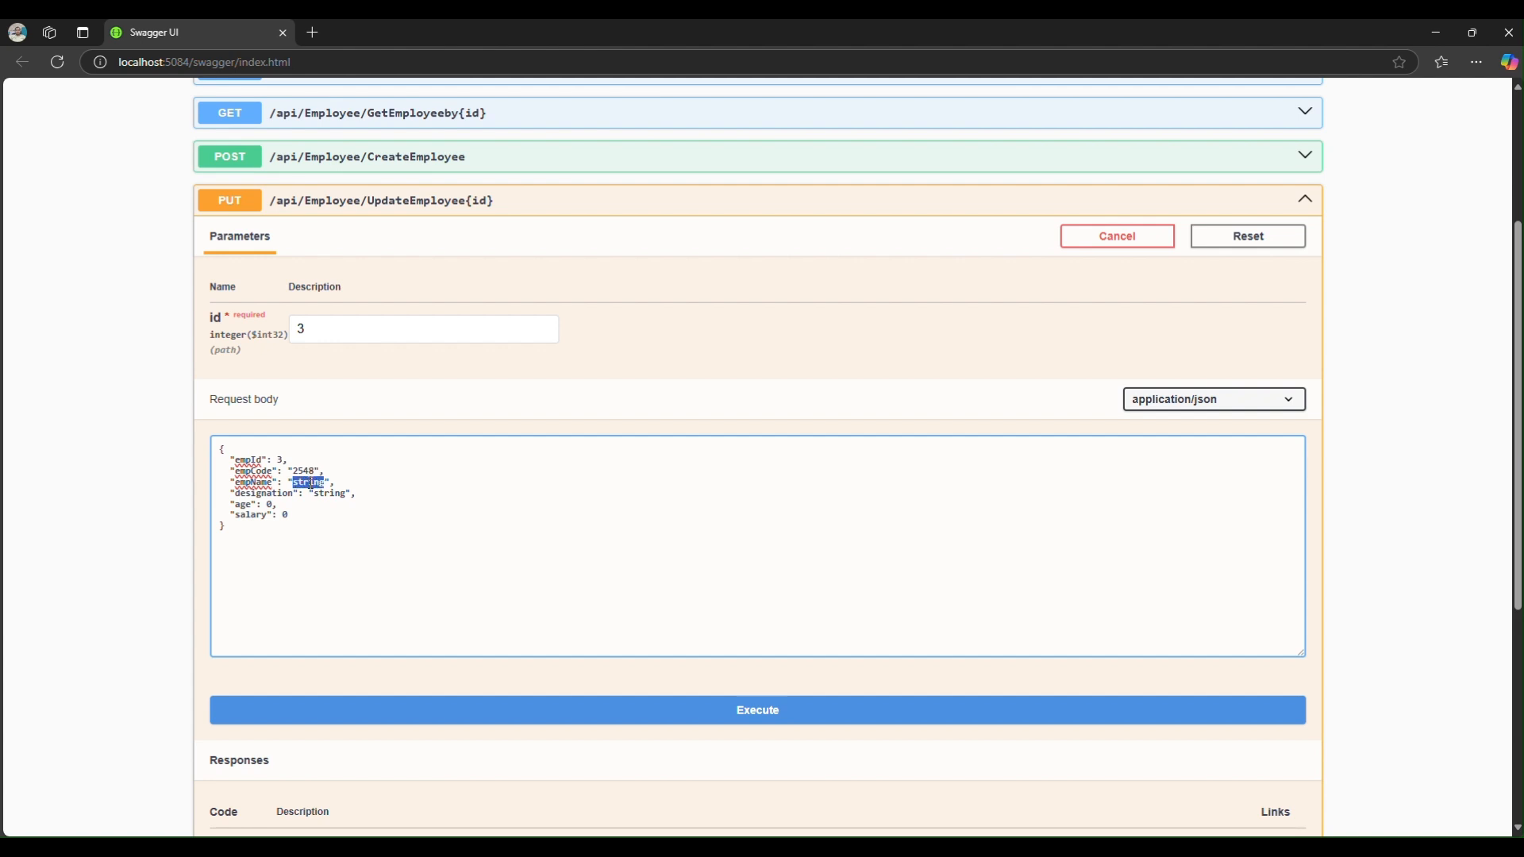
pyautogui.write('Nan')
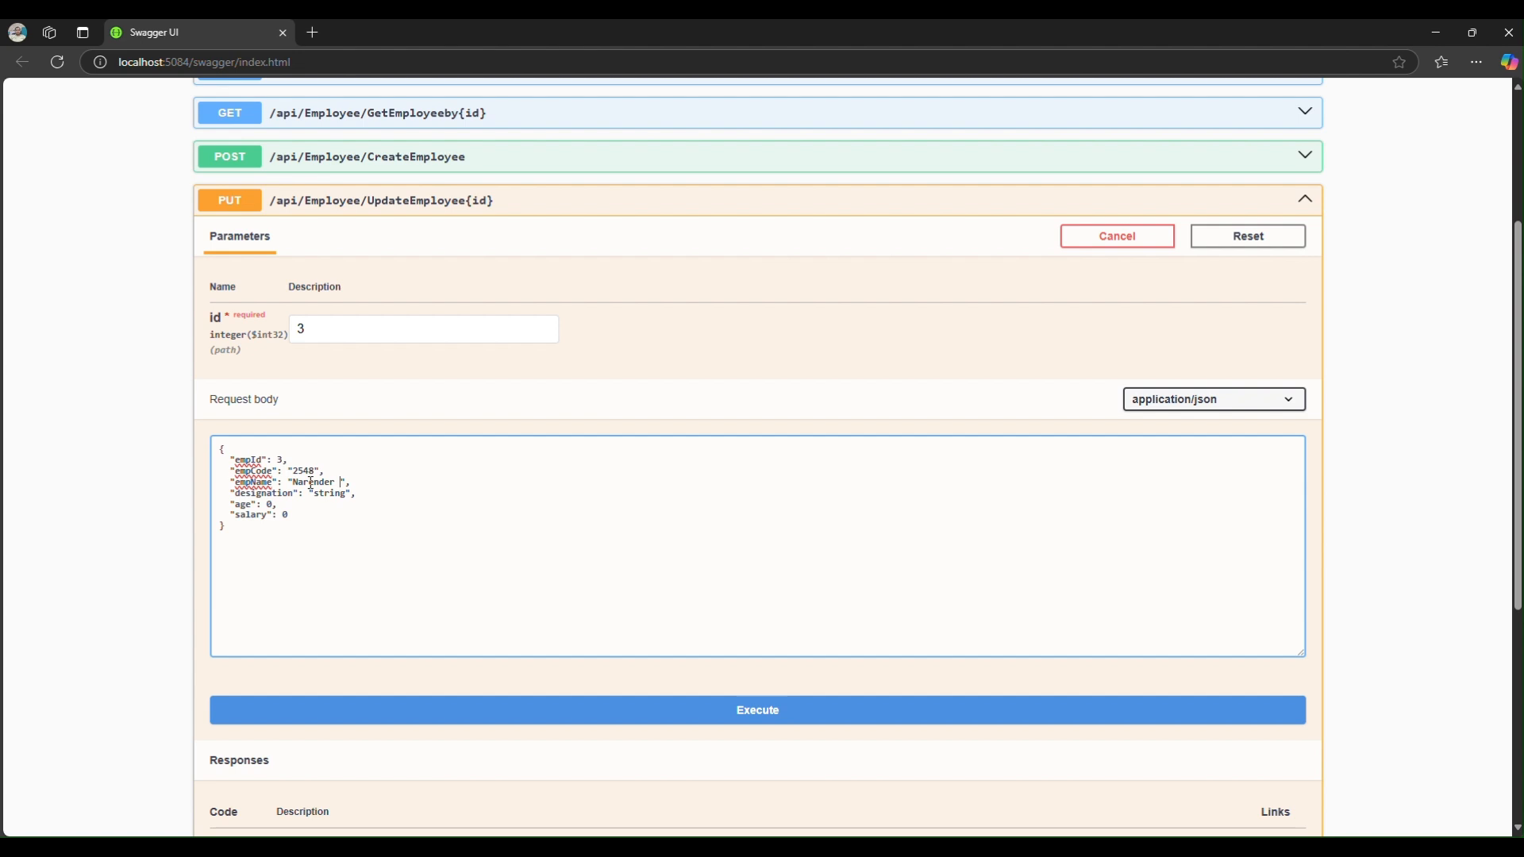
pyautogui.write('Kumar')
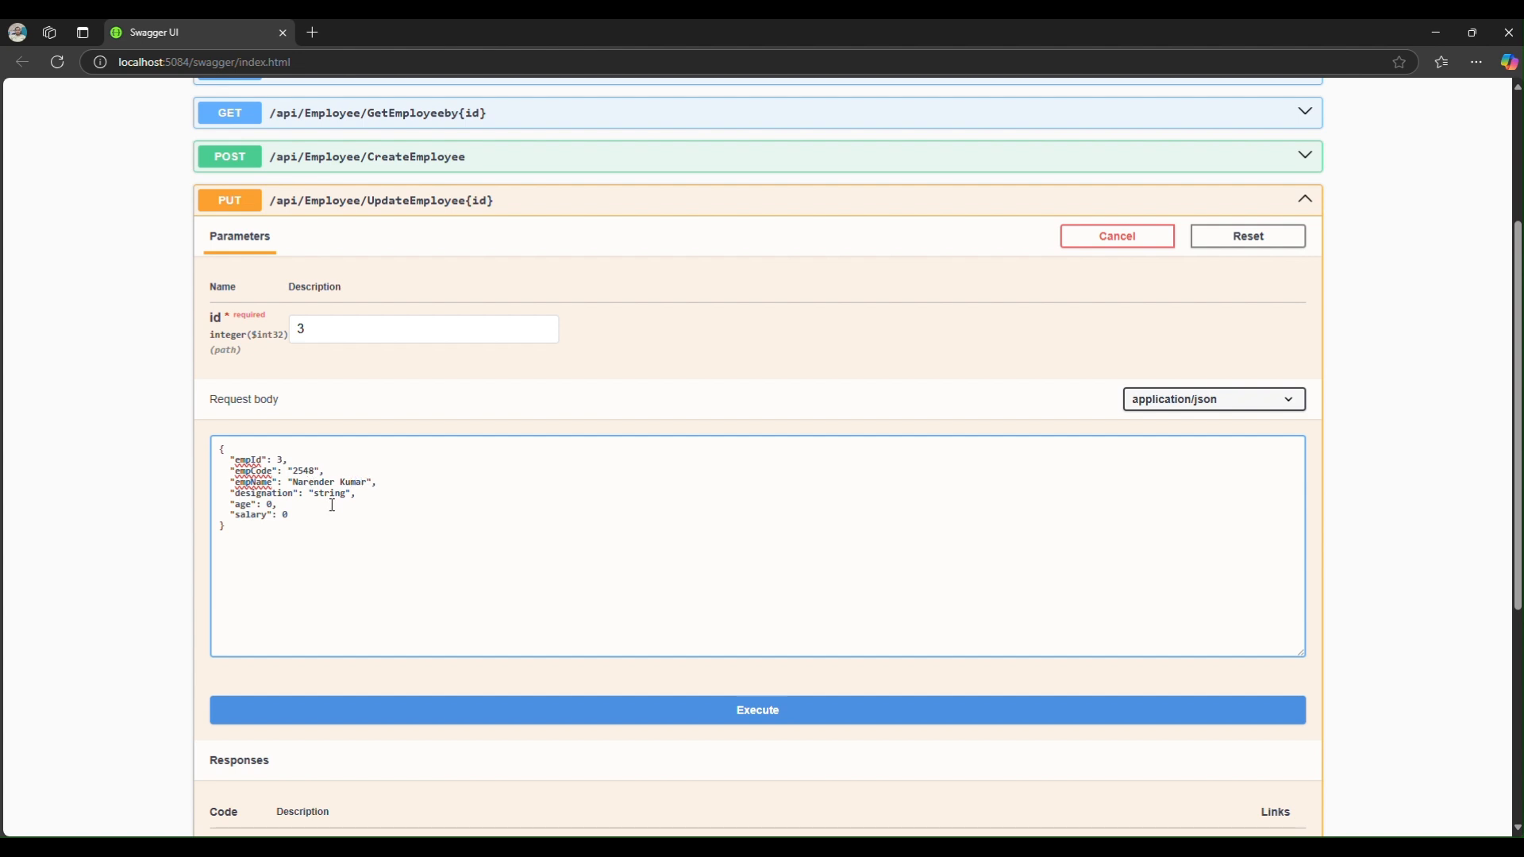
pyautogui.write('Soft')
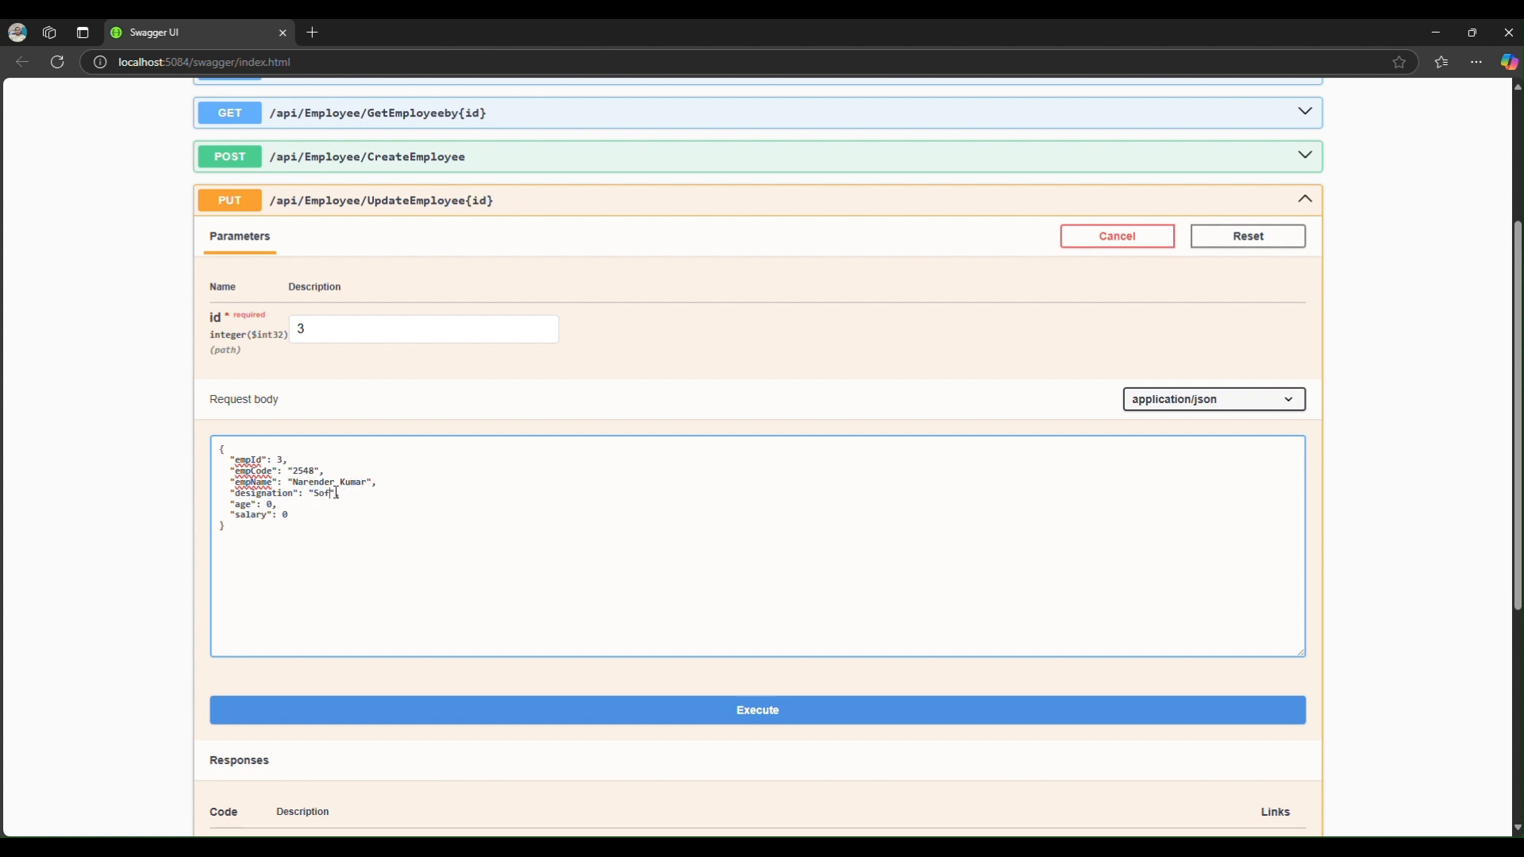
pyautogui.write('tware Tester')
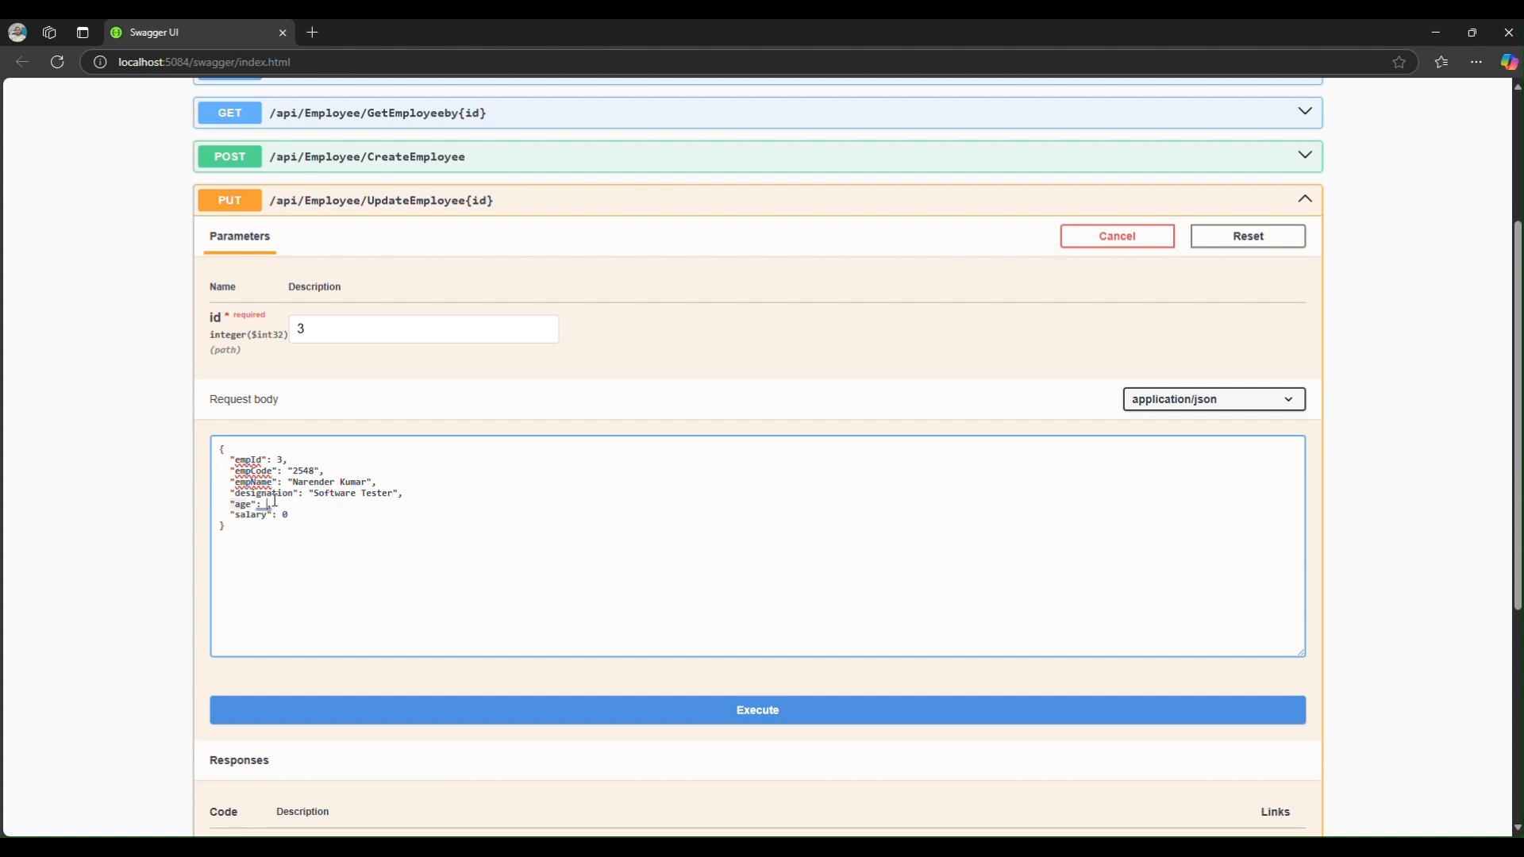
pyautogui.write('35')
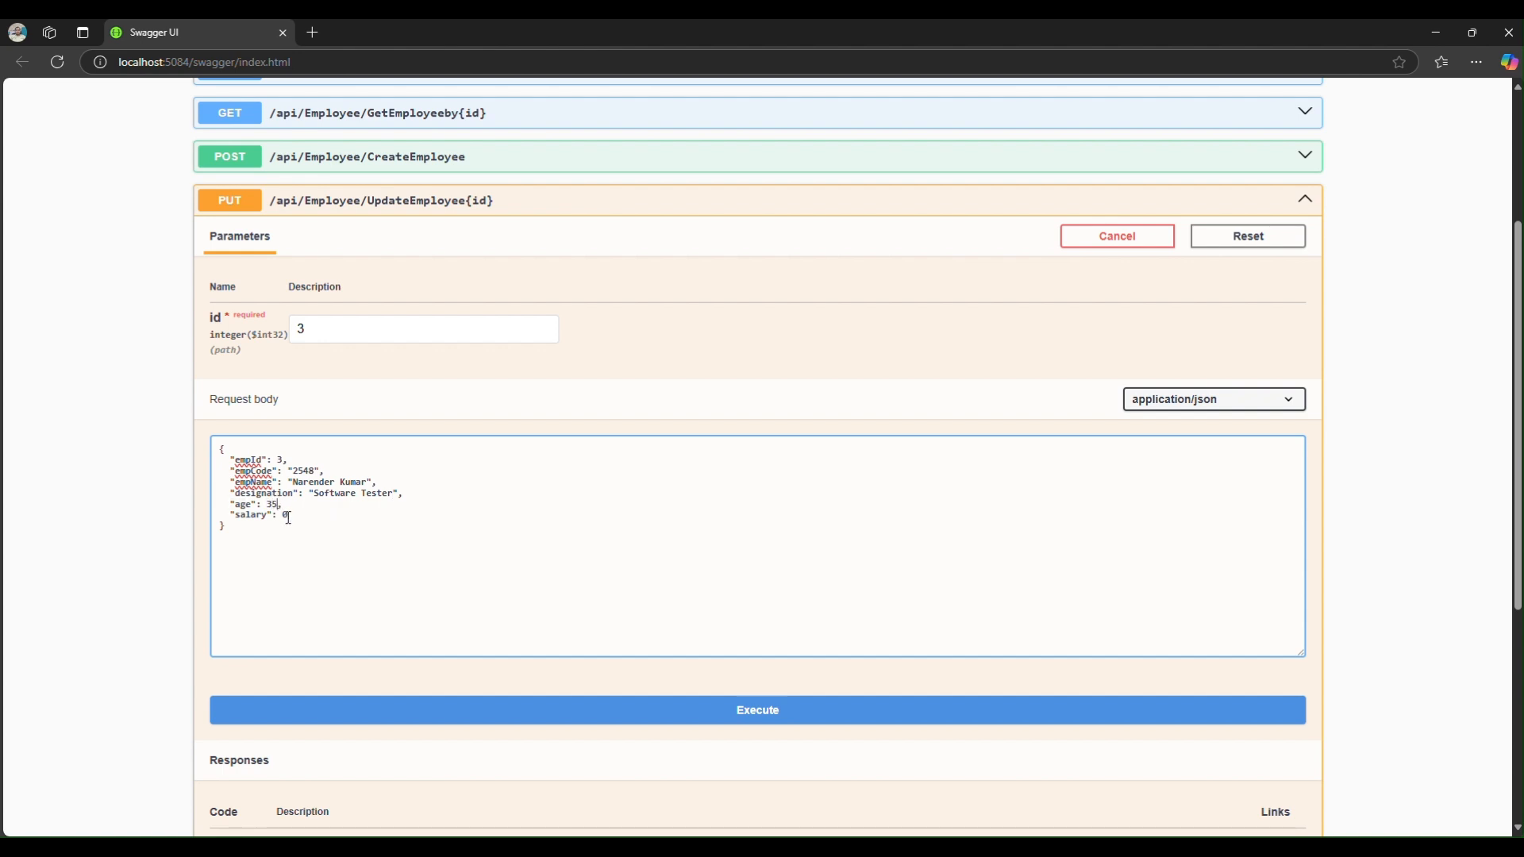
pyautogui.write('5')
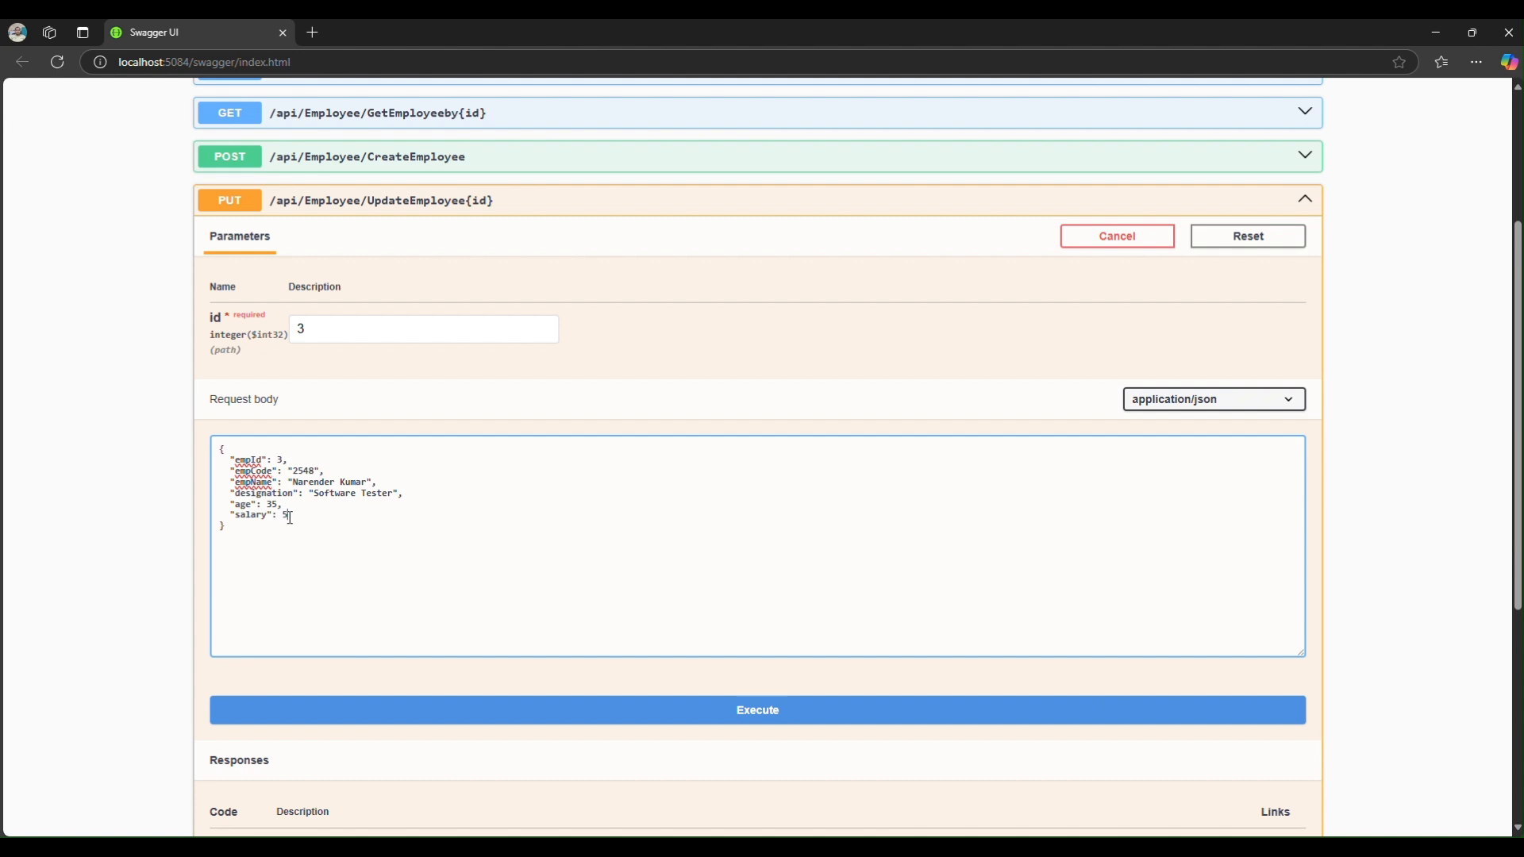
pyautogui.write('4000')
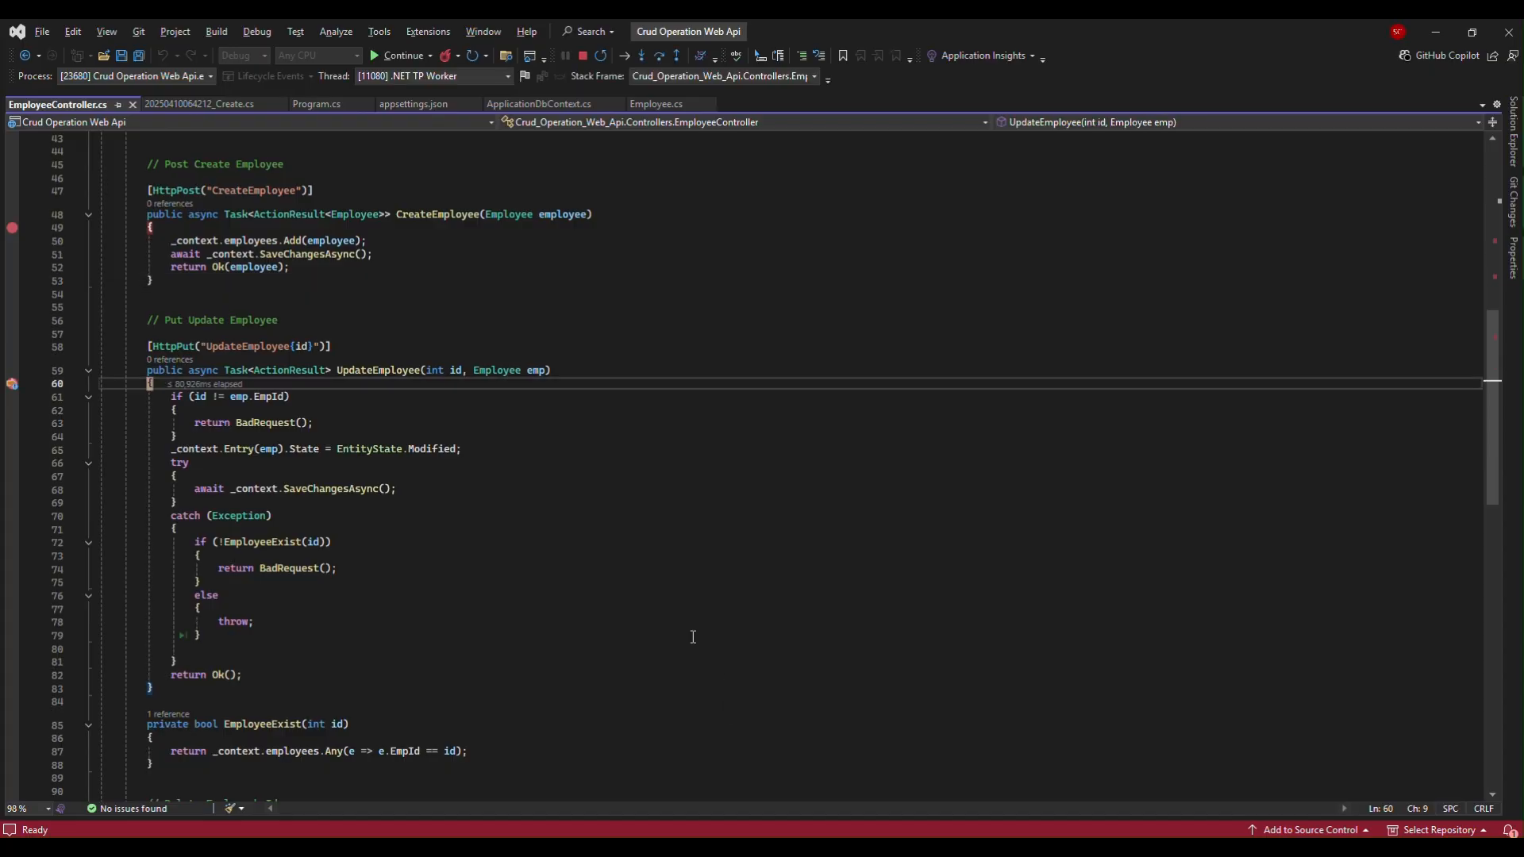
pyautogui.moveTo(494, 416)
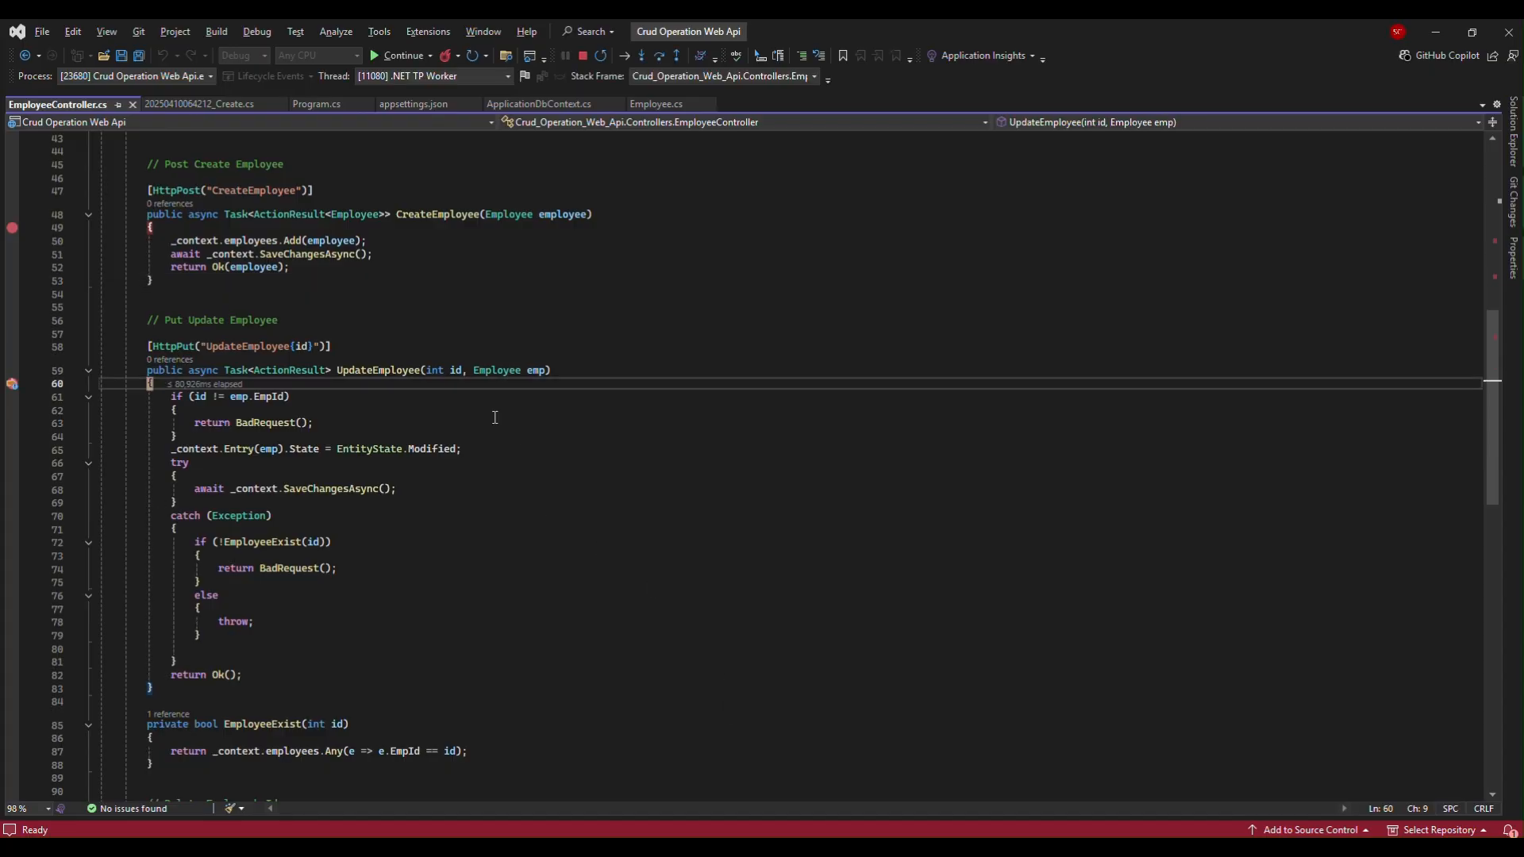
pyautogui.moveTo(535, 370)
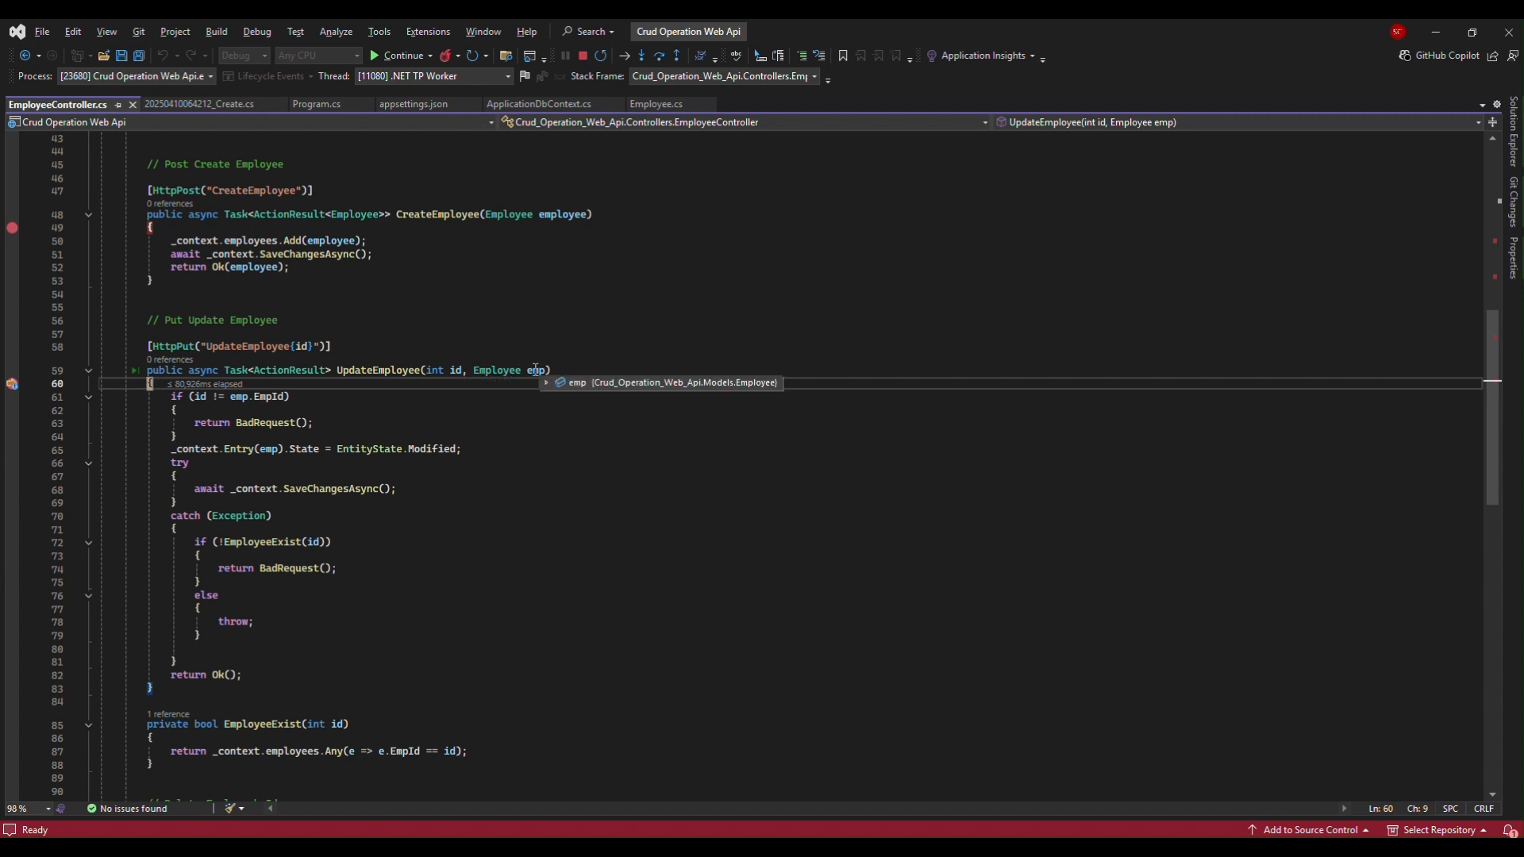
# - Inspect emp, step through UpdateEmployee, continue and view the 200 response in Swagger
pyautogui.click(546, 382)
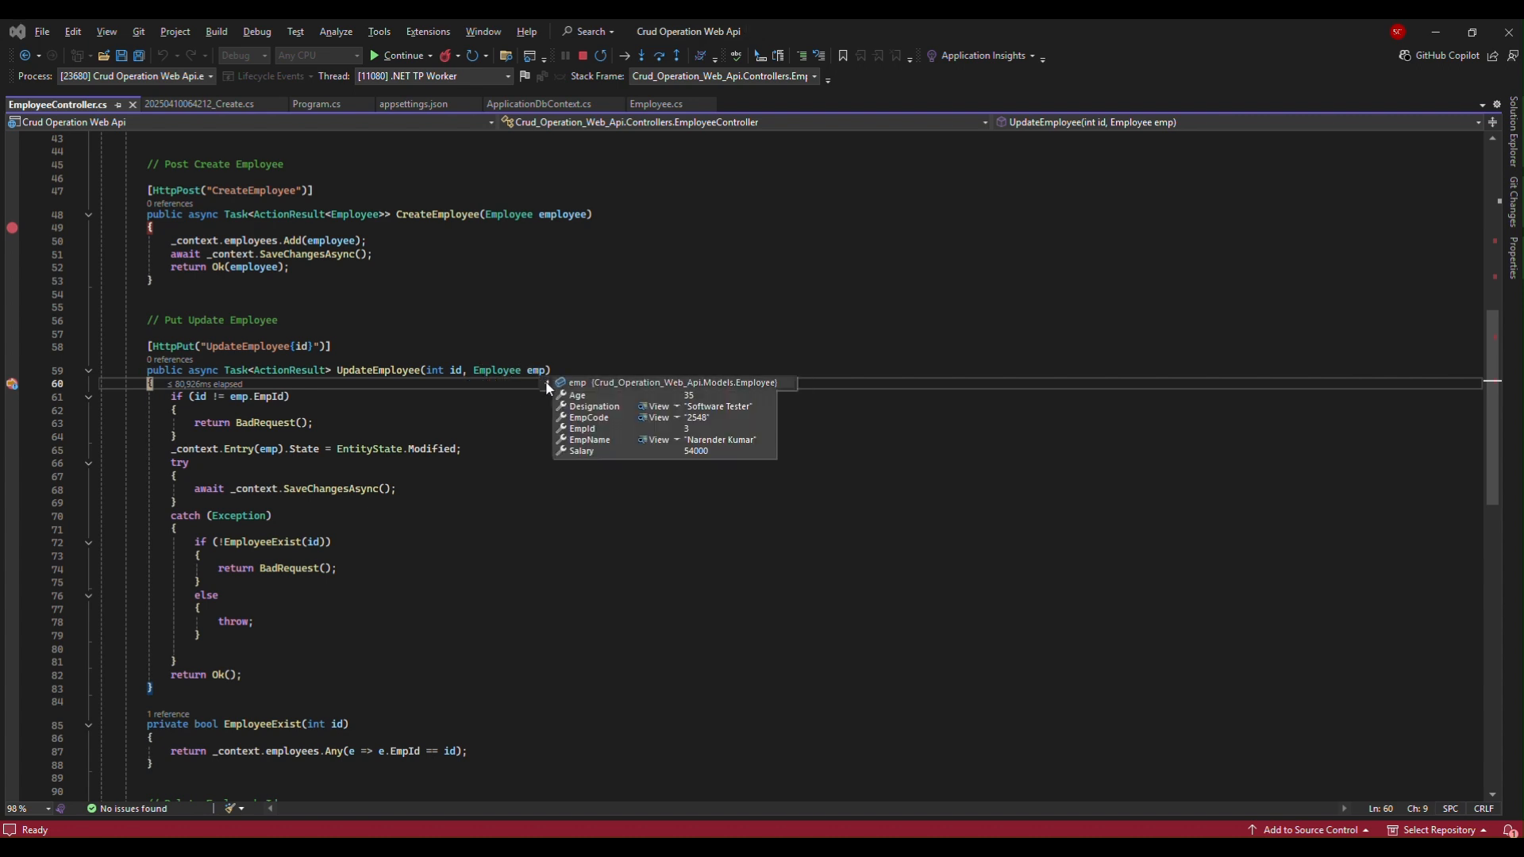
pyautogui.moveTo(724, 472)
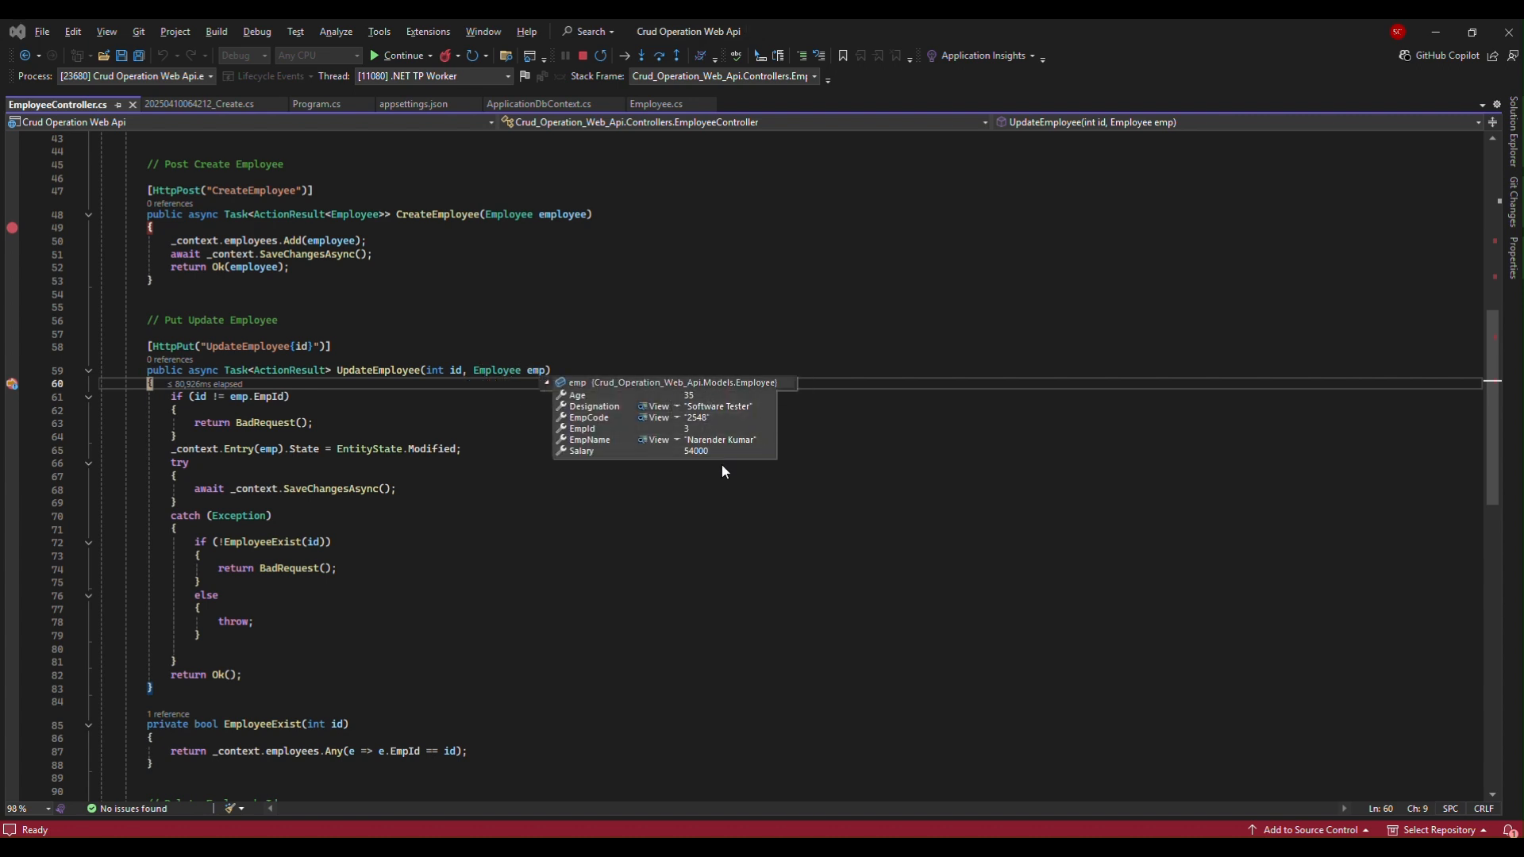
pyautogui.moveTo(724, 495)
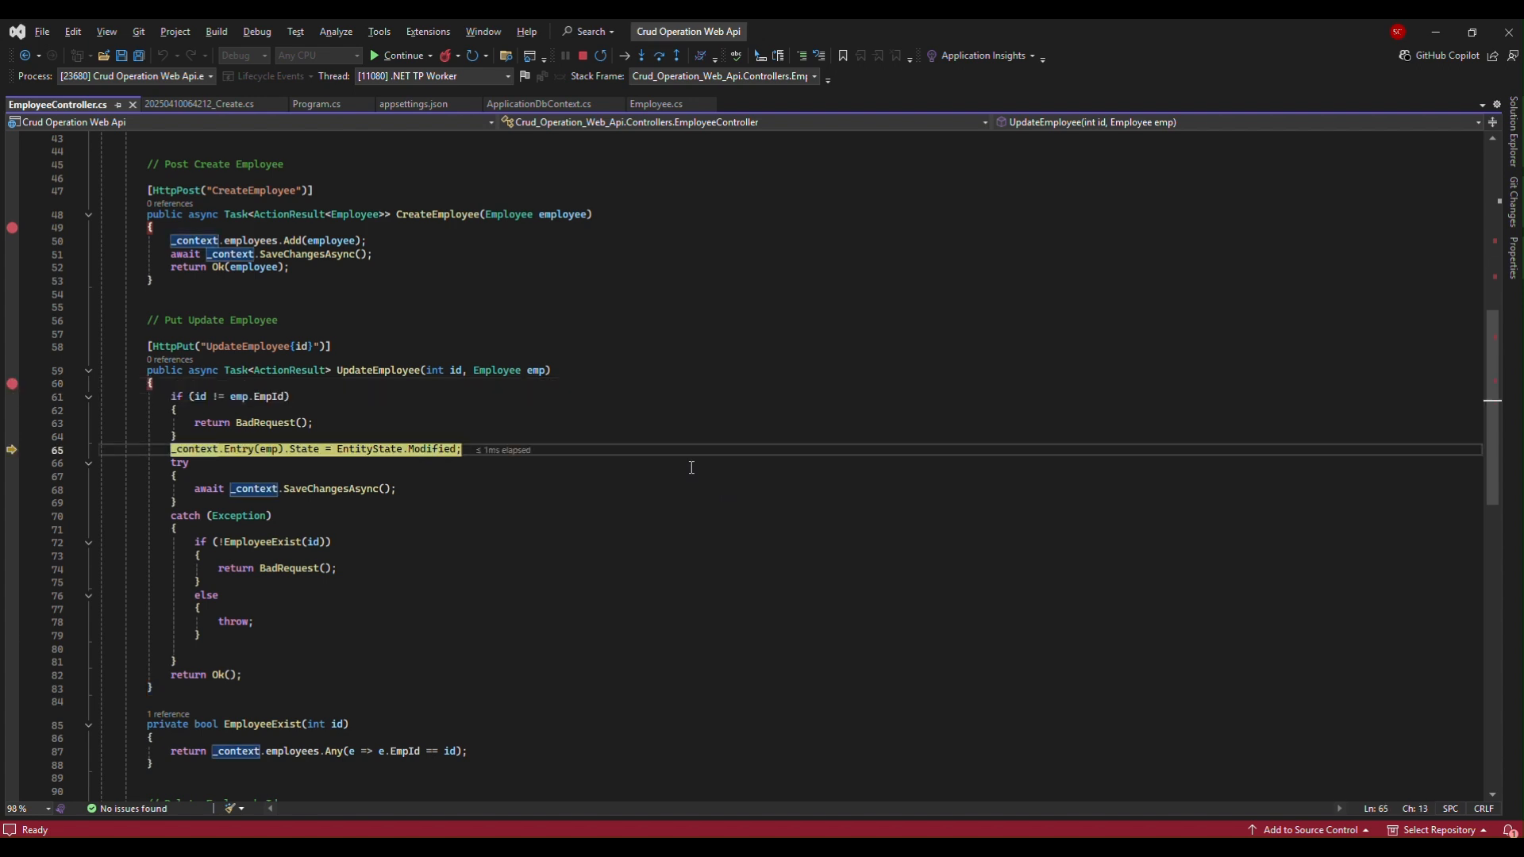
pyautogui.moveTo(236, 395)
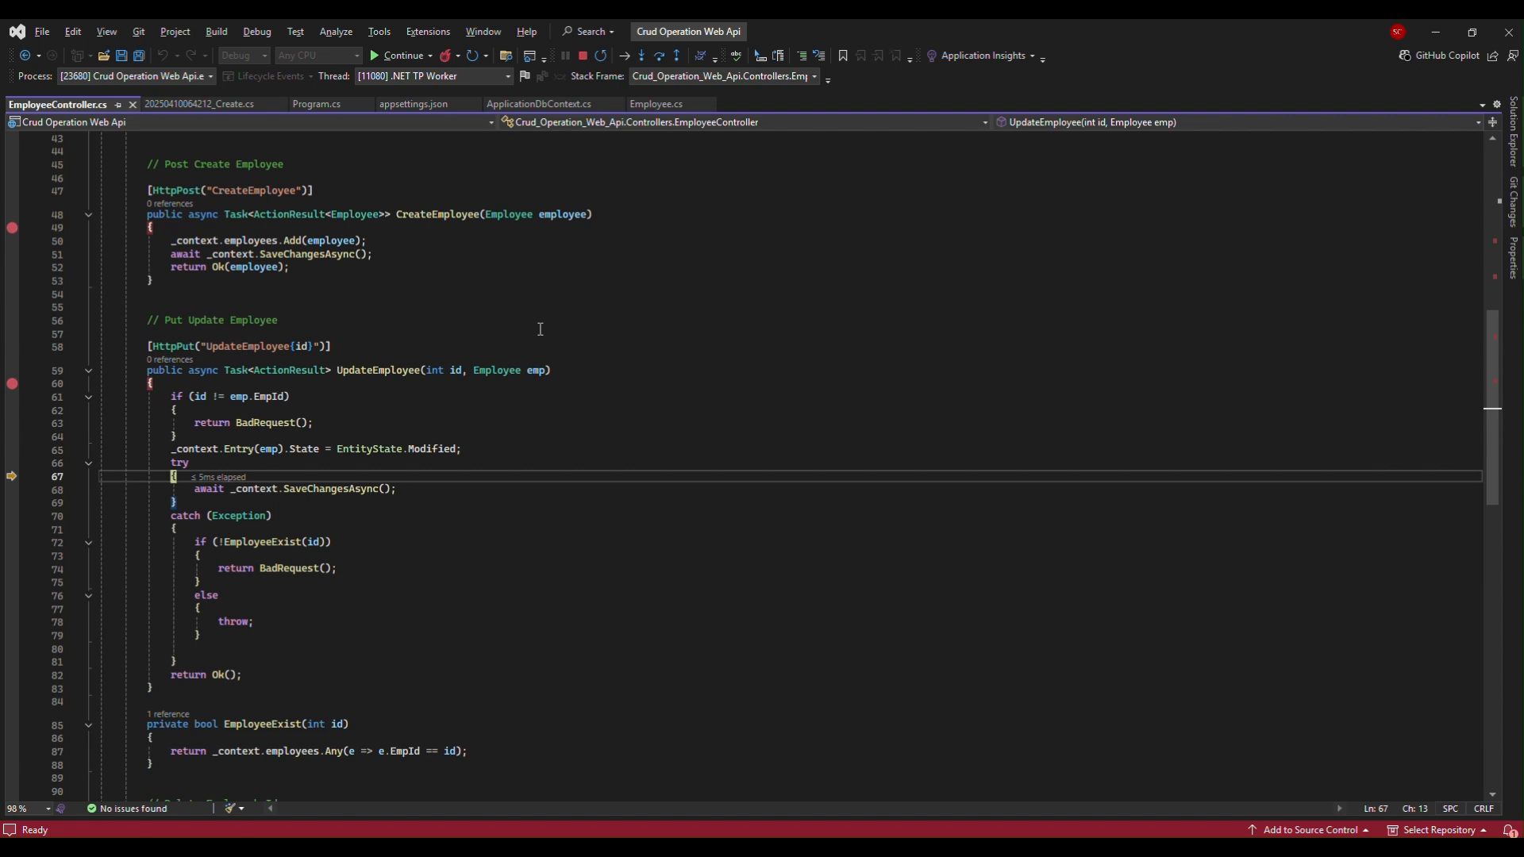
pyautogui.press('F10')
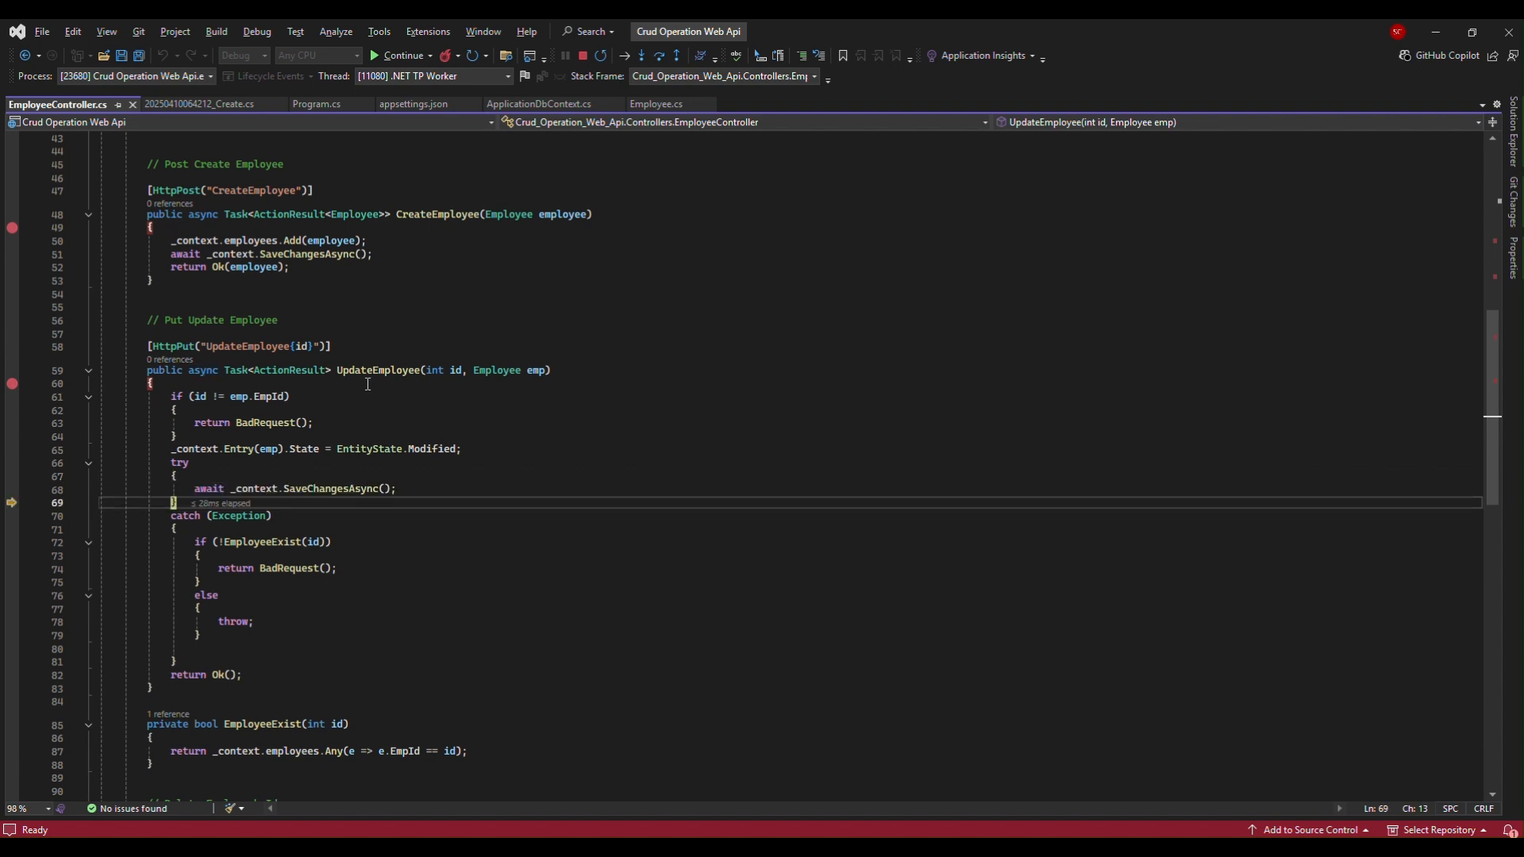
pyautogui.moveTo(275, 447)
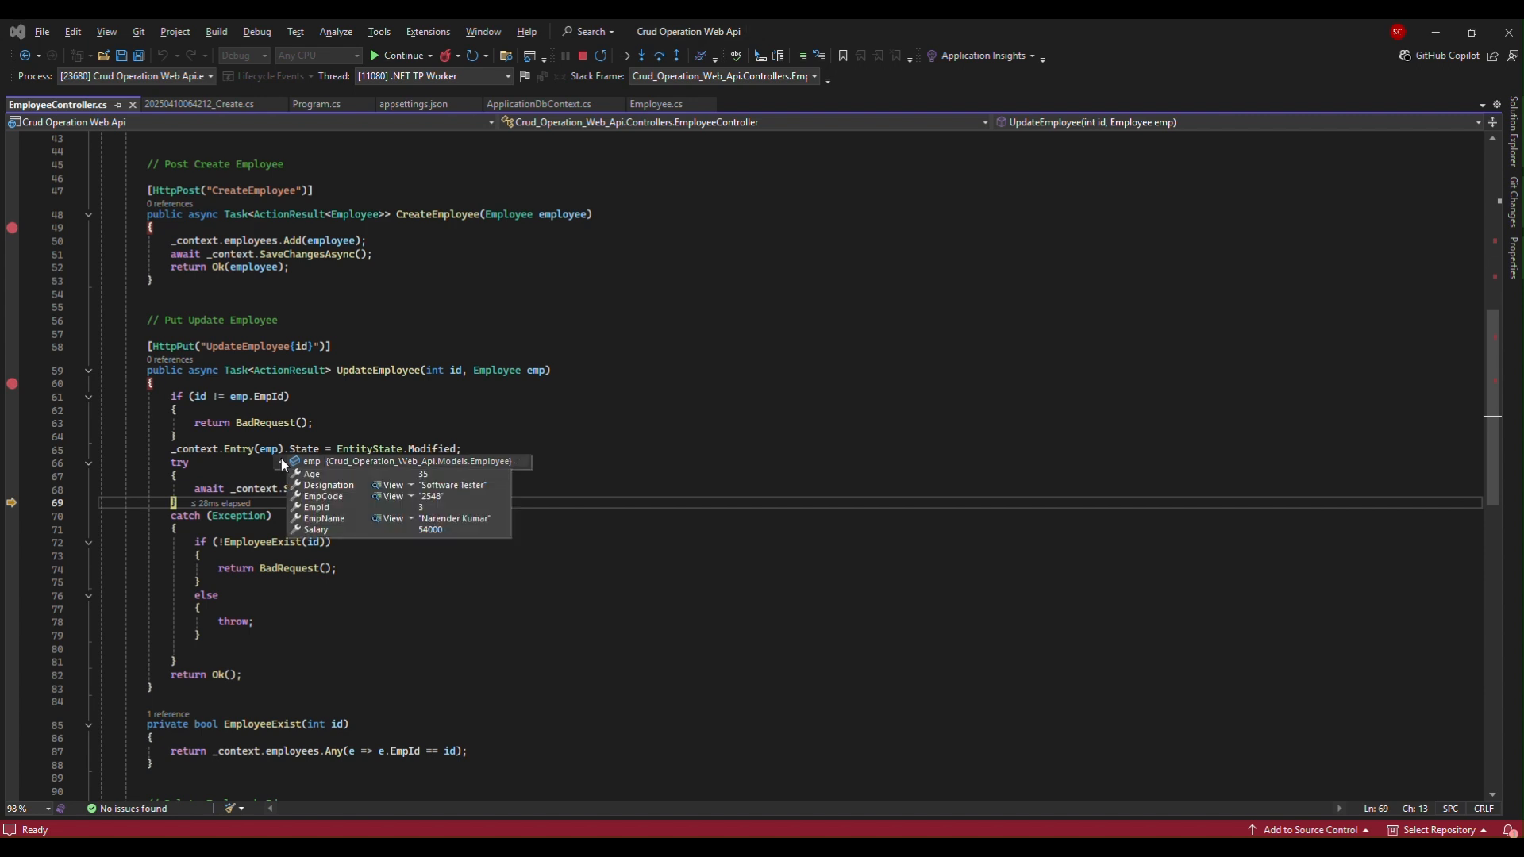
pyautogui.moveTo(544, 564)
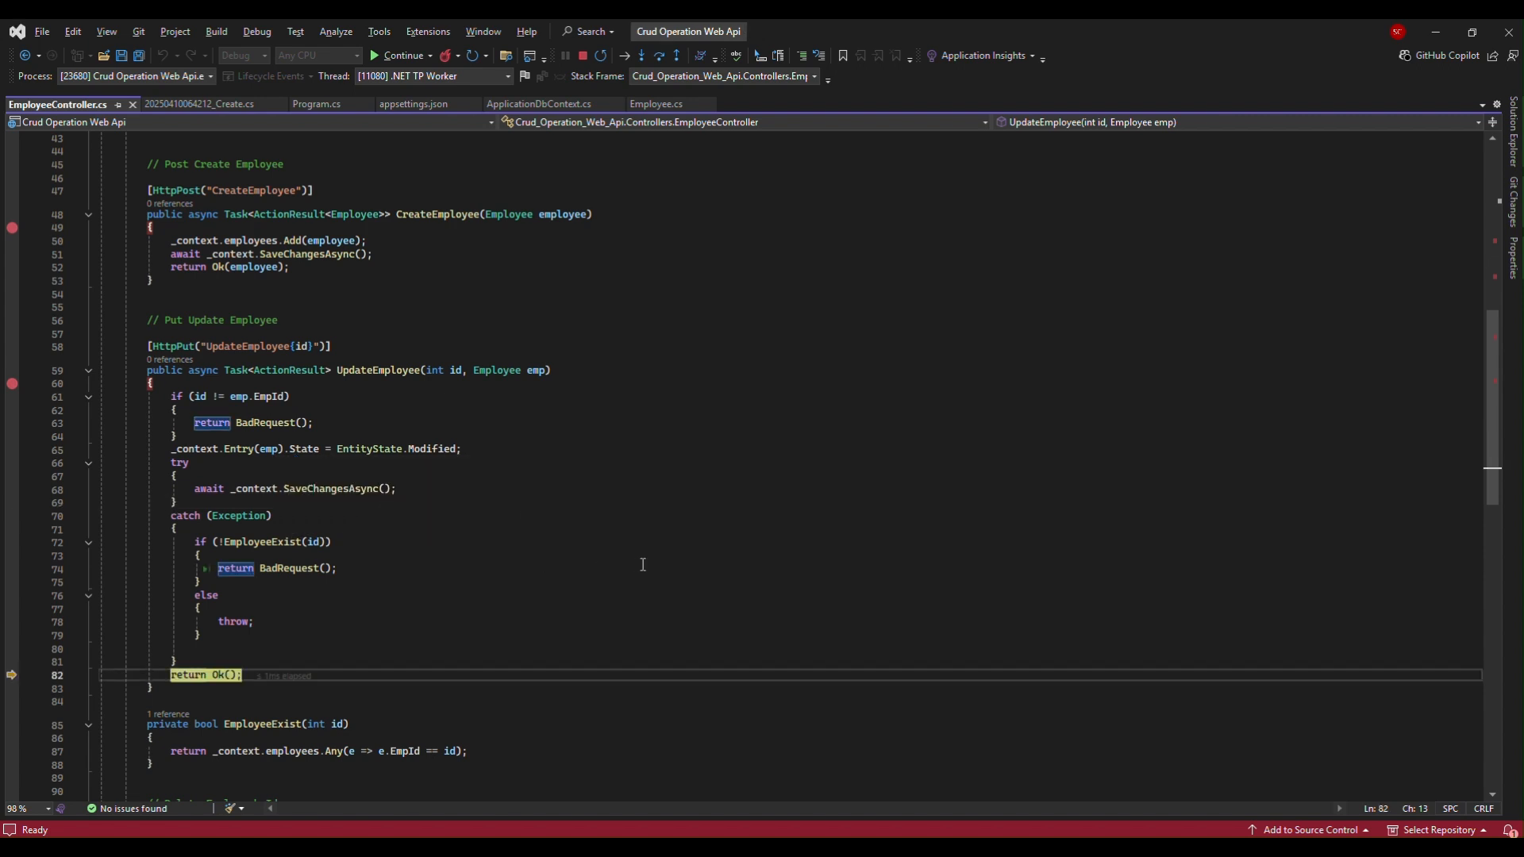
pyautogui.moveTo(287, 645)
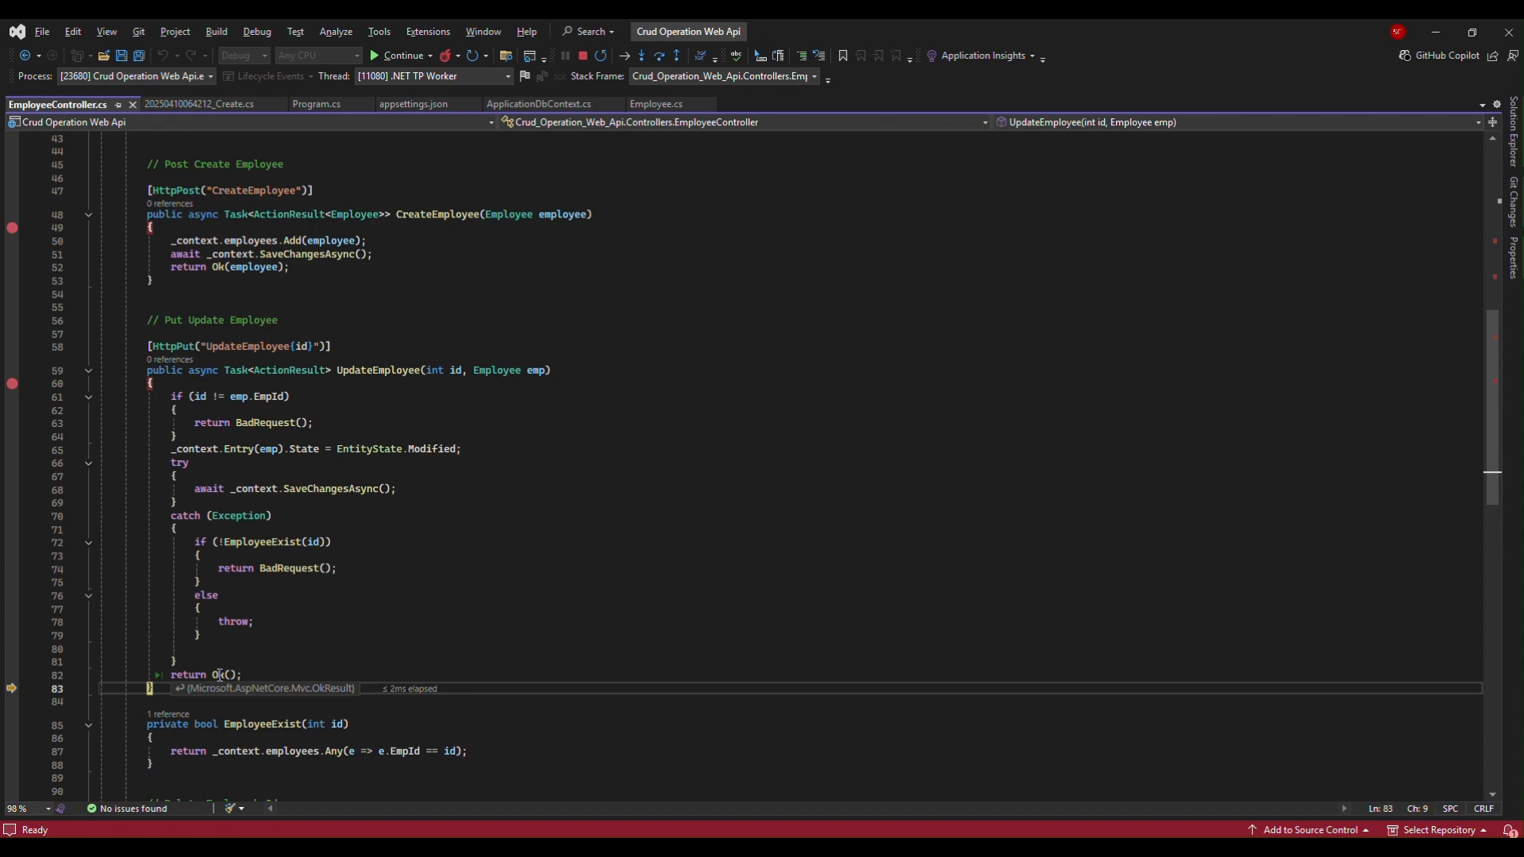
pyautogui.click(755, 710)
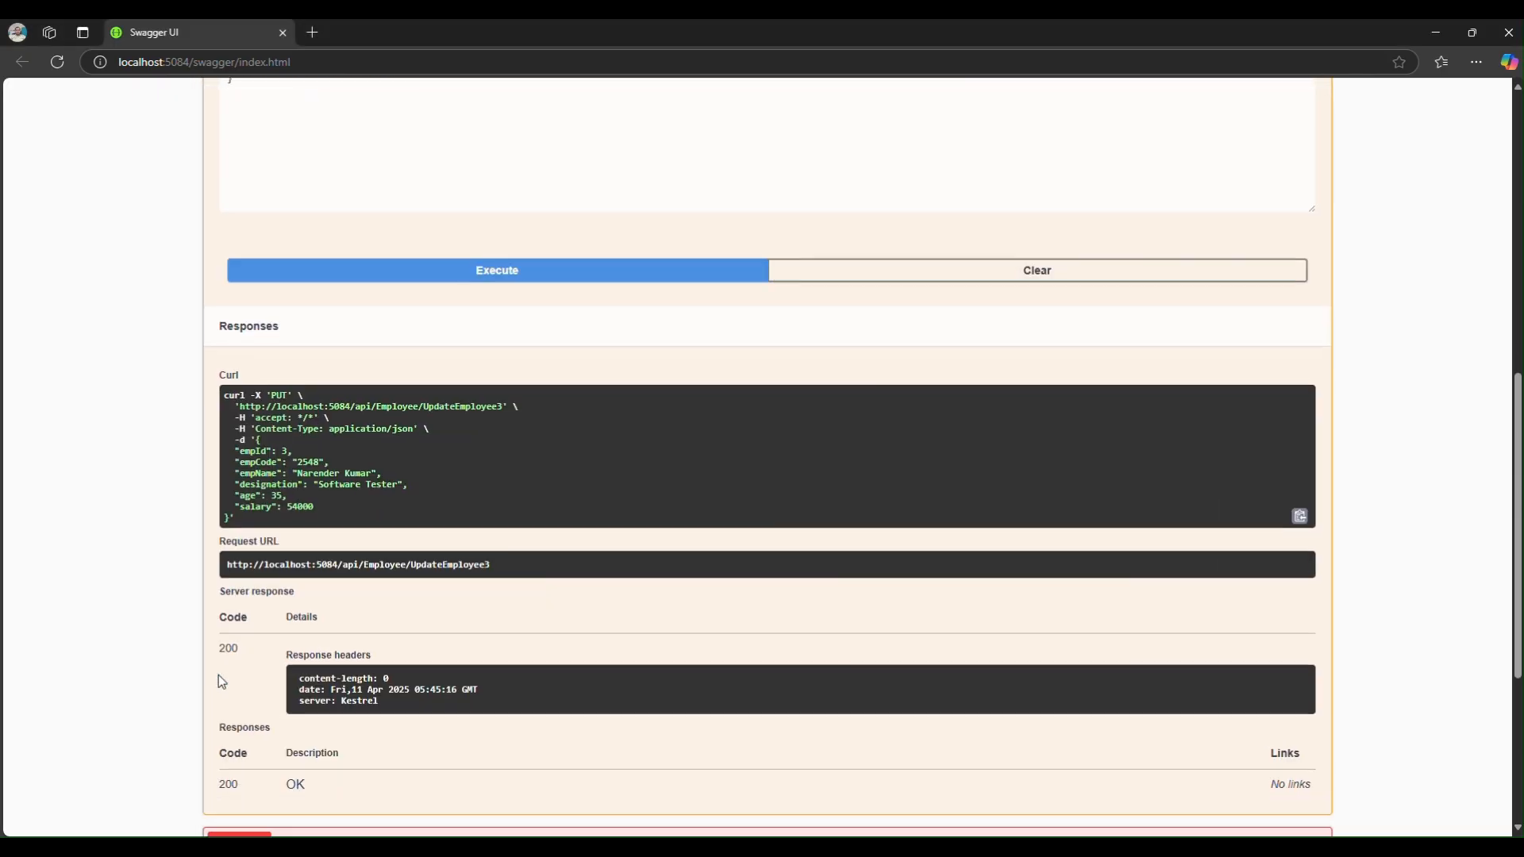
pyautogui.scroll(-3)
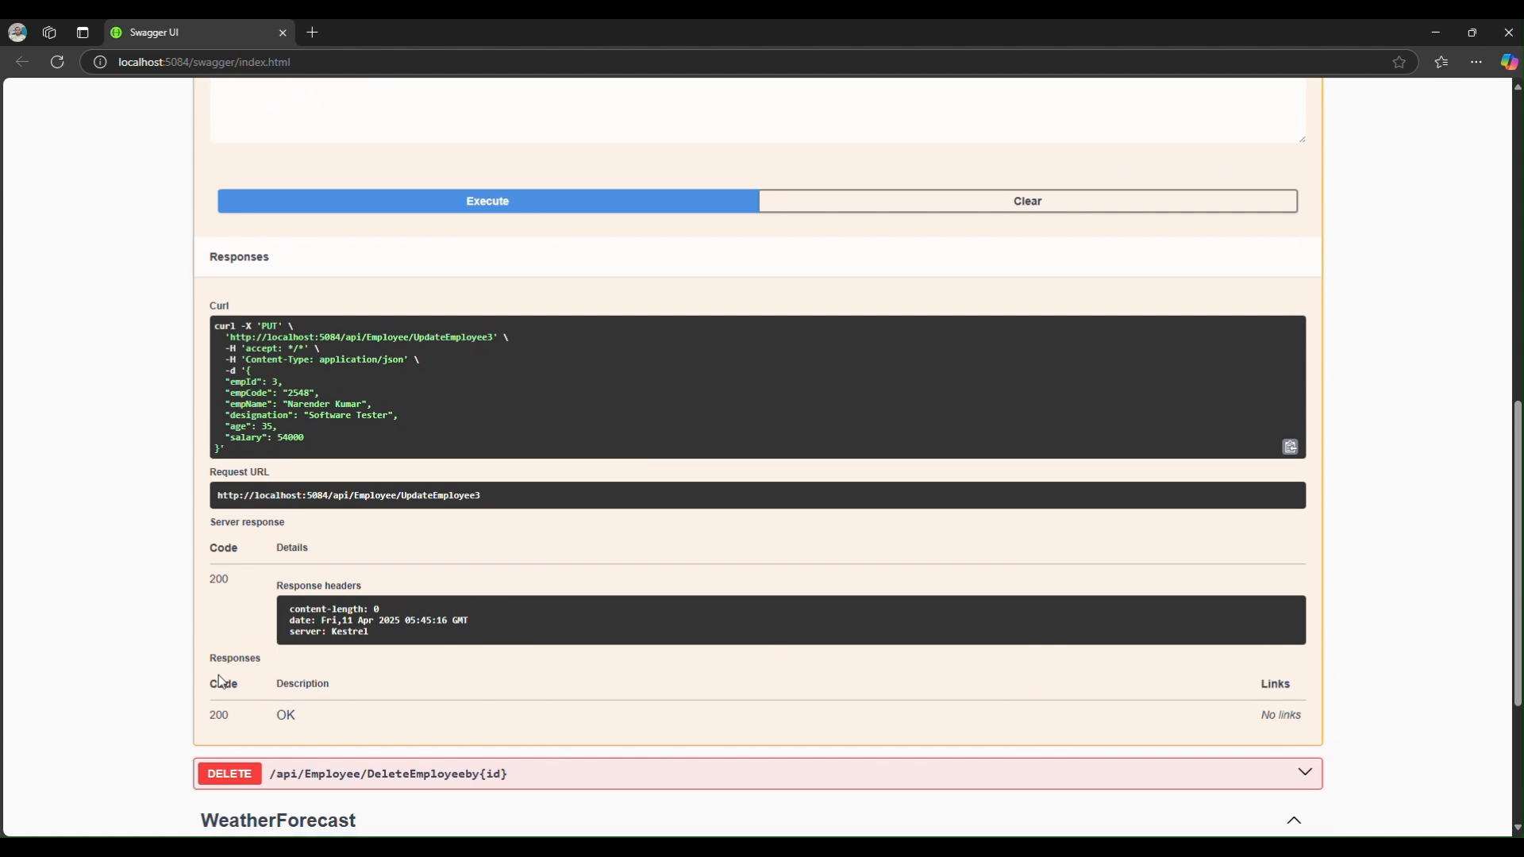
pyautogui.press('alt+tab')
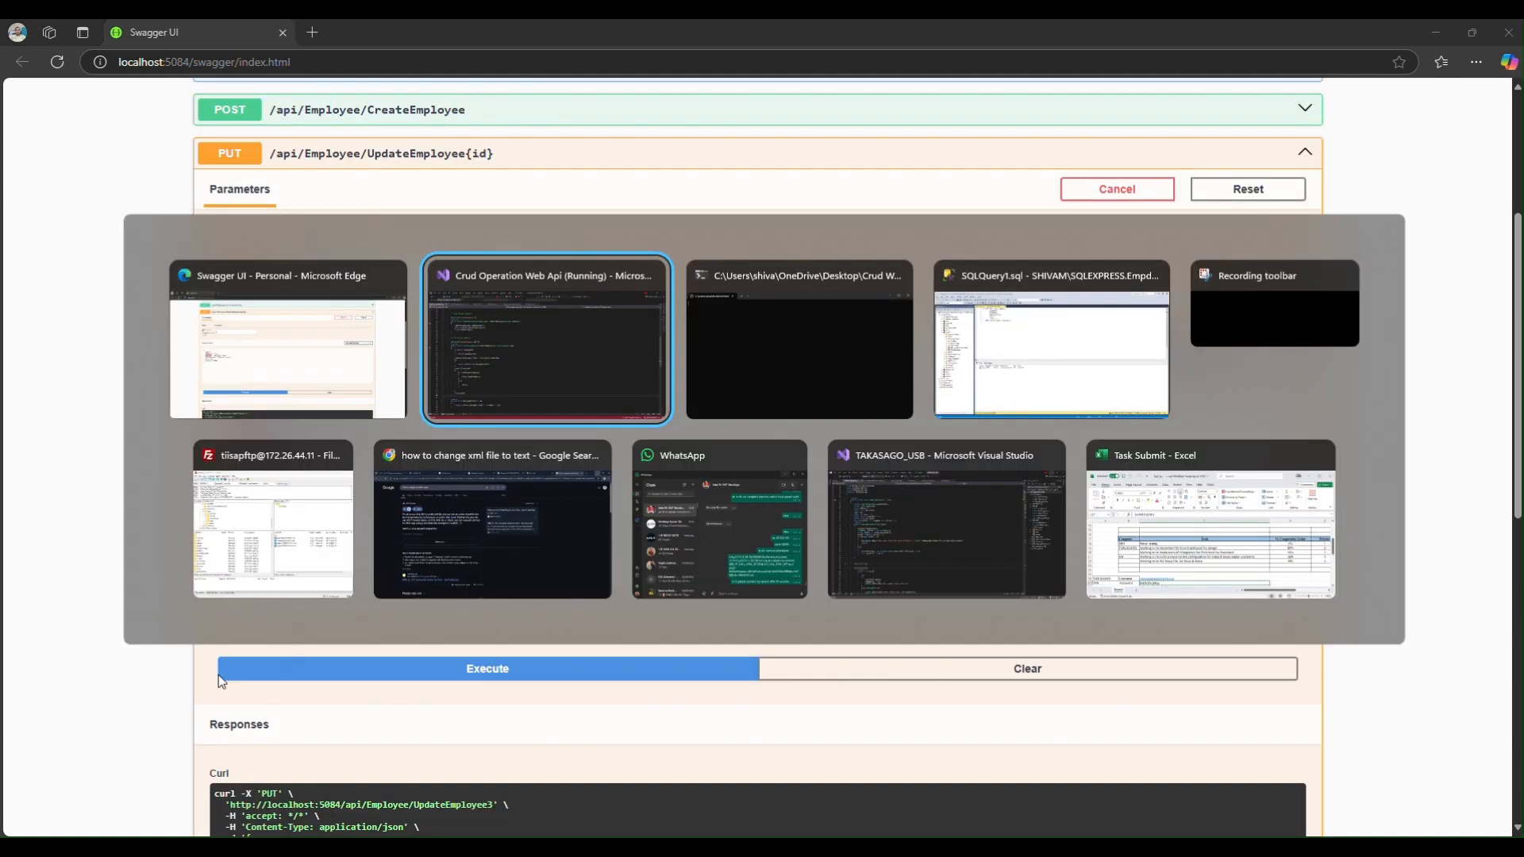
# - Rerun the employees SELECT in SSMS to confirm employee 3 updated, then return to the code
pyautogui.click(1049, 350)
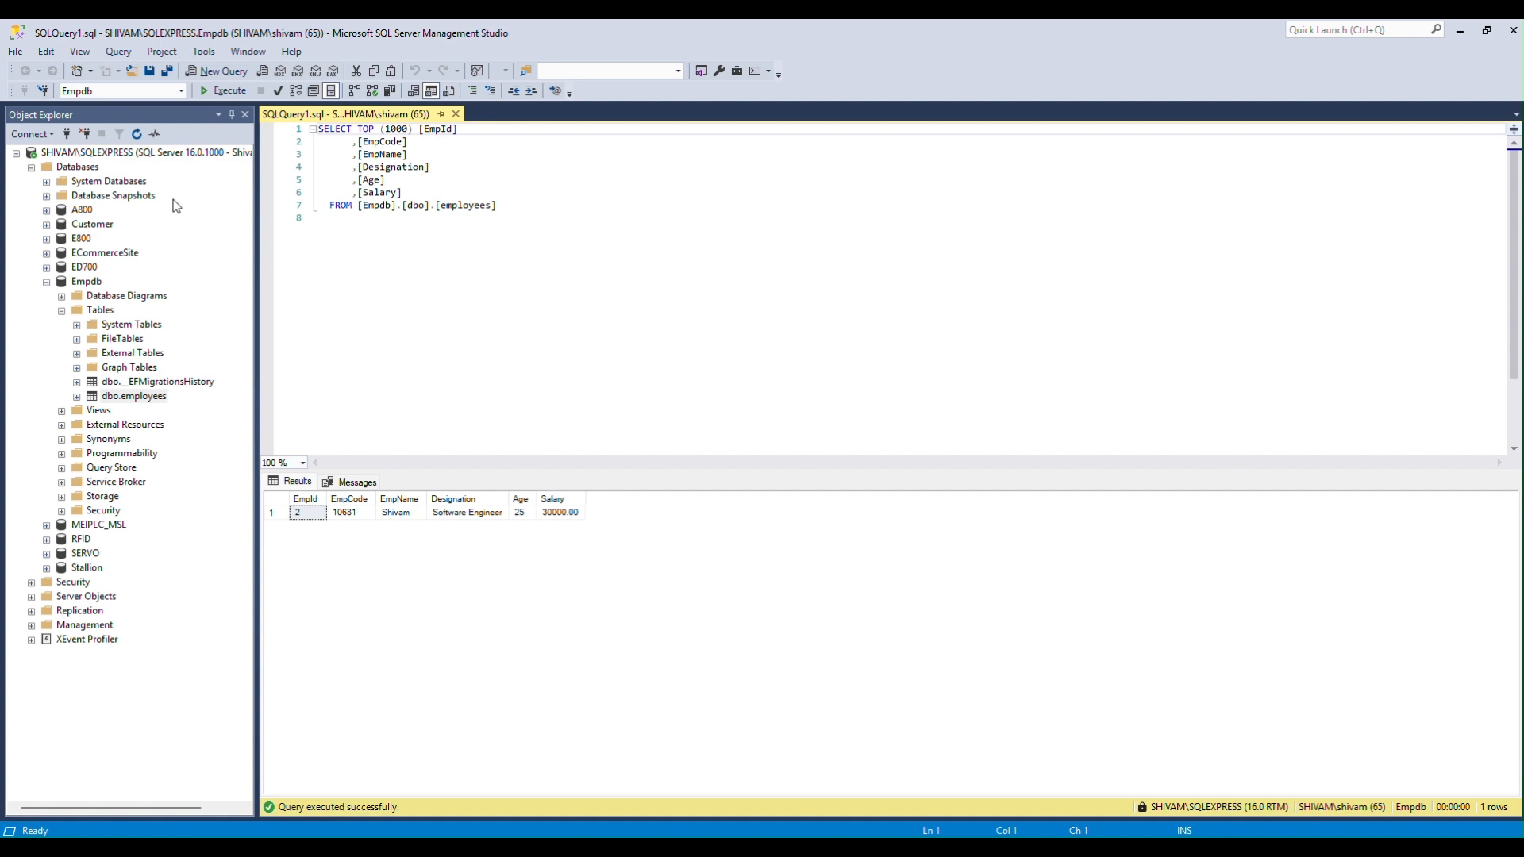
pyautogui.click(222, 91)
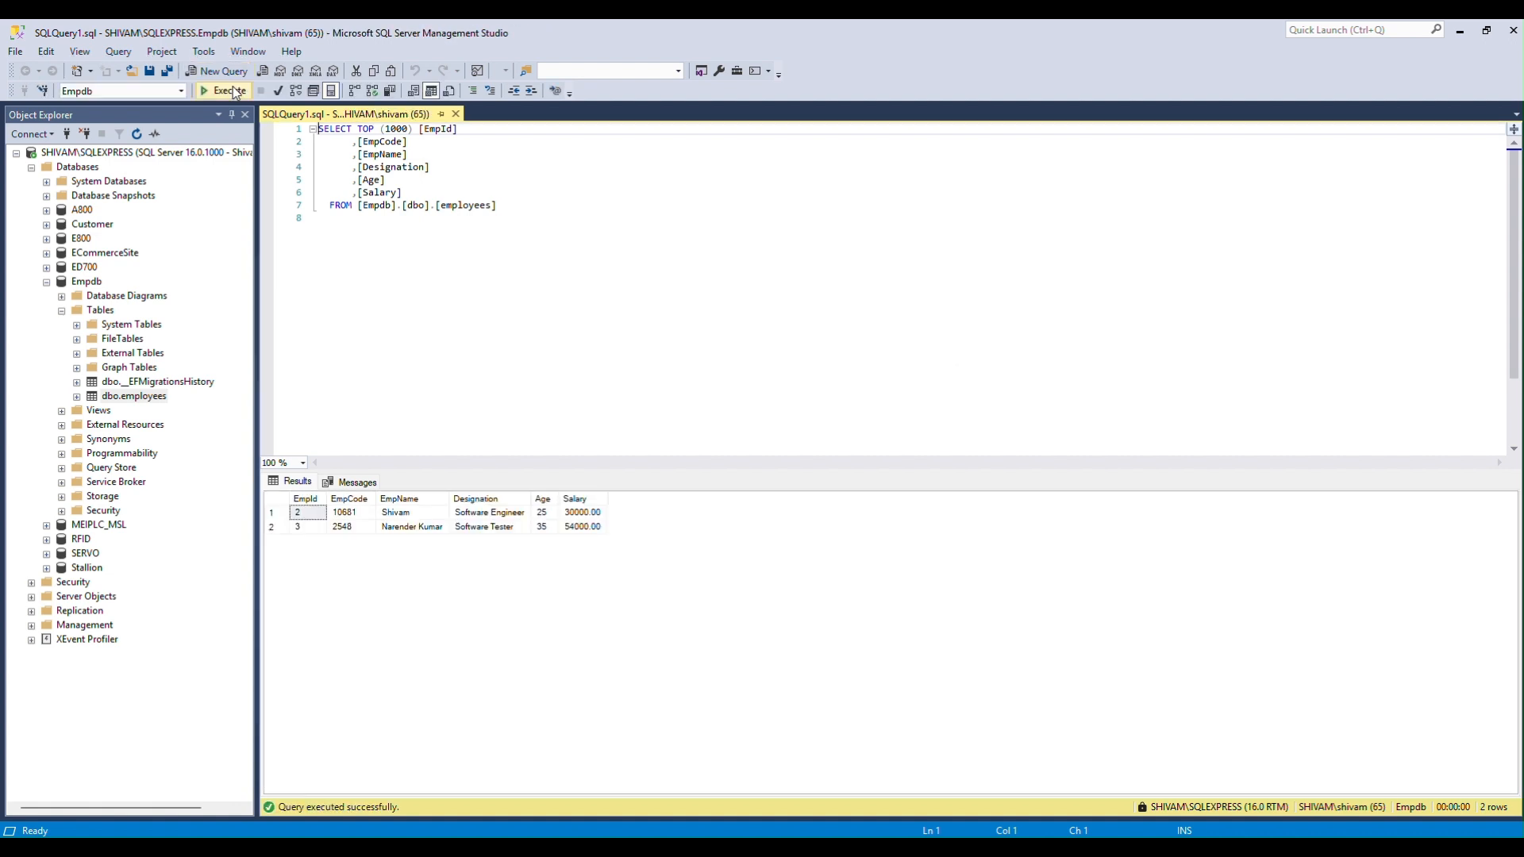
pyautogui.moveTo(376, 535)
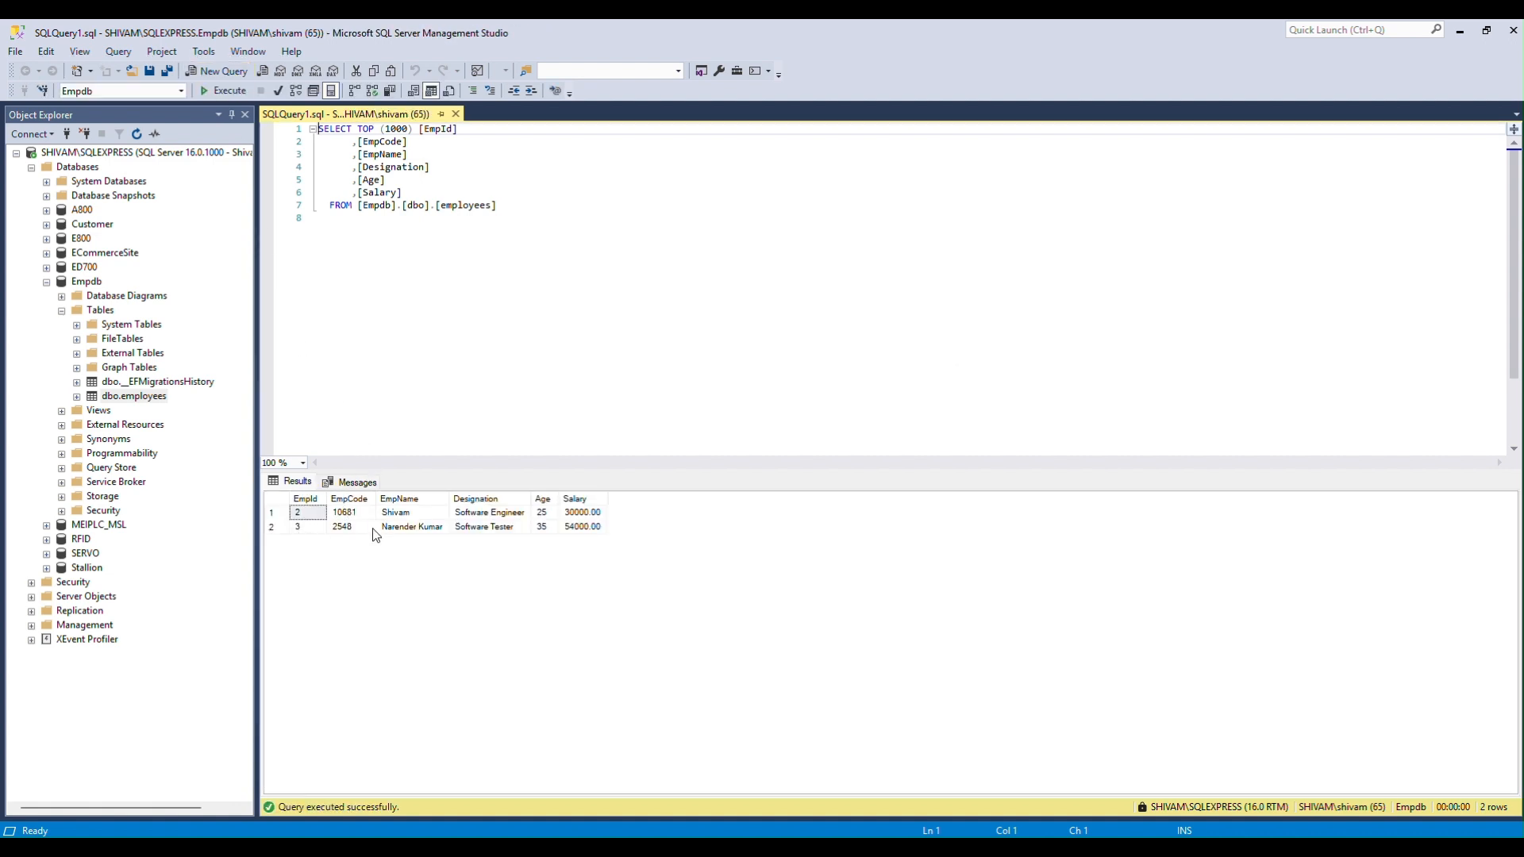
pyautogui.press('alt+tab')
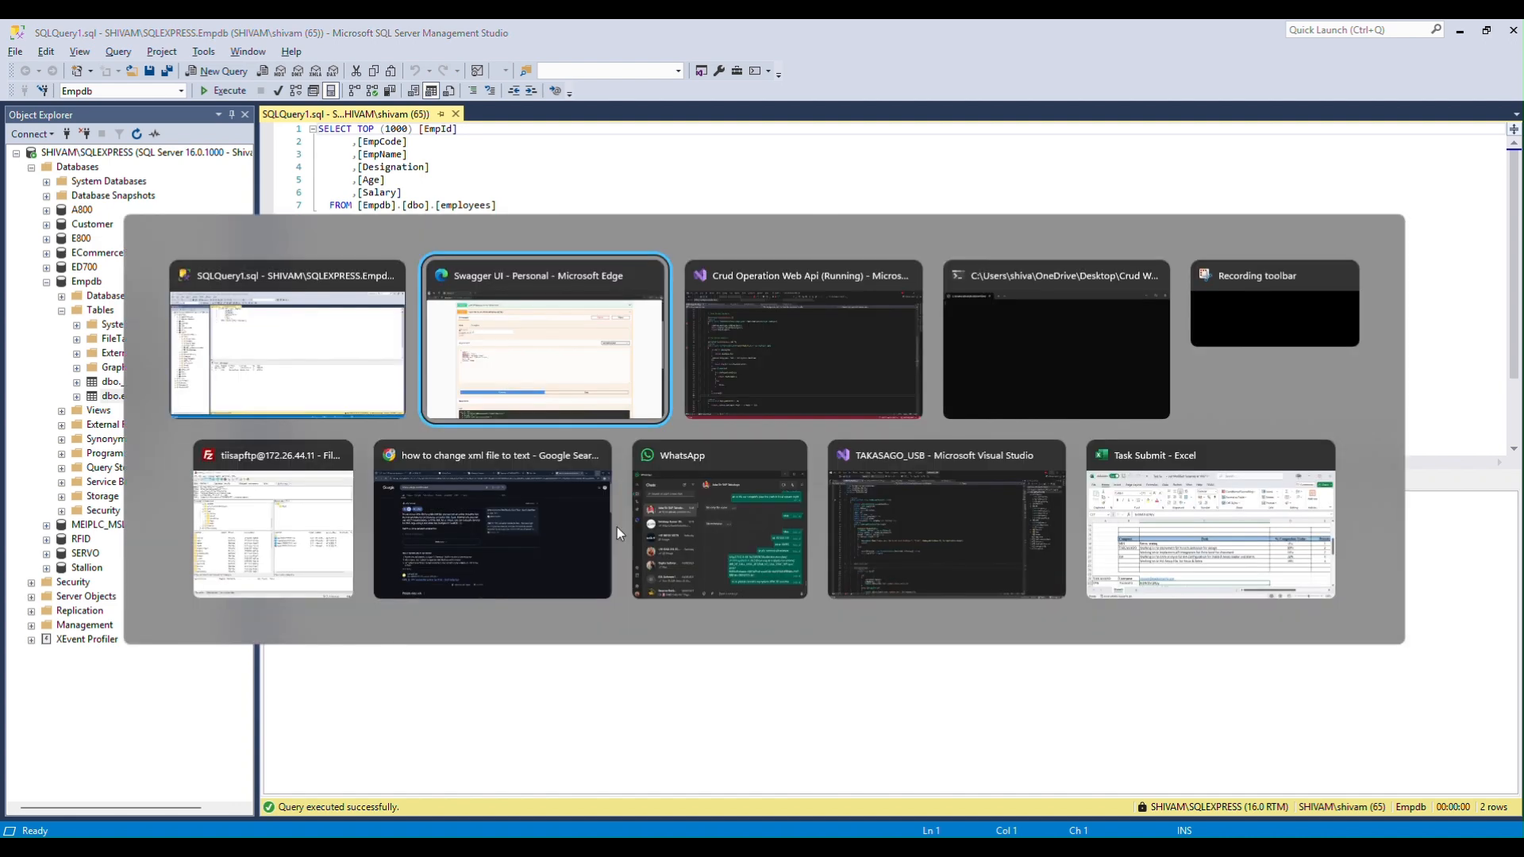
pyautogui.click(544, 339)
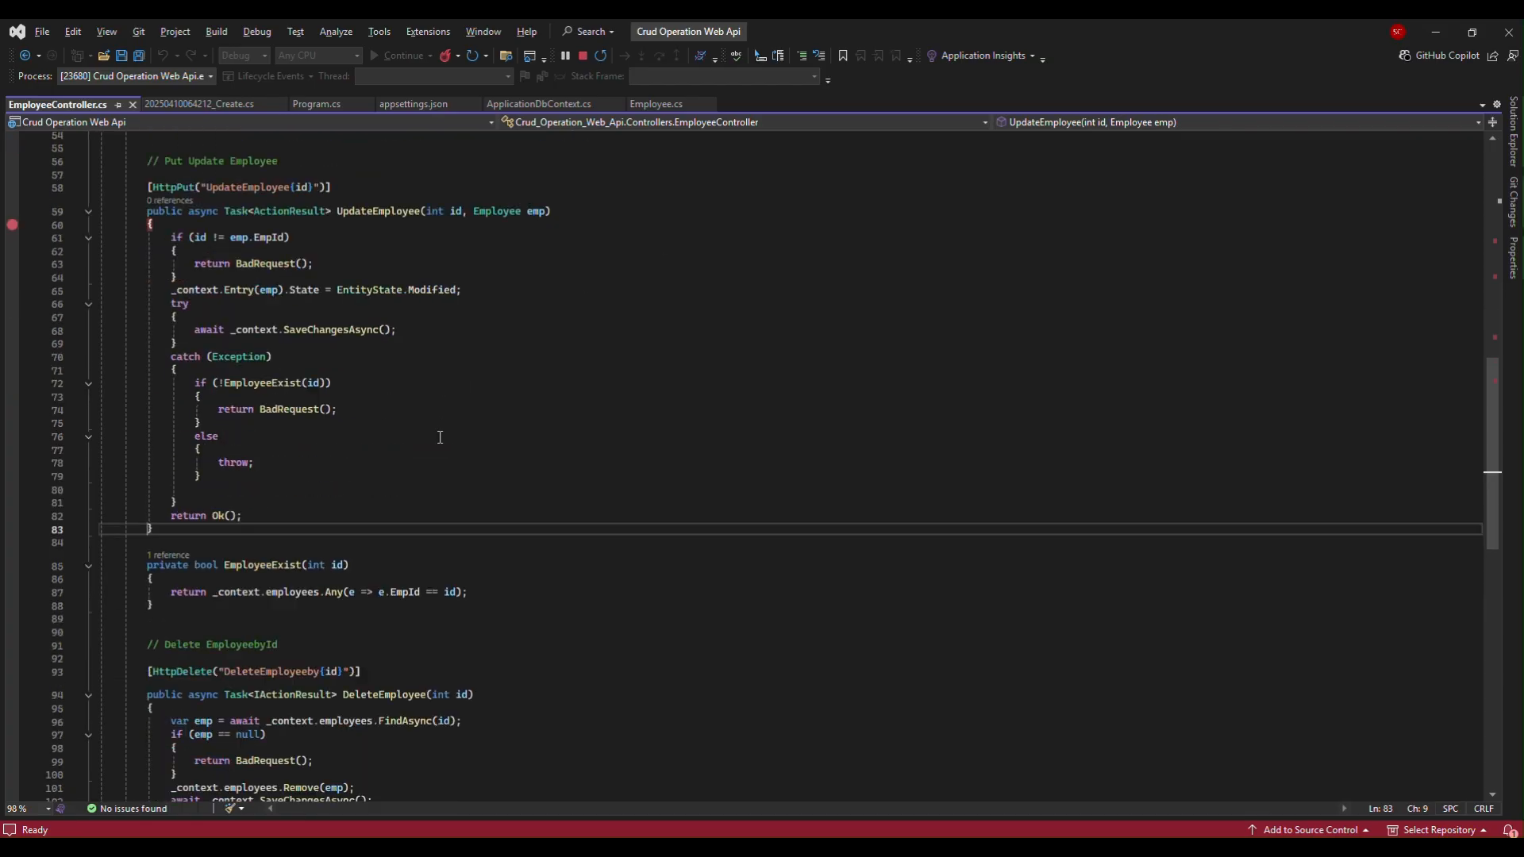
# - Send a DeleteEmployeeby{id} request for id 3 from Swagger UI
pyautogui.scroll(-3)
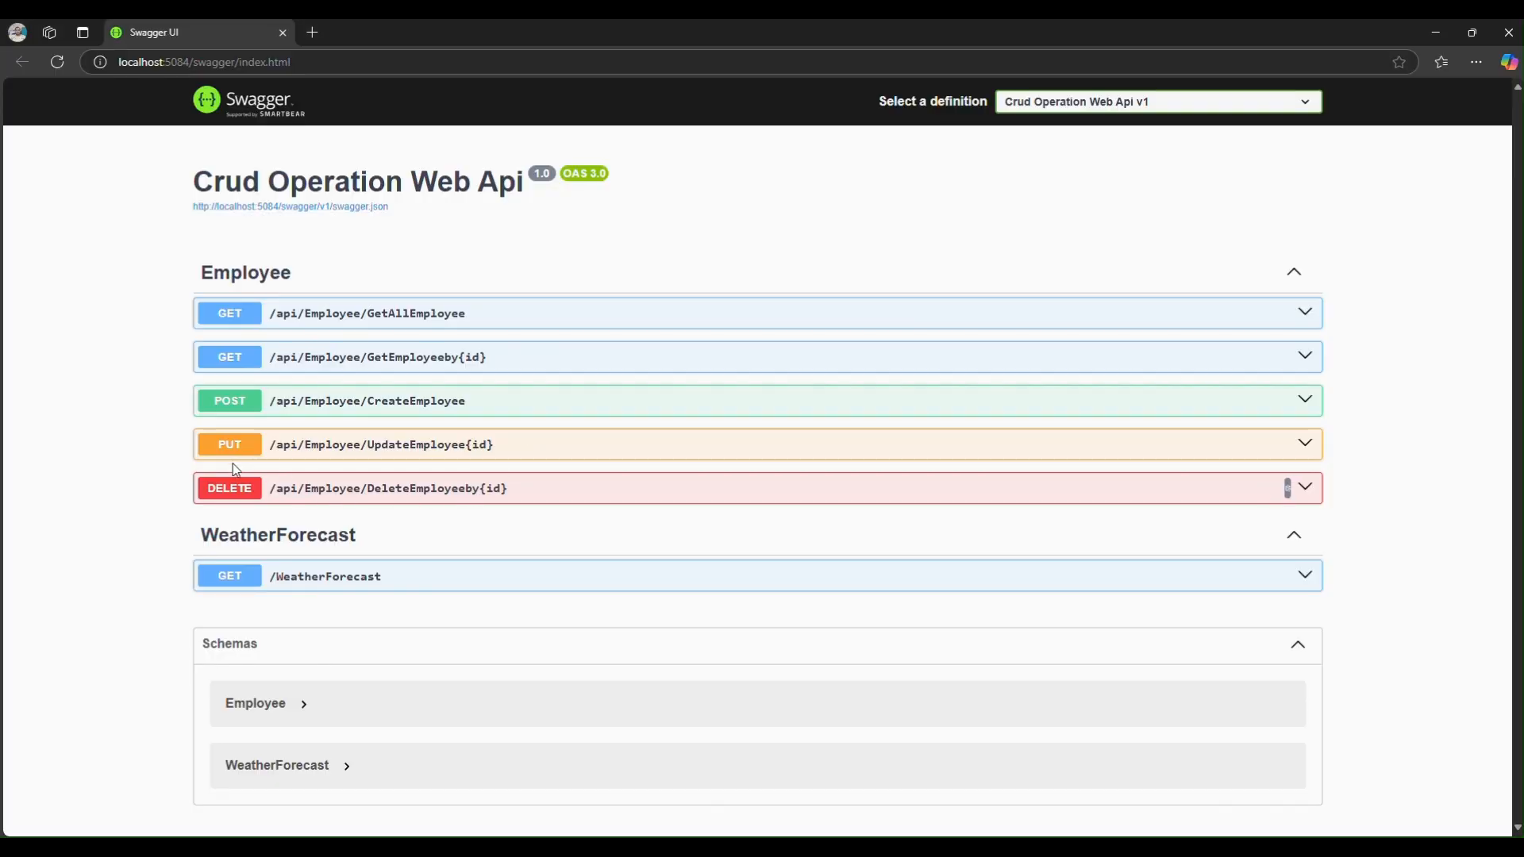
pyautogui.moveTo(559, 494)
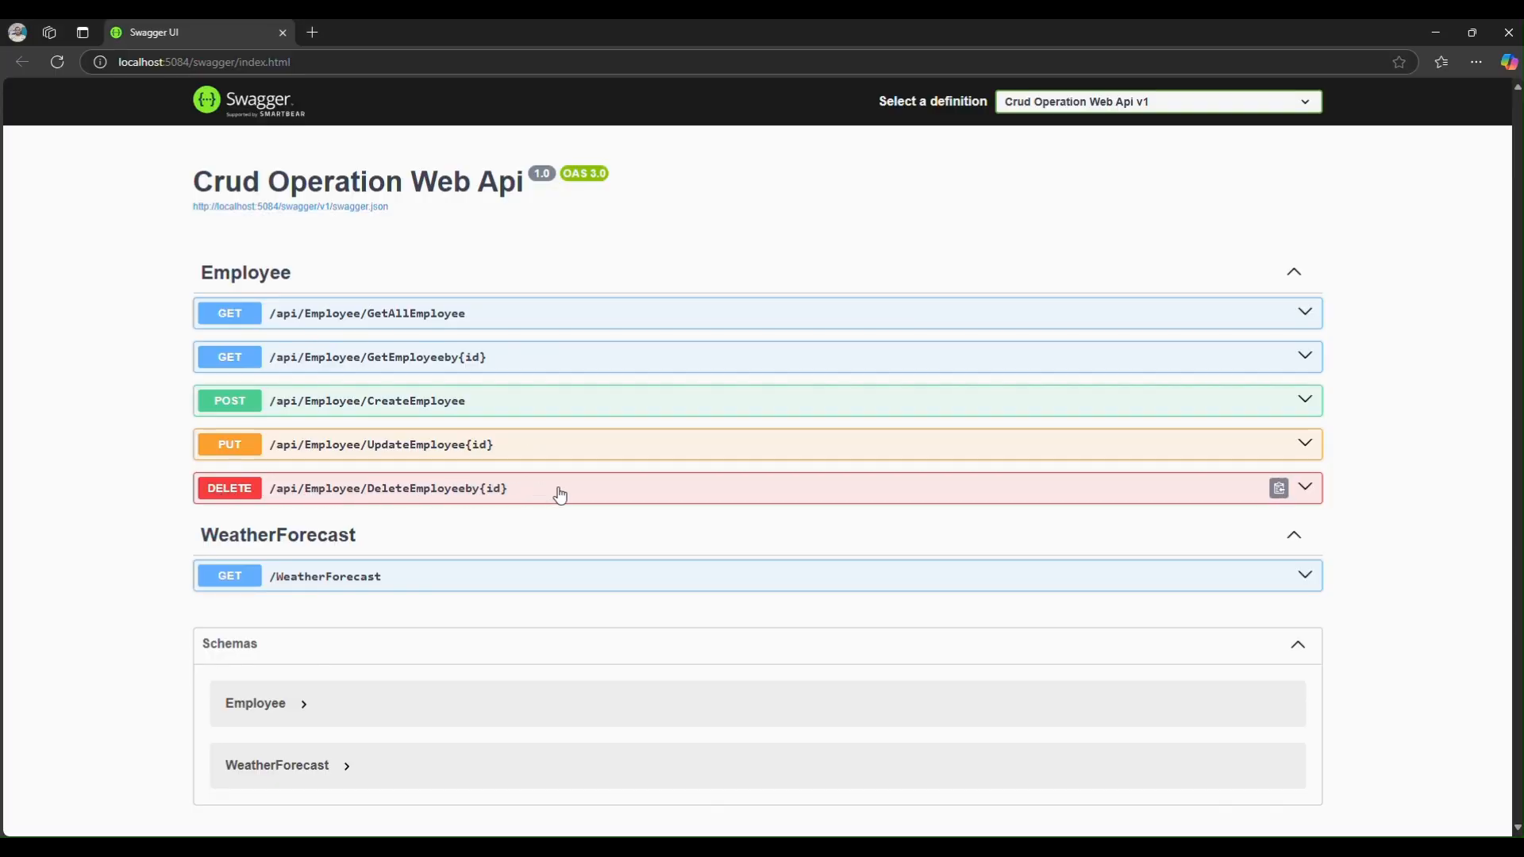
pyautogui.moveTo(1307, 491)
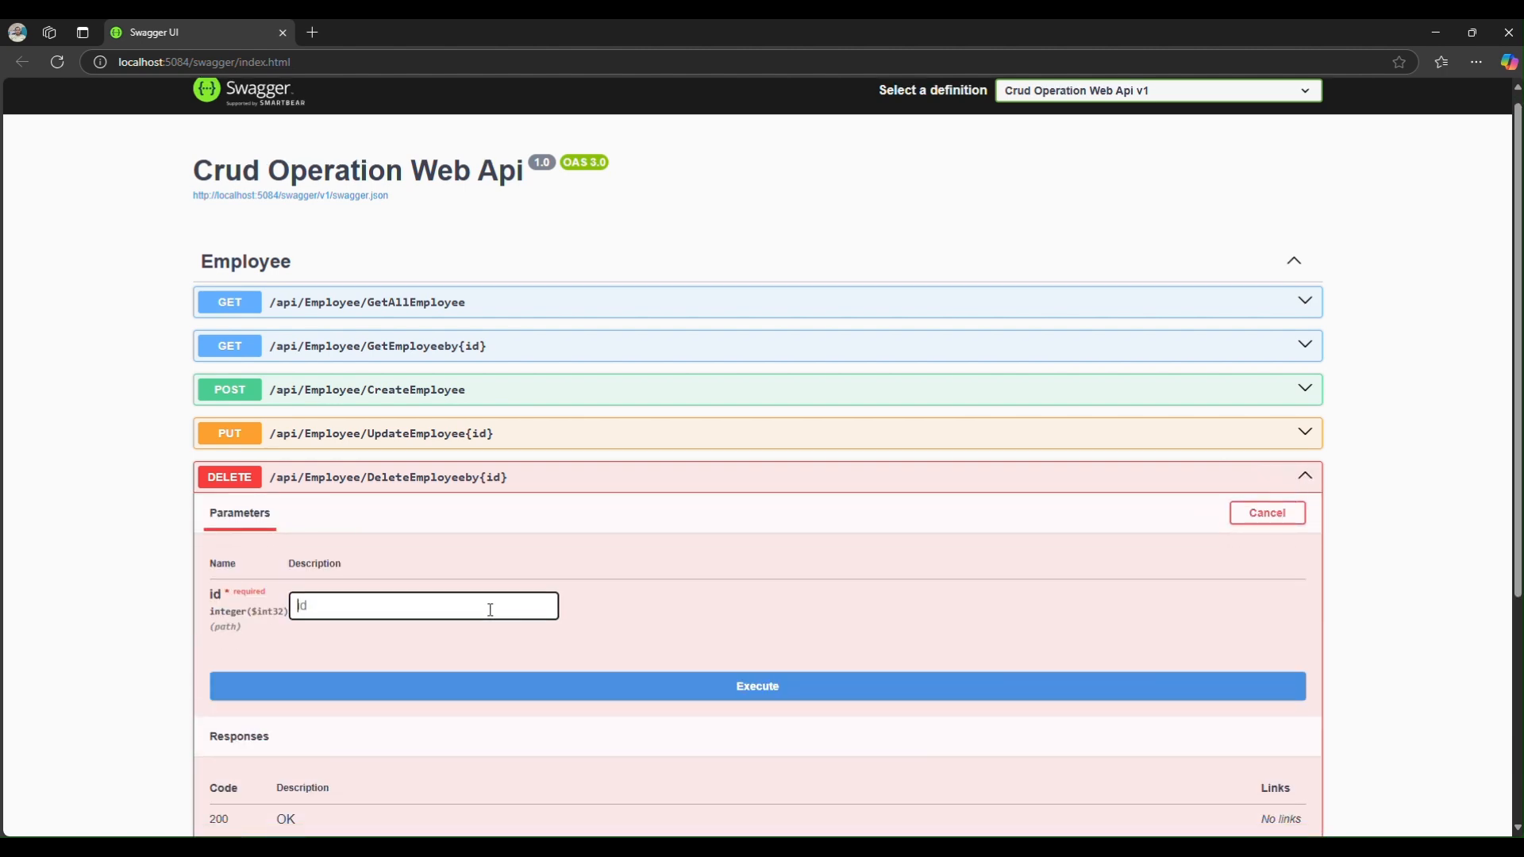
pyautogui.write('3')
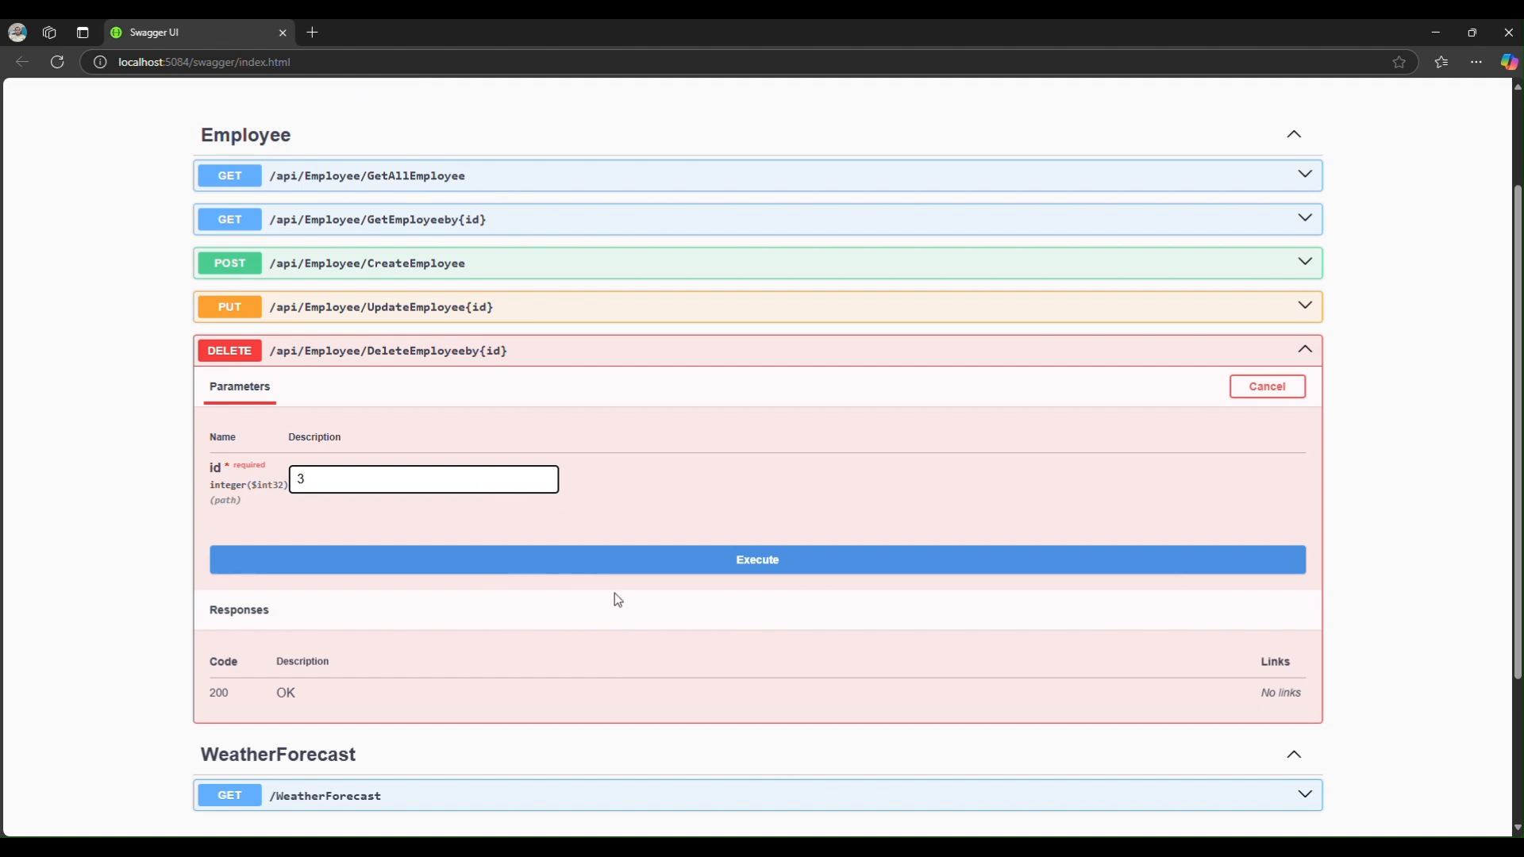
pyautogui.click(756, 559)
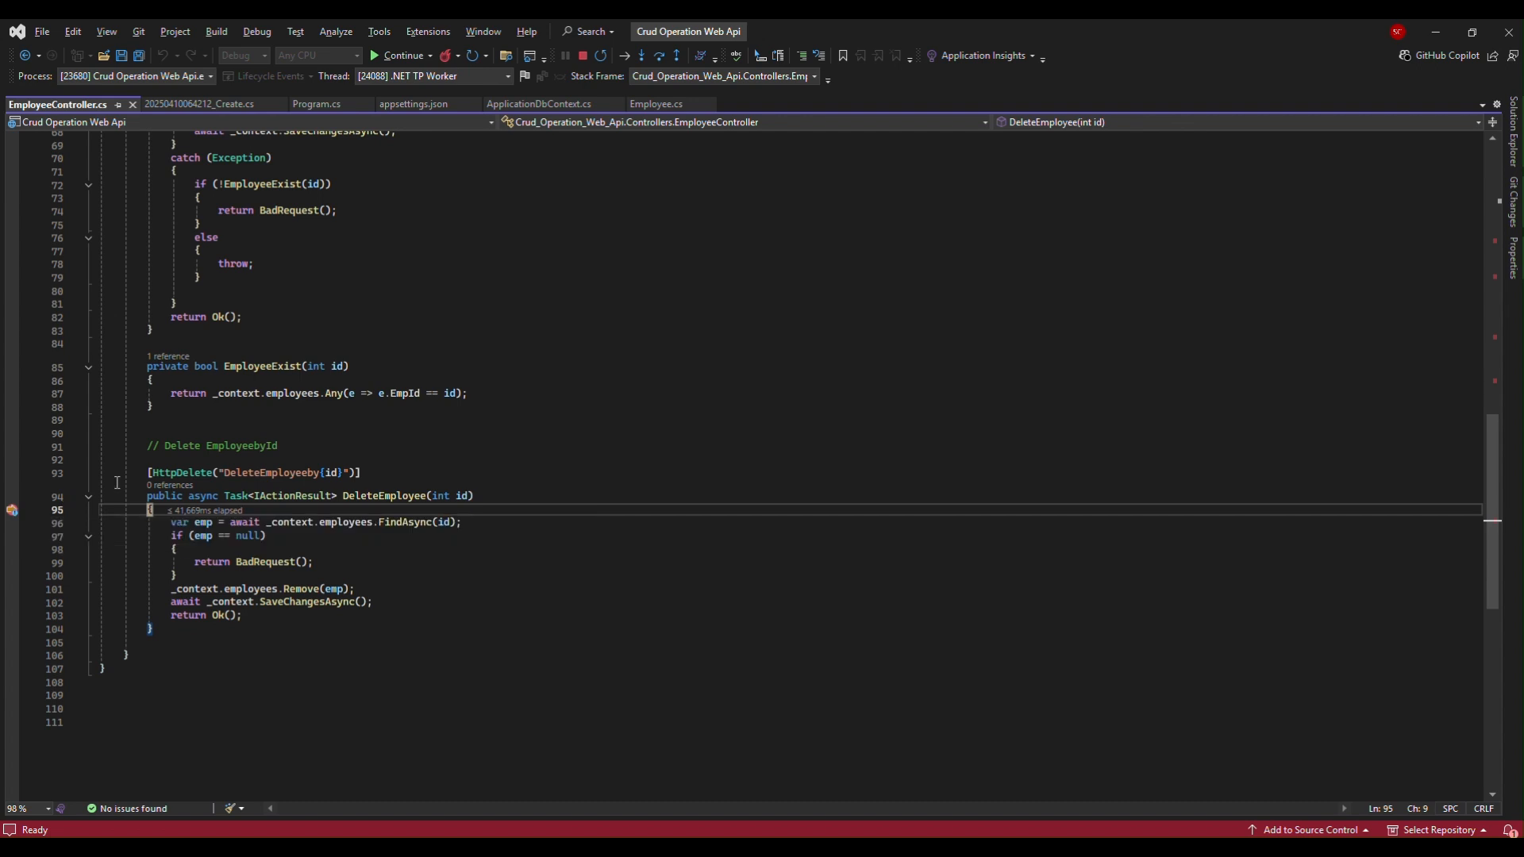
pyautogui.moveTo(458, 495)
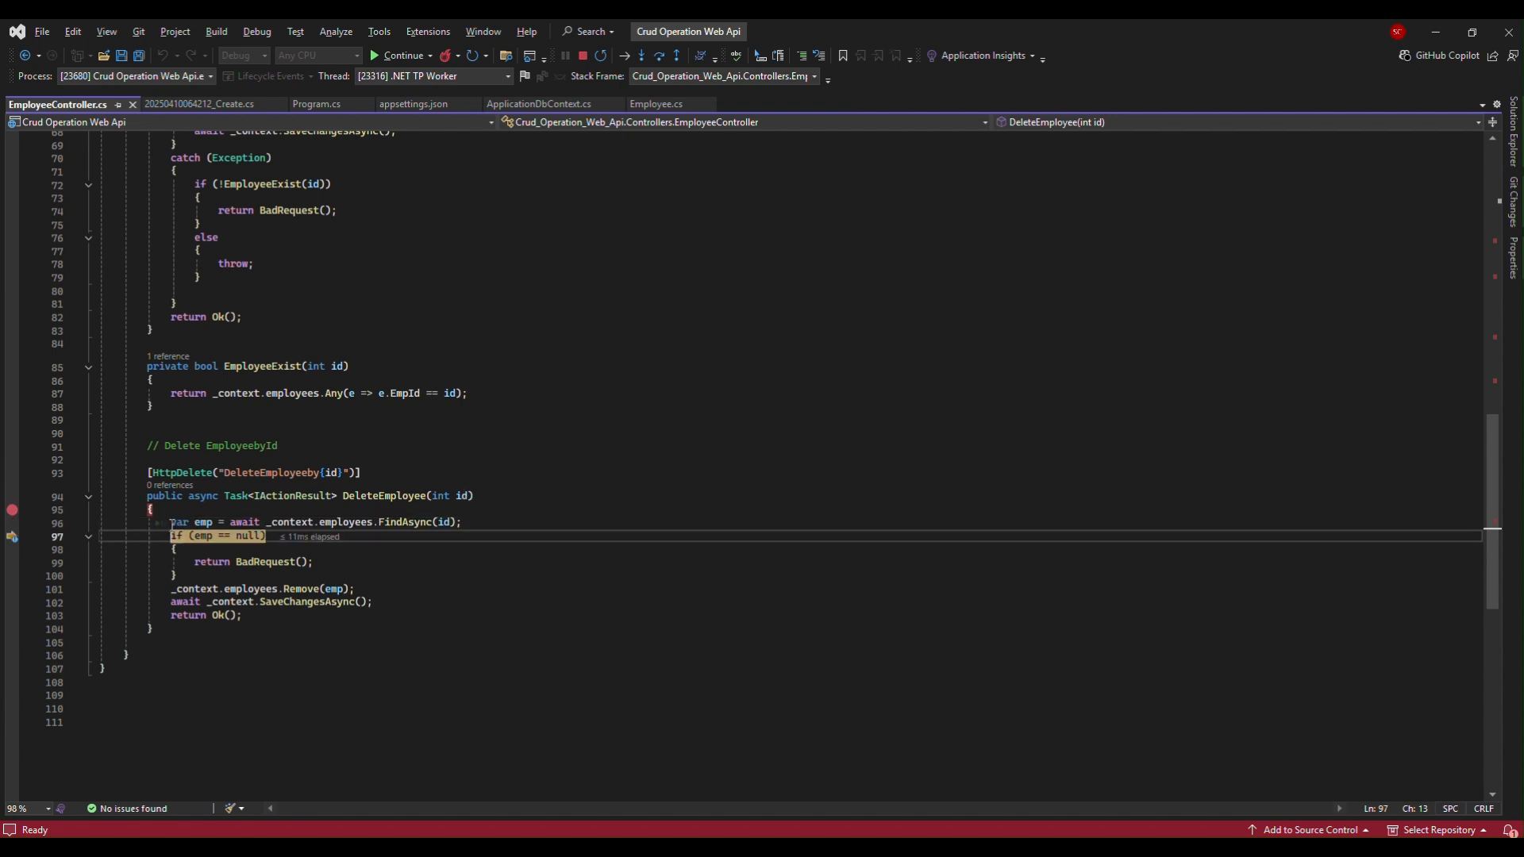
pyautogui.moveTo(201, 535)
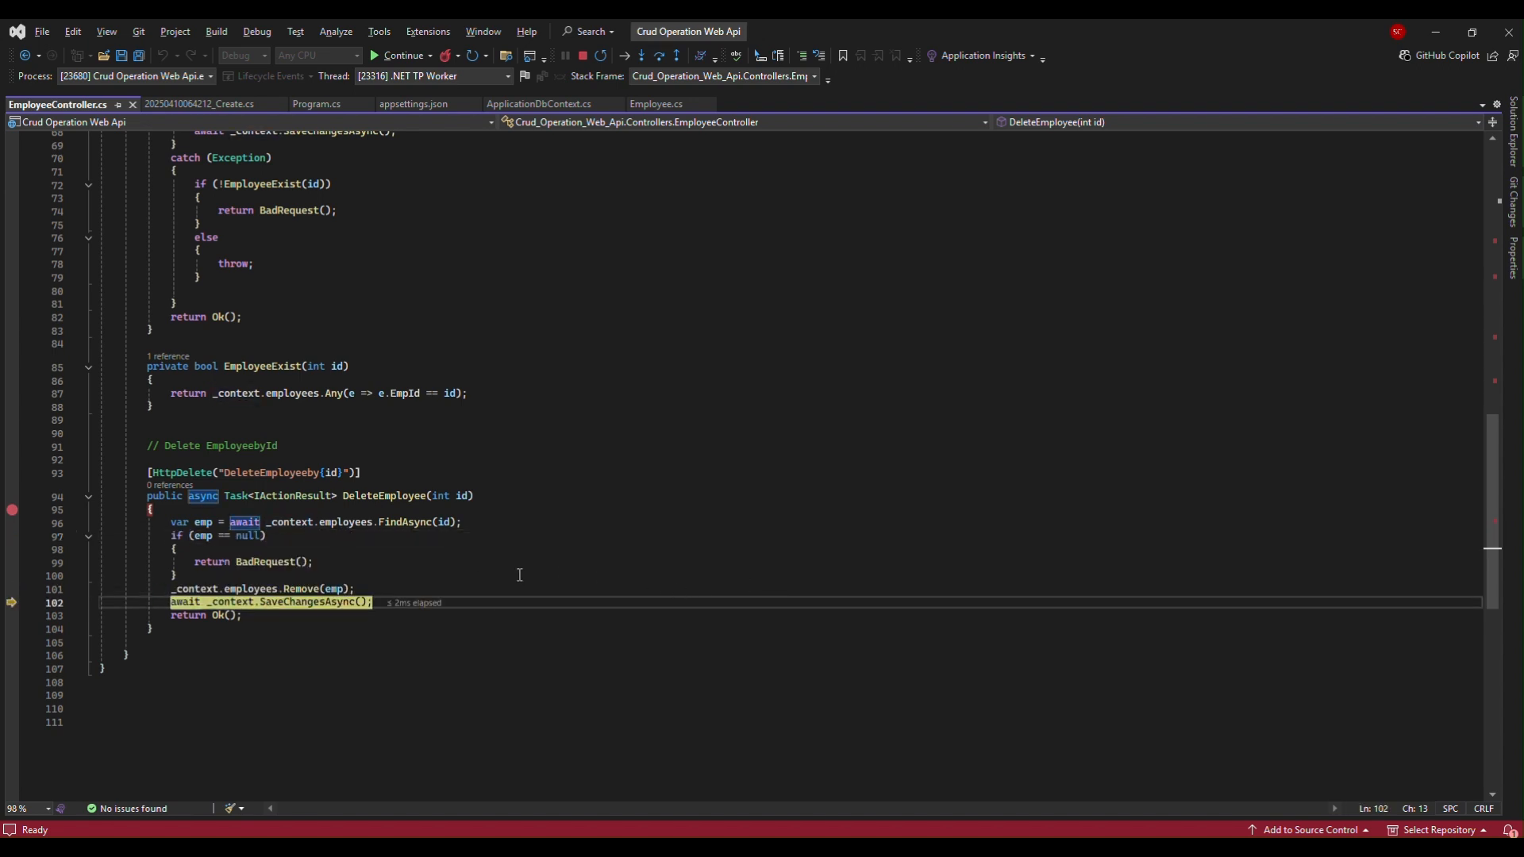
pyautogui.moveTo(311, 600)
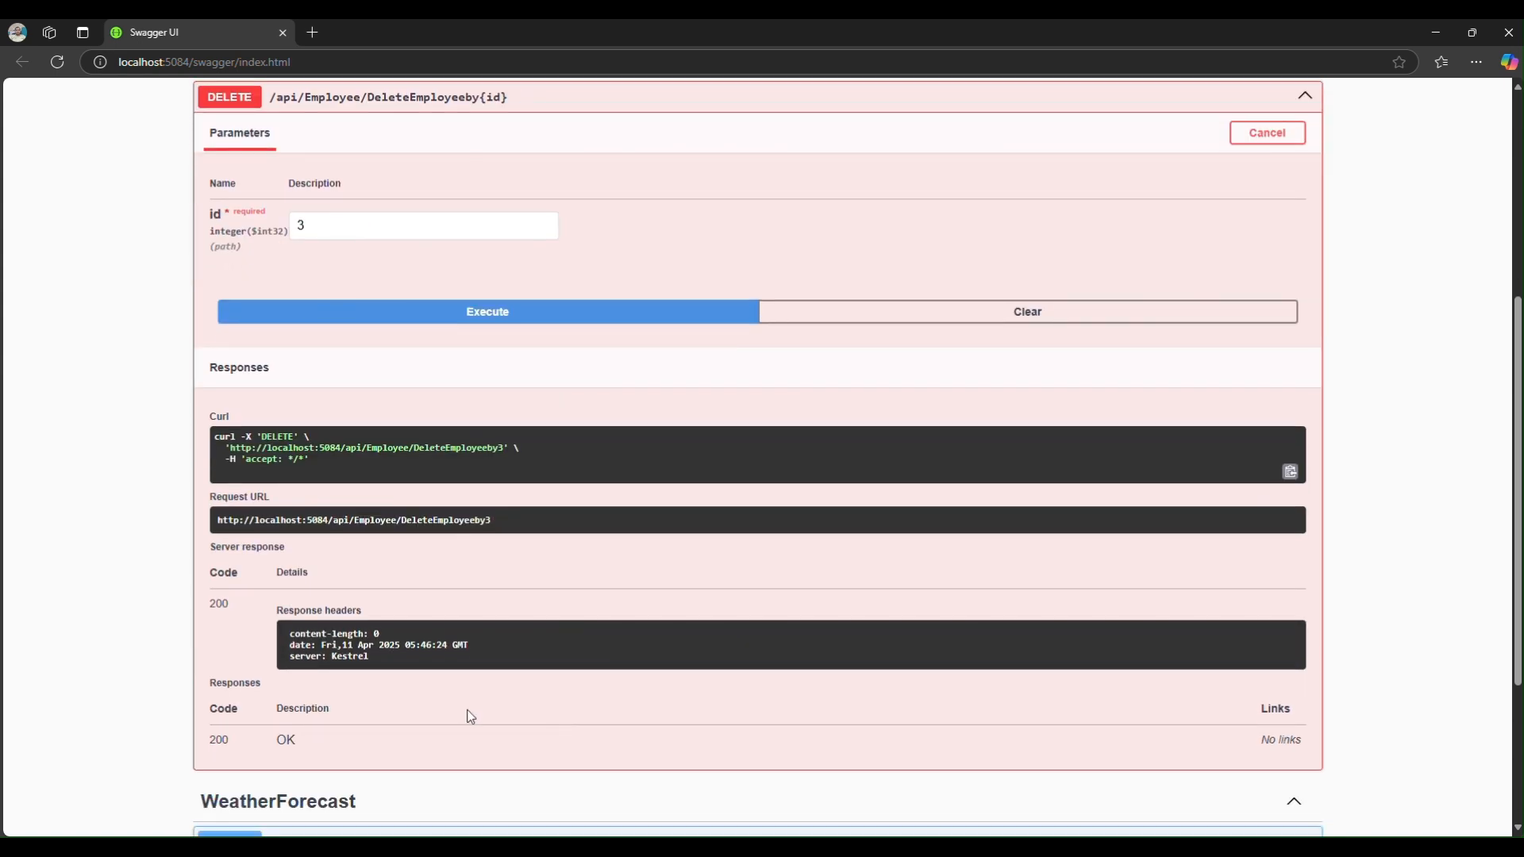
pyautogui.moveTo(332, 747)
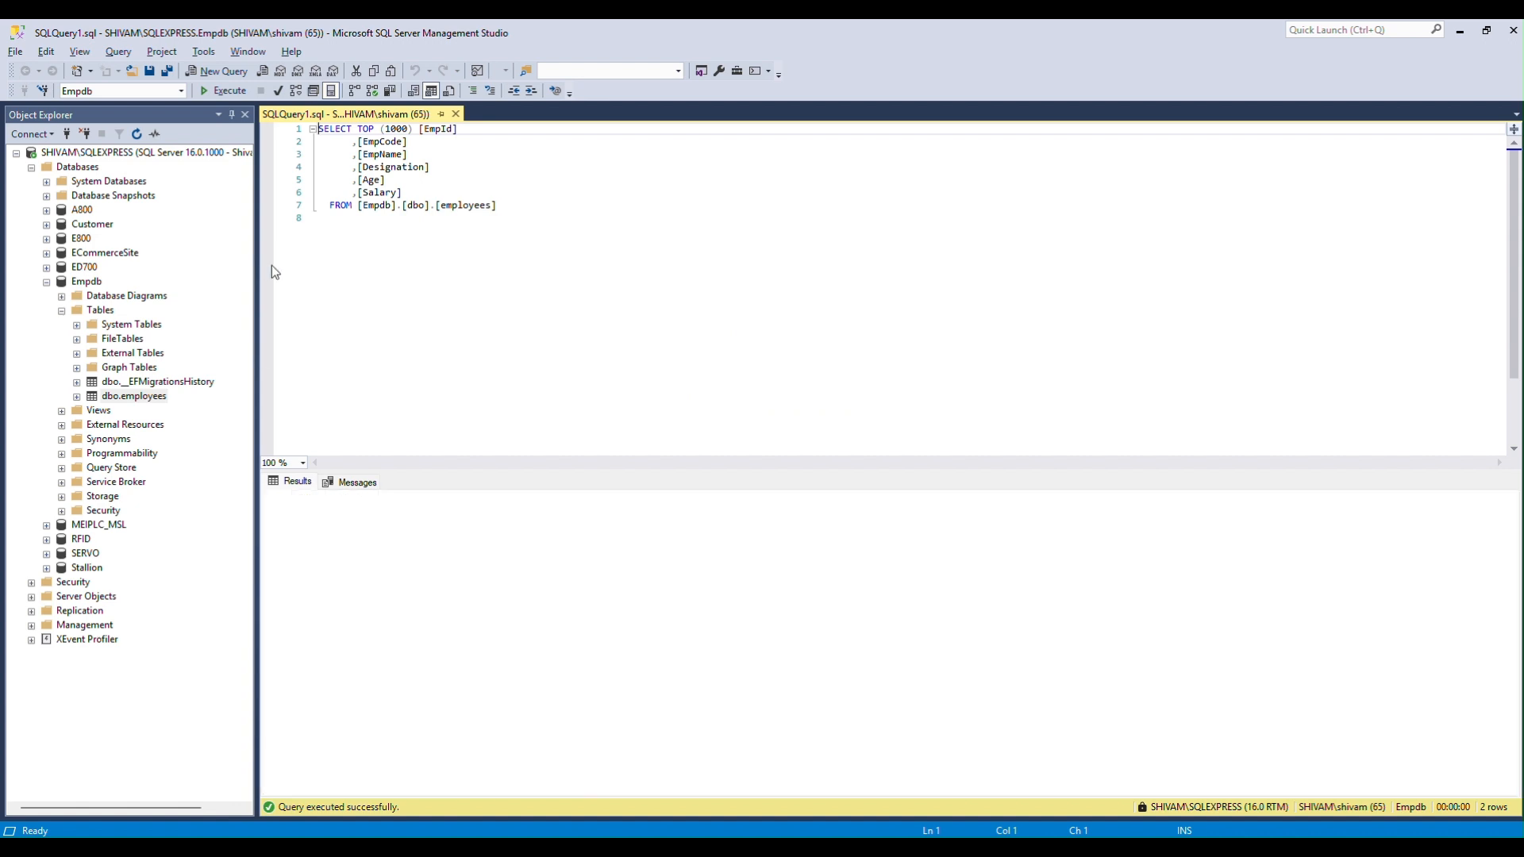
# - Rerun the employees query in SSMS showing only Shivam, then switch back to Visual Studio
pyautogui.click(229, 91)
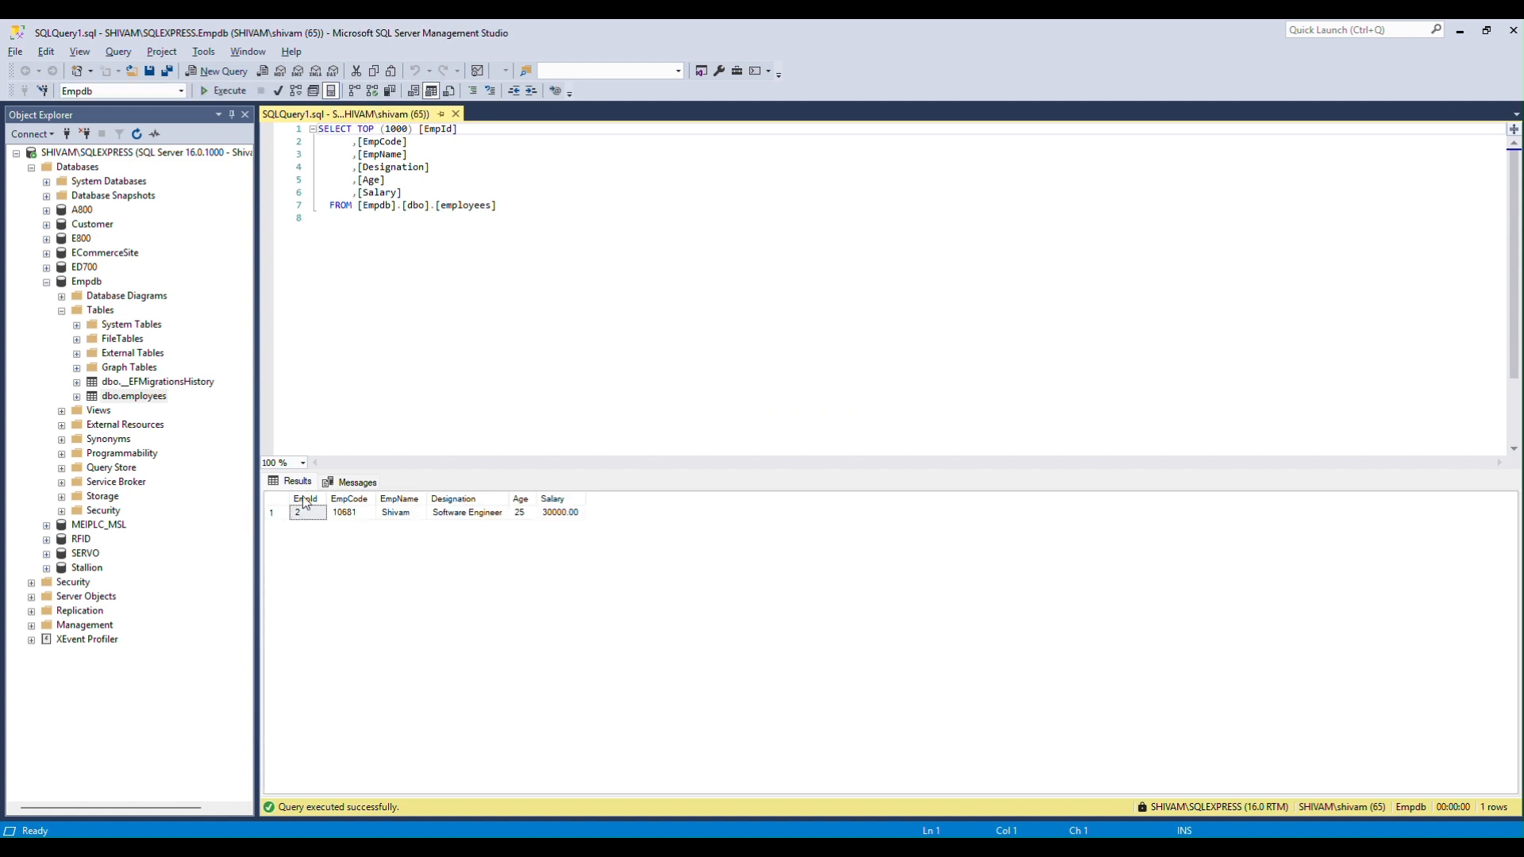
pyautogui.press('alt+tab')
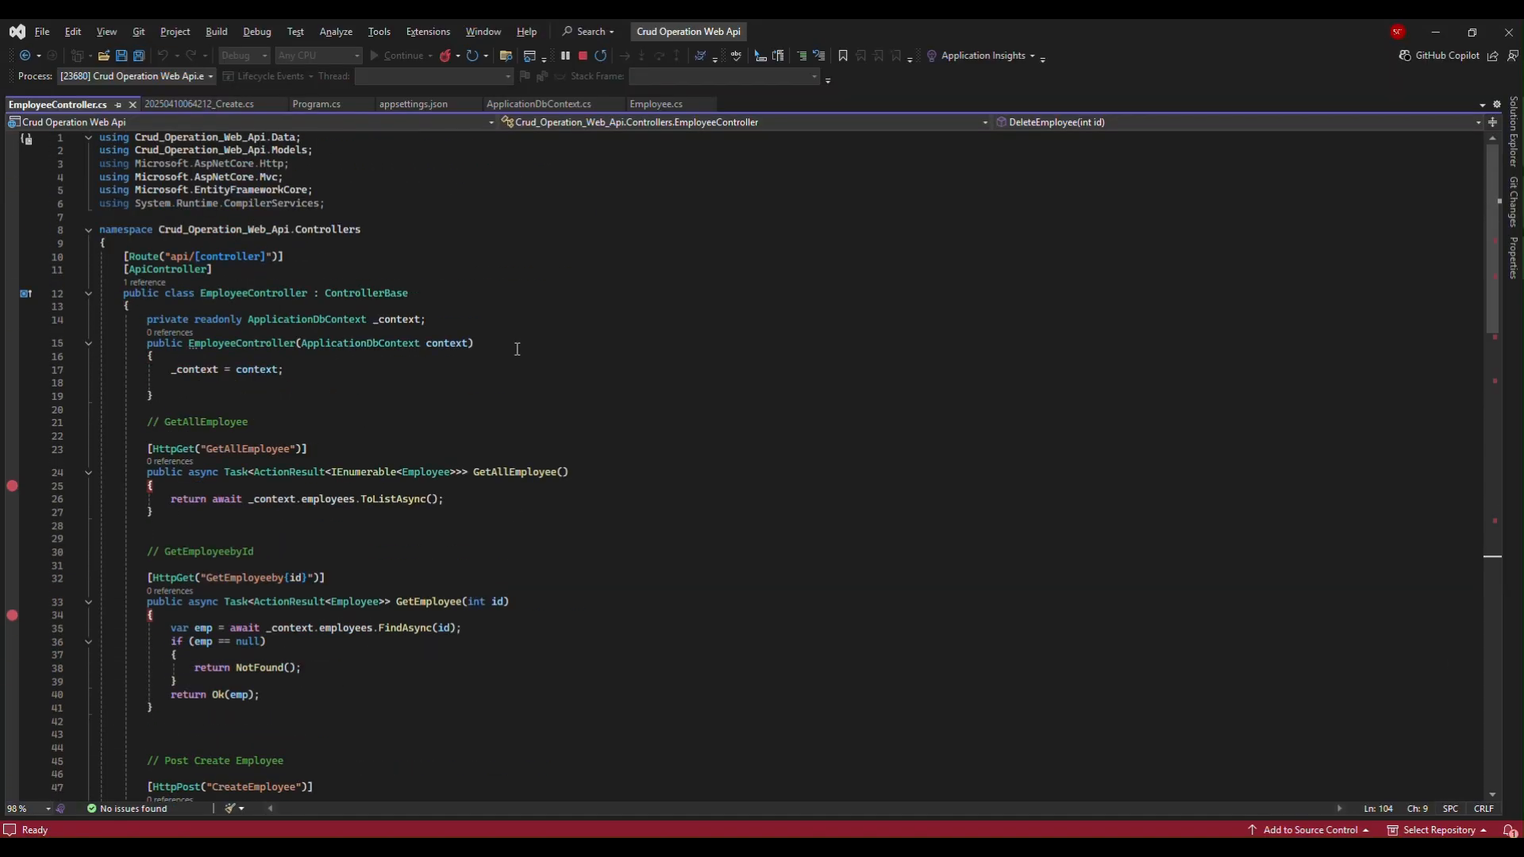
# - Switch back to the Edge Swagger UI window with the id 3 delete request
pyautogui.press('alt+tab')
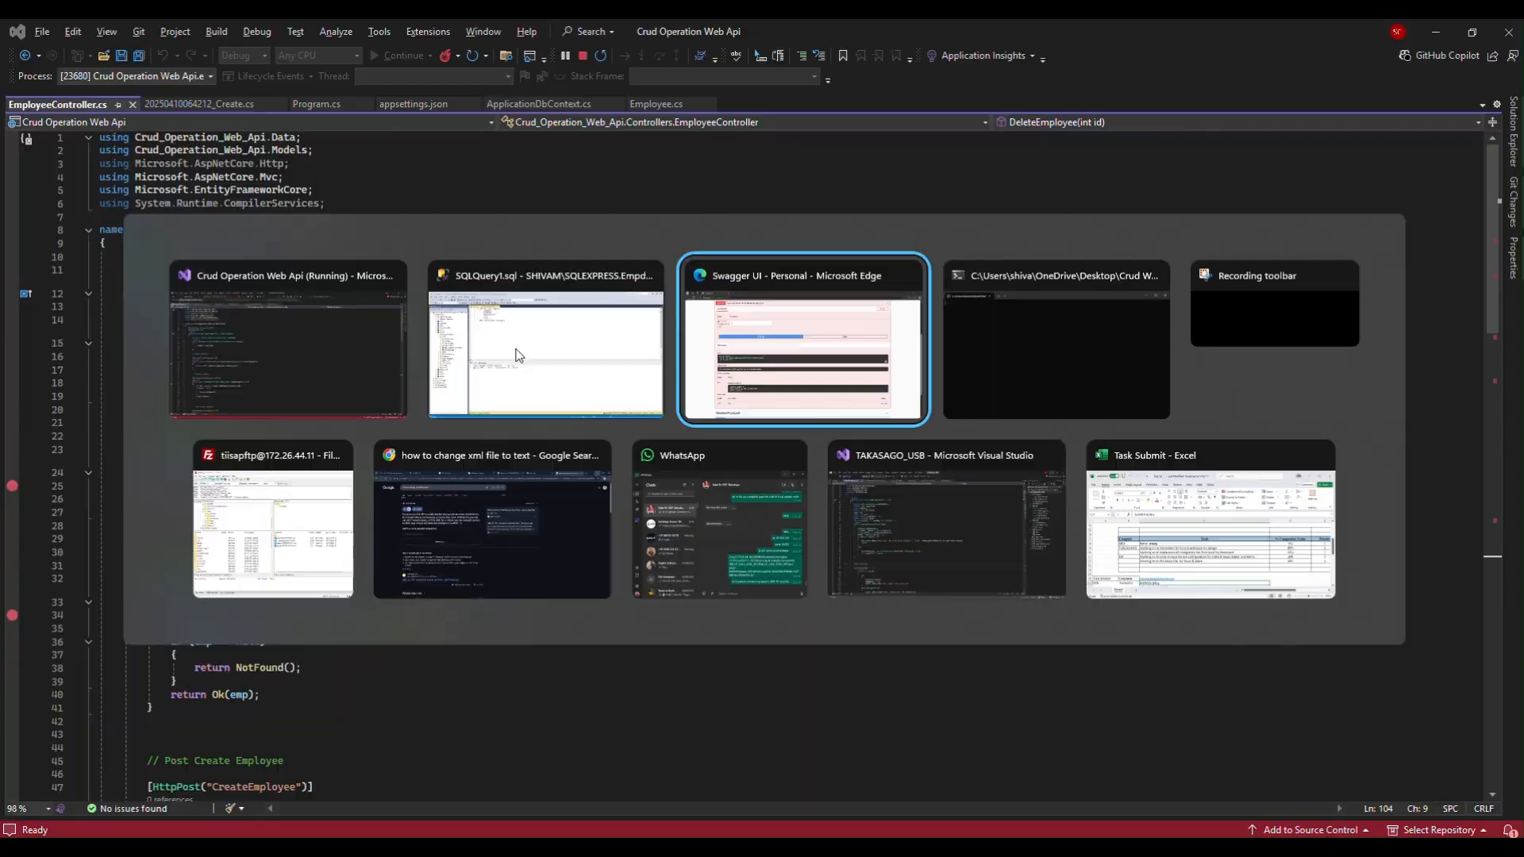
pyautogui.click(803, 337)
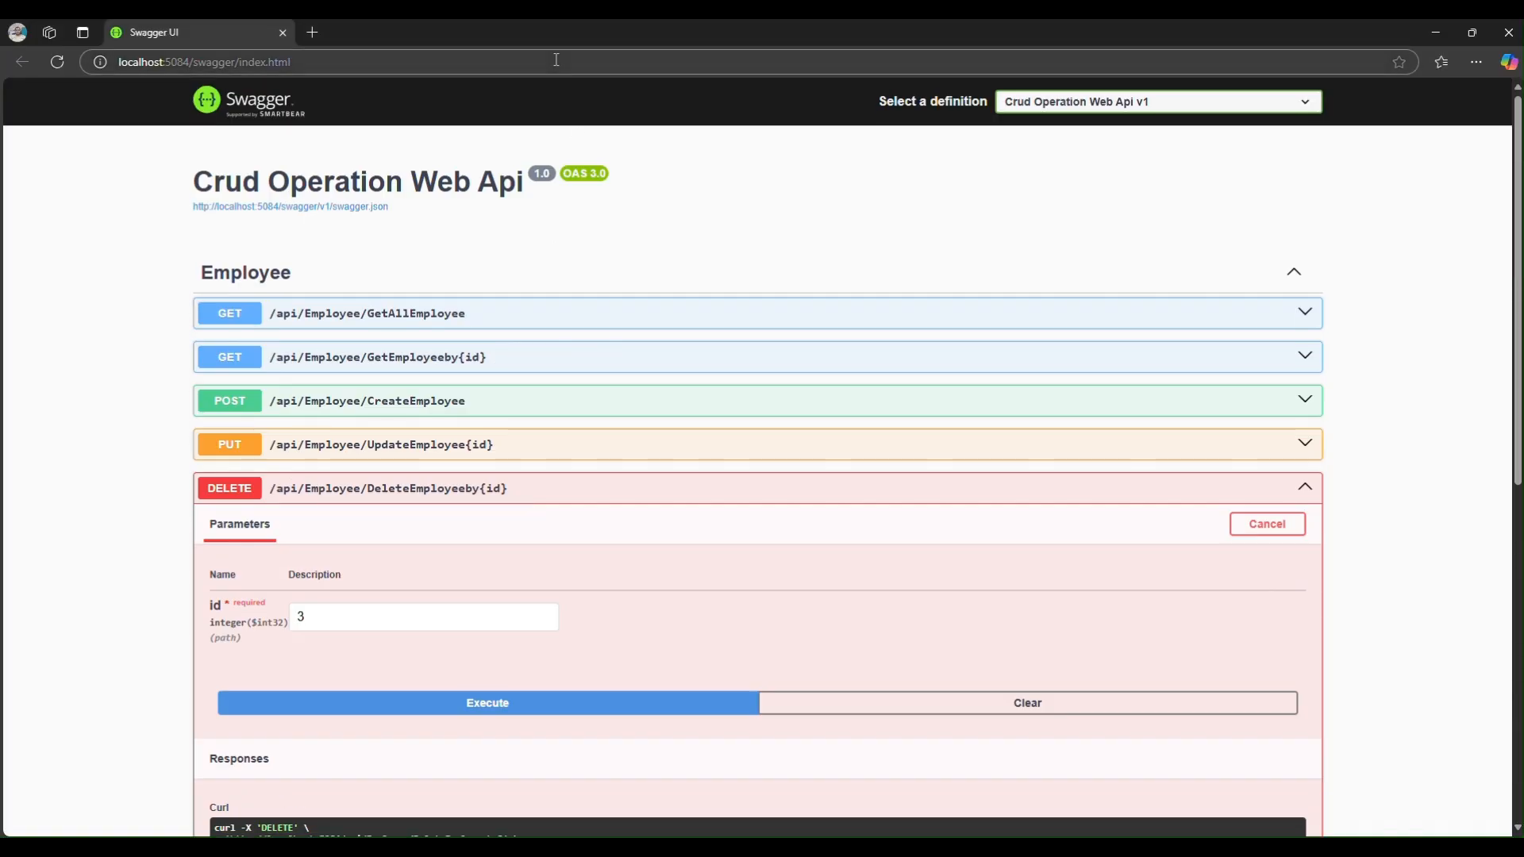